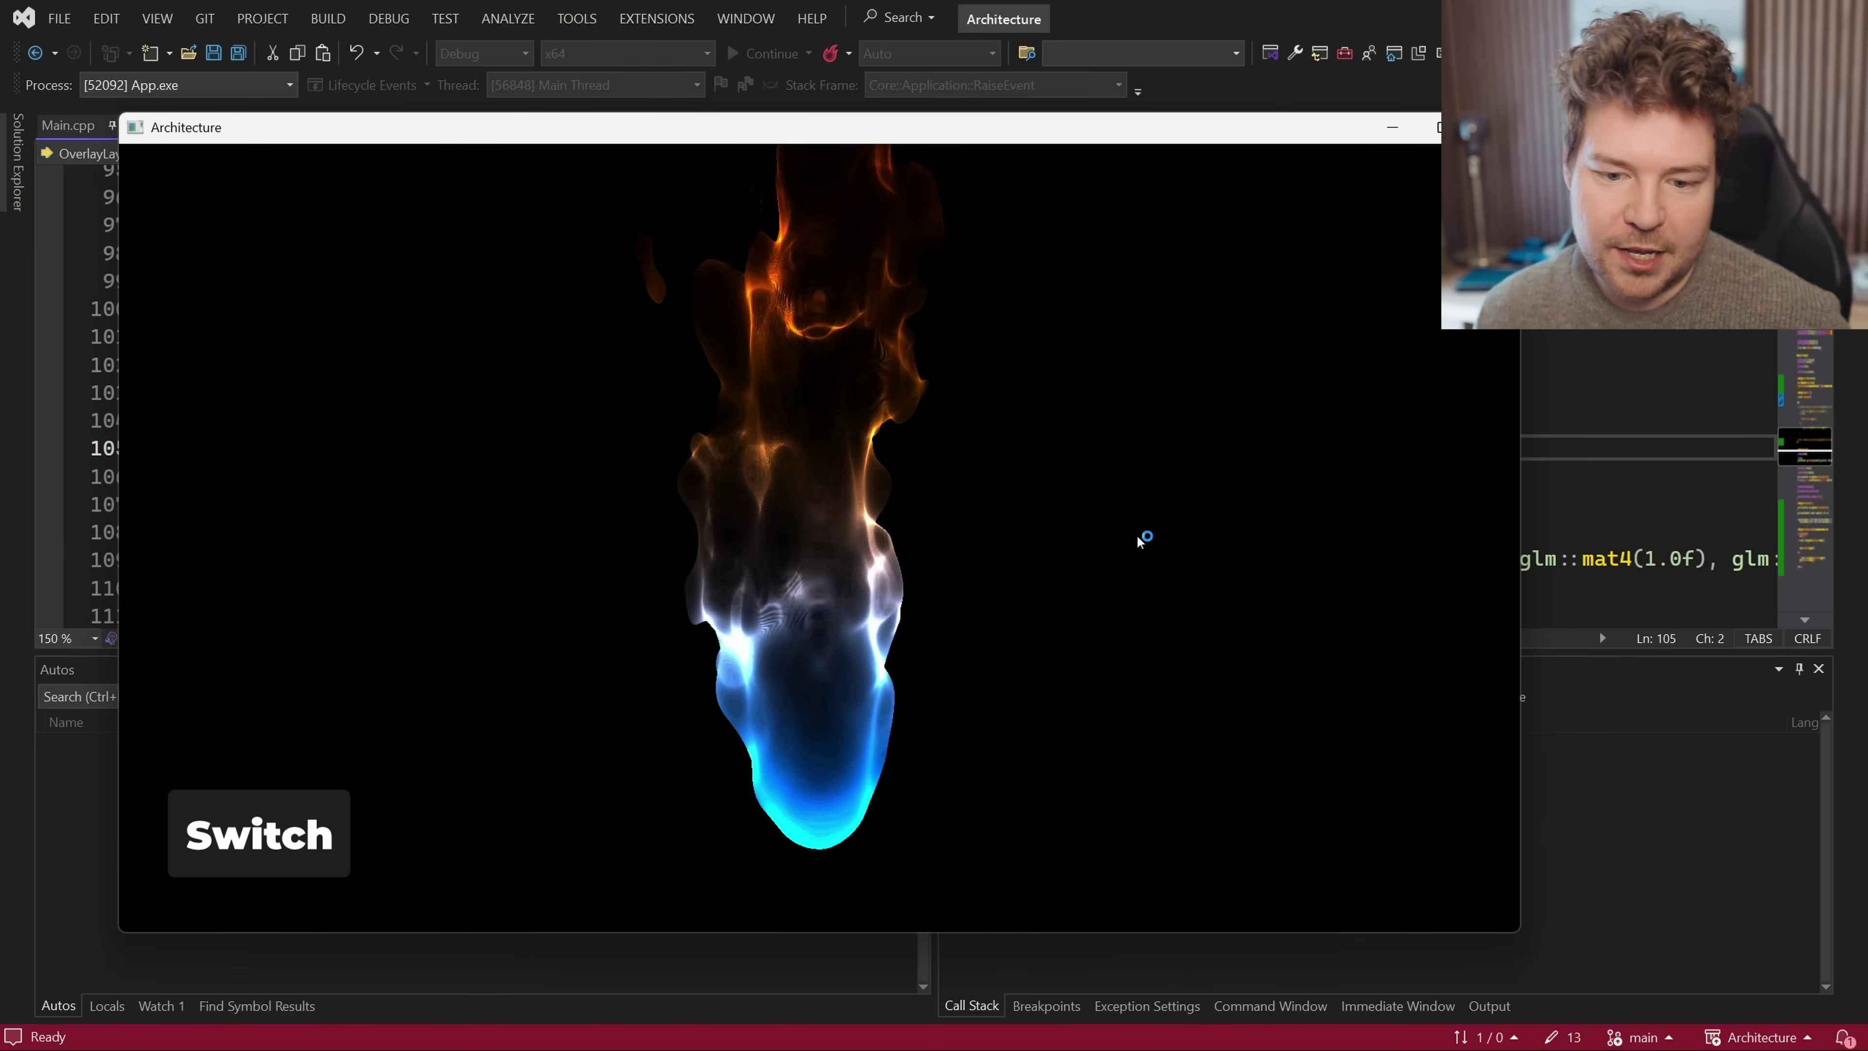
Toggle the running Architecture app between the flame scene and the red scene via Switch
left_click(259, 833)
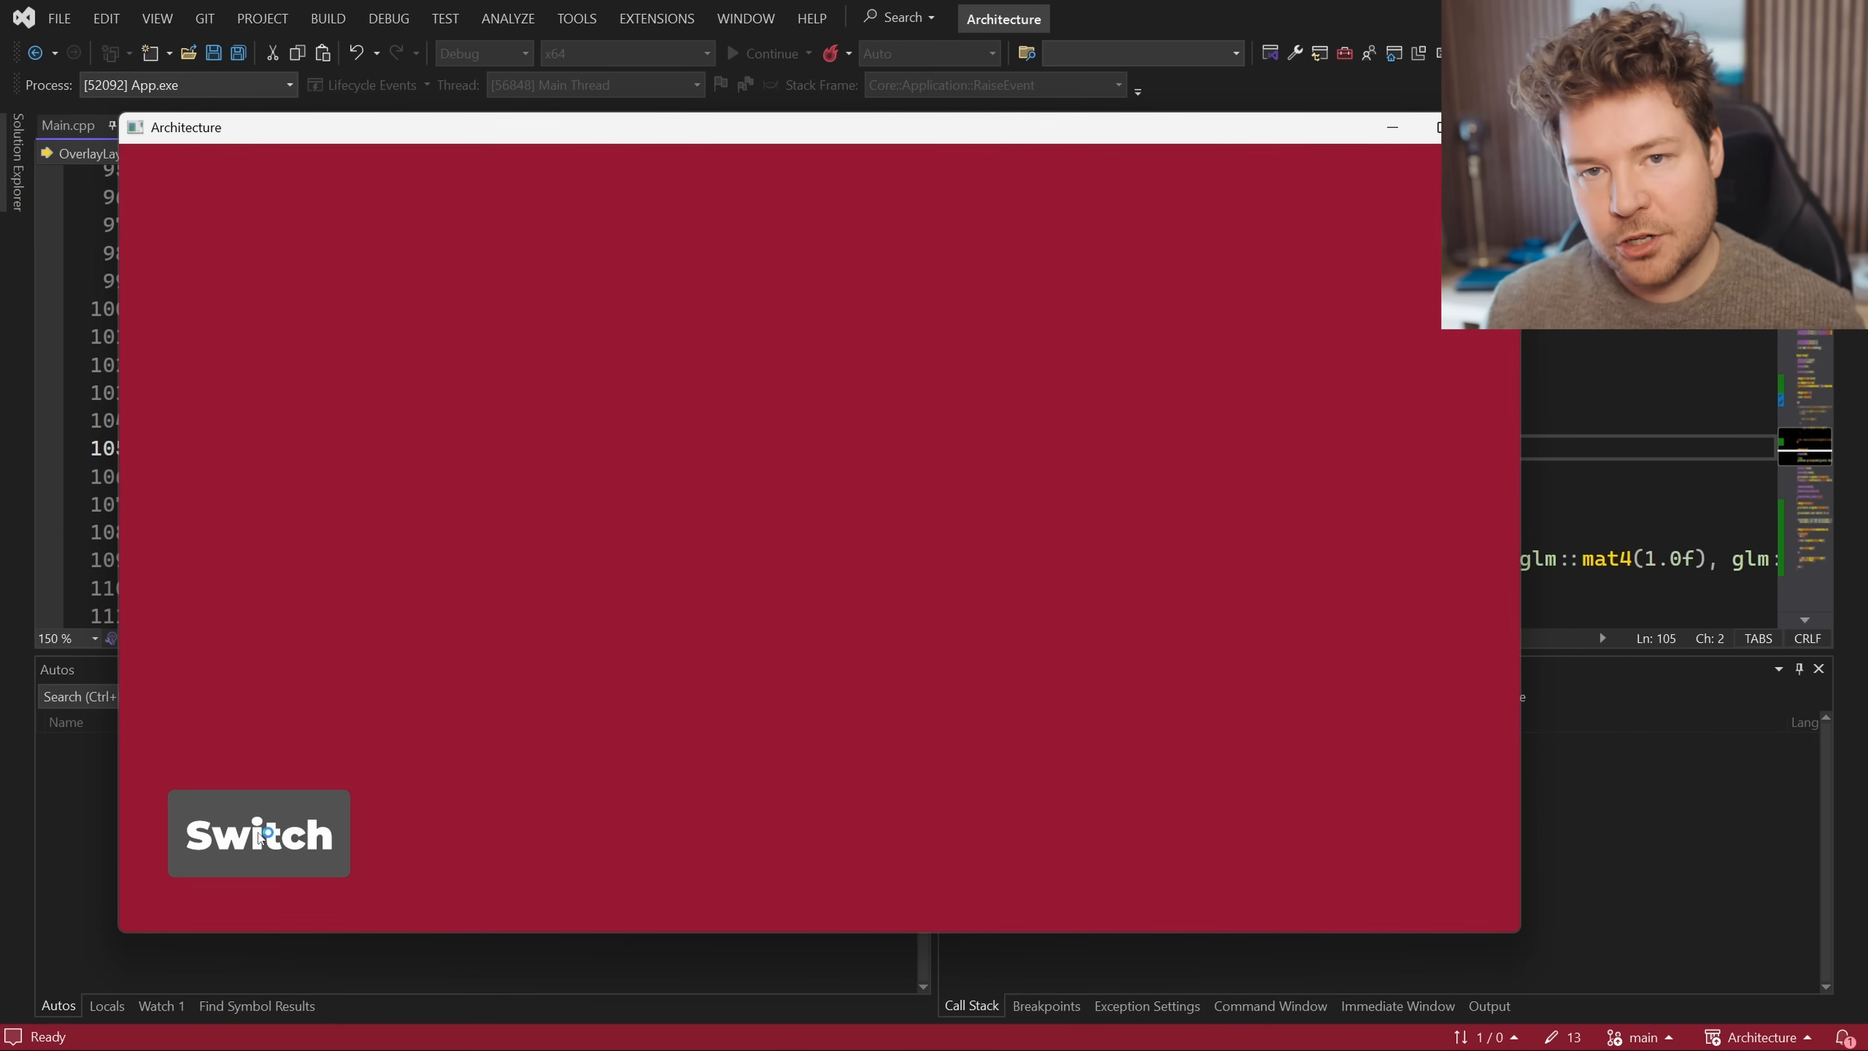
left_click(259, 833)
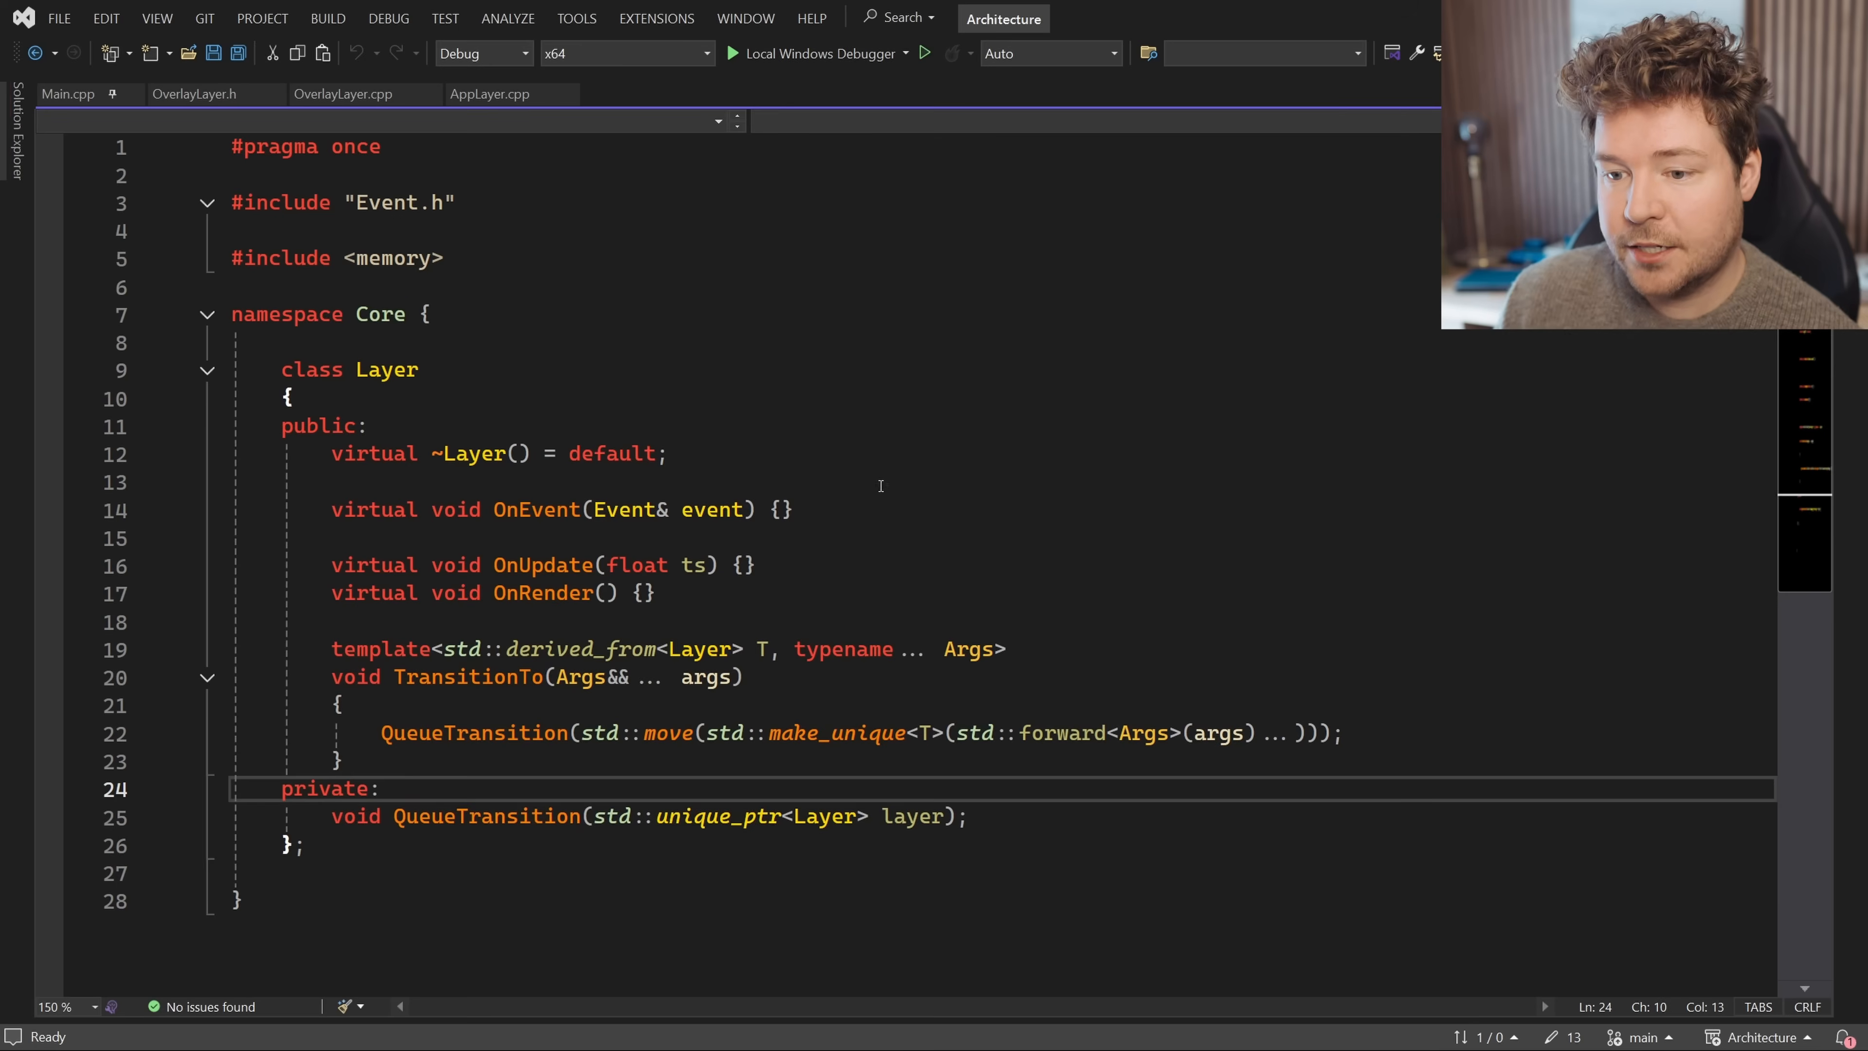
Trace the virtual OnEvent declaration from Layer through OverlayLayer.h to its implementation in OverlayLayer.cpp
double_click(536, 510)
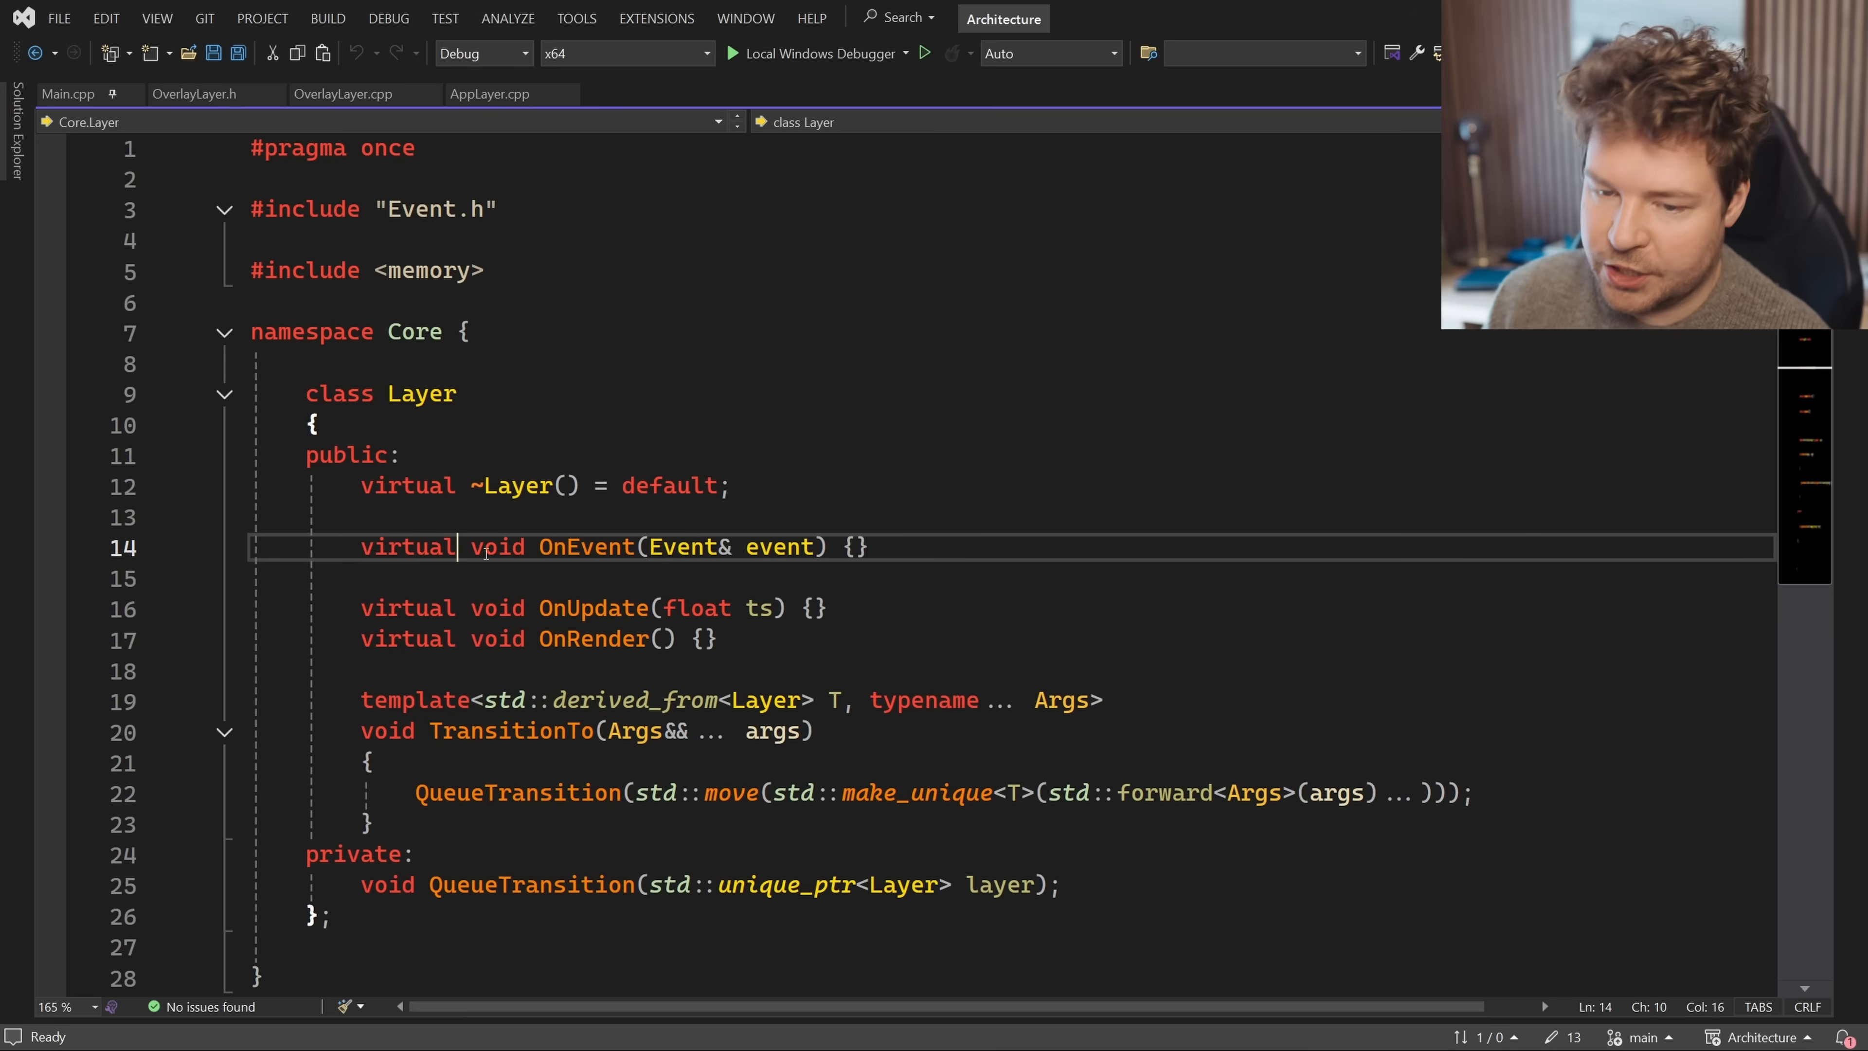
left_click(196, 94)
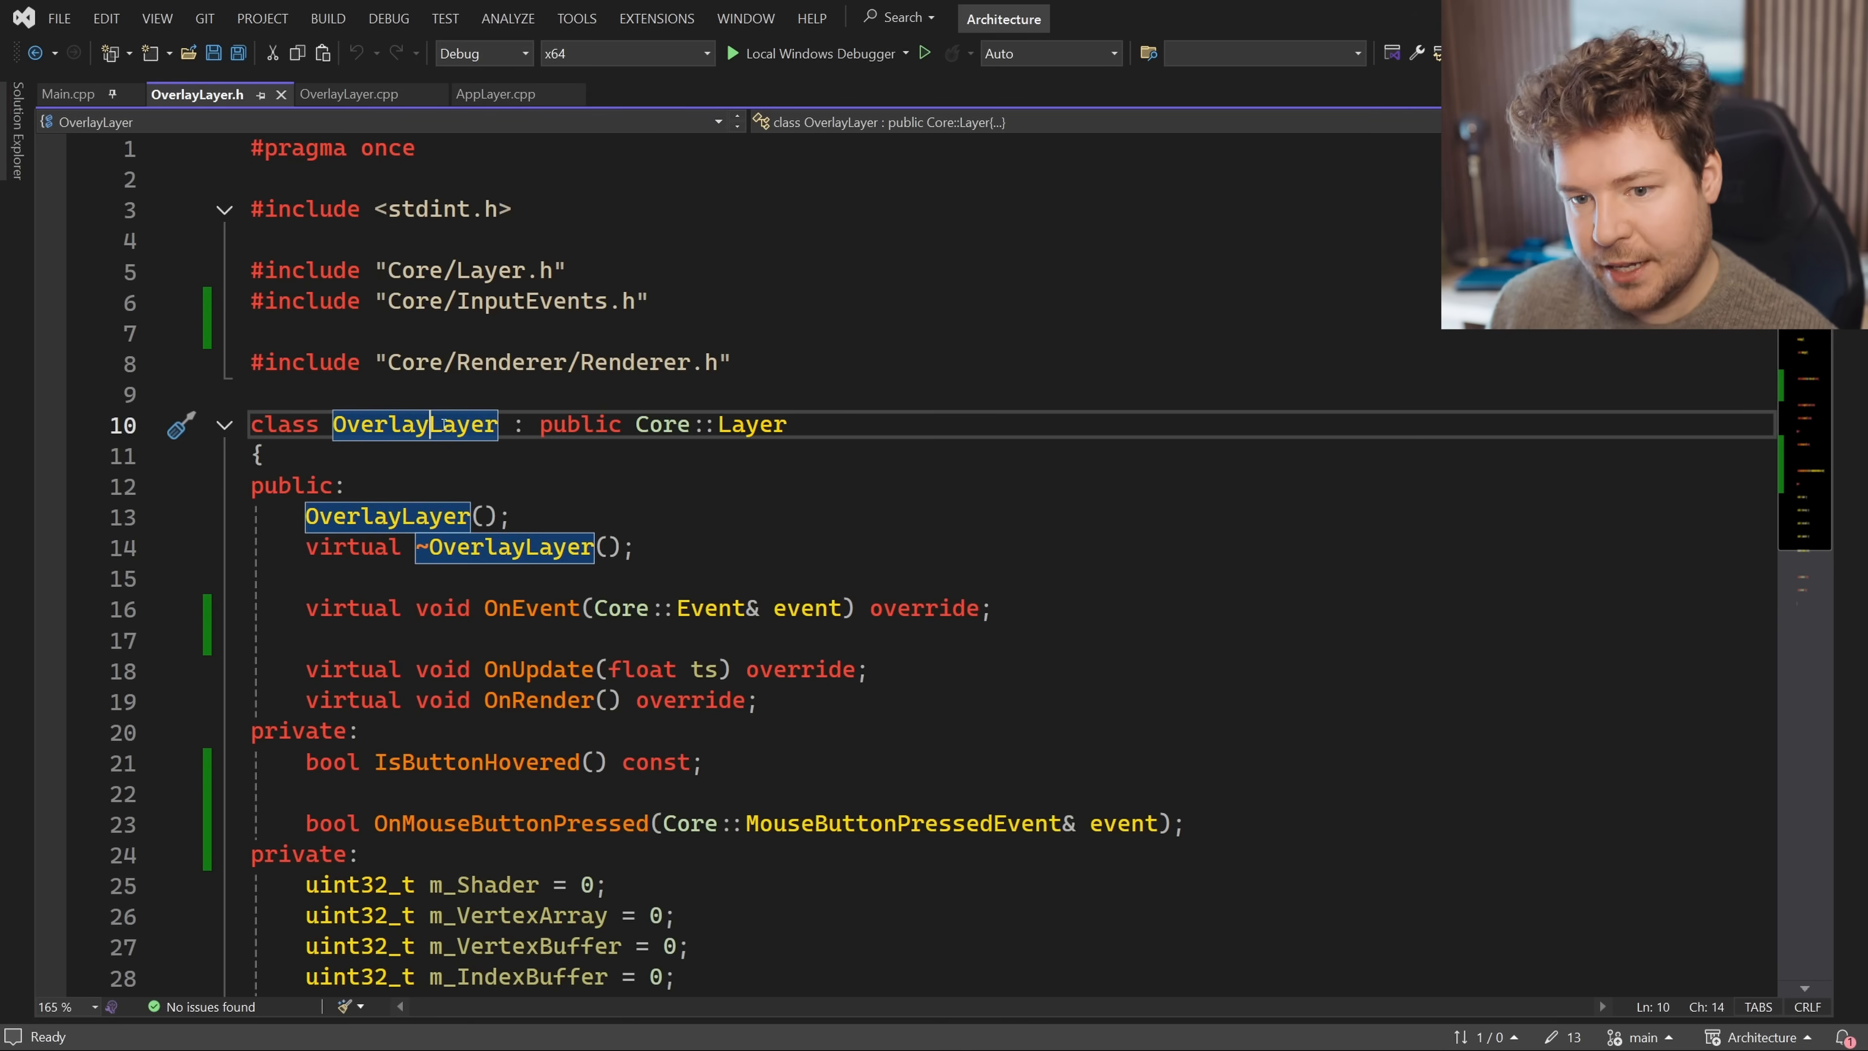
mouse_move(414, 424)
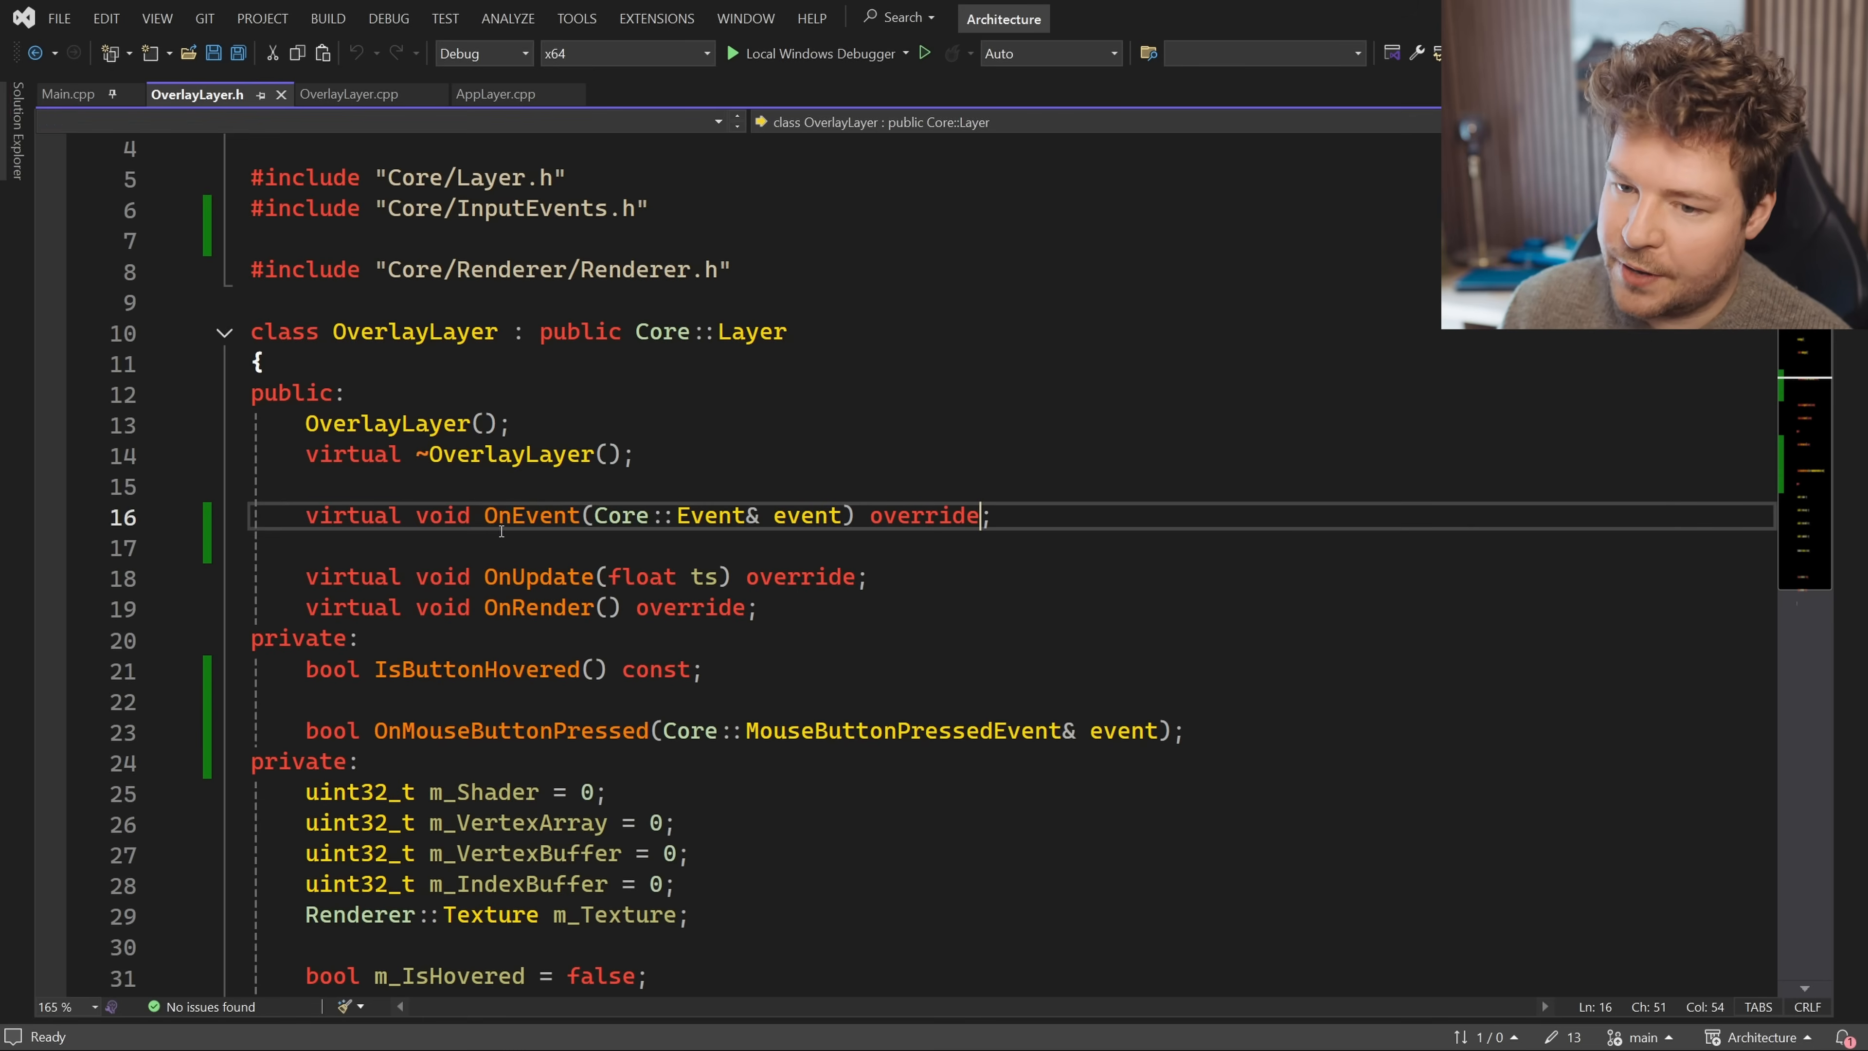
left_click(346, 95)
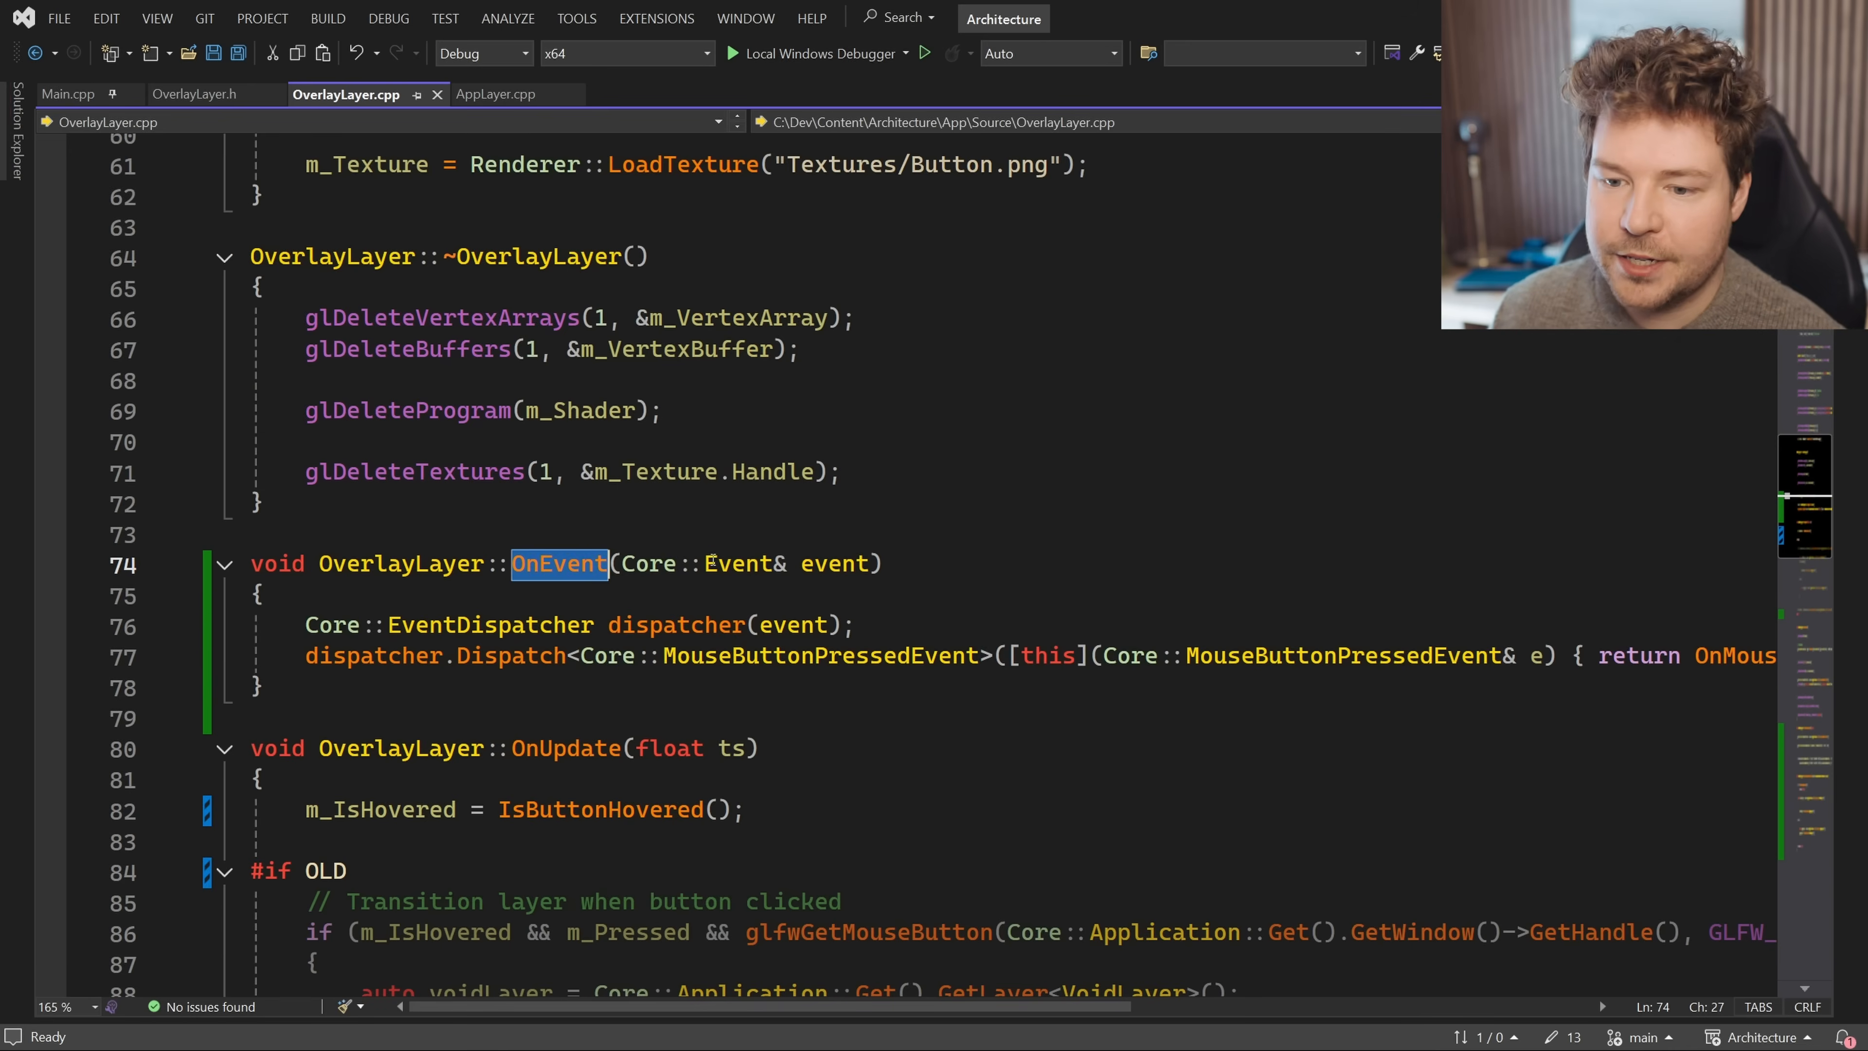
scroll("down", 3)
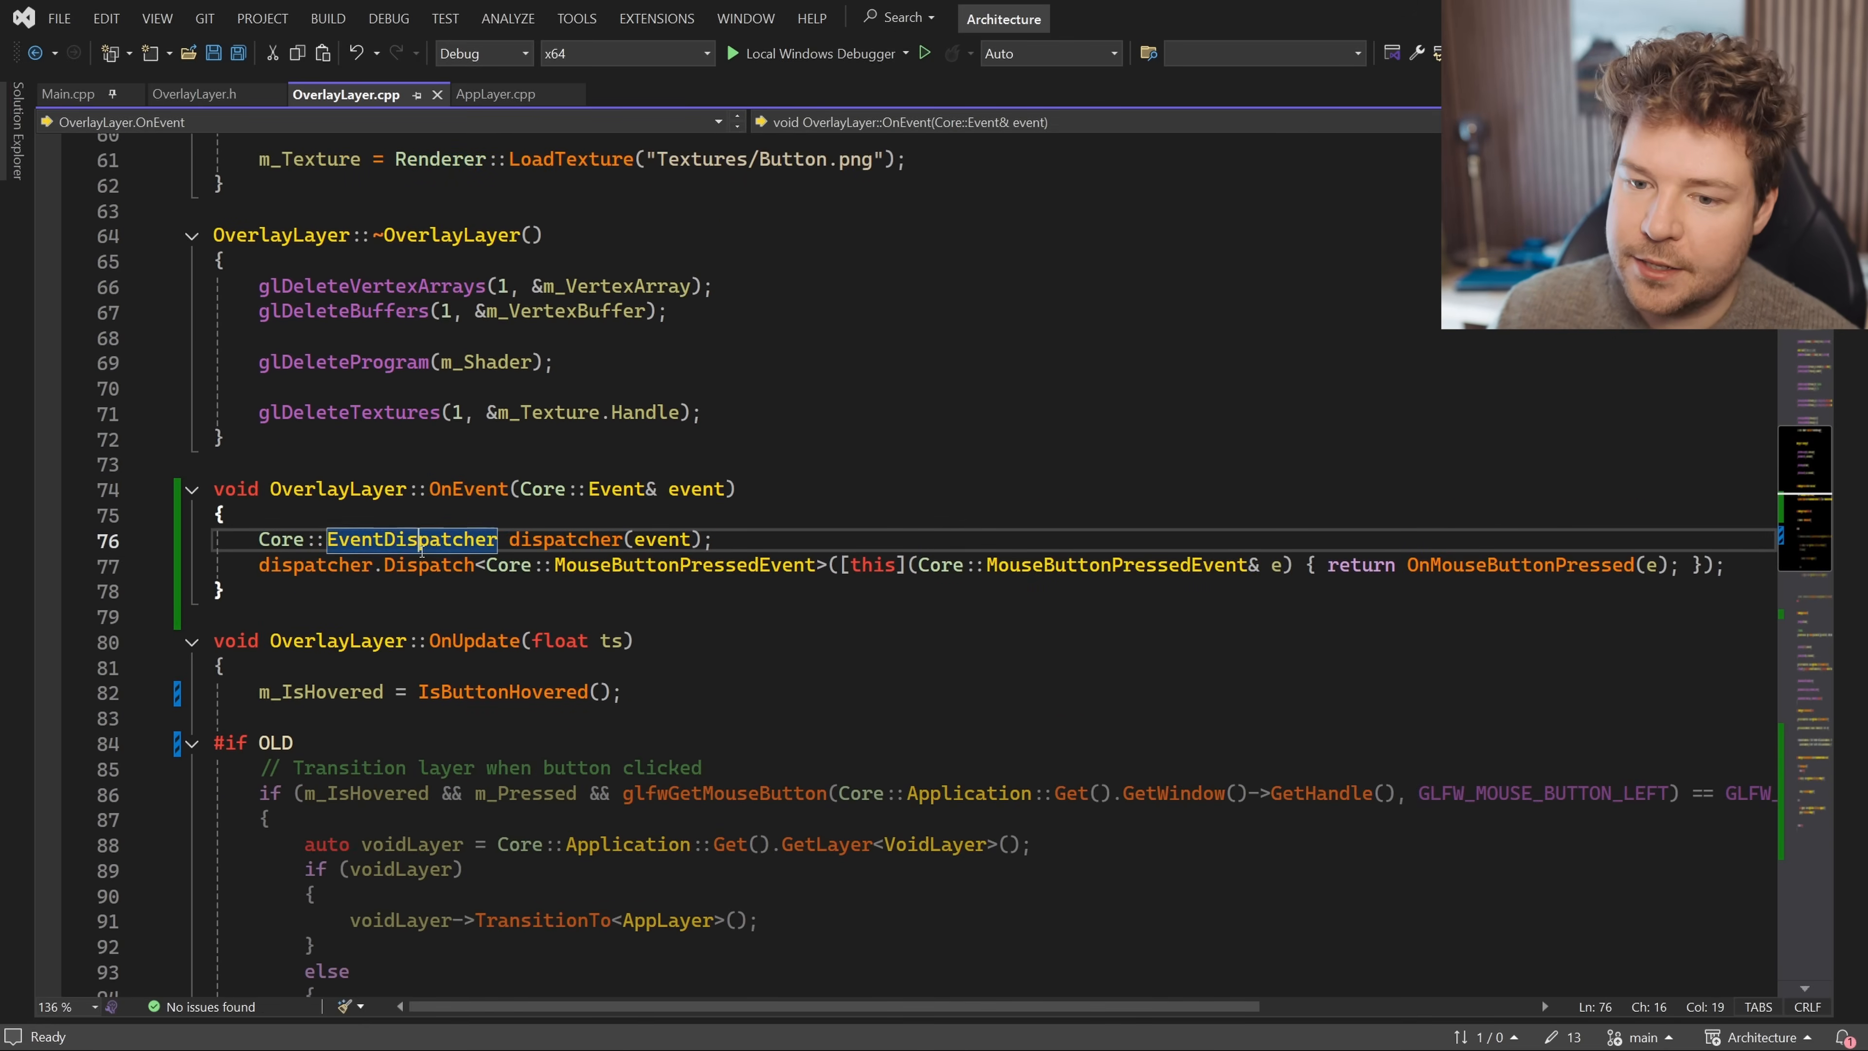
Follow the dispatched MouseButtonPressedEvent to OverlayLayer's OnMouseButtonPressed definition
double_click(660, 538)
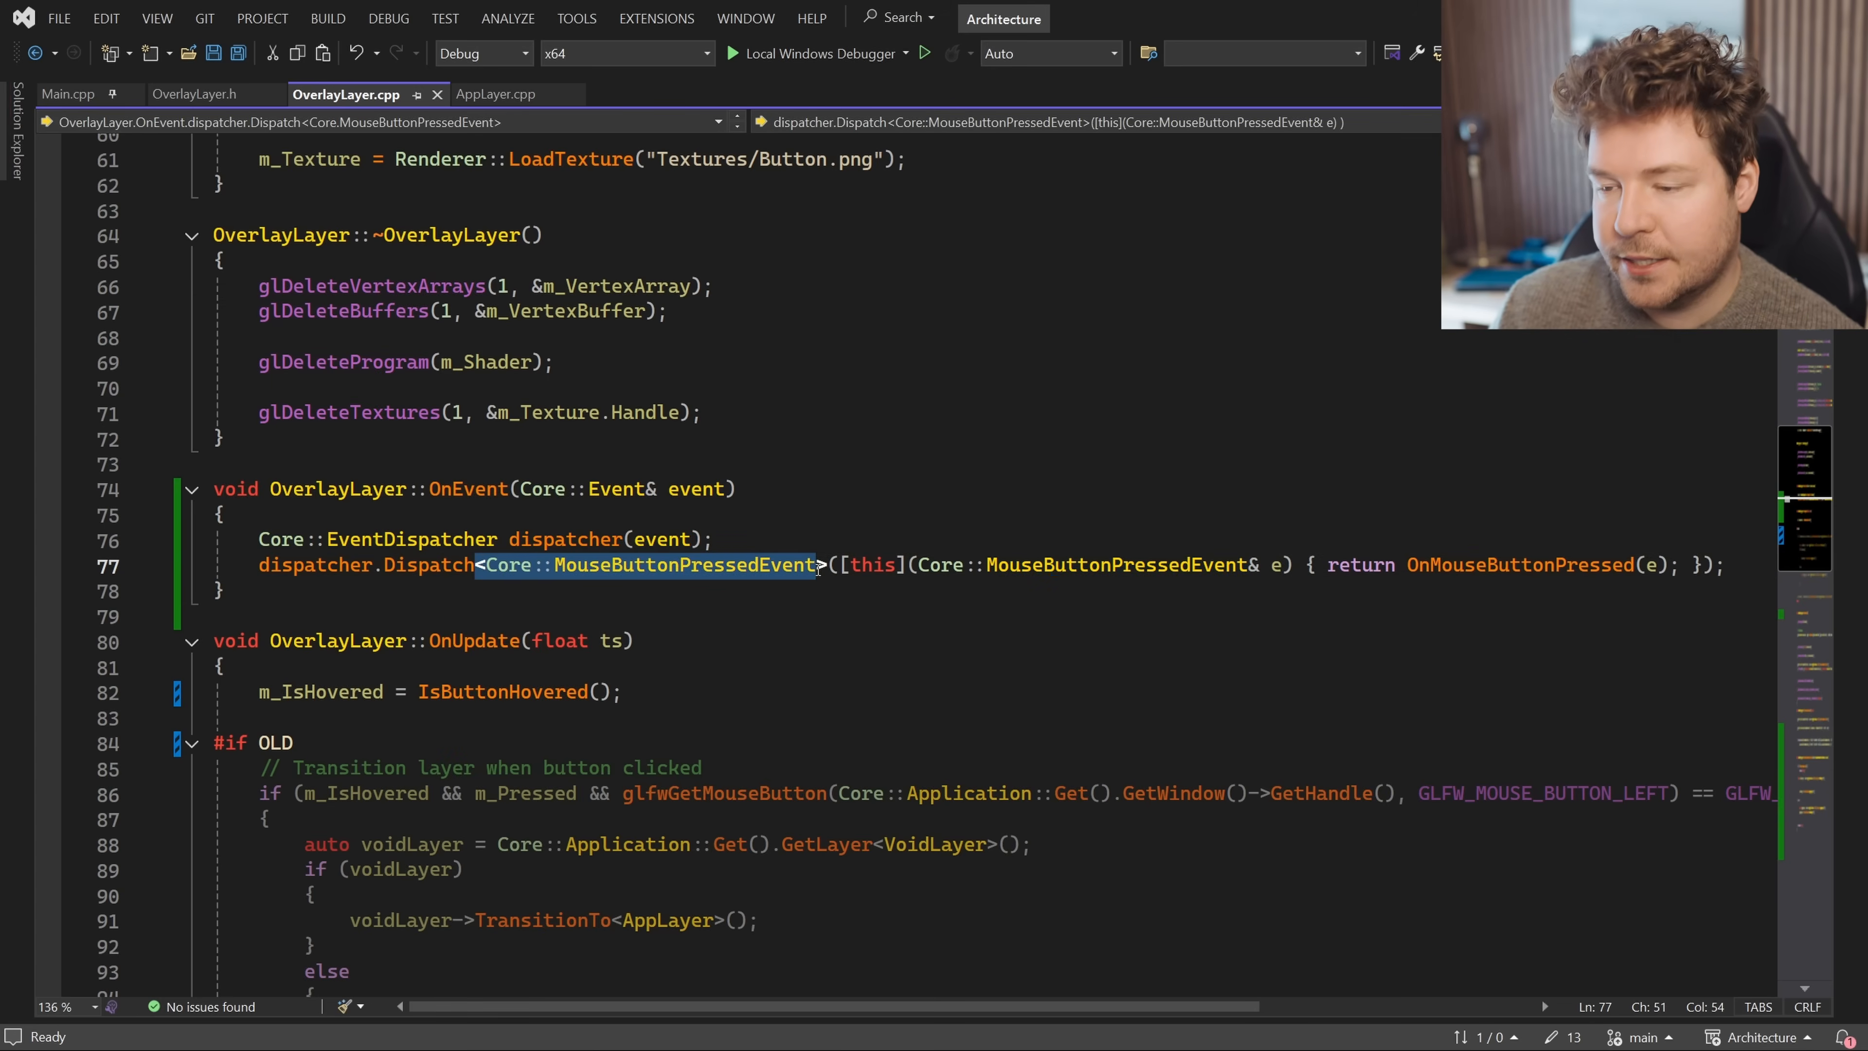
mouse_move(1518, 564)
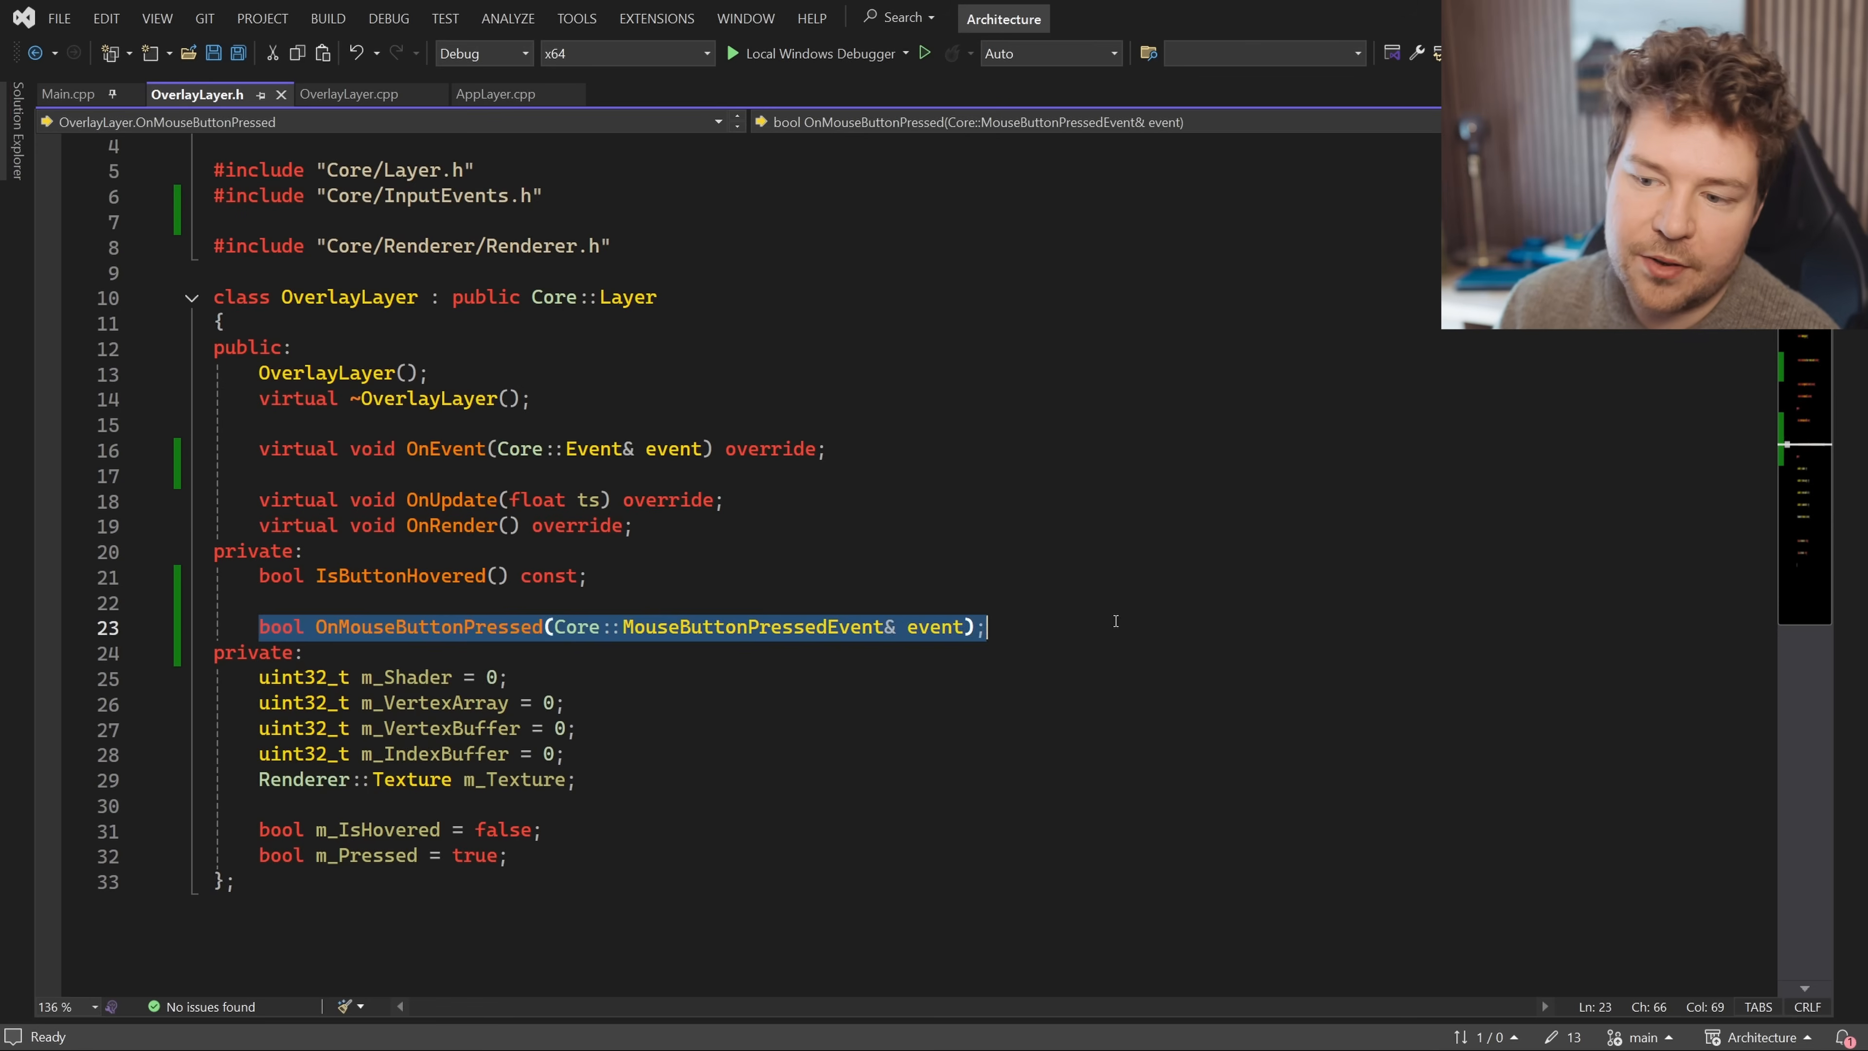
left_click(349, 93)
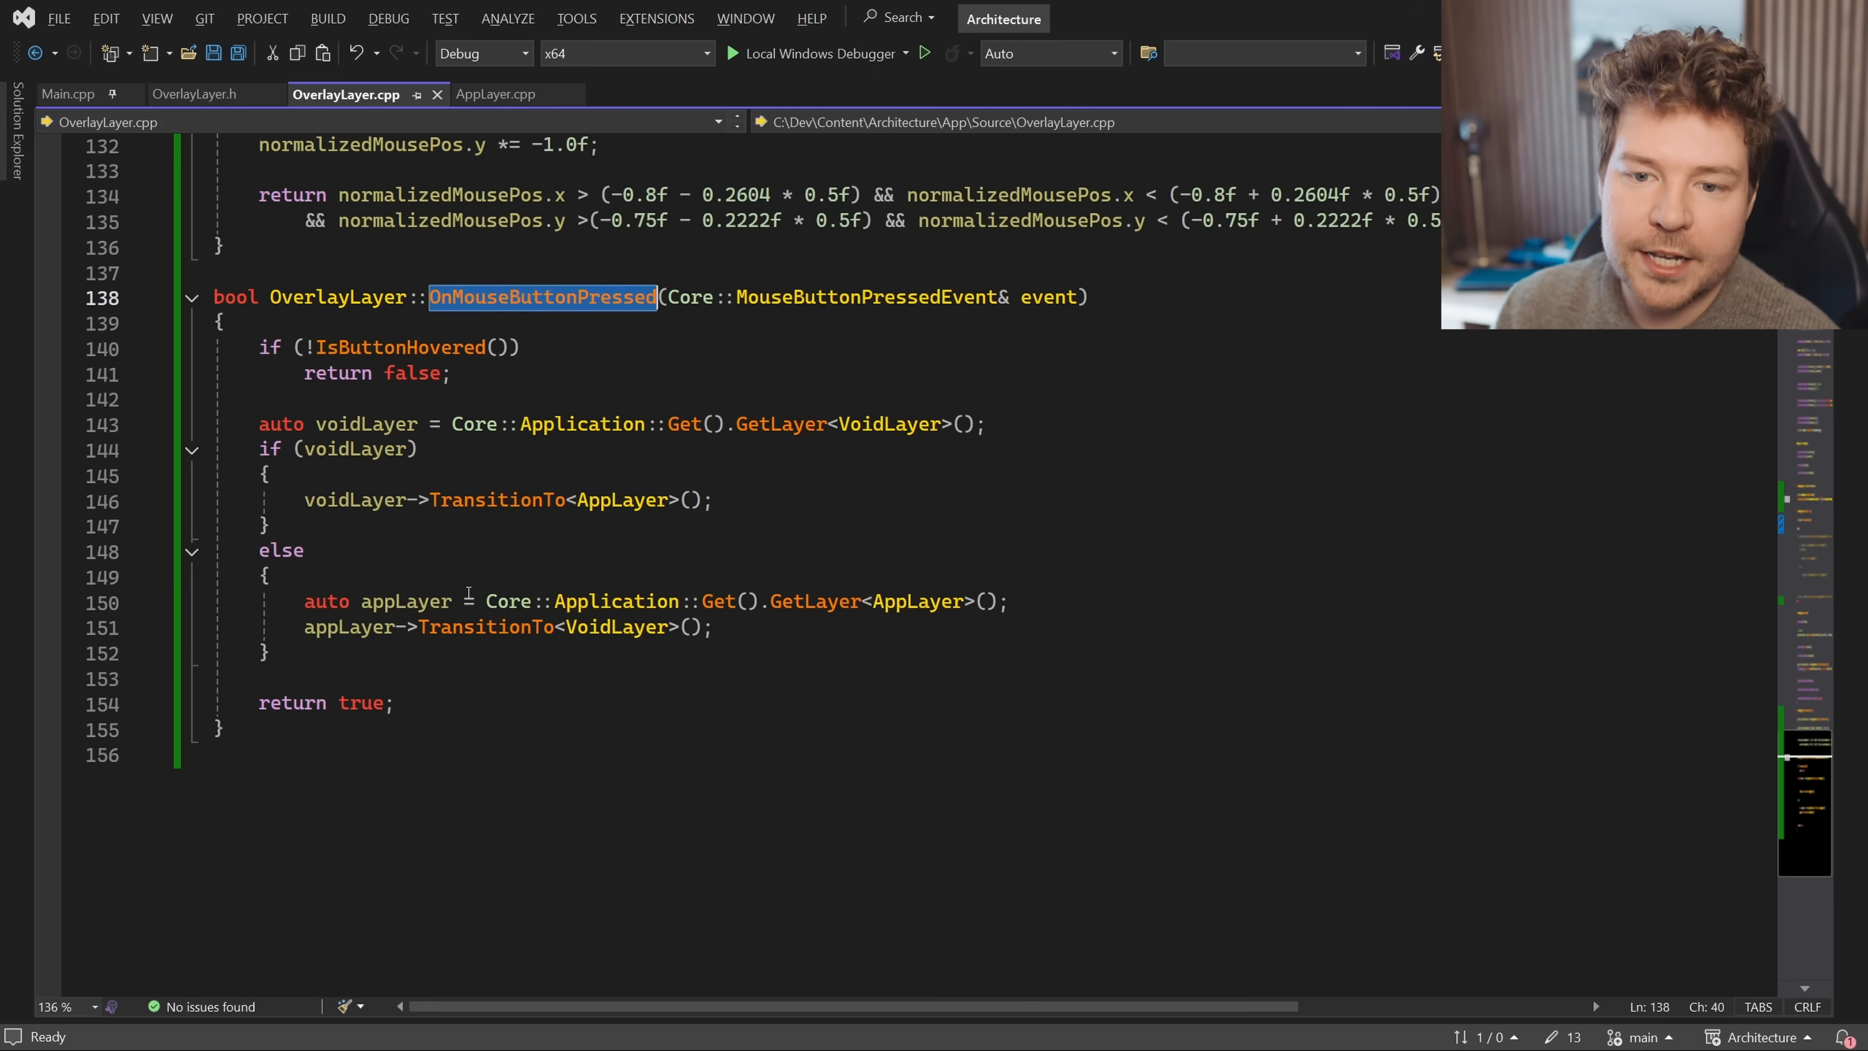
left_click(286, 399)
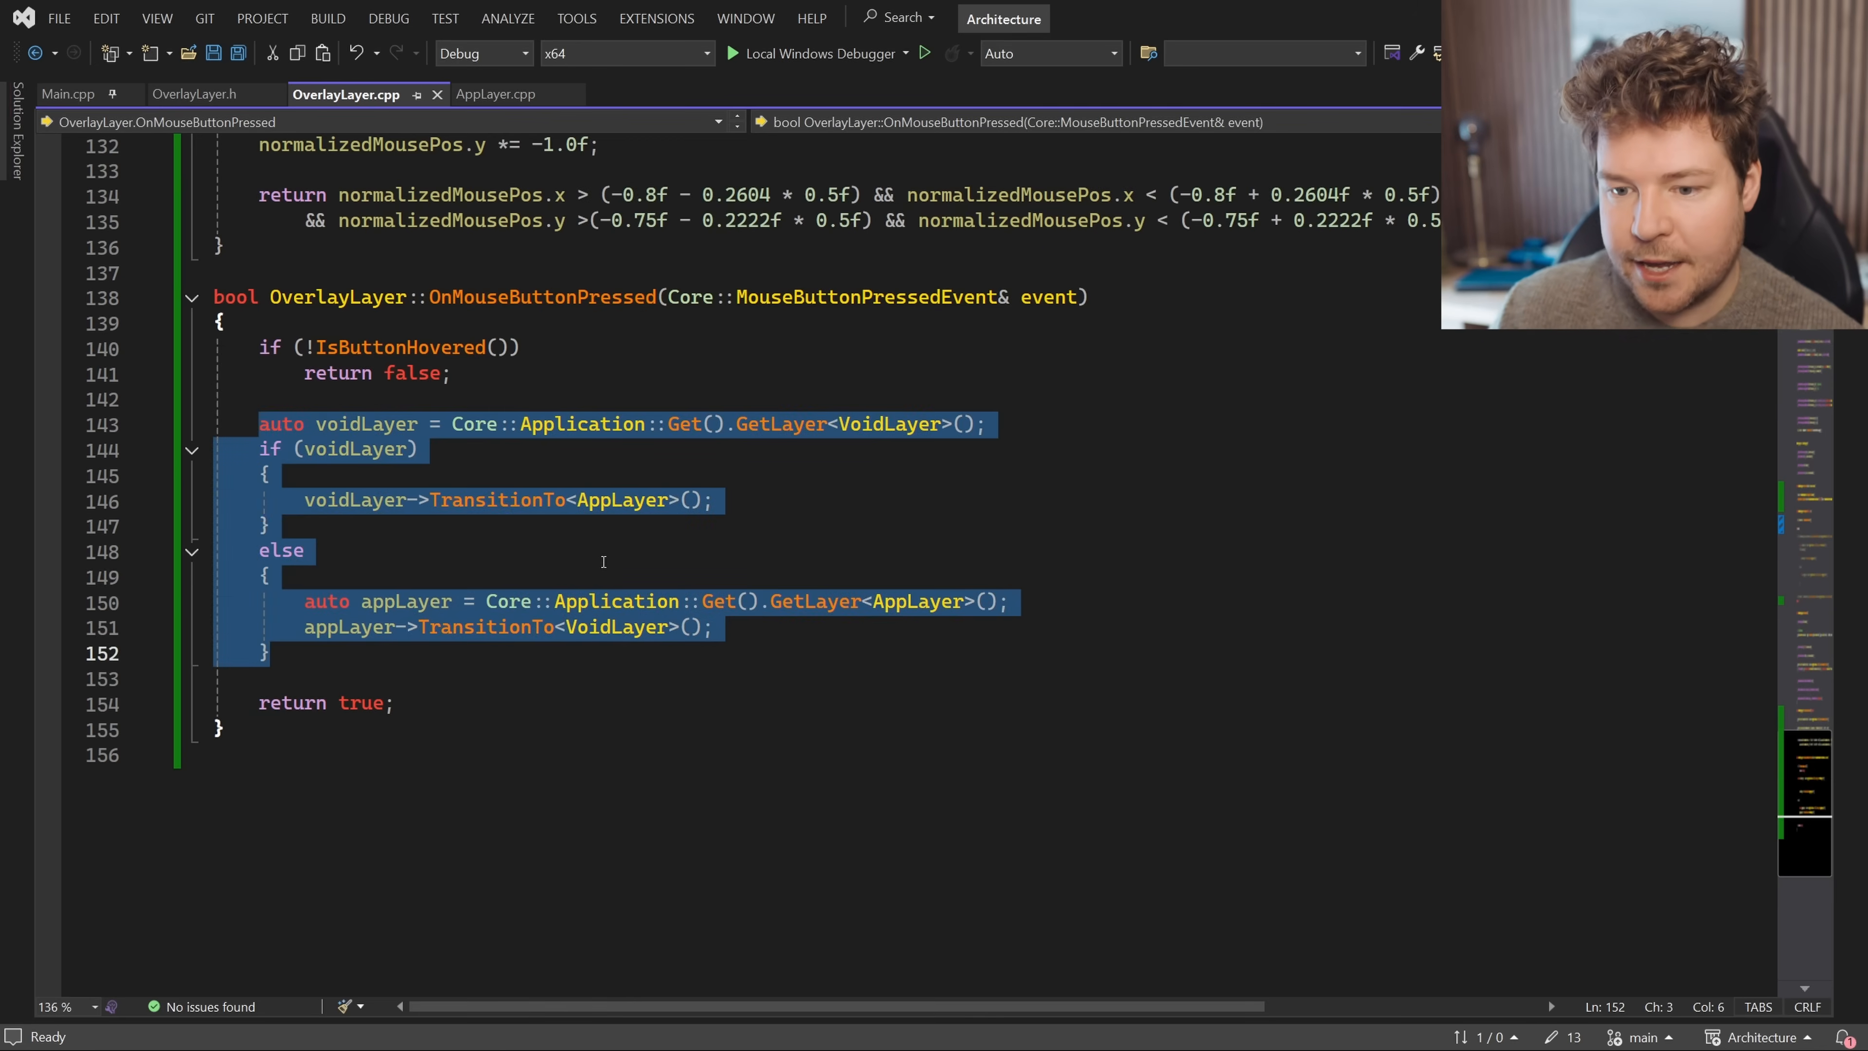
scroll("up", 3)
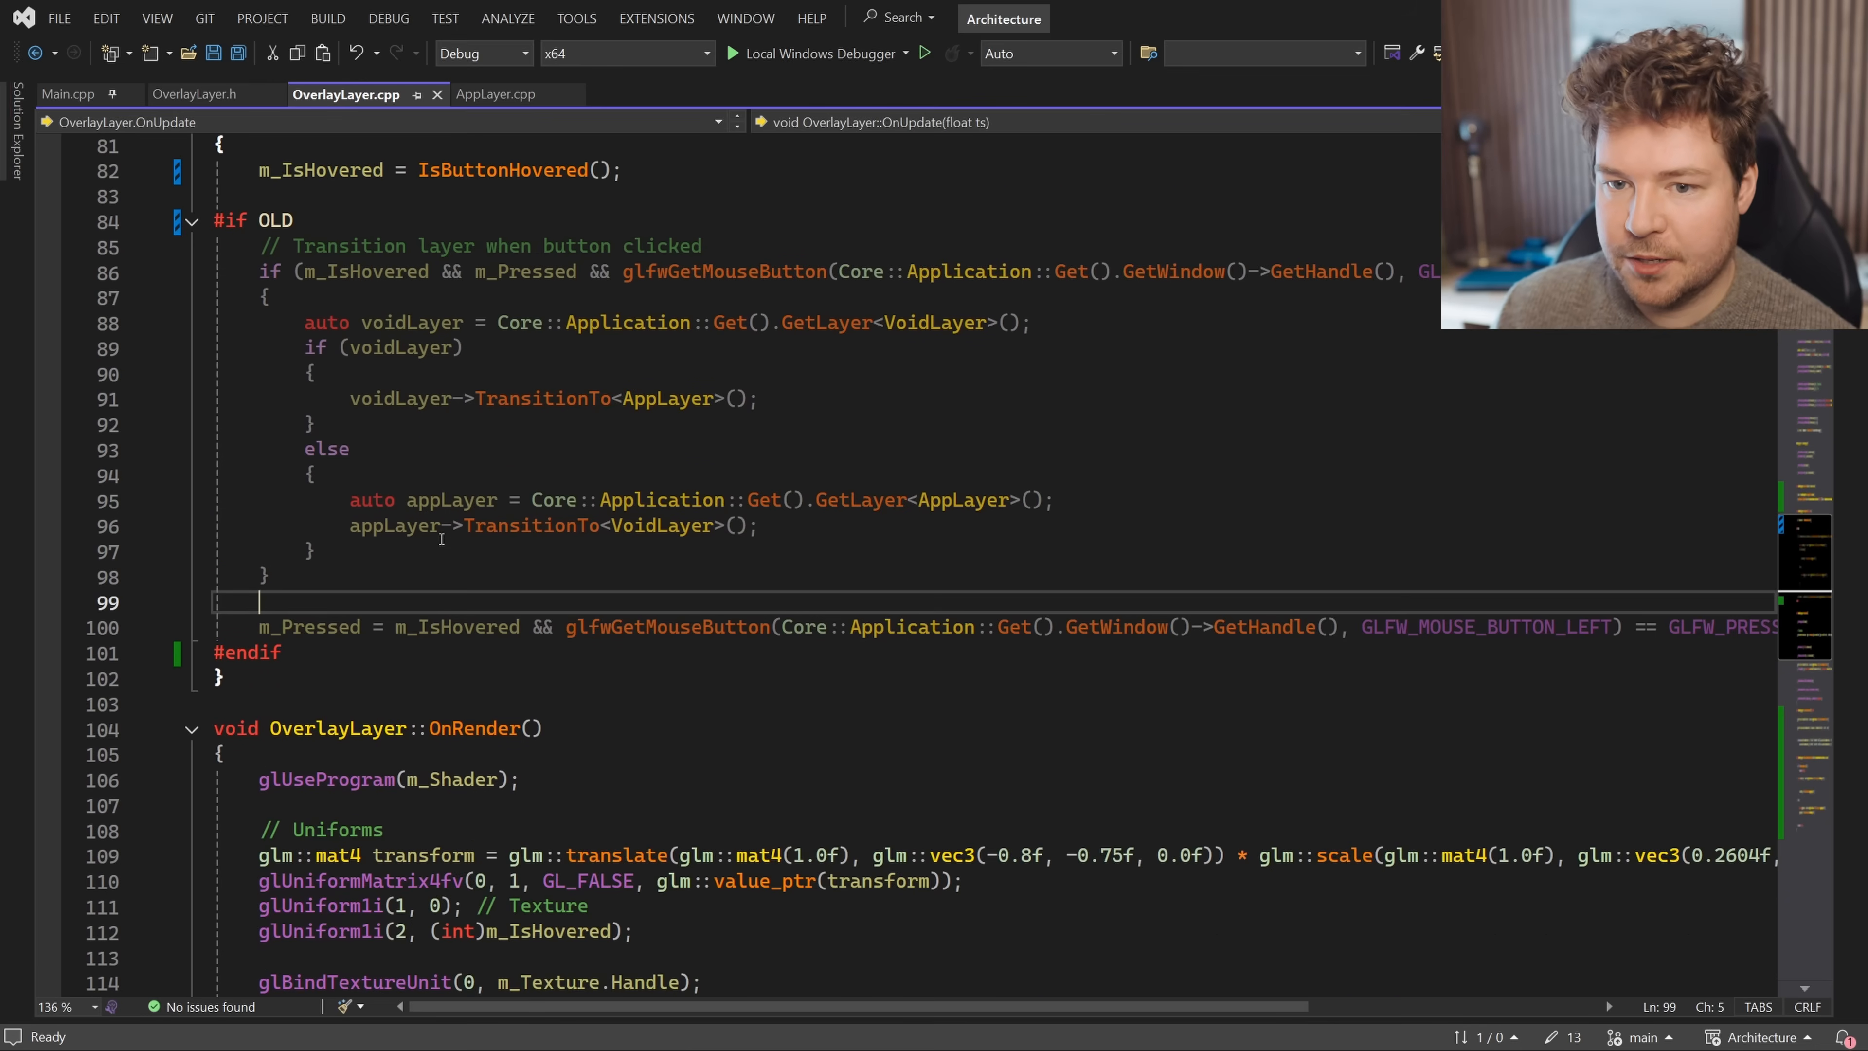
left_click(542, 424)
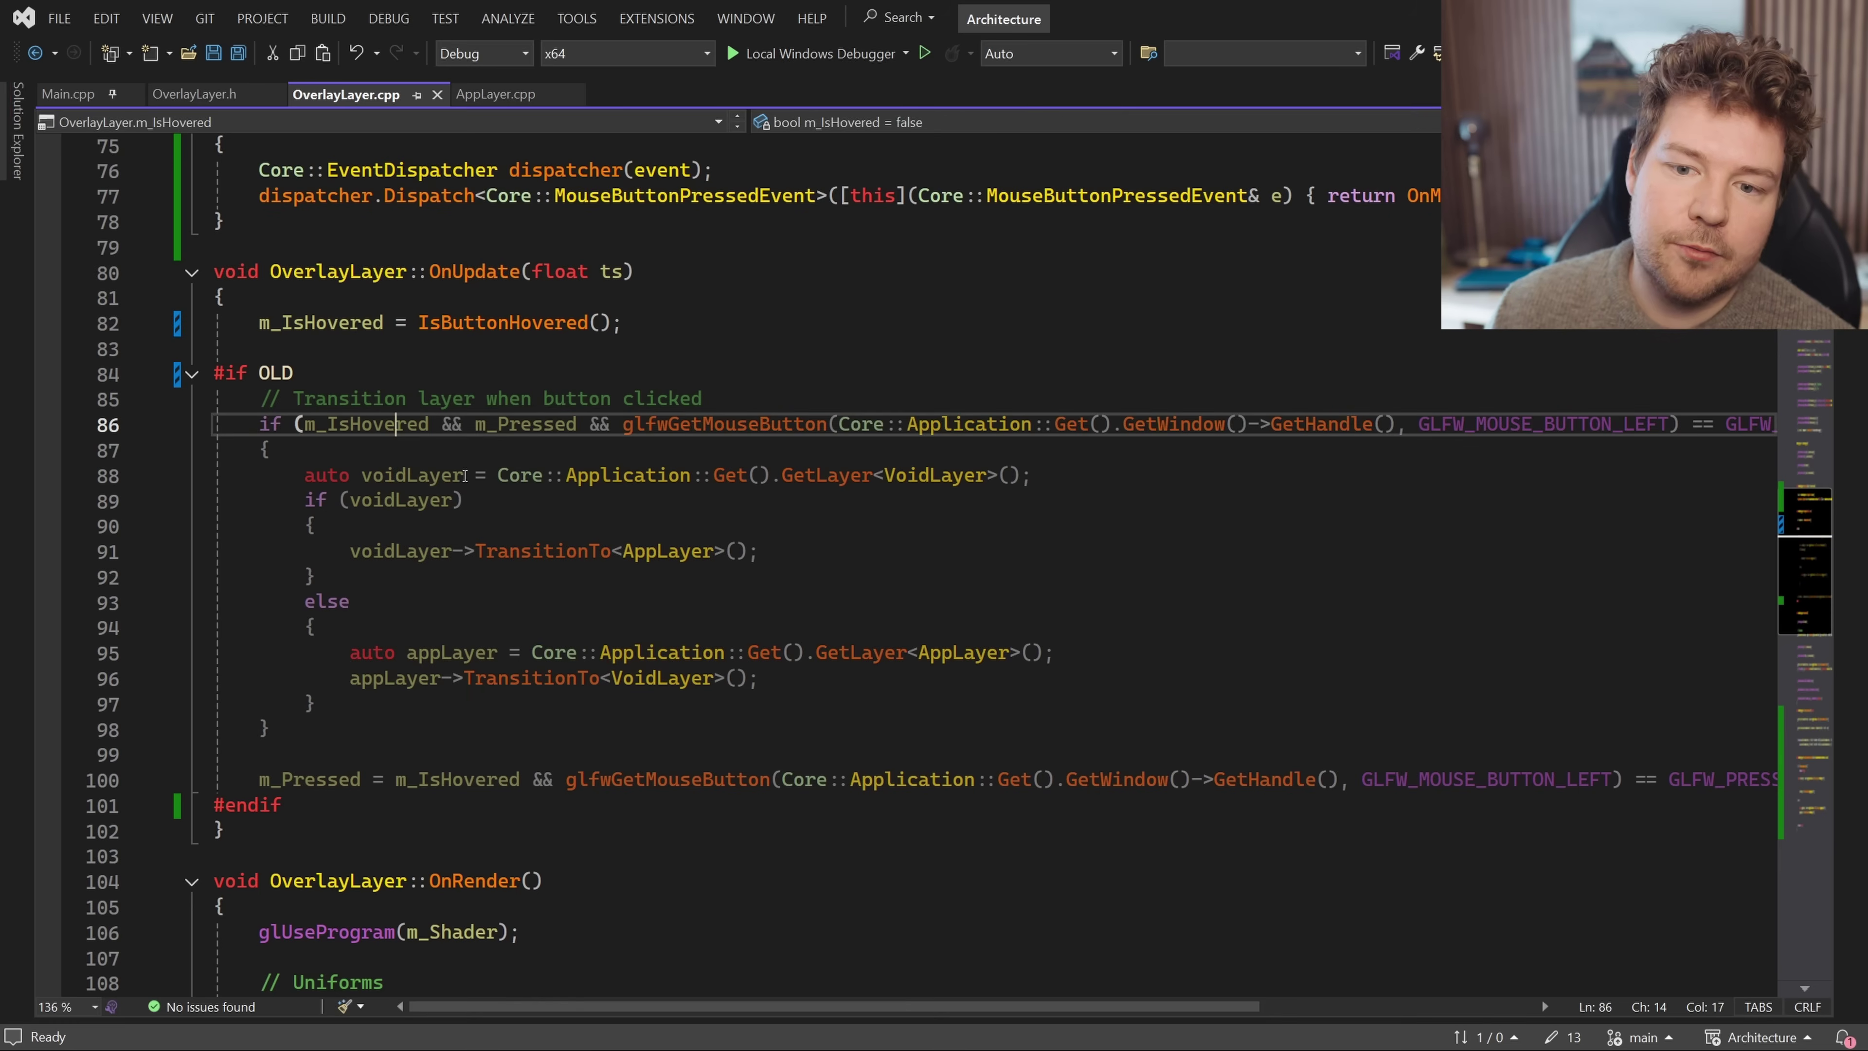
double_click(524, 424)
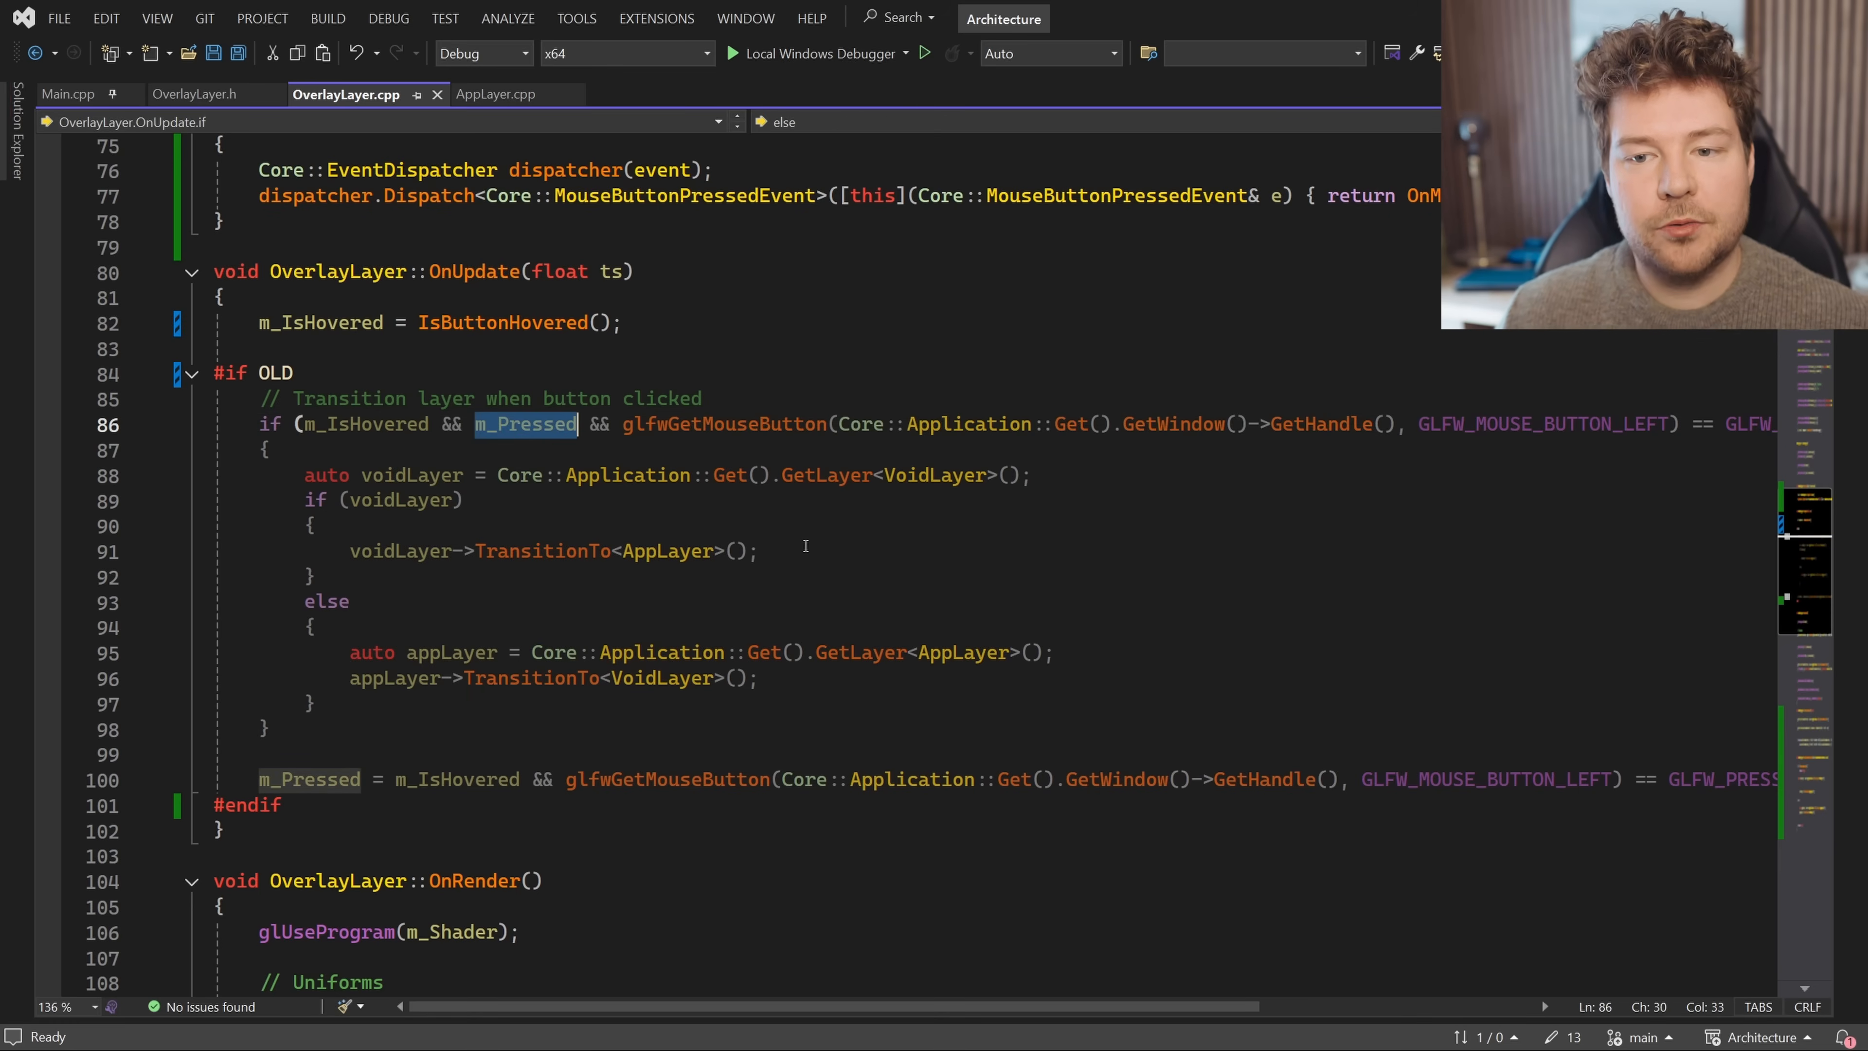
mouse_move(558, 393)
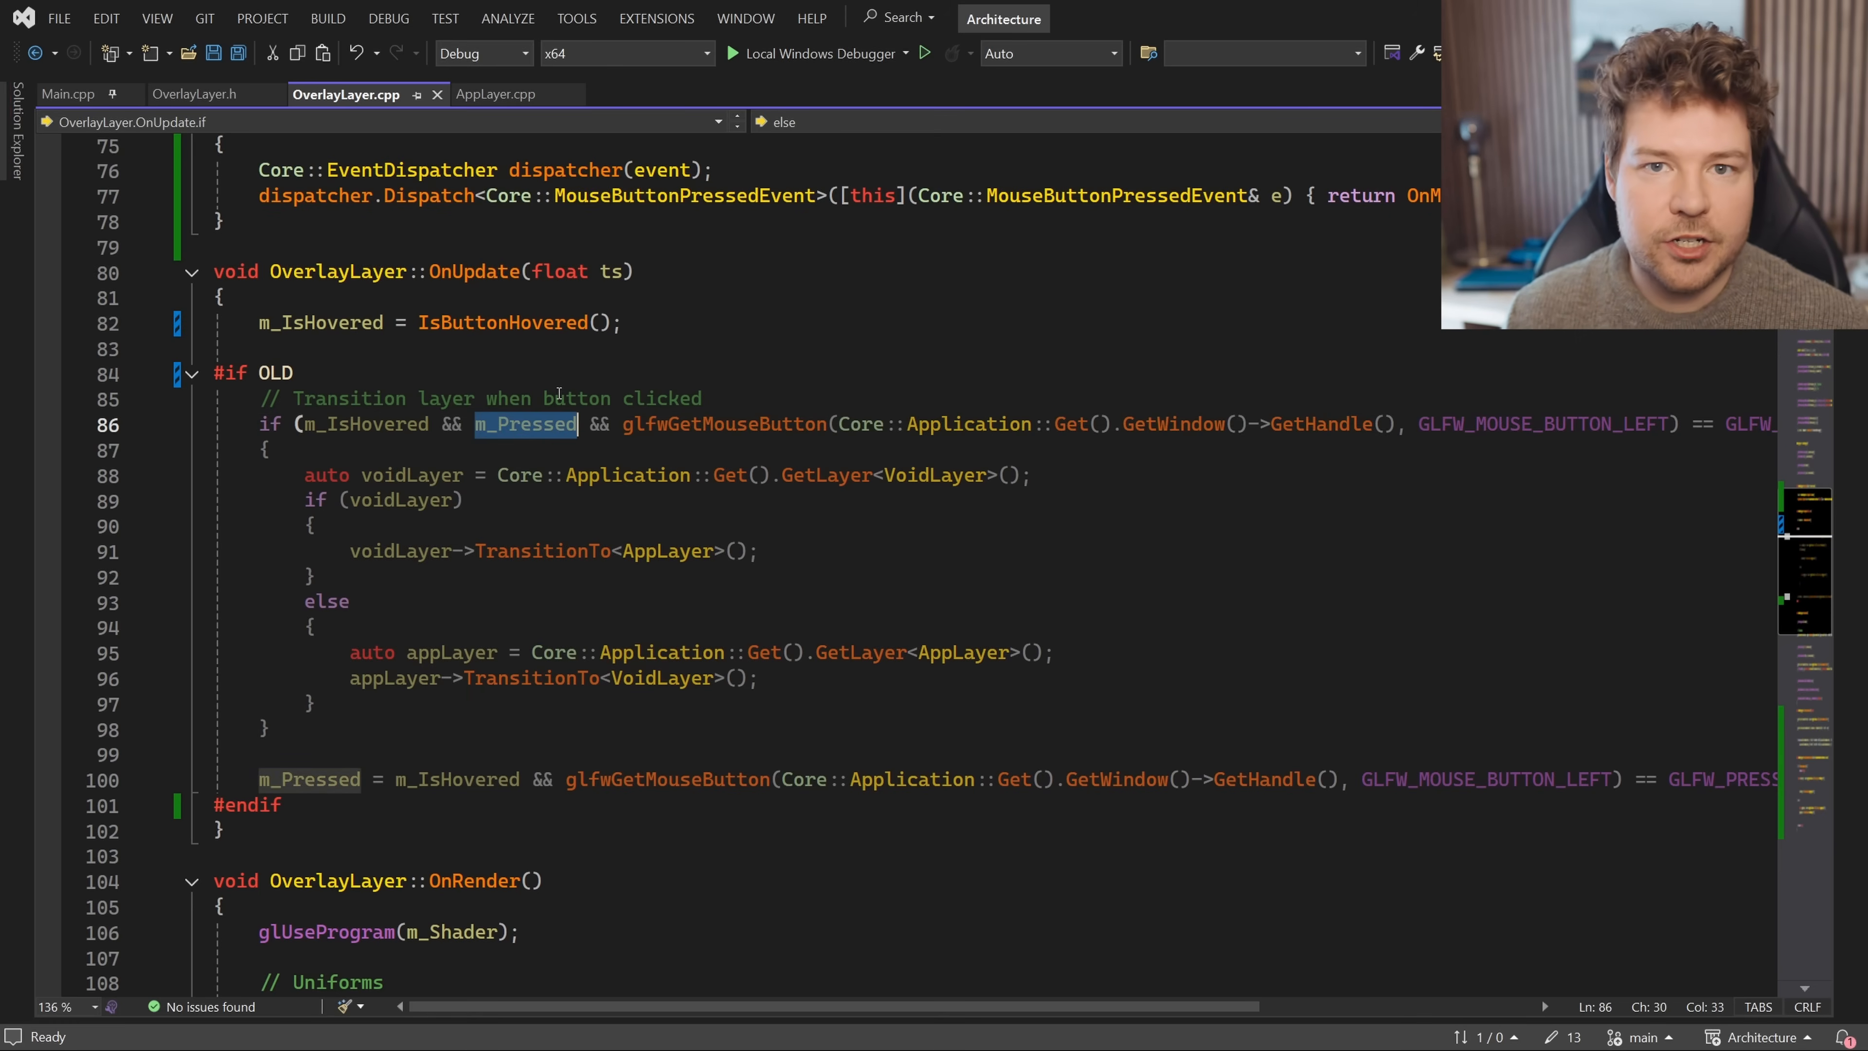
mouse_move(551, 584)
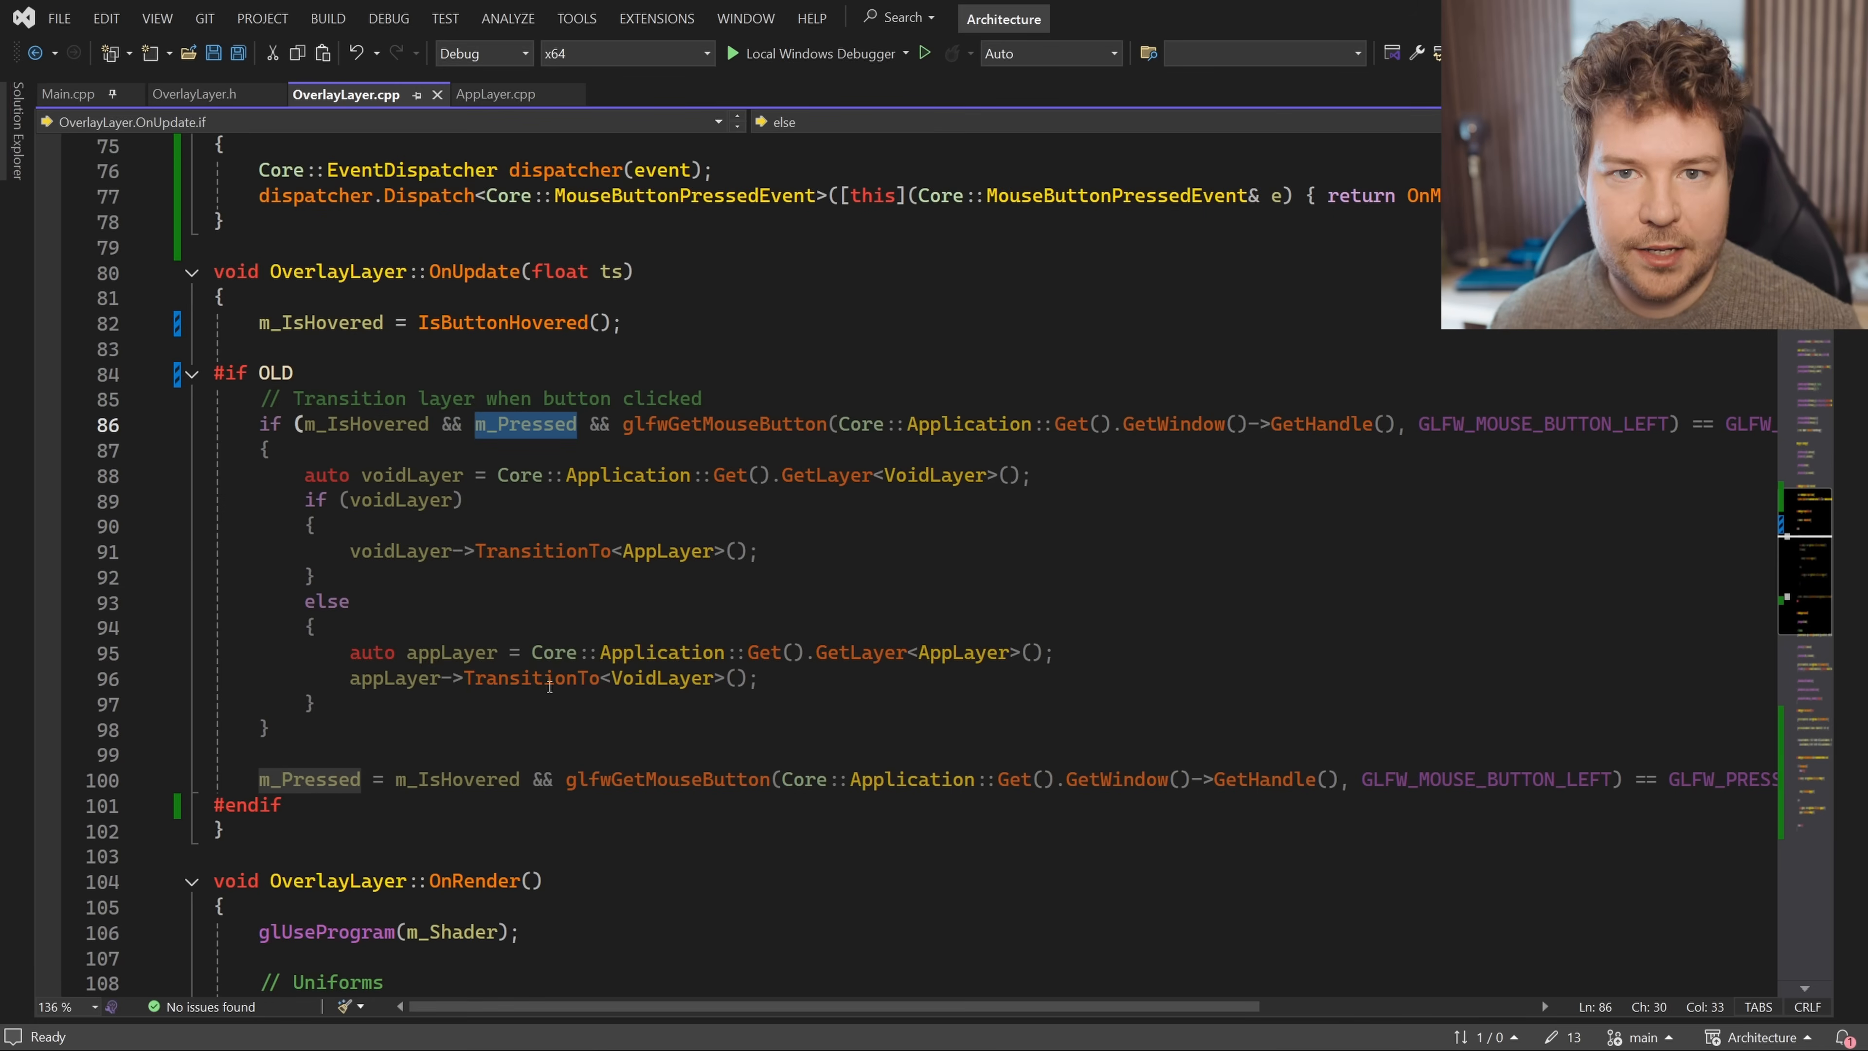
scroll("down", 3)
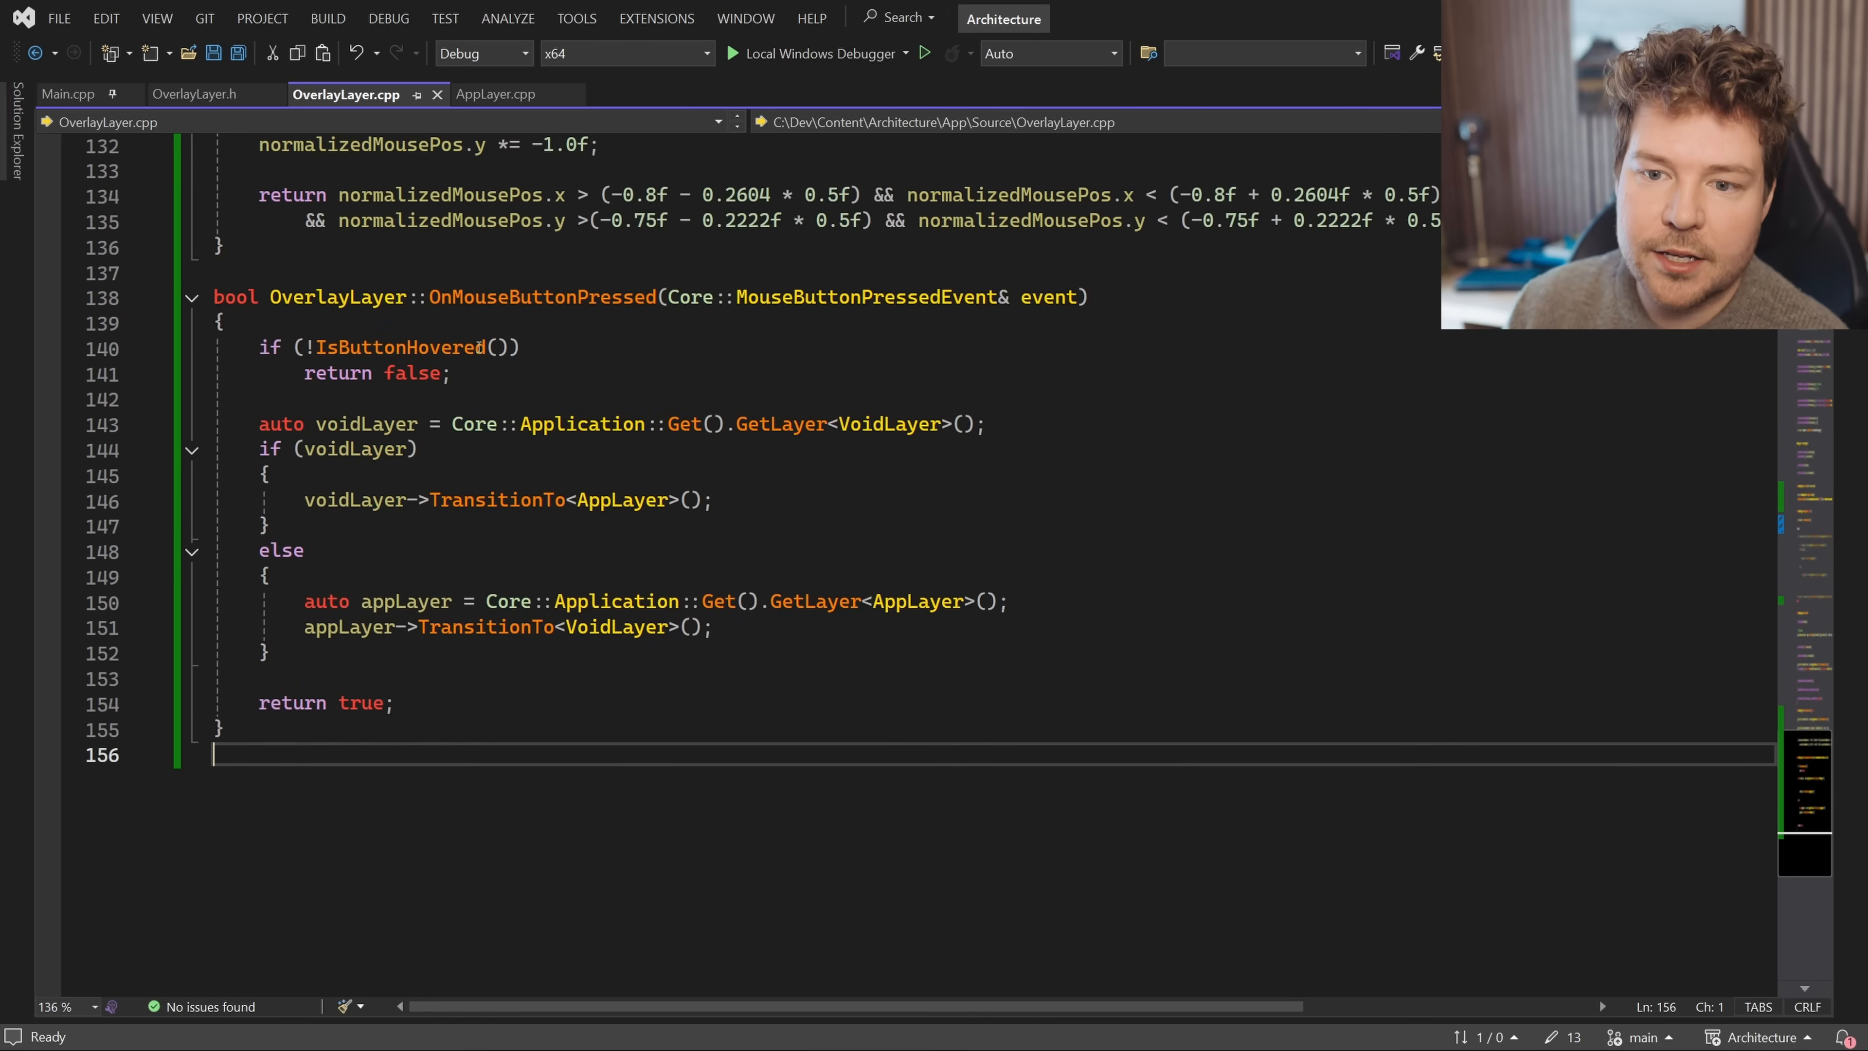
double_click(542, 297)
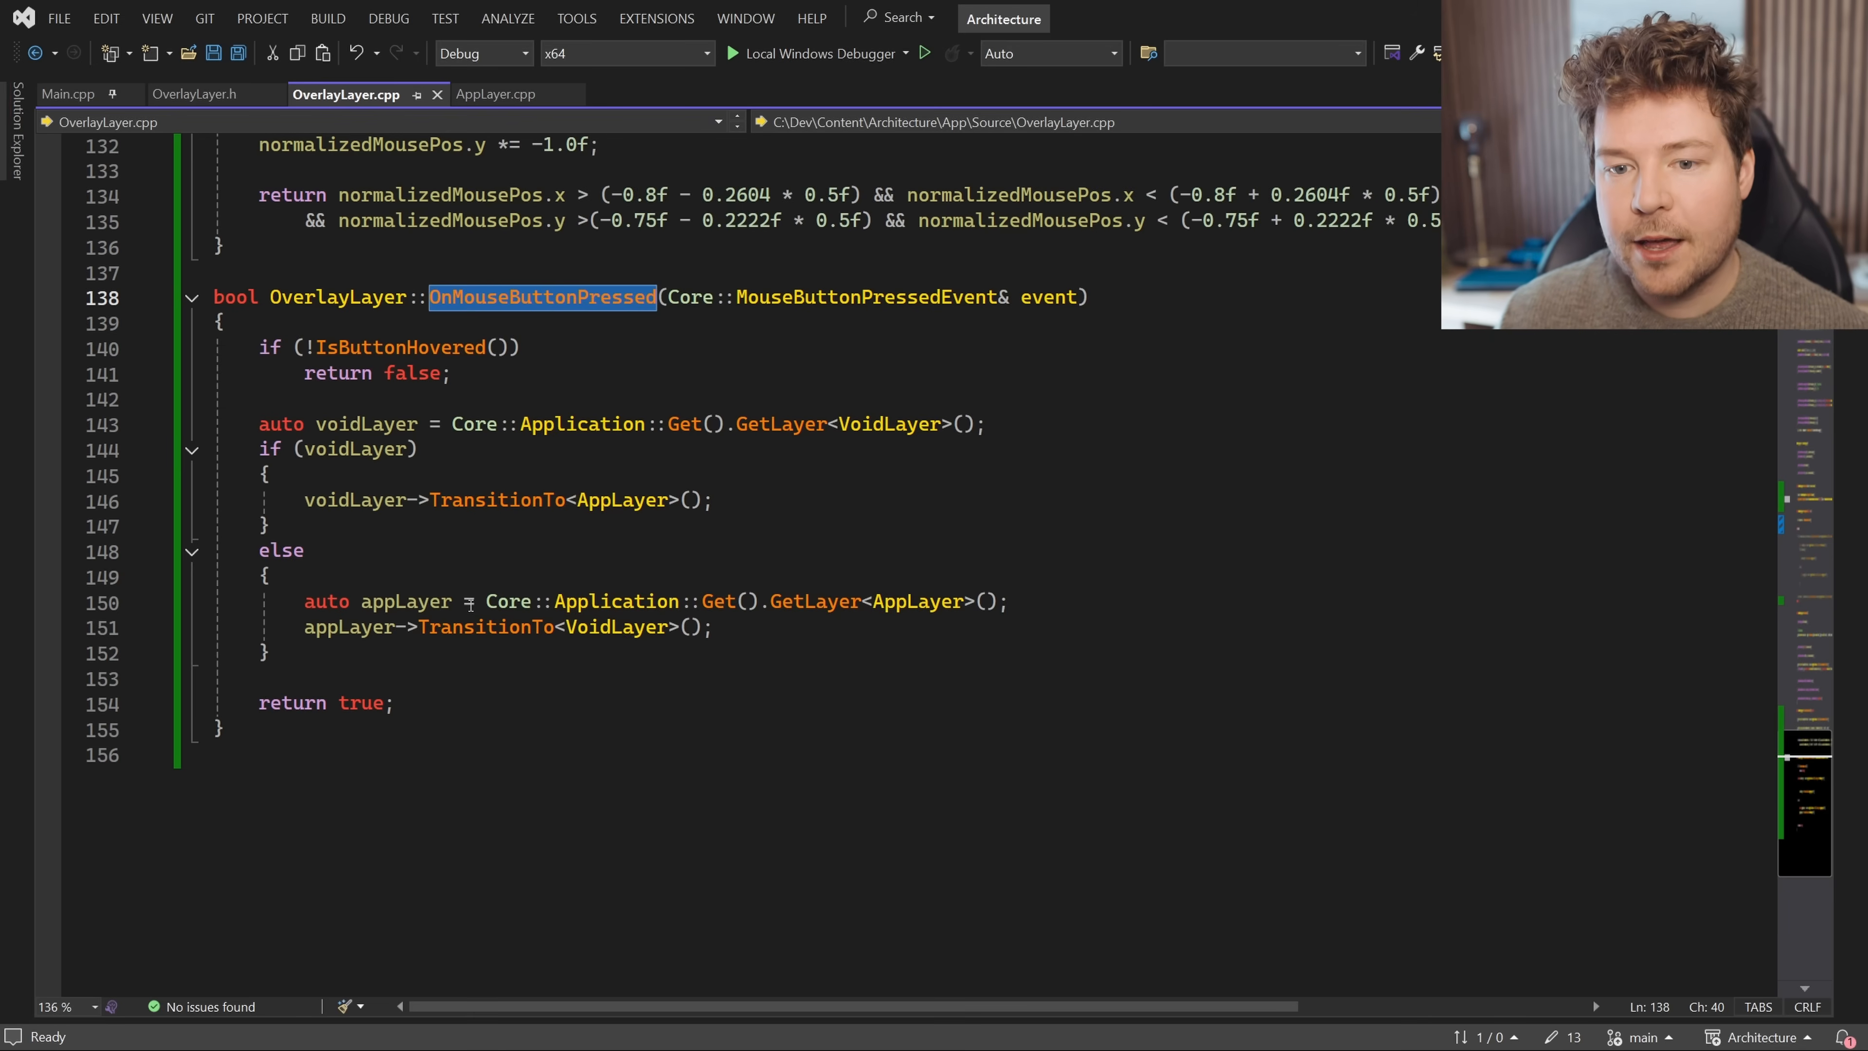
left_click(269, 577)
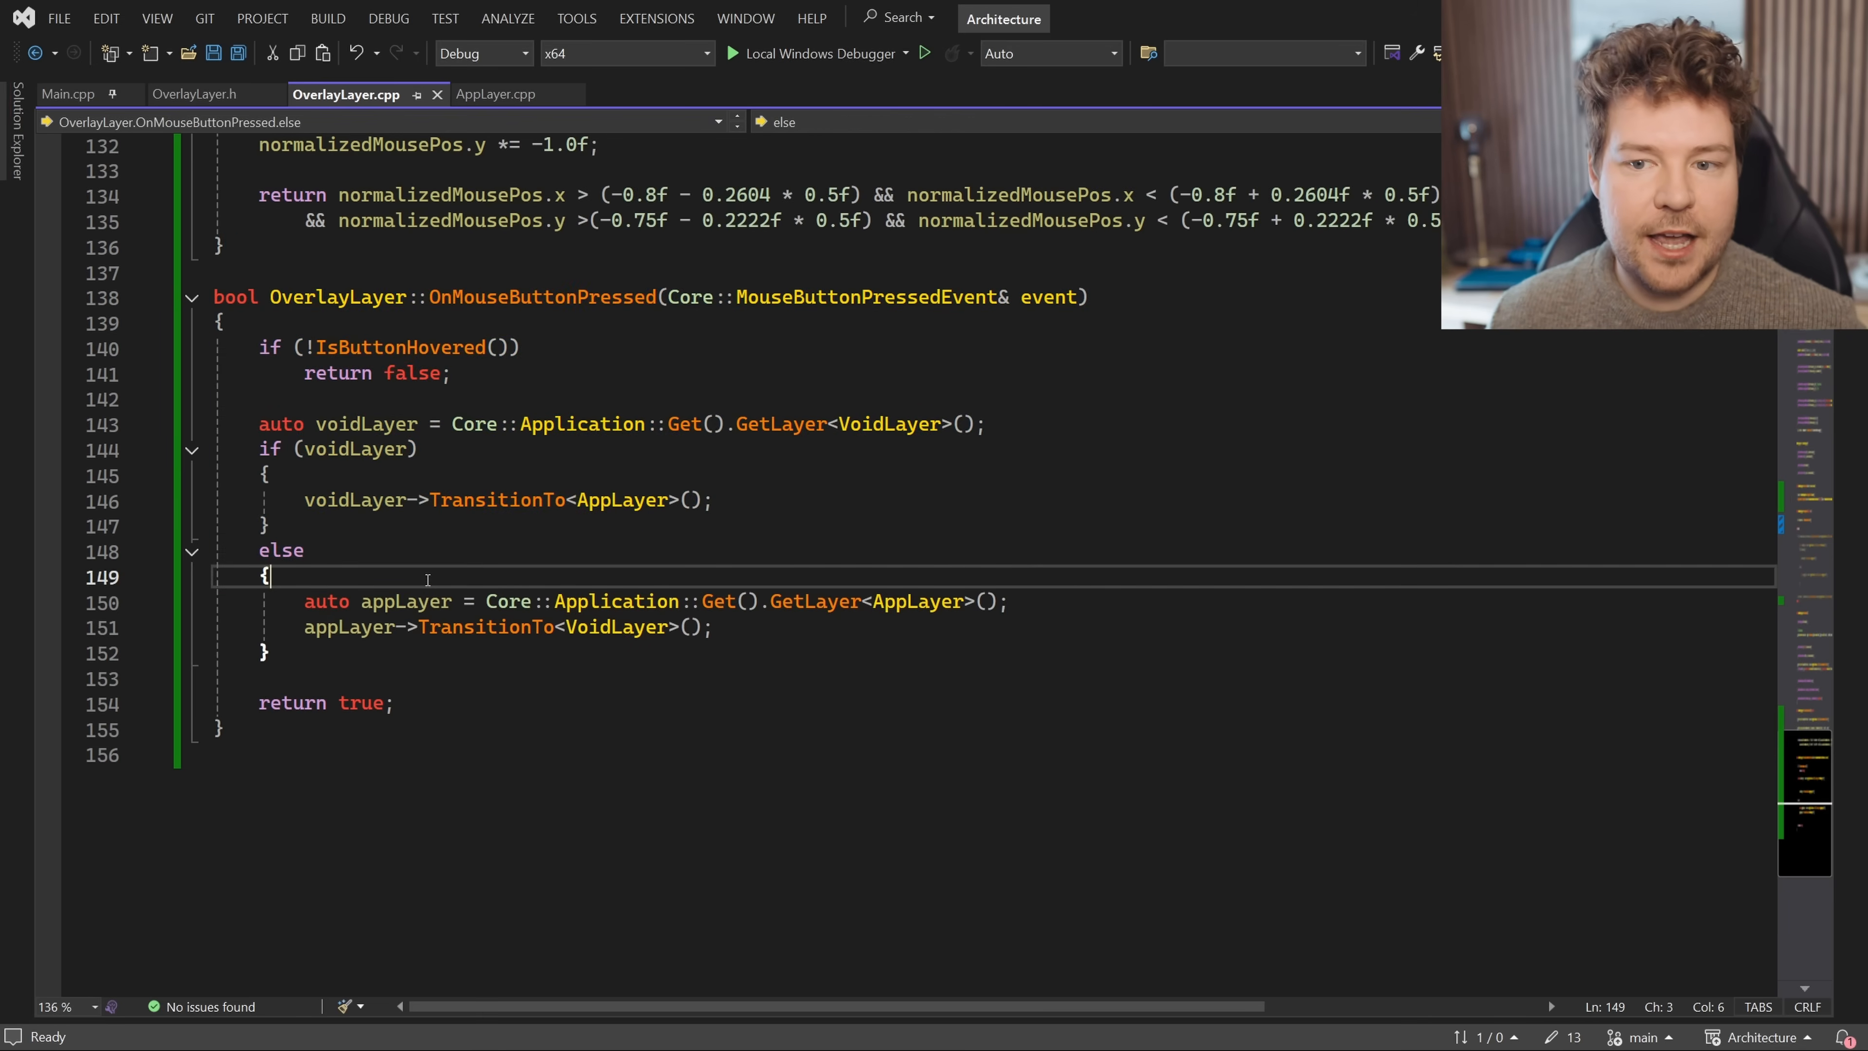
mouse_move(398, 347)
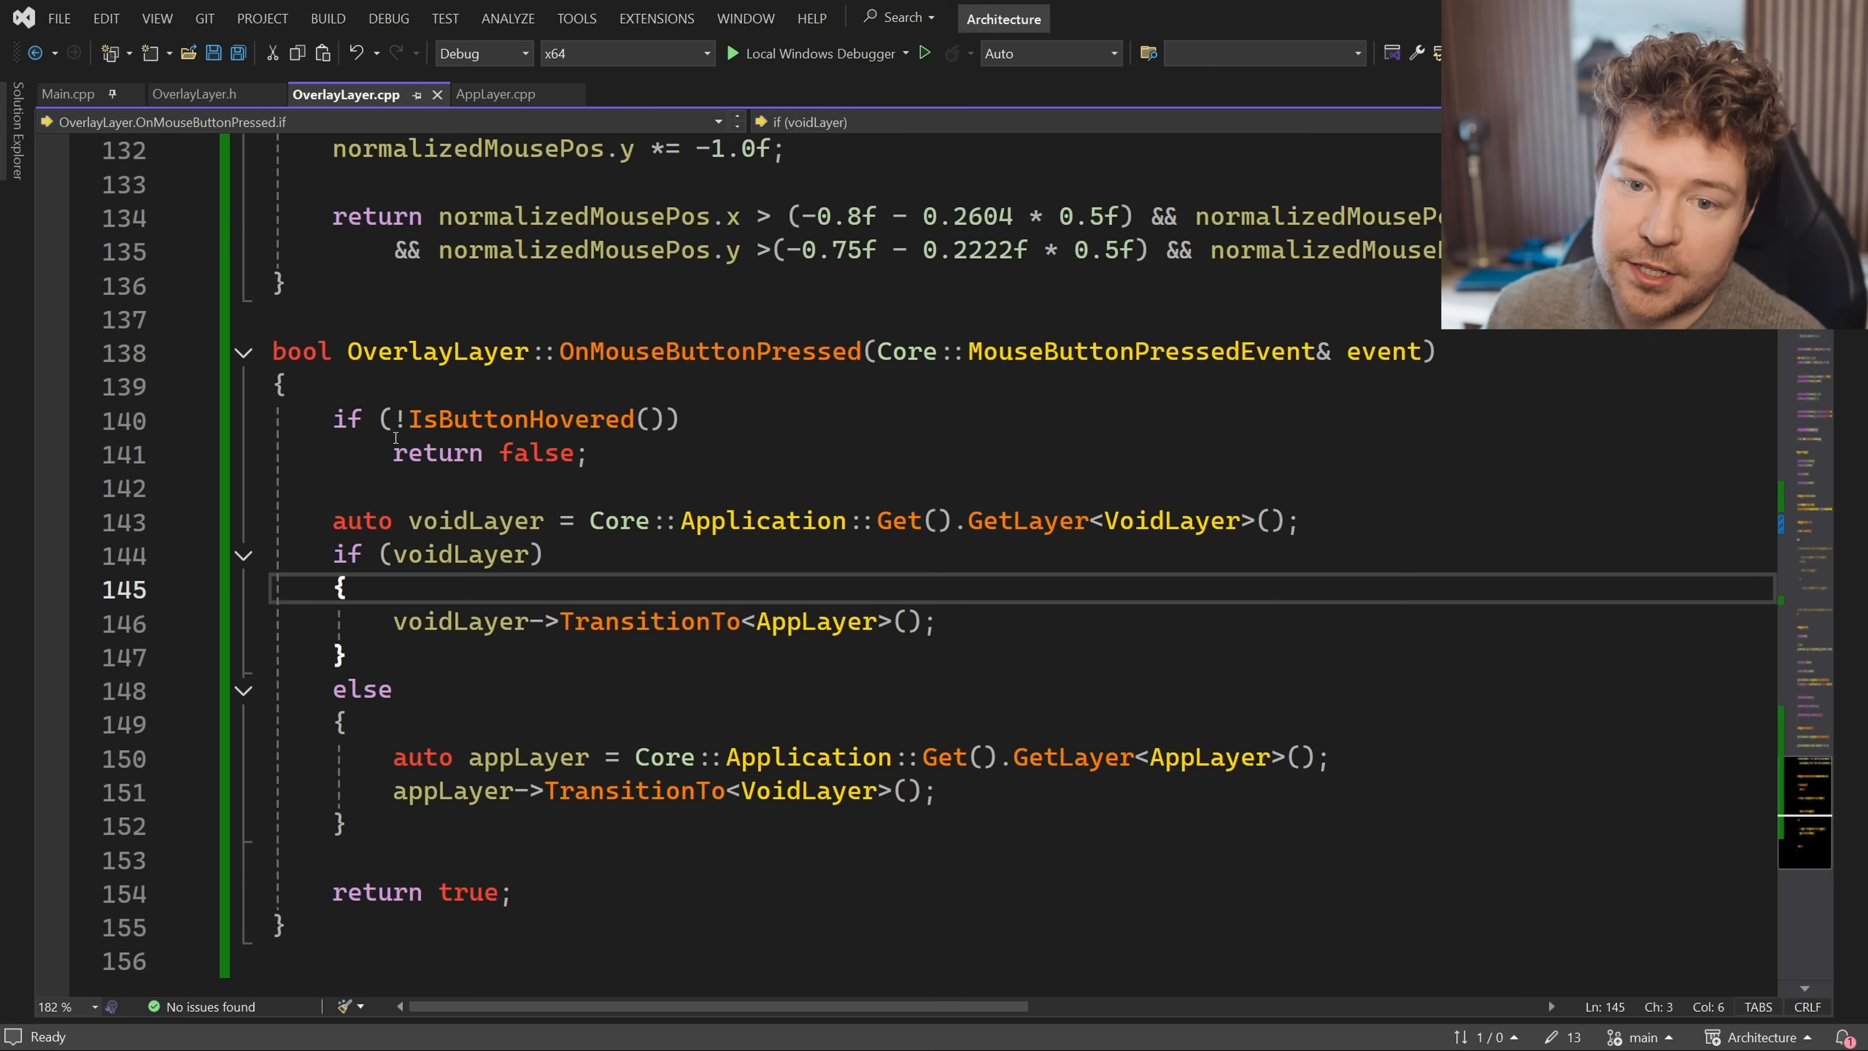
double_click(535, 453)
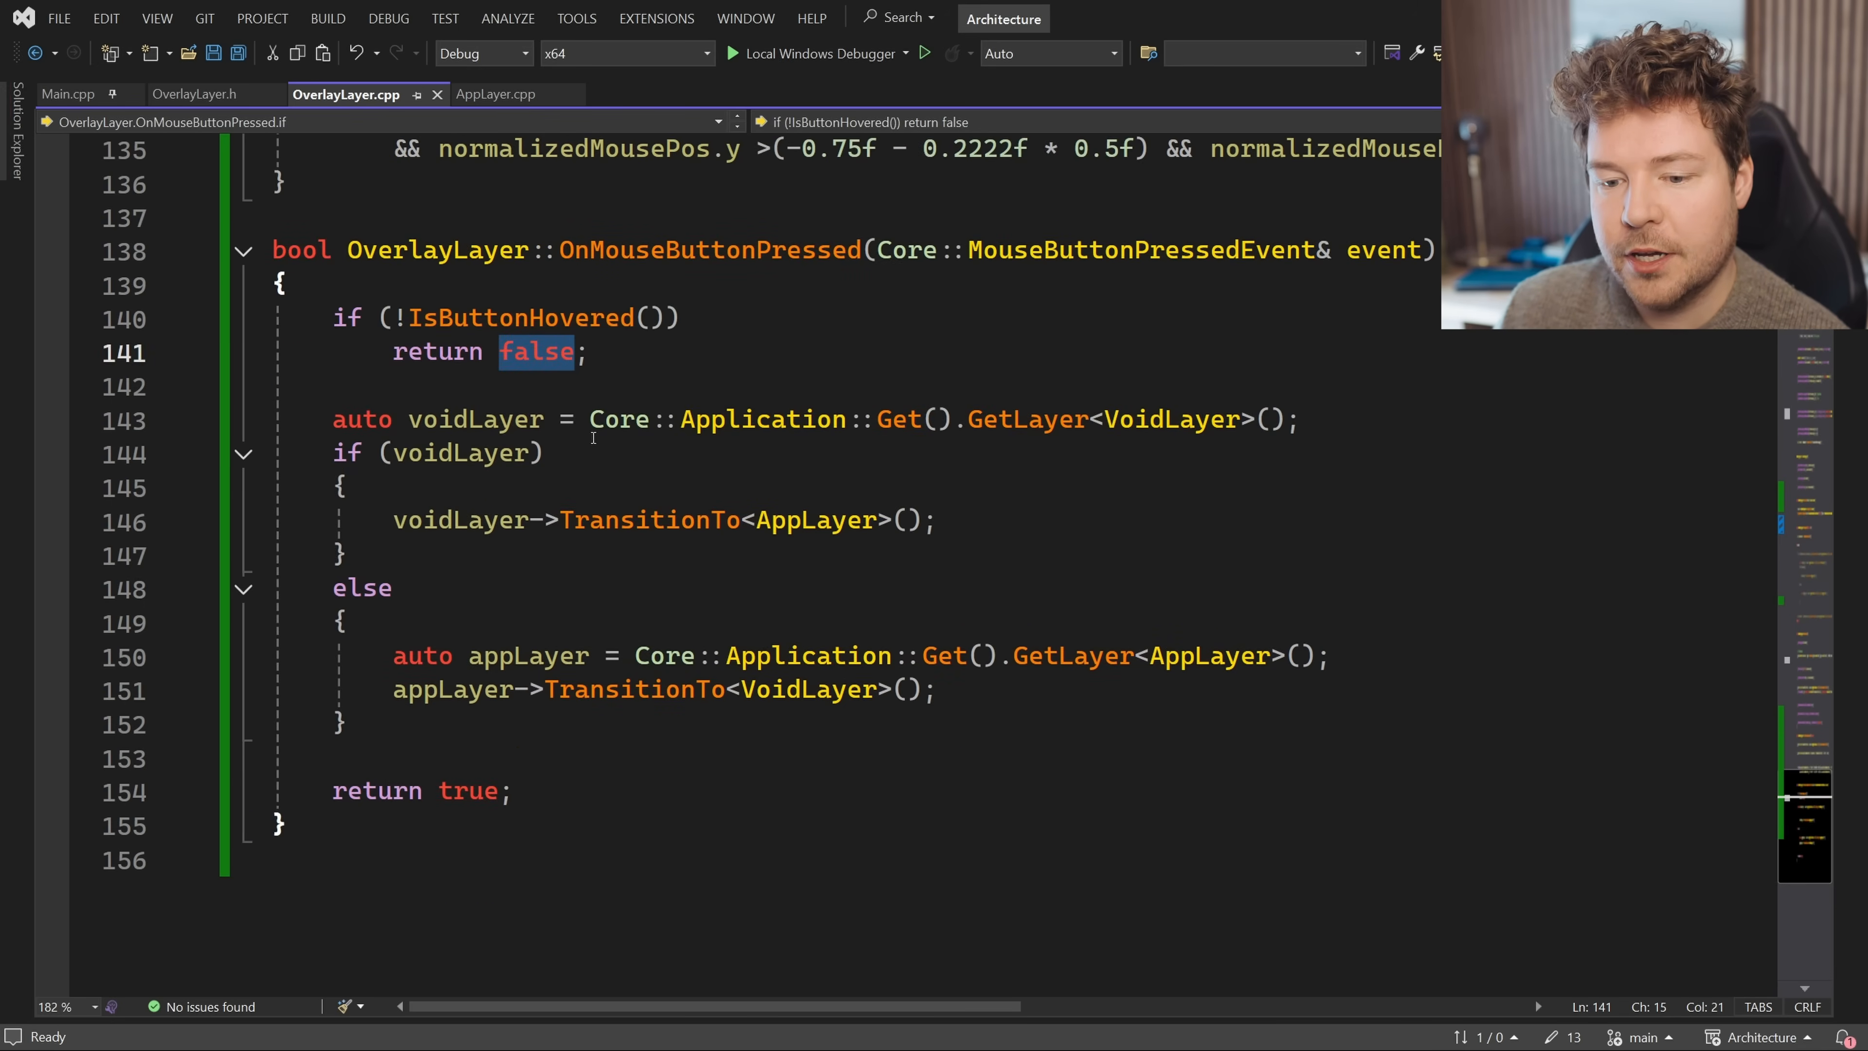
left_click(584, 790)
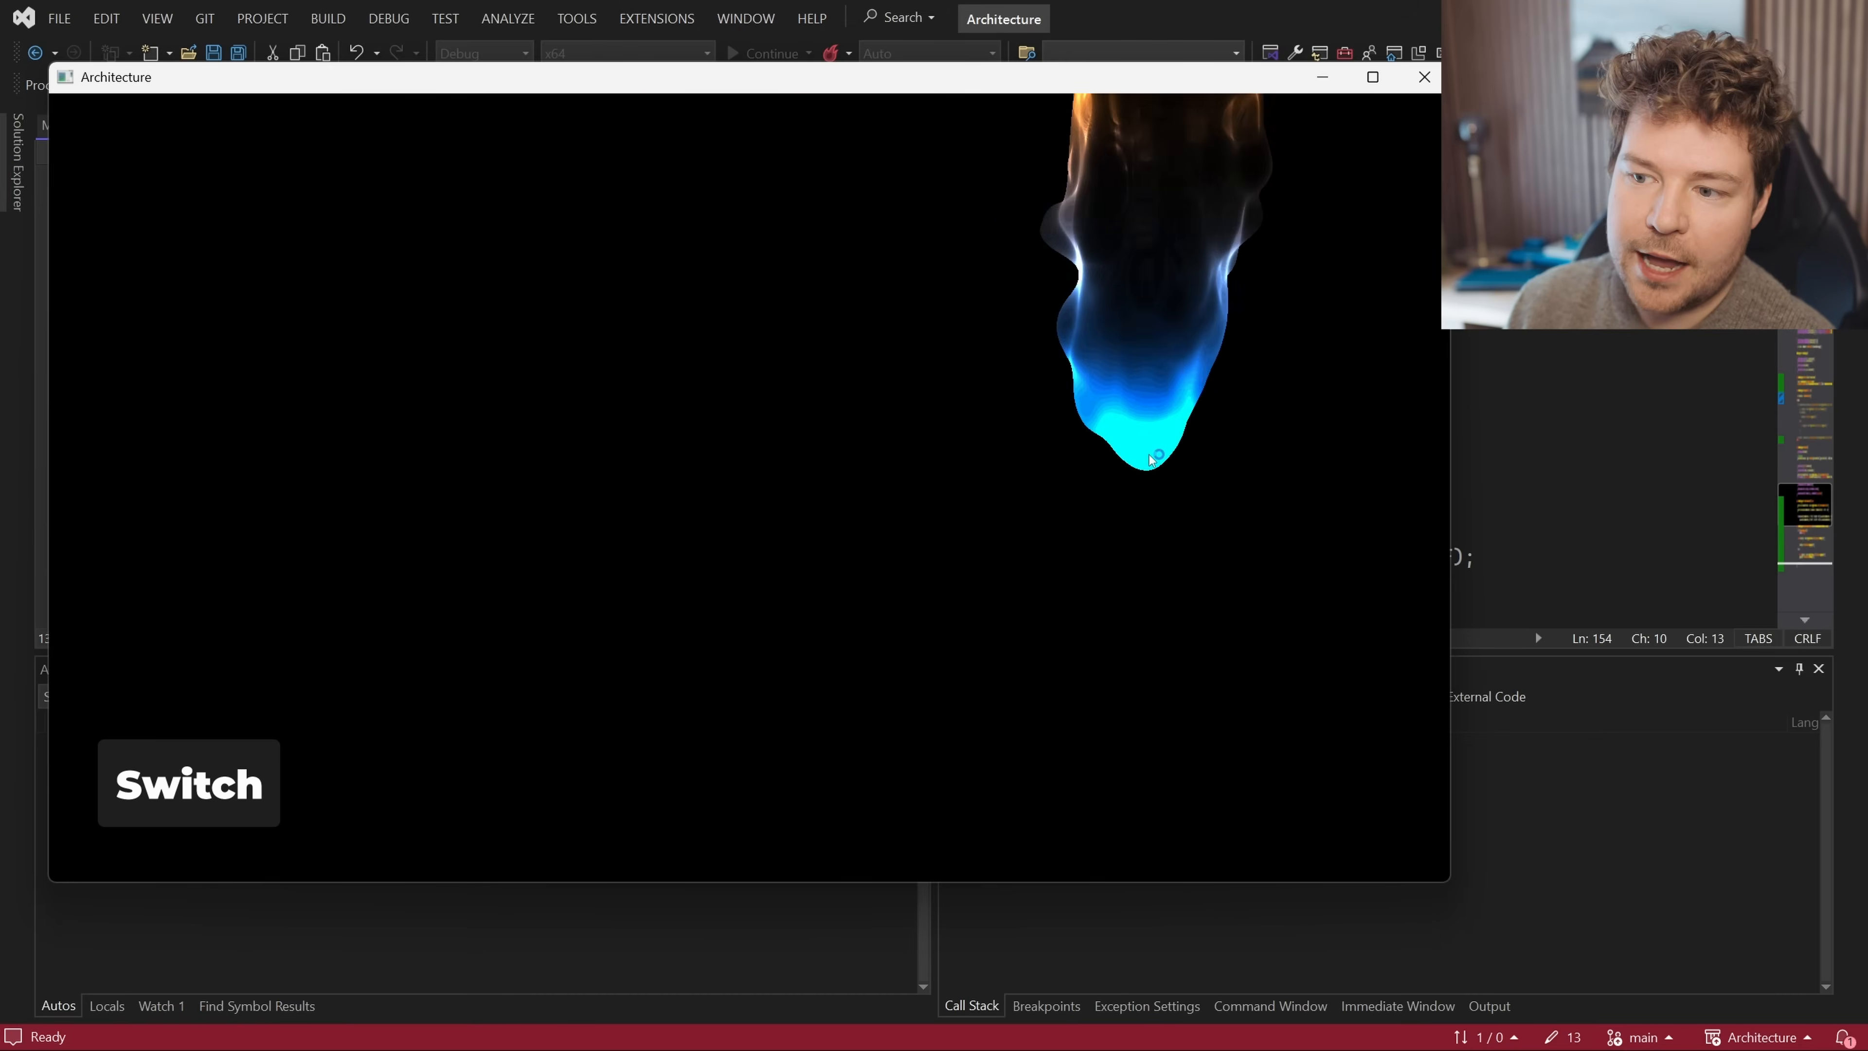
Leave the flame app and locate OnMouseButtonPressed in AppLayer::OnEvent's dispatch calls in AppLayer.cpp
left_click(1422, 75)
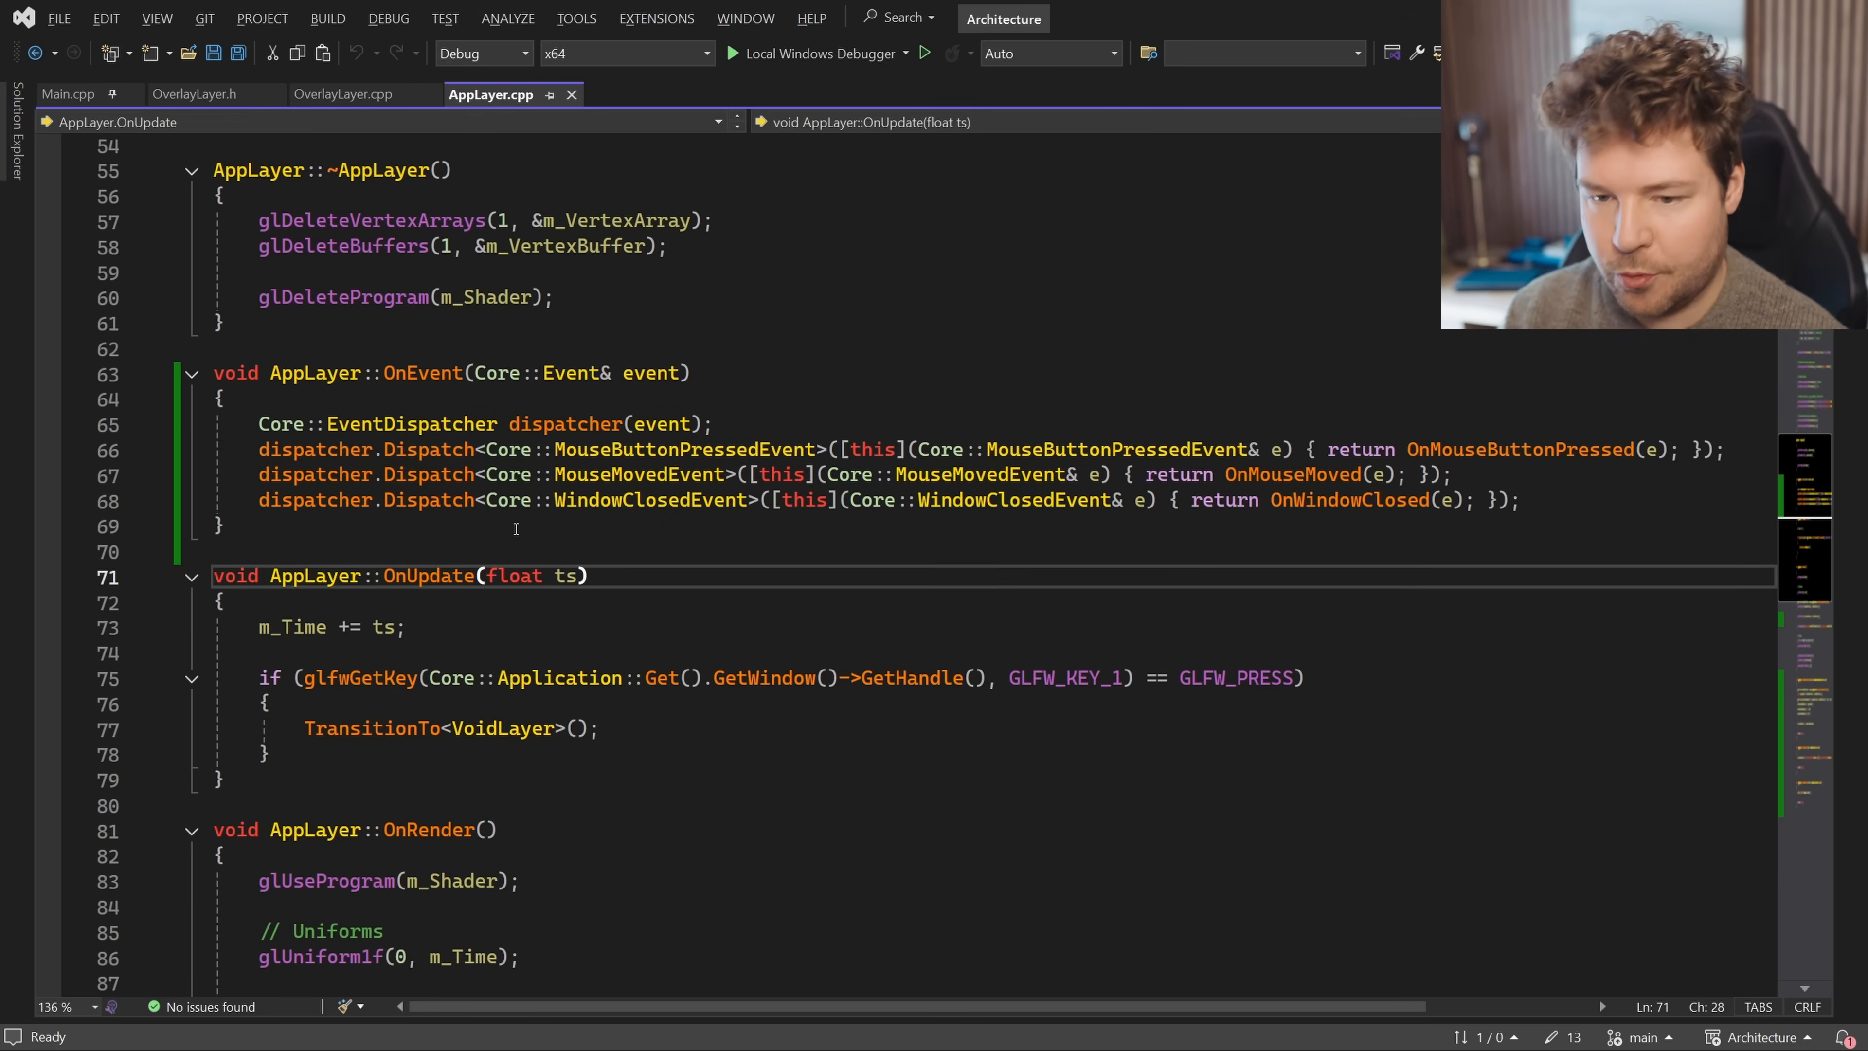
left_click(185, 95)
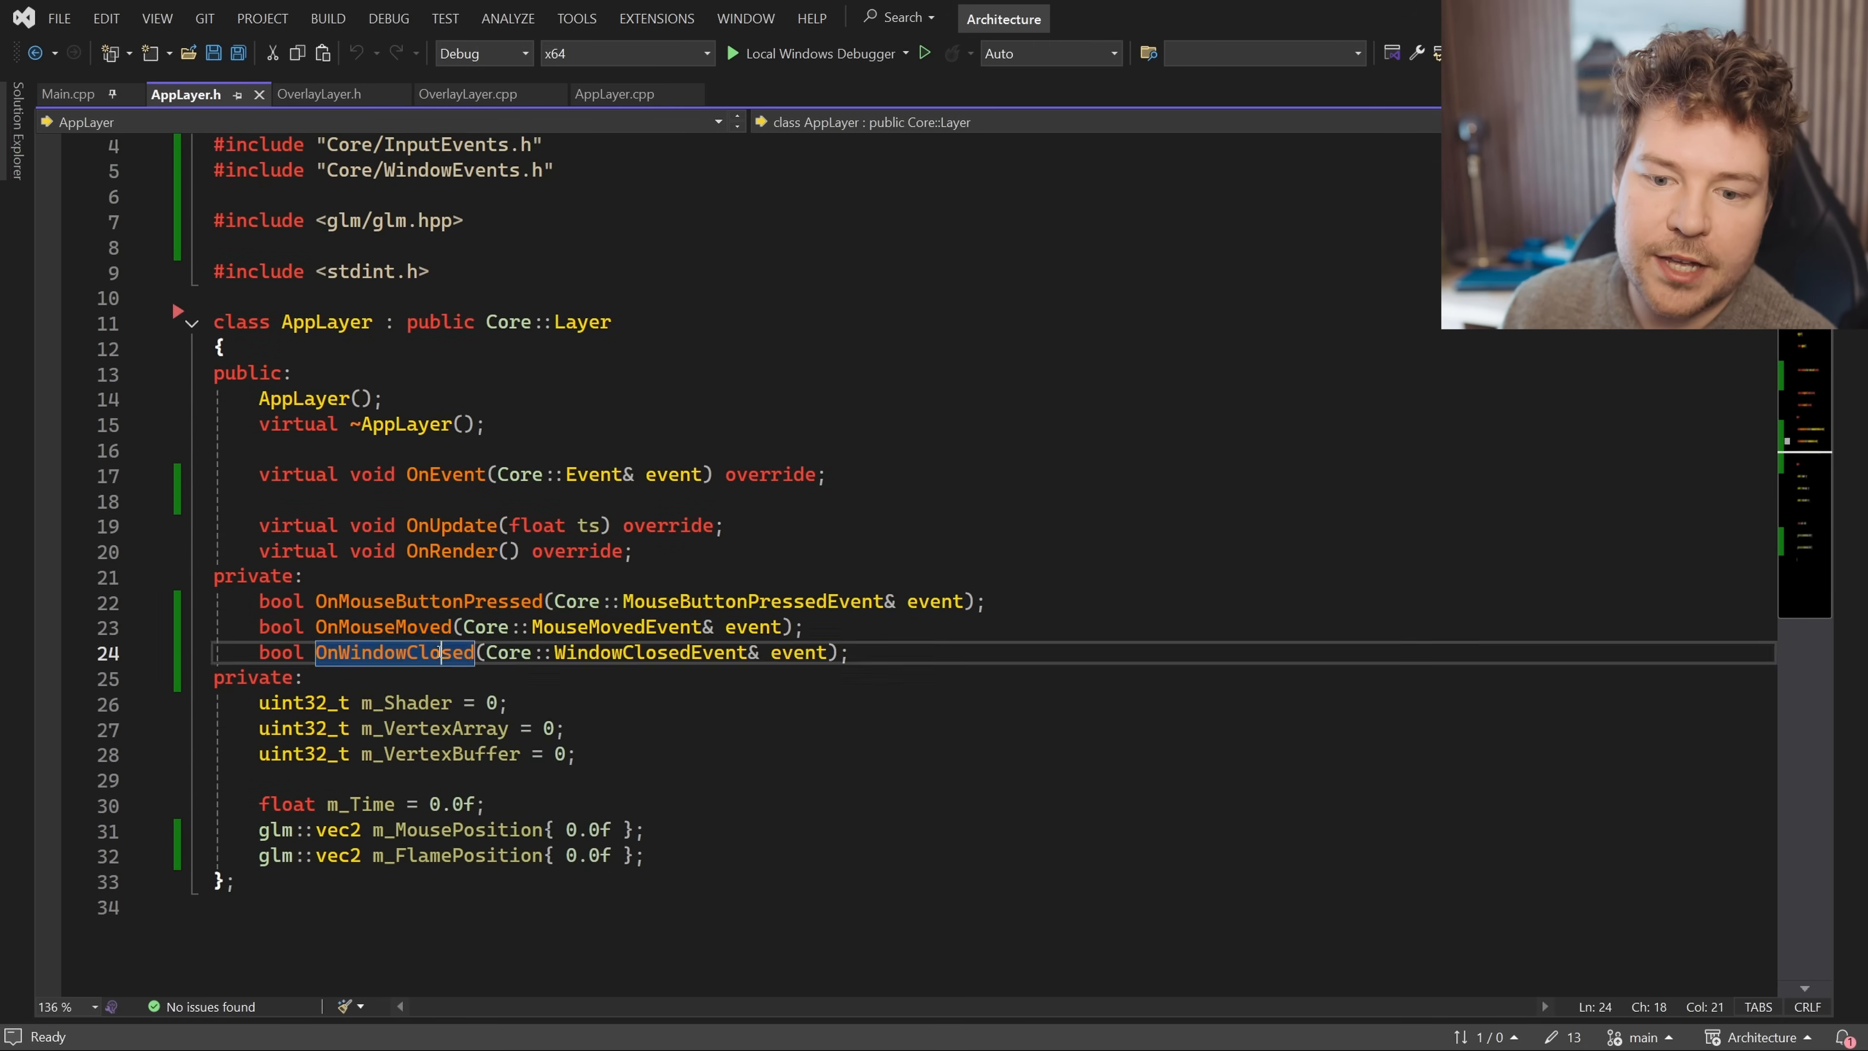
left_click(615, 94)
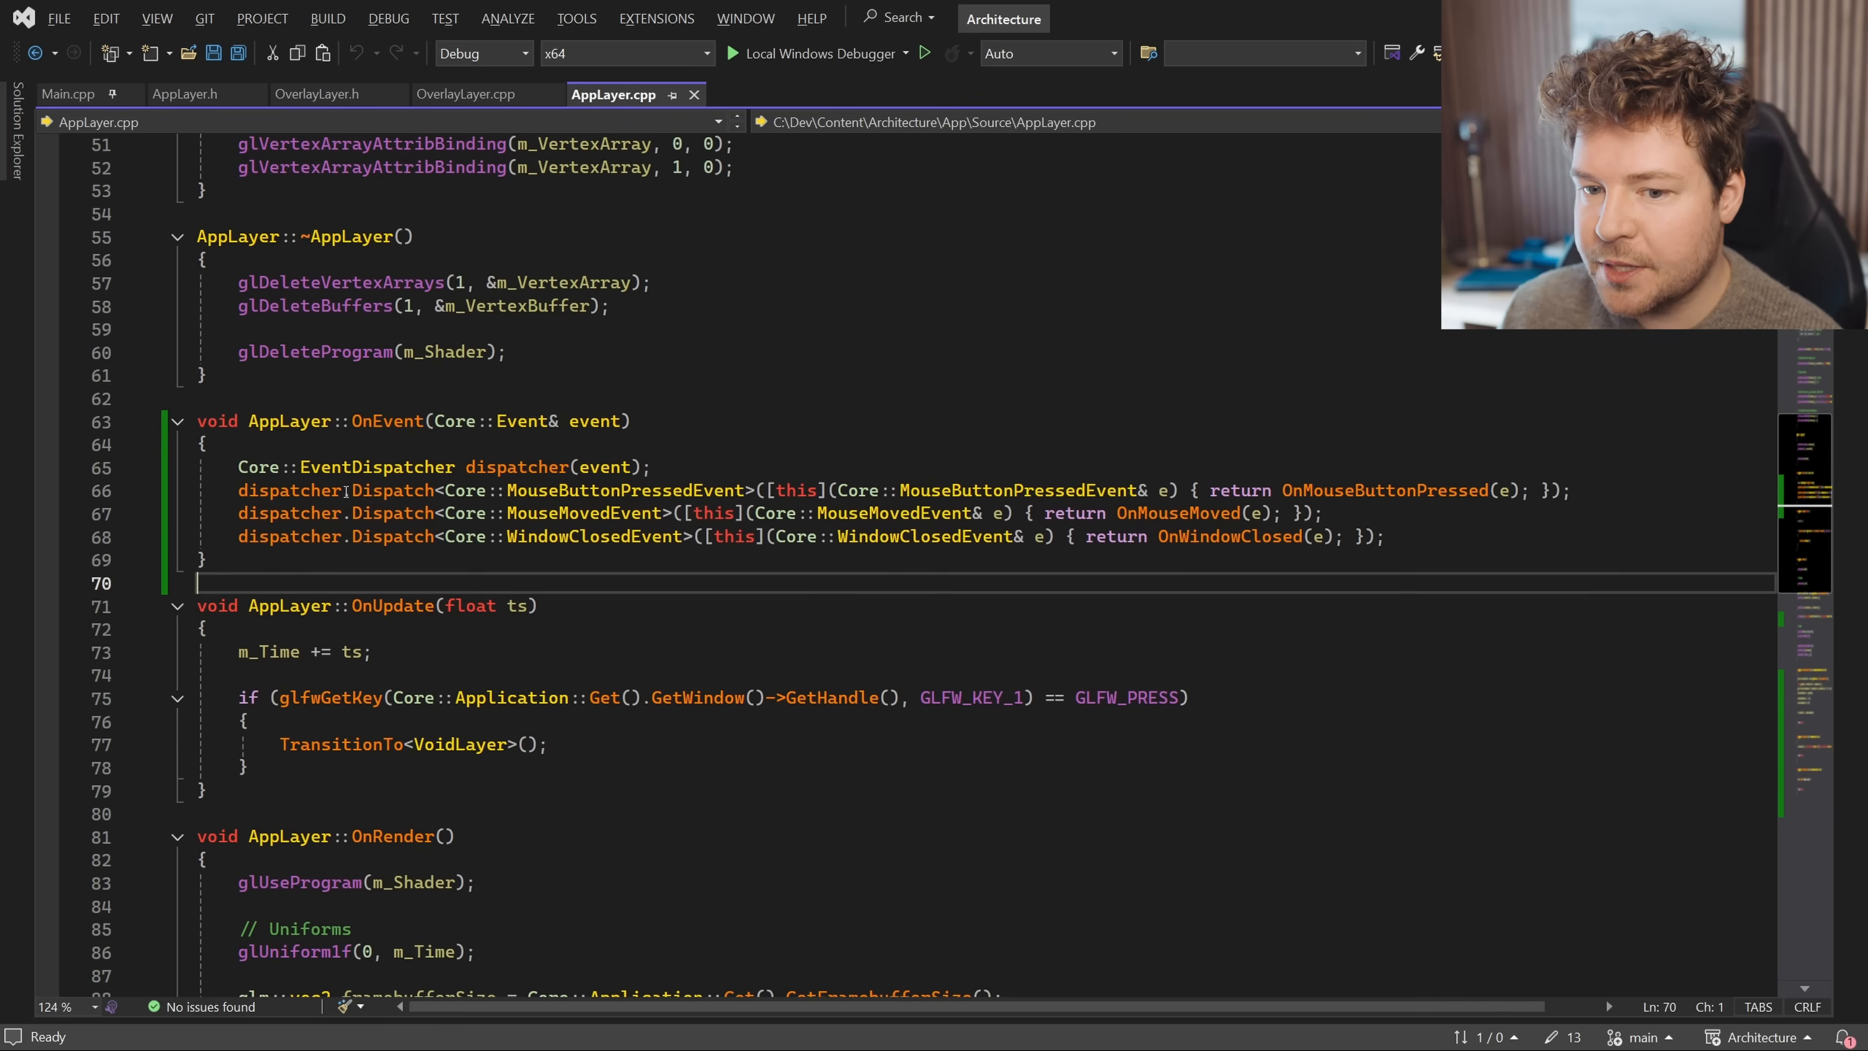
double_click(605, 466)
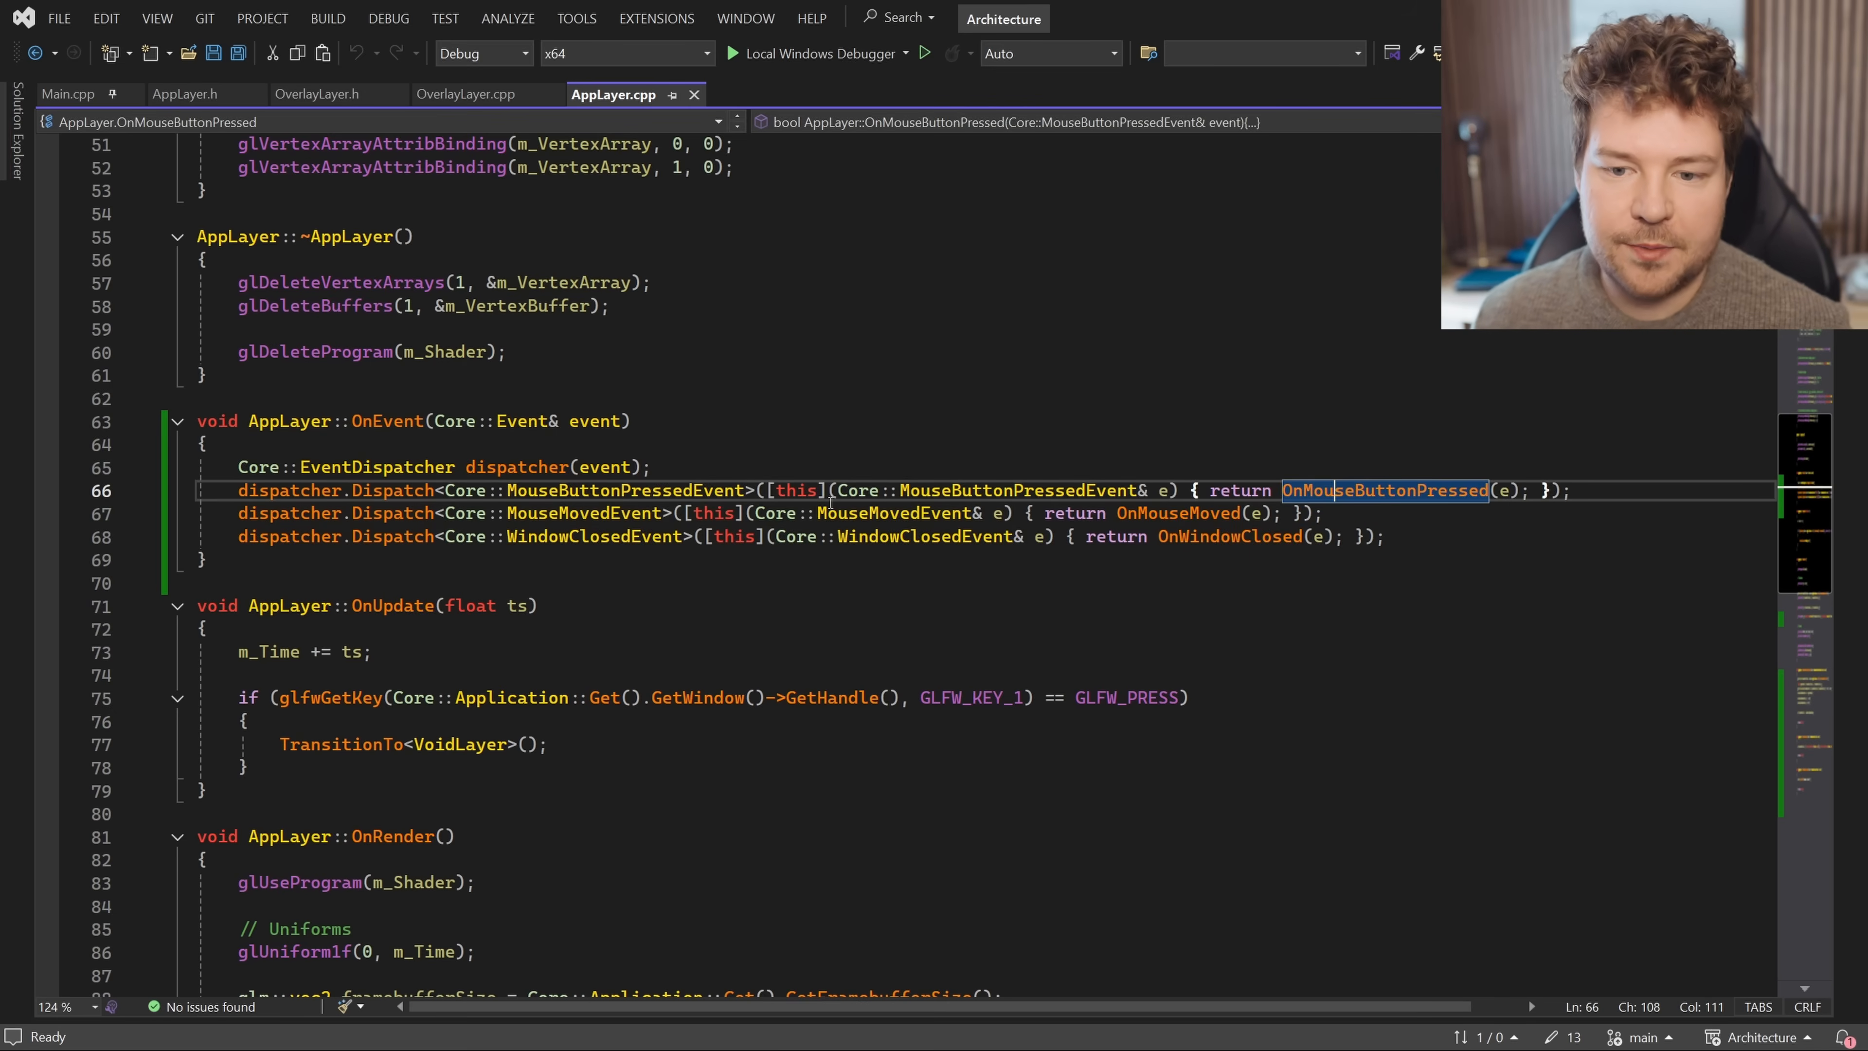
Wrap OnMouseButtonPressed(e) in an if checking event.GetEventType() == Core::EventType::MouseButtonPressed
type("if")
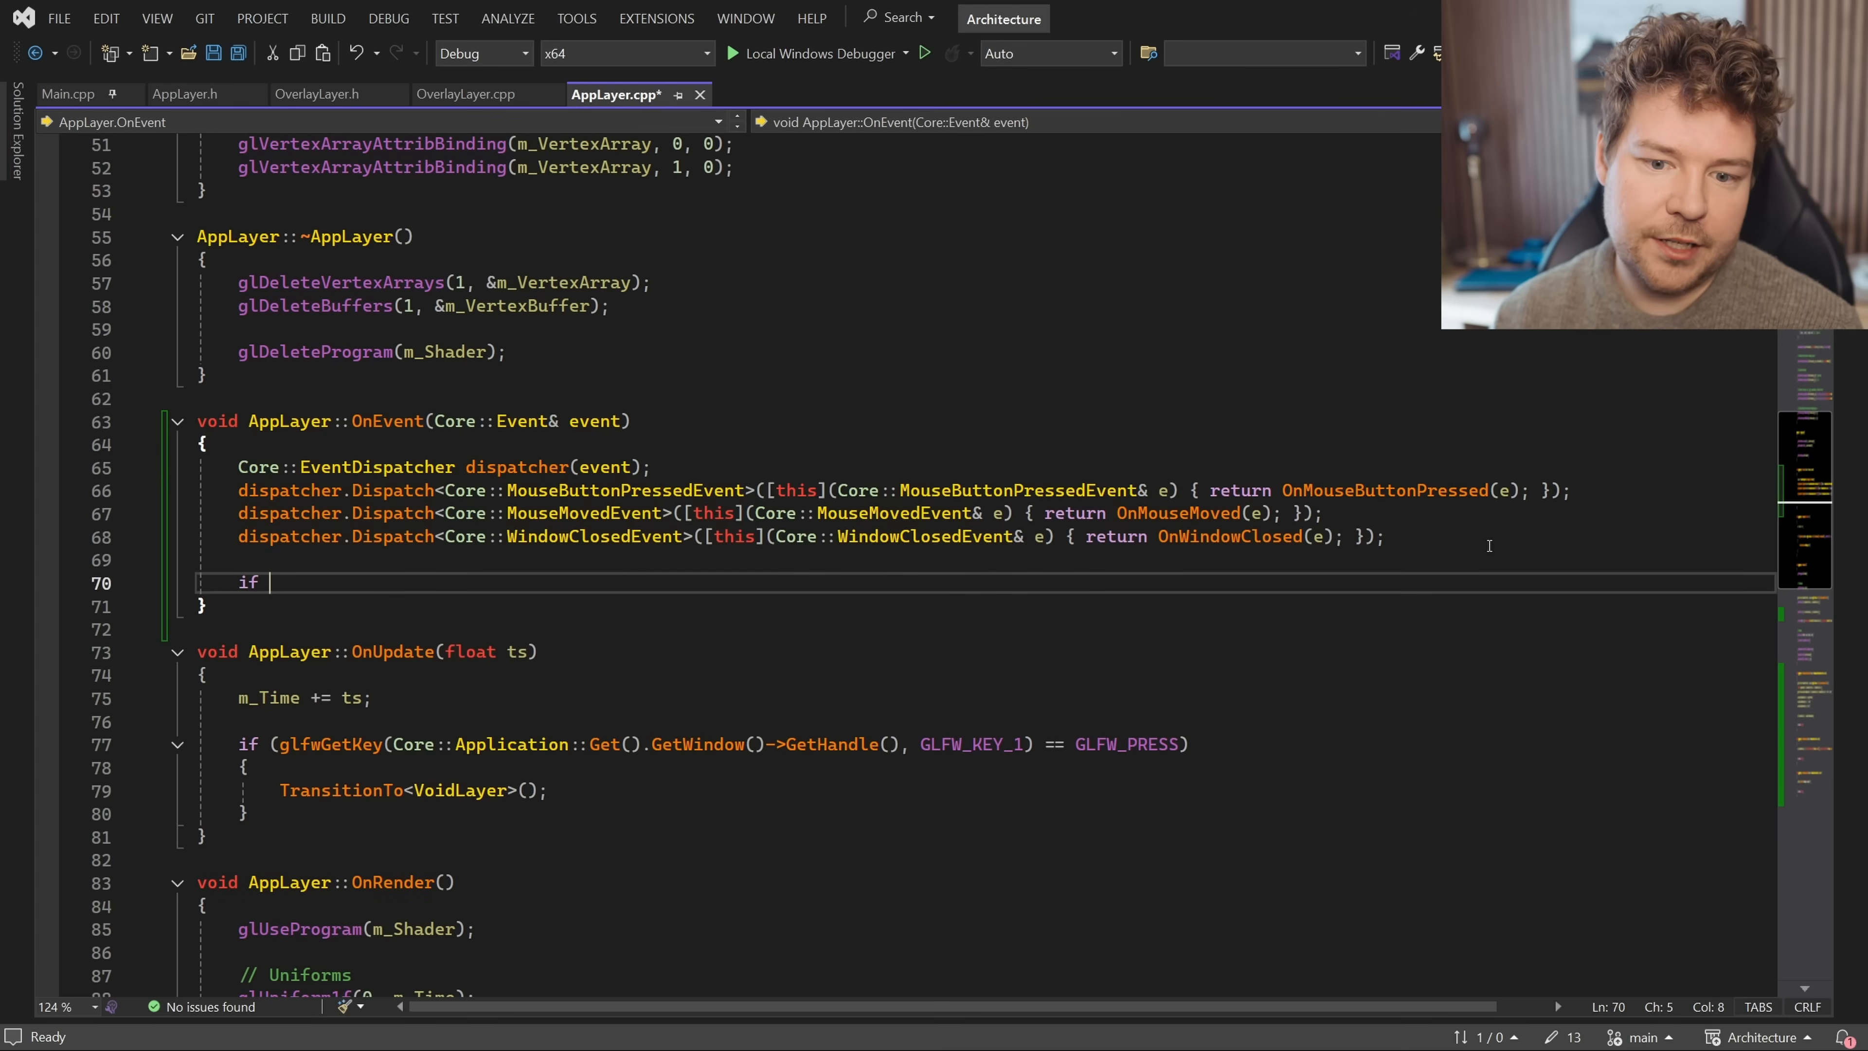
type("(event.GetEventType())")
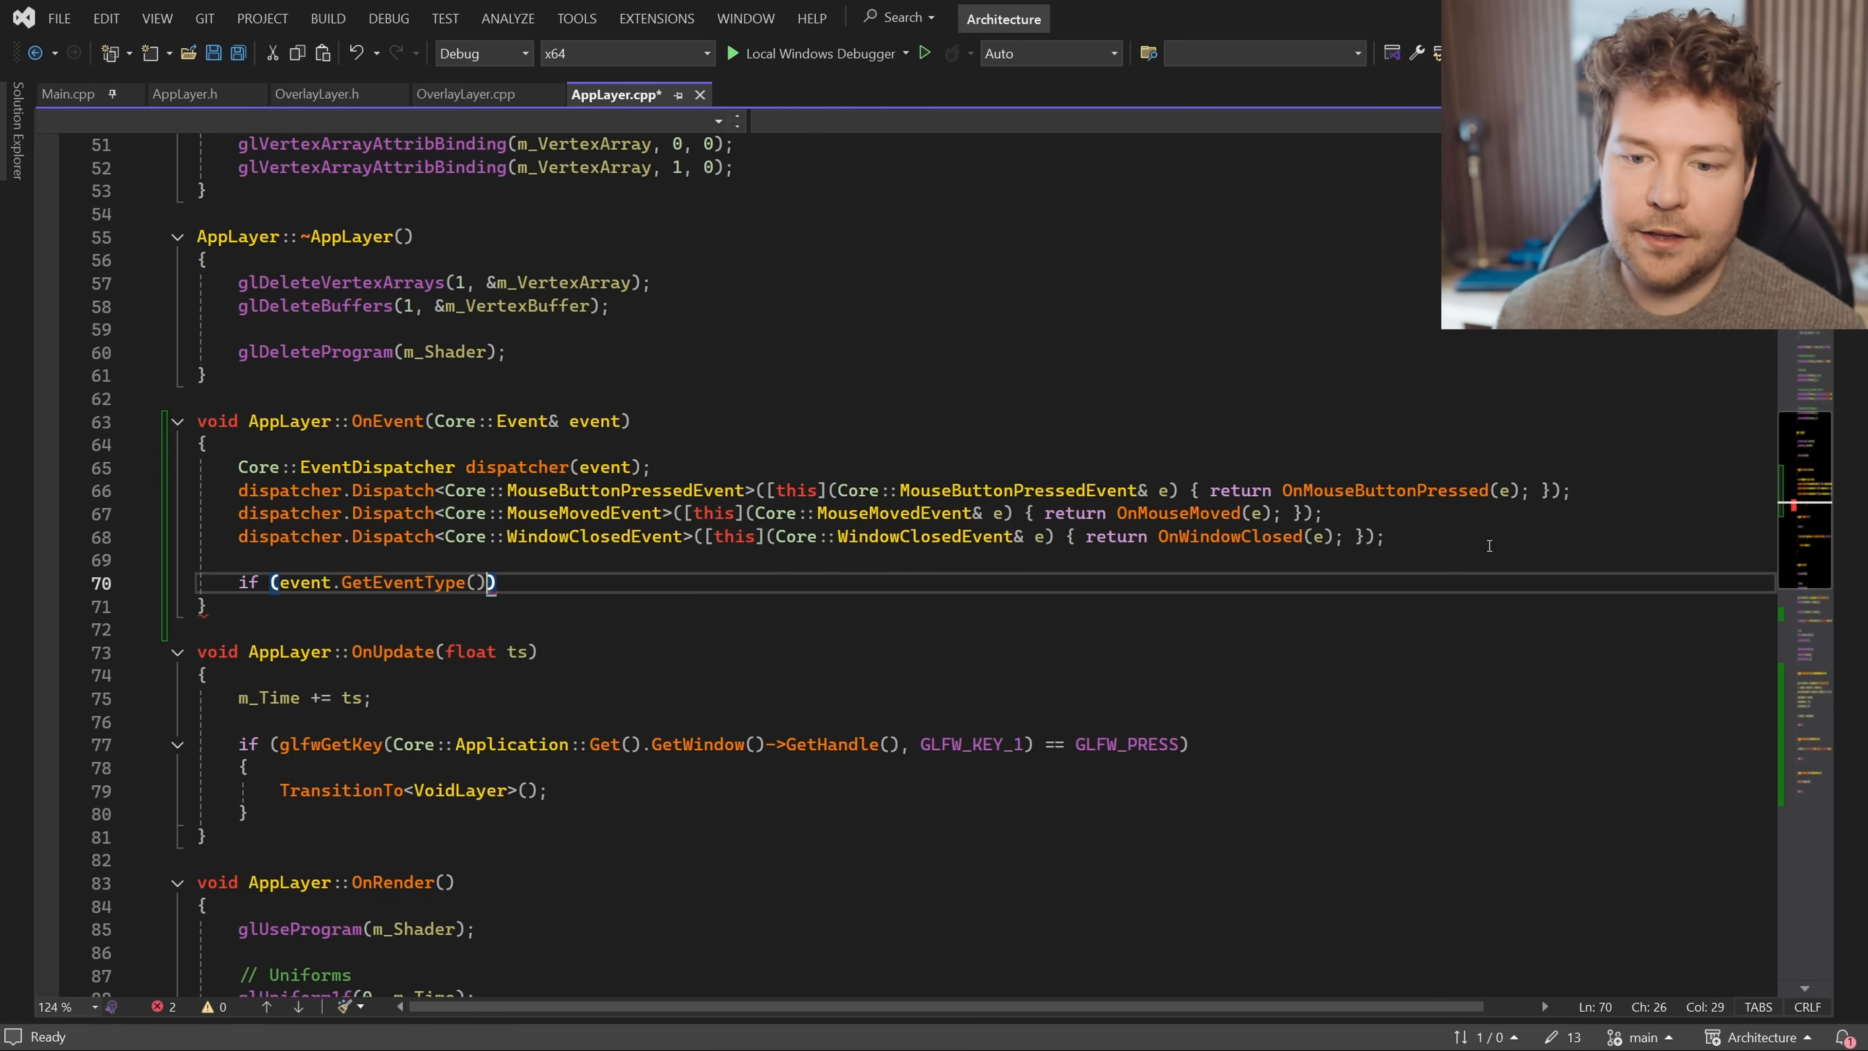
type("== Core::EventType::MouseButtonPressed")
type("{")
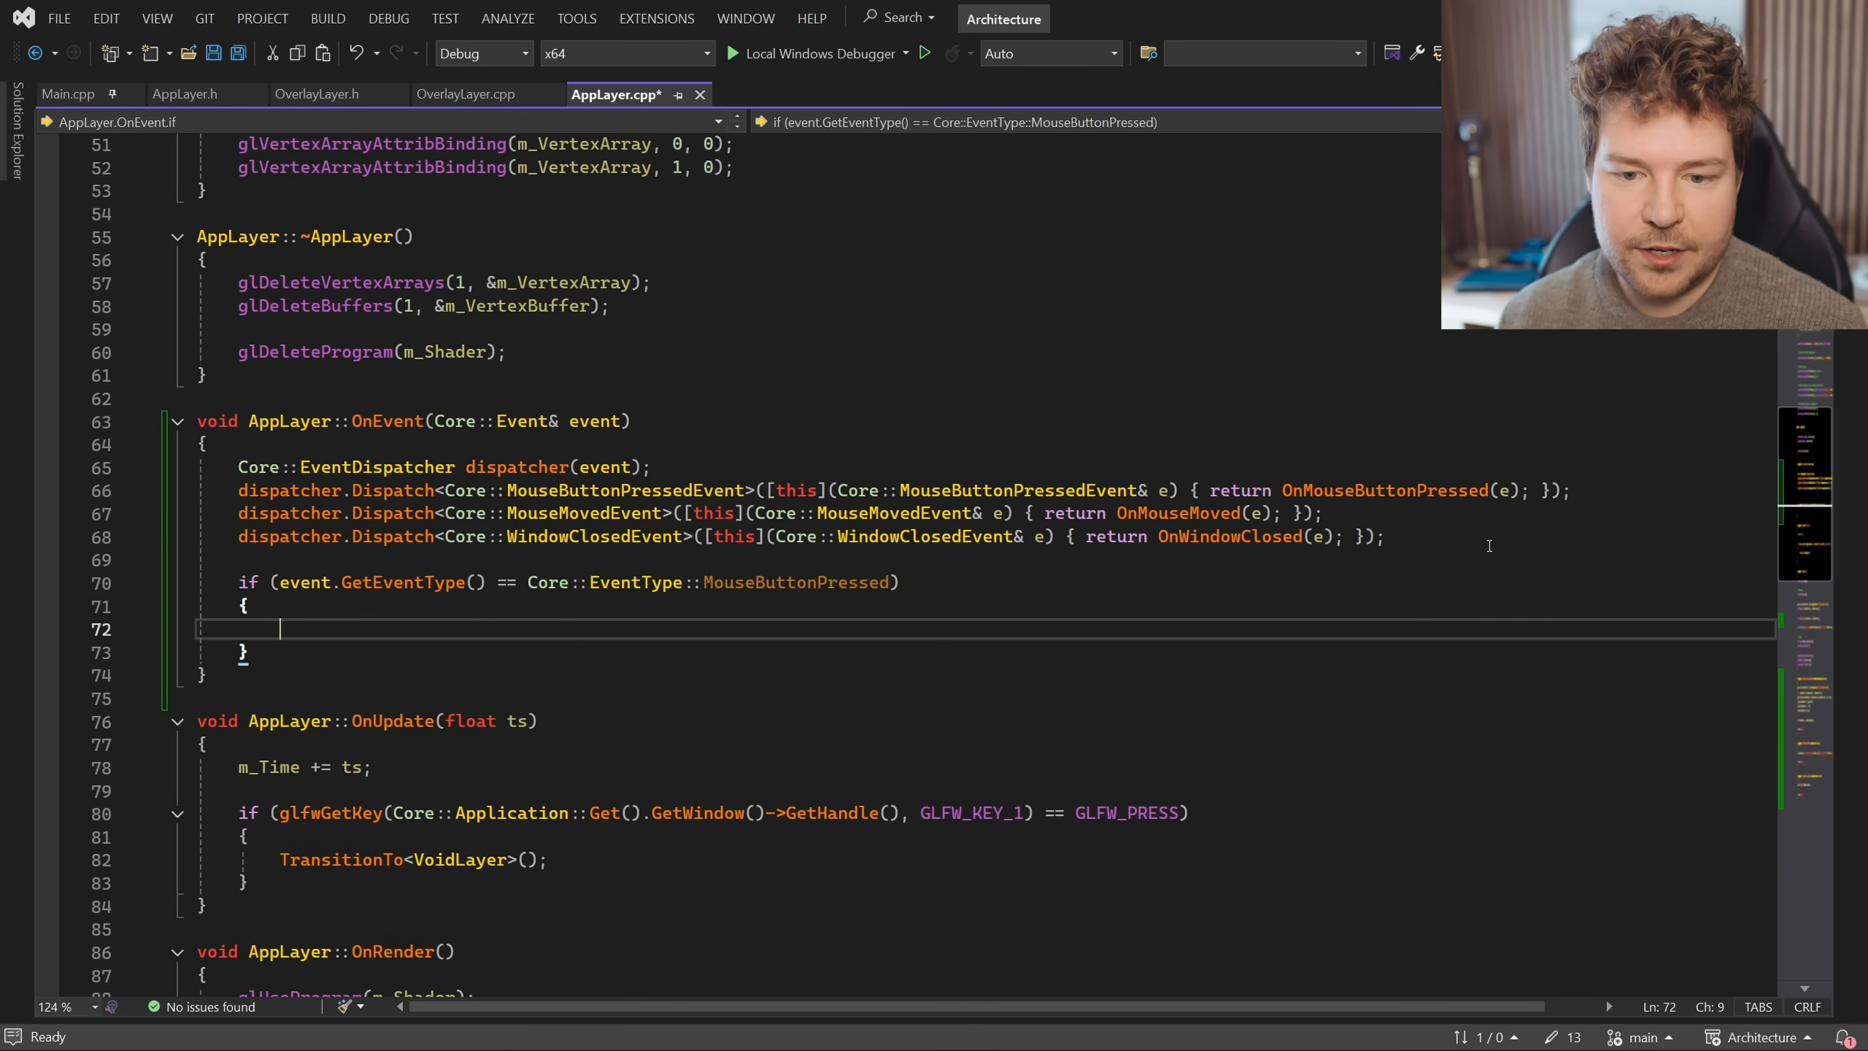
type("OnMouseButtonPressed(e);")
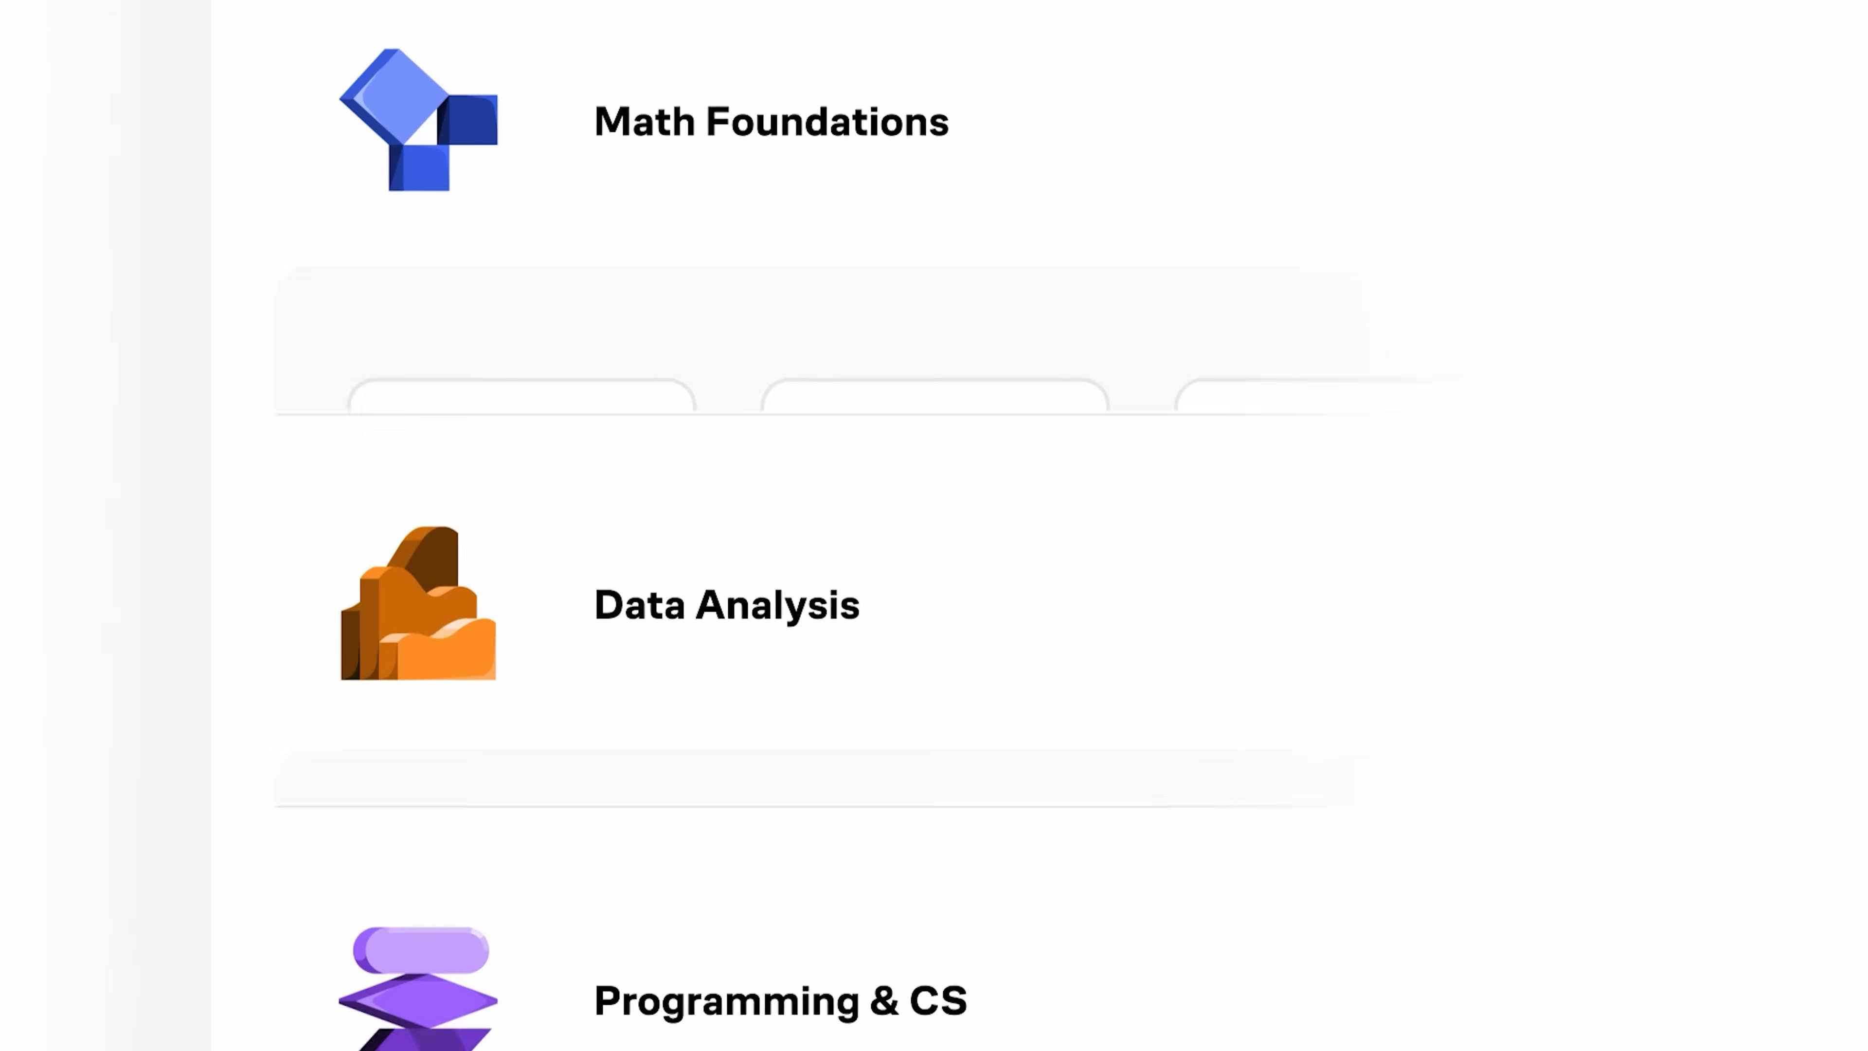
Browse Brilliant's course catalogue and its block-coding gem puzzle lesson
scroll("down", 3)
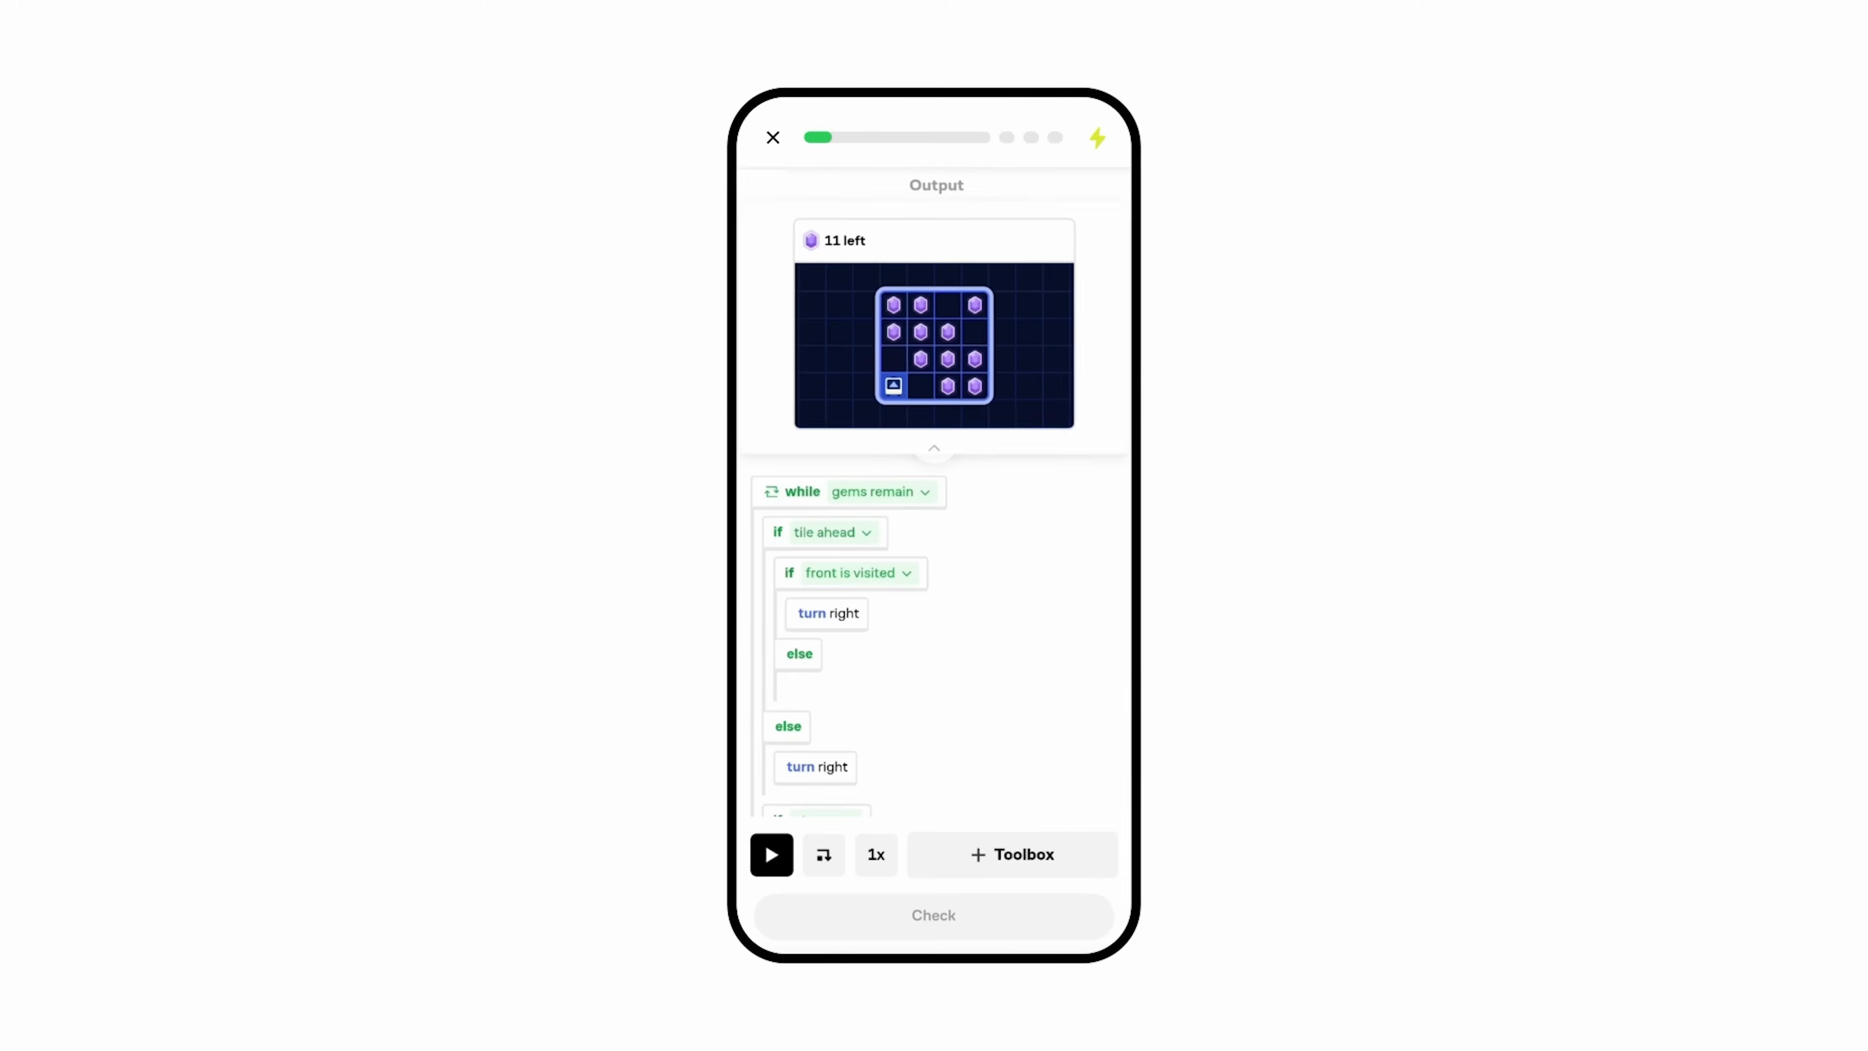
left_click(1012, 854)
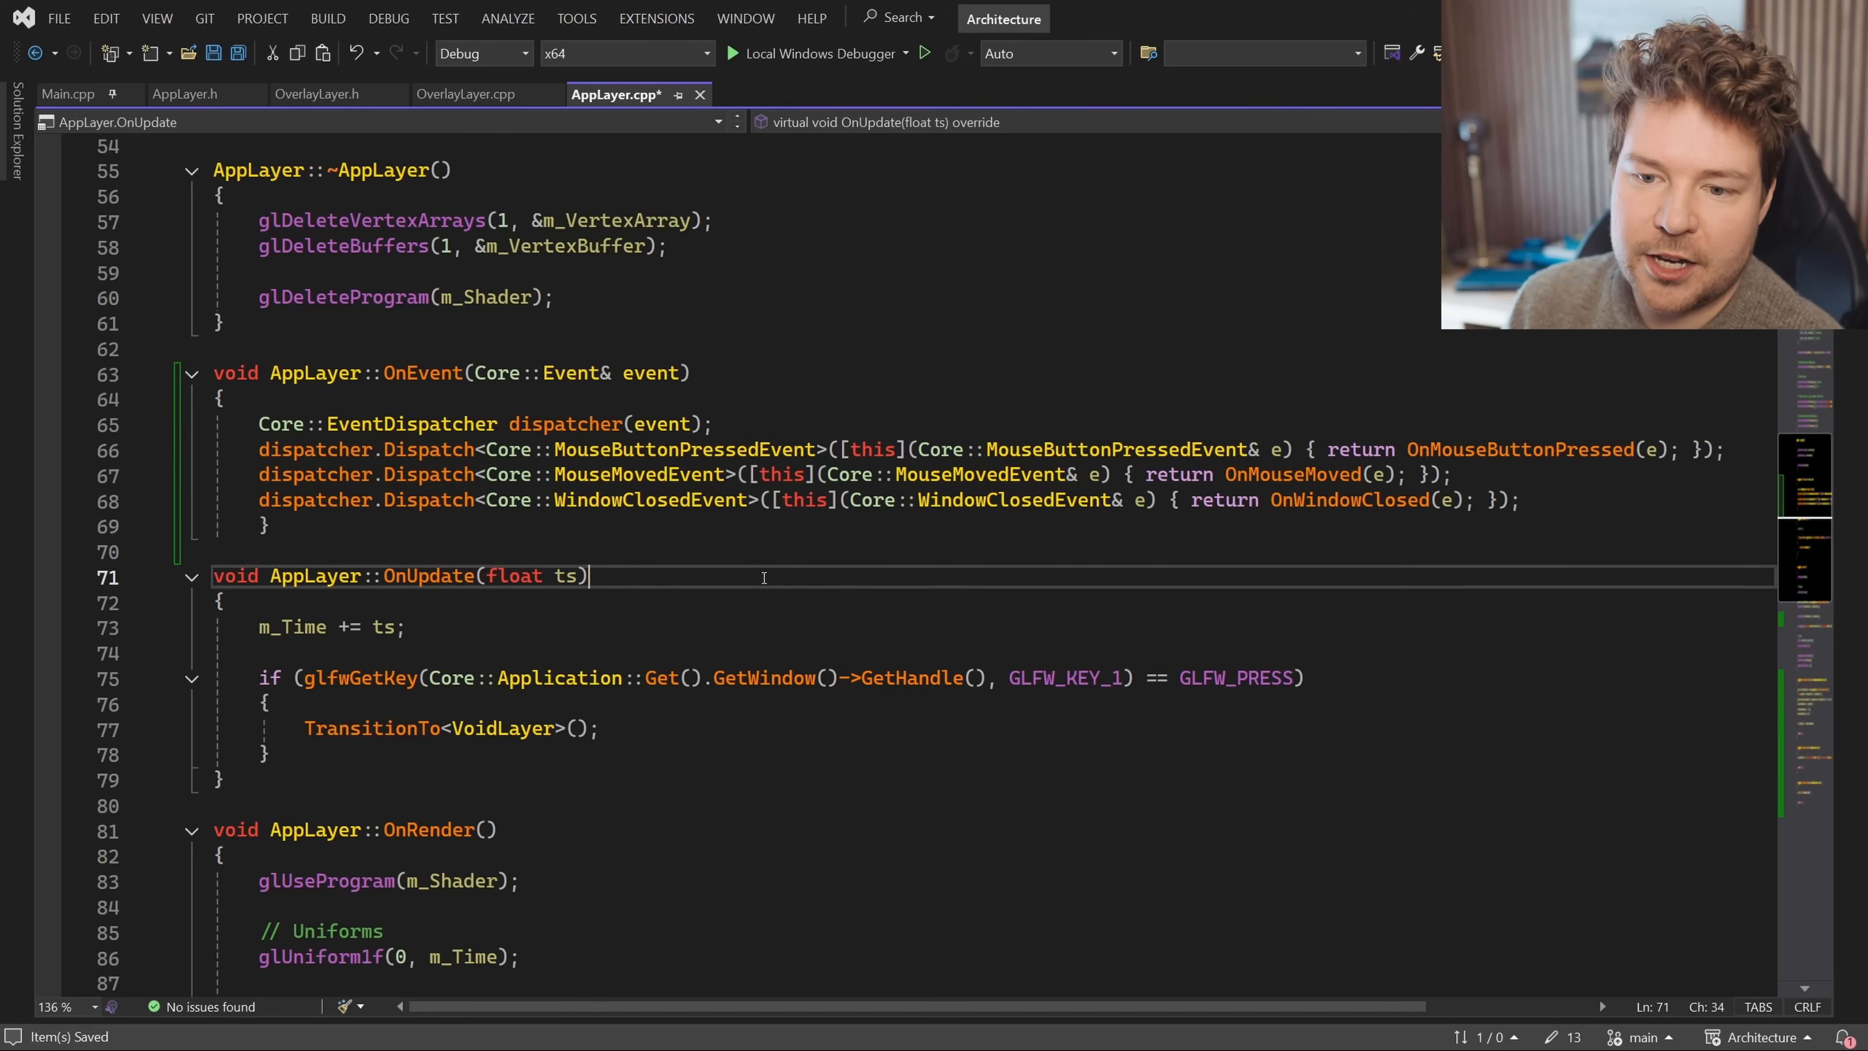
Look up m_MousePosition's declaration in AppLayer.h, then build and run the application
left_click(274, 526)
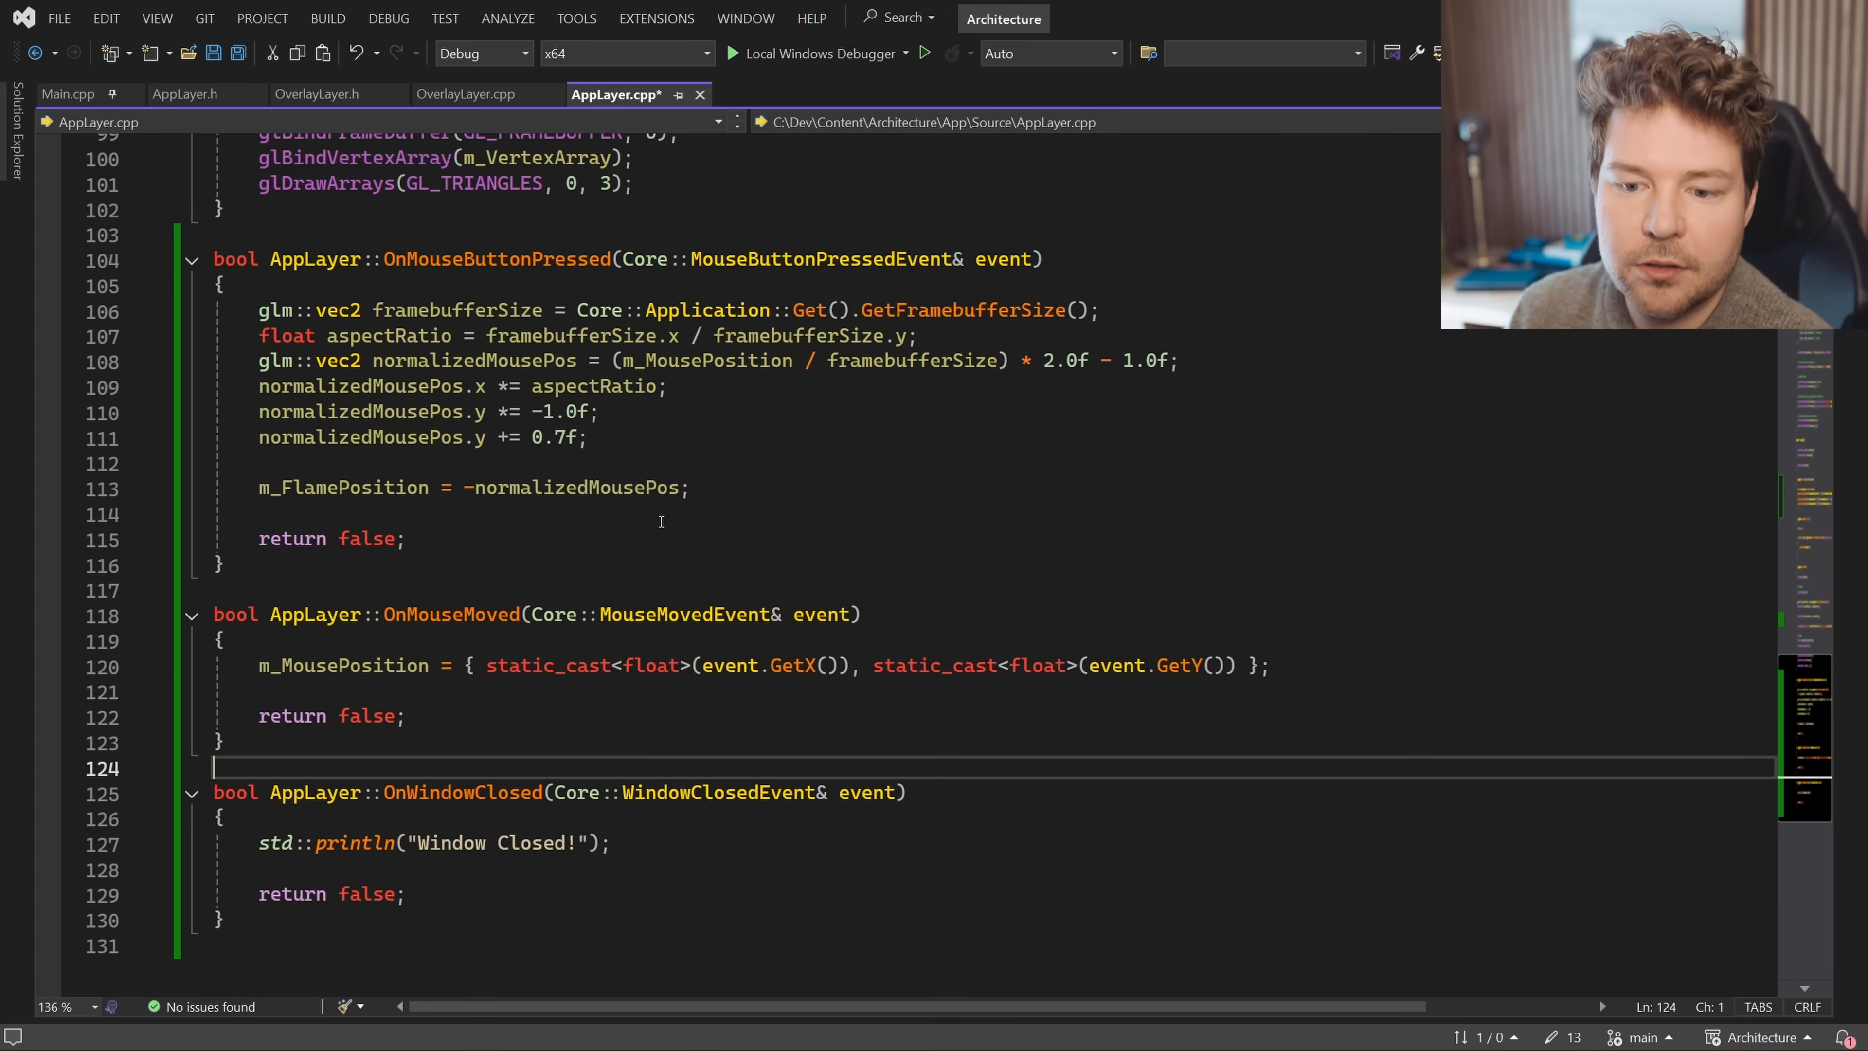
double_click(344, 514)
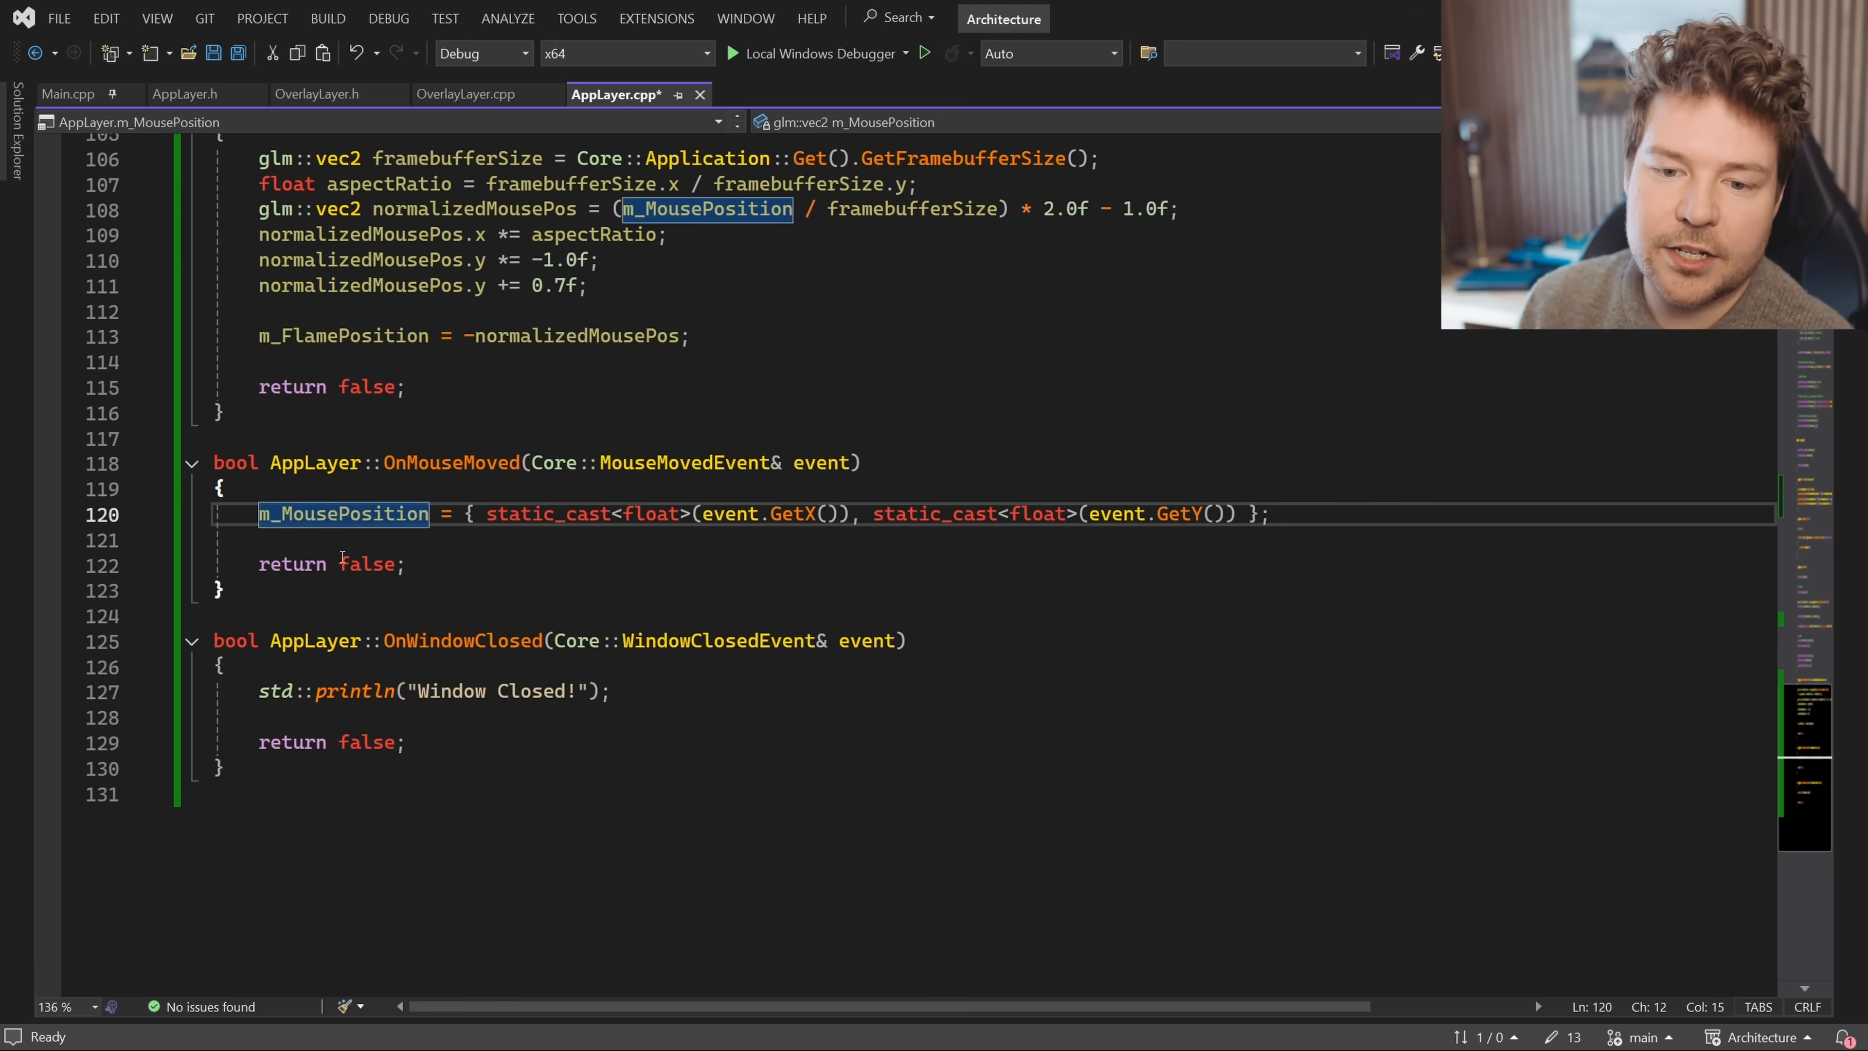
left_click(185, 95)
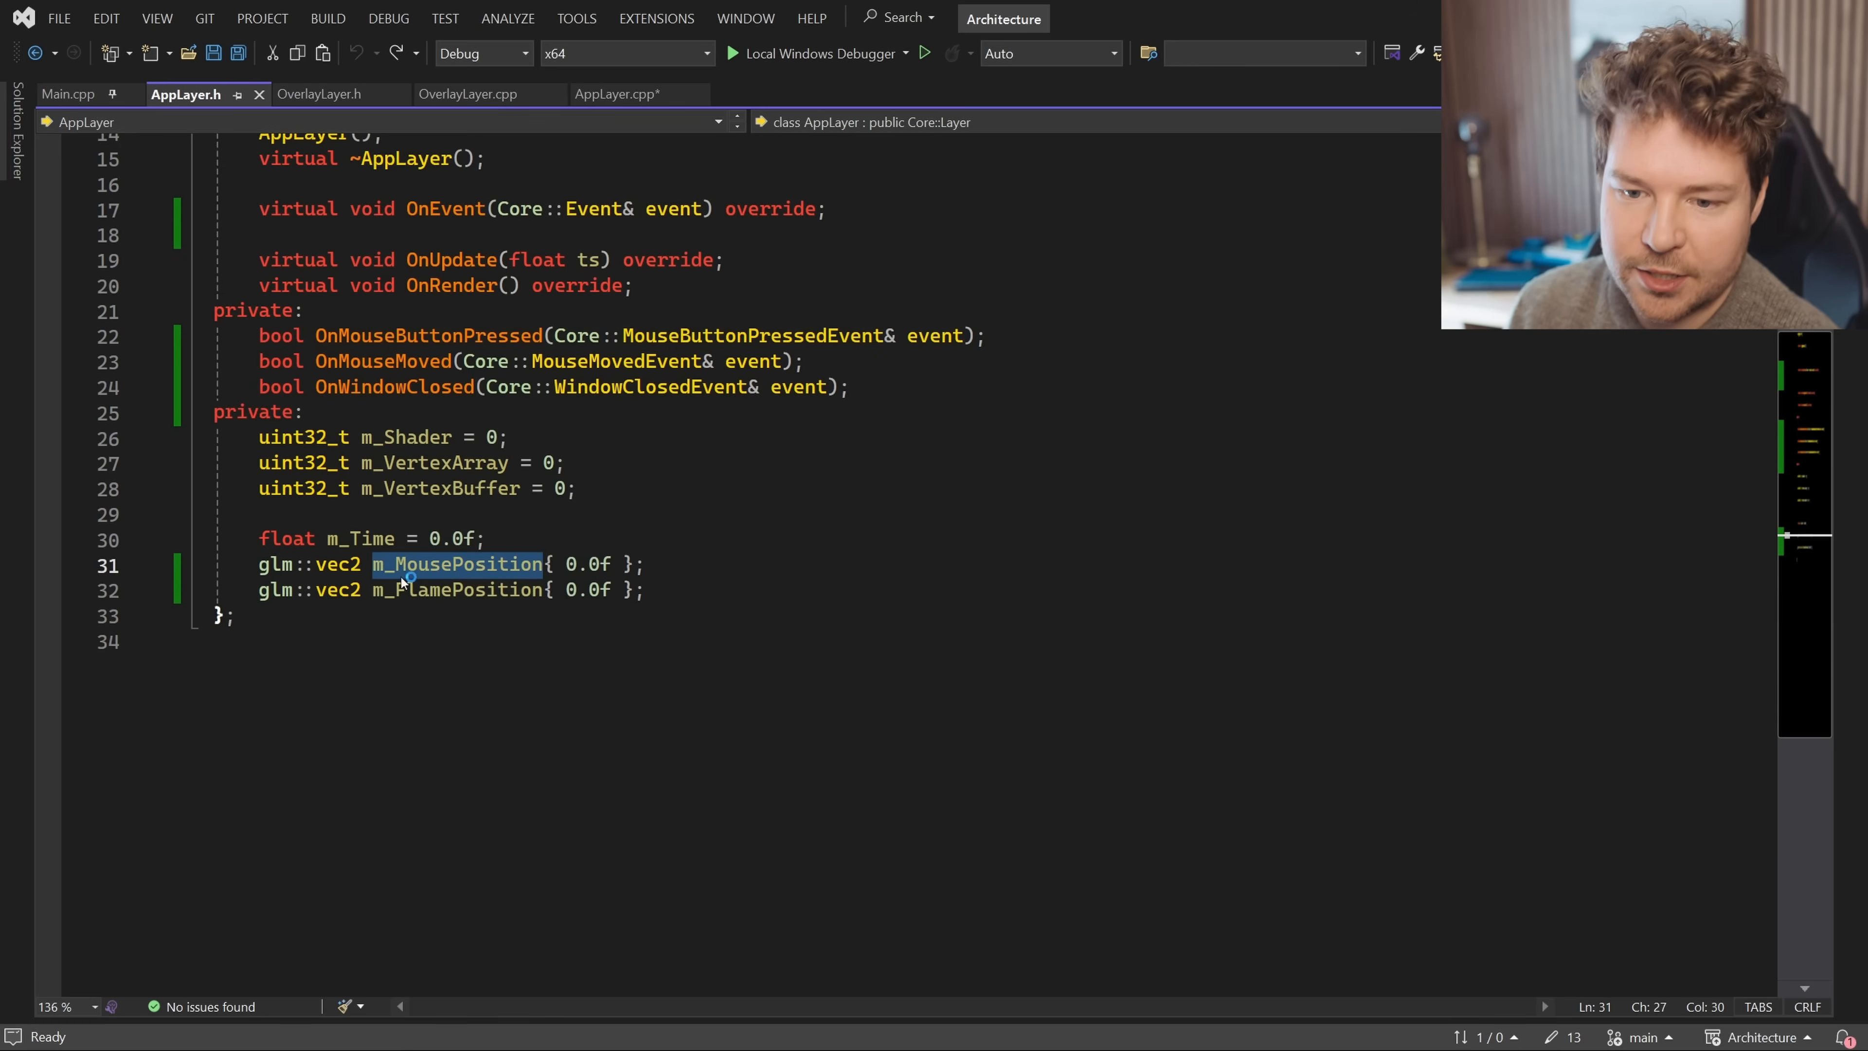
left_click(615, 94)
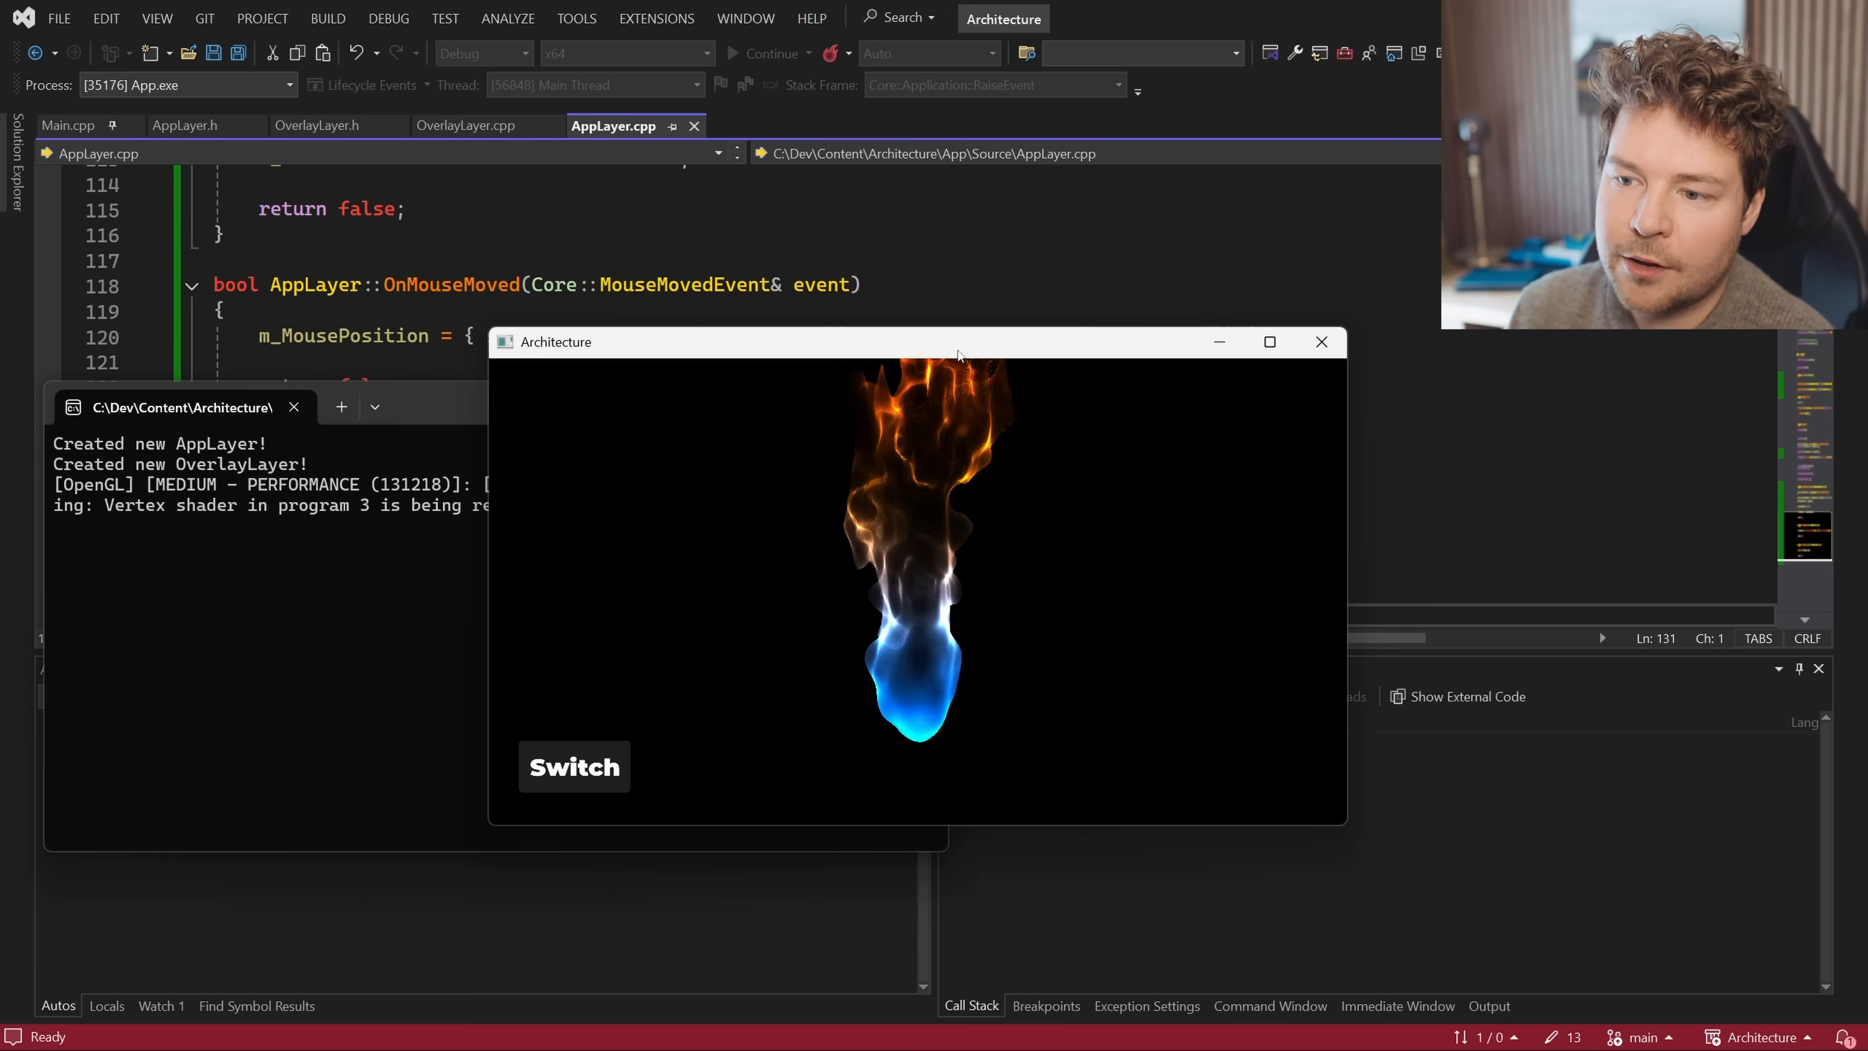
Move over the running flame window so the console streams MouseMovedEvent coordinates
left_click(1321, 341)
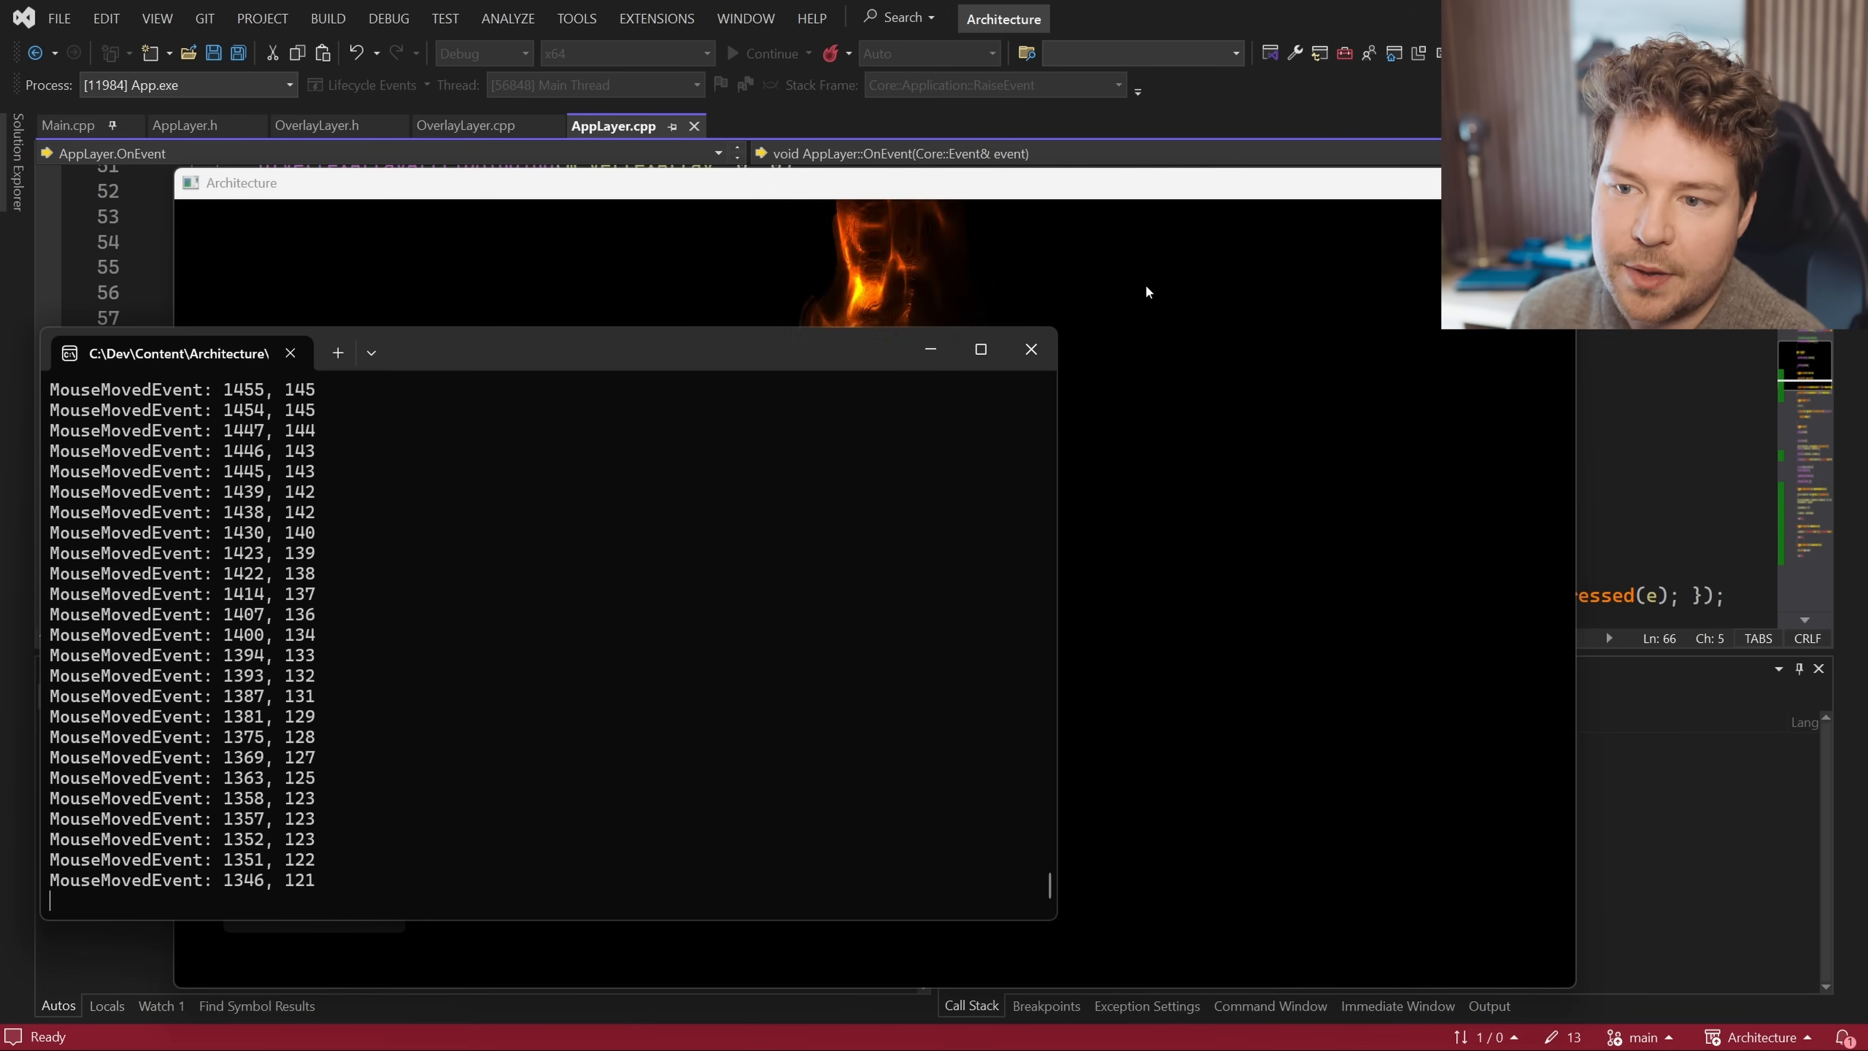
mouse_move(535, 272)
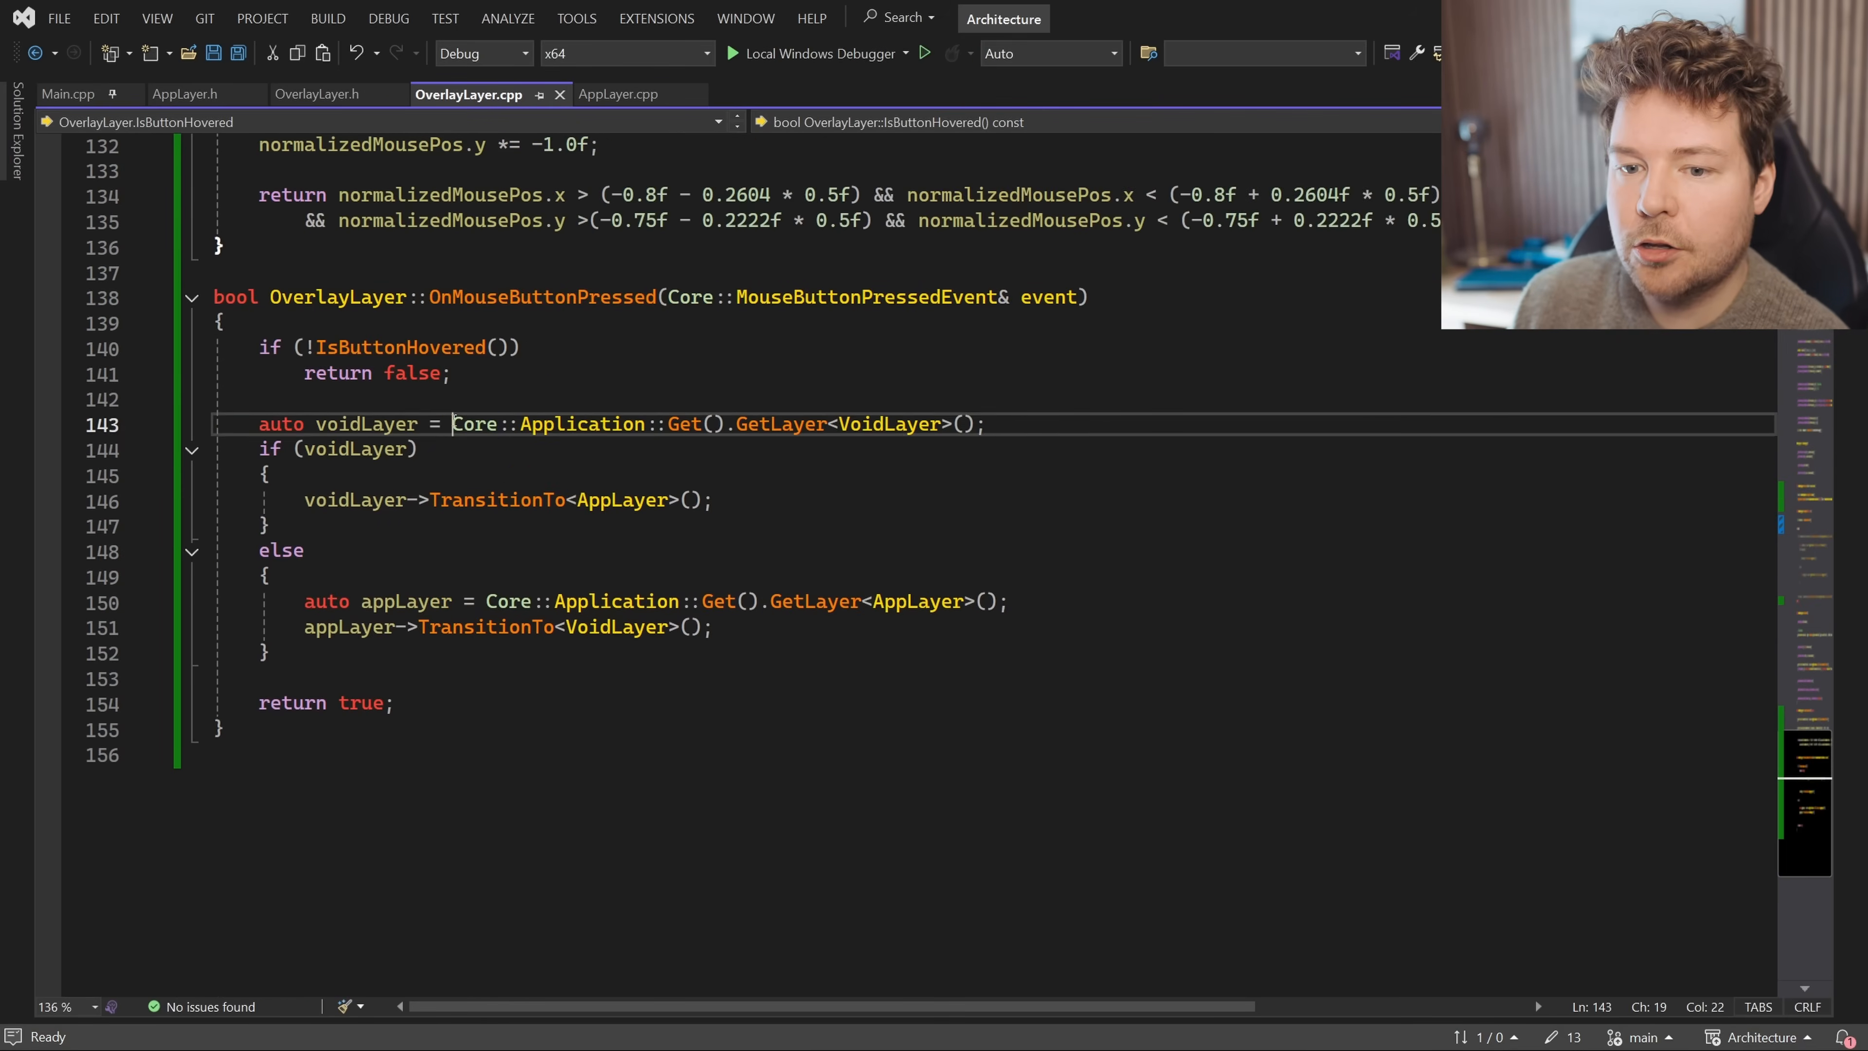
Locate the VoidLayer lookup inside OverlayLayer::OnMouseButtonPressed
left_click(219, 729)
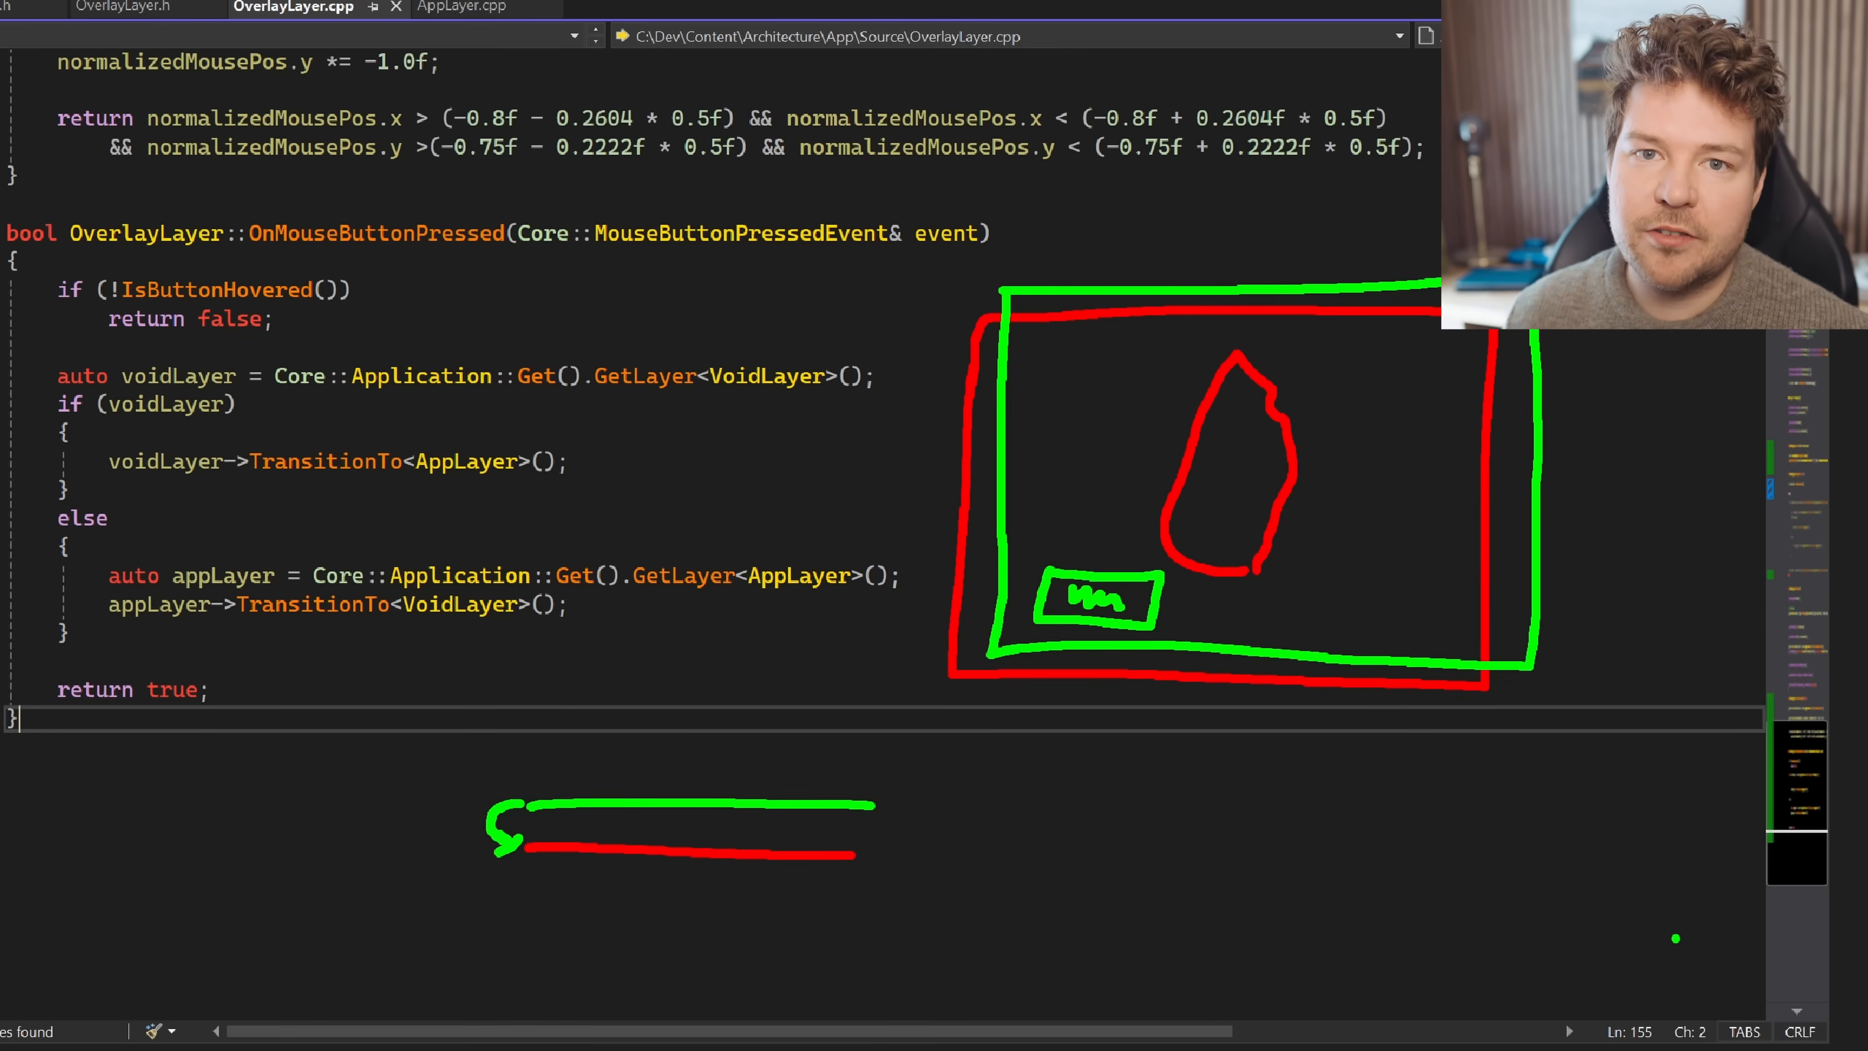
mouse_move(1084, 535)
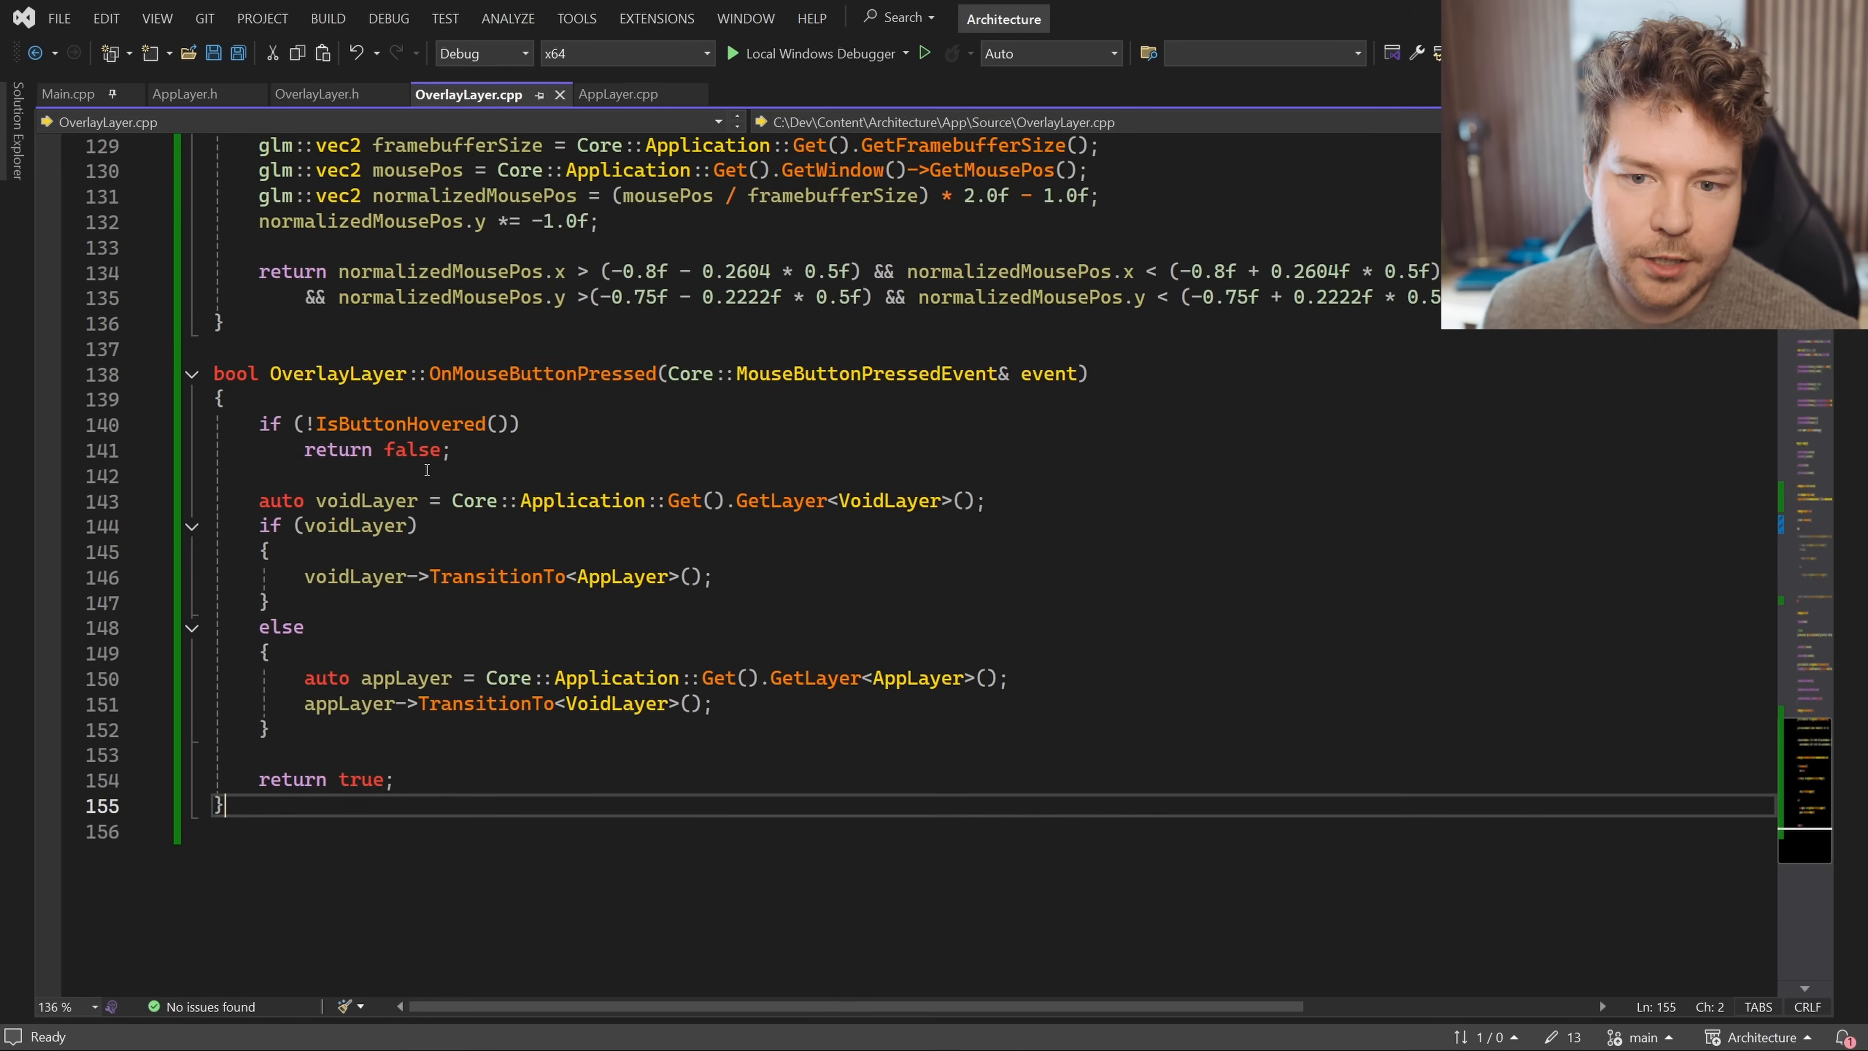
Select the appLayer transition to VoidLayer on line 151 for commenting out
left_click(410, 450)
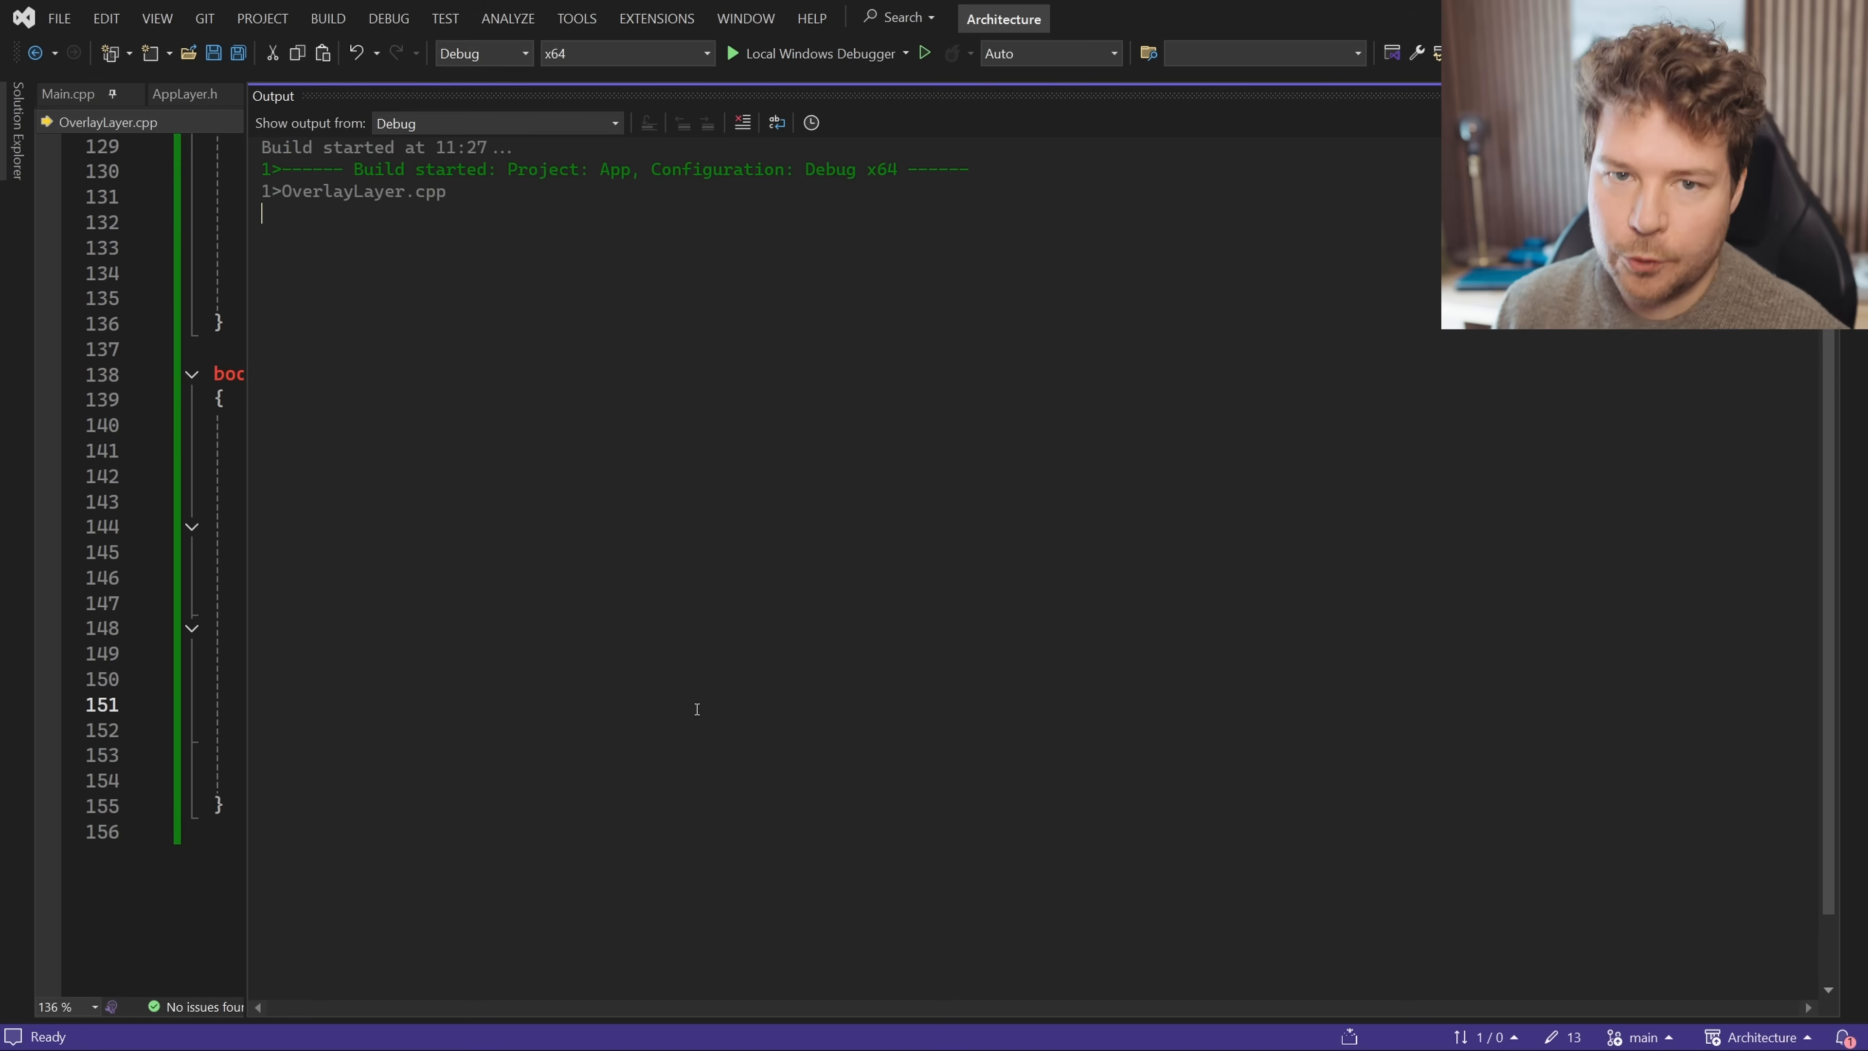
Launch the rebuilt app and press Switch twice to show the flame also moves
left_click(732, 53)
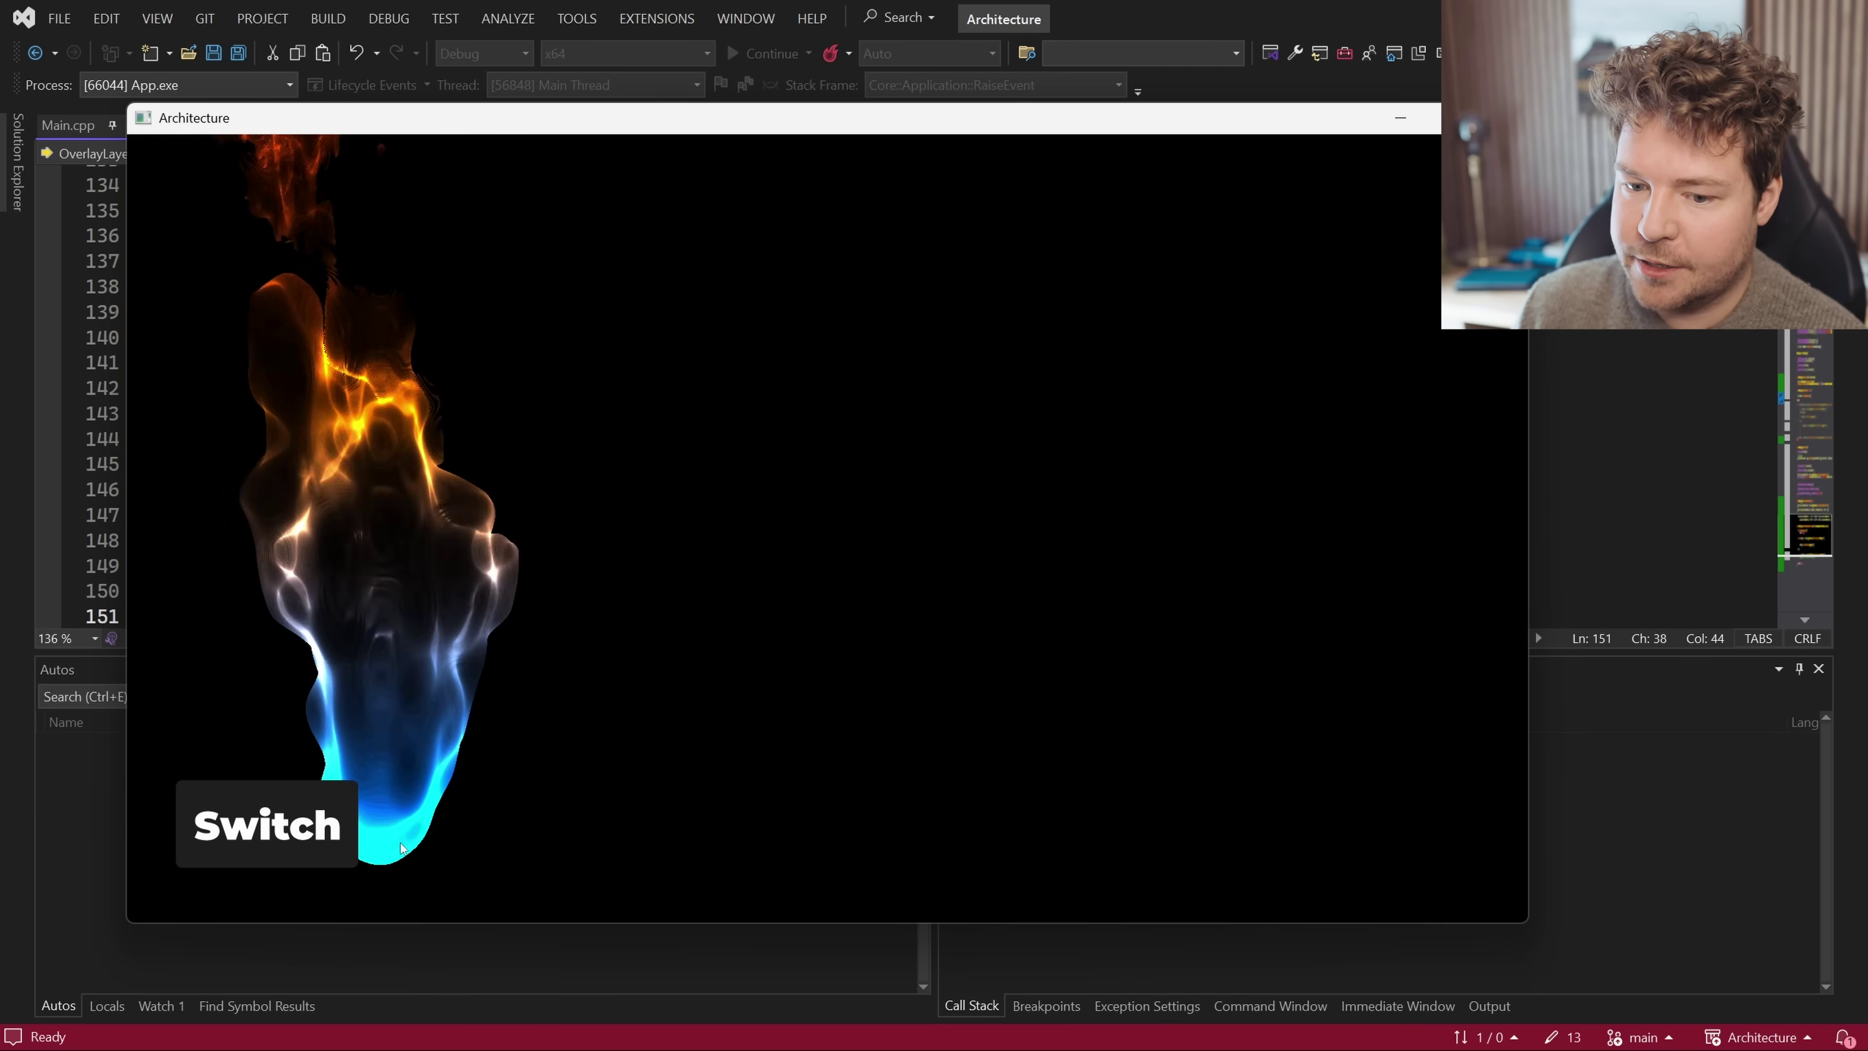
left_click(265, 823)
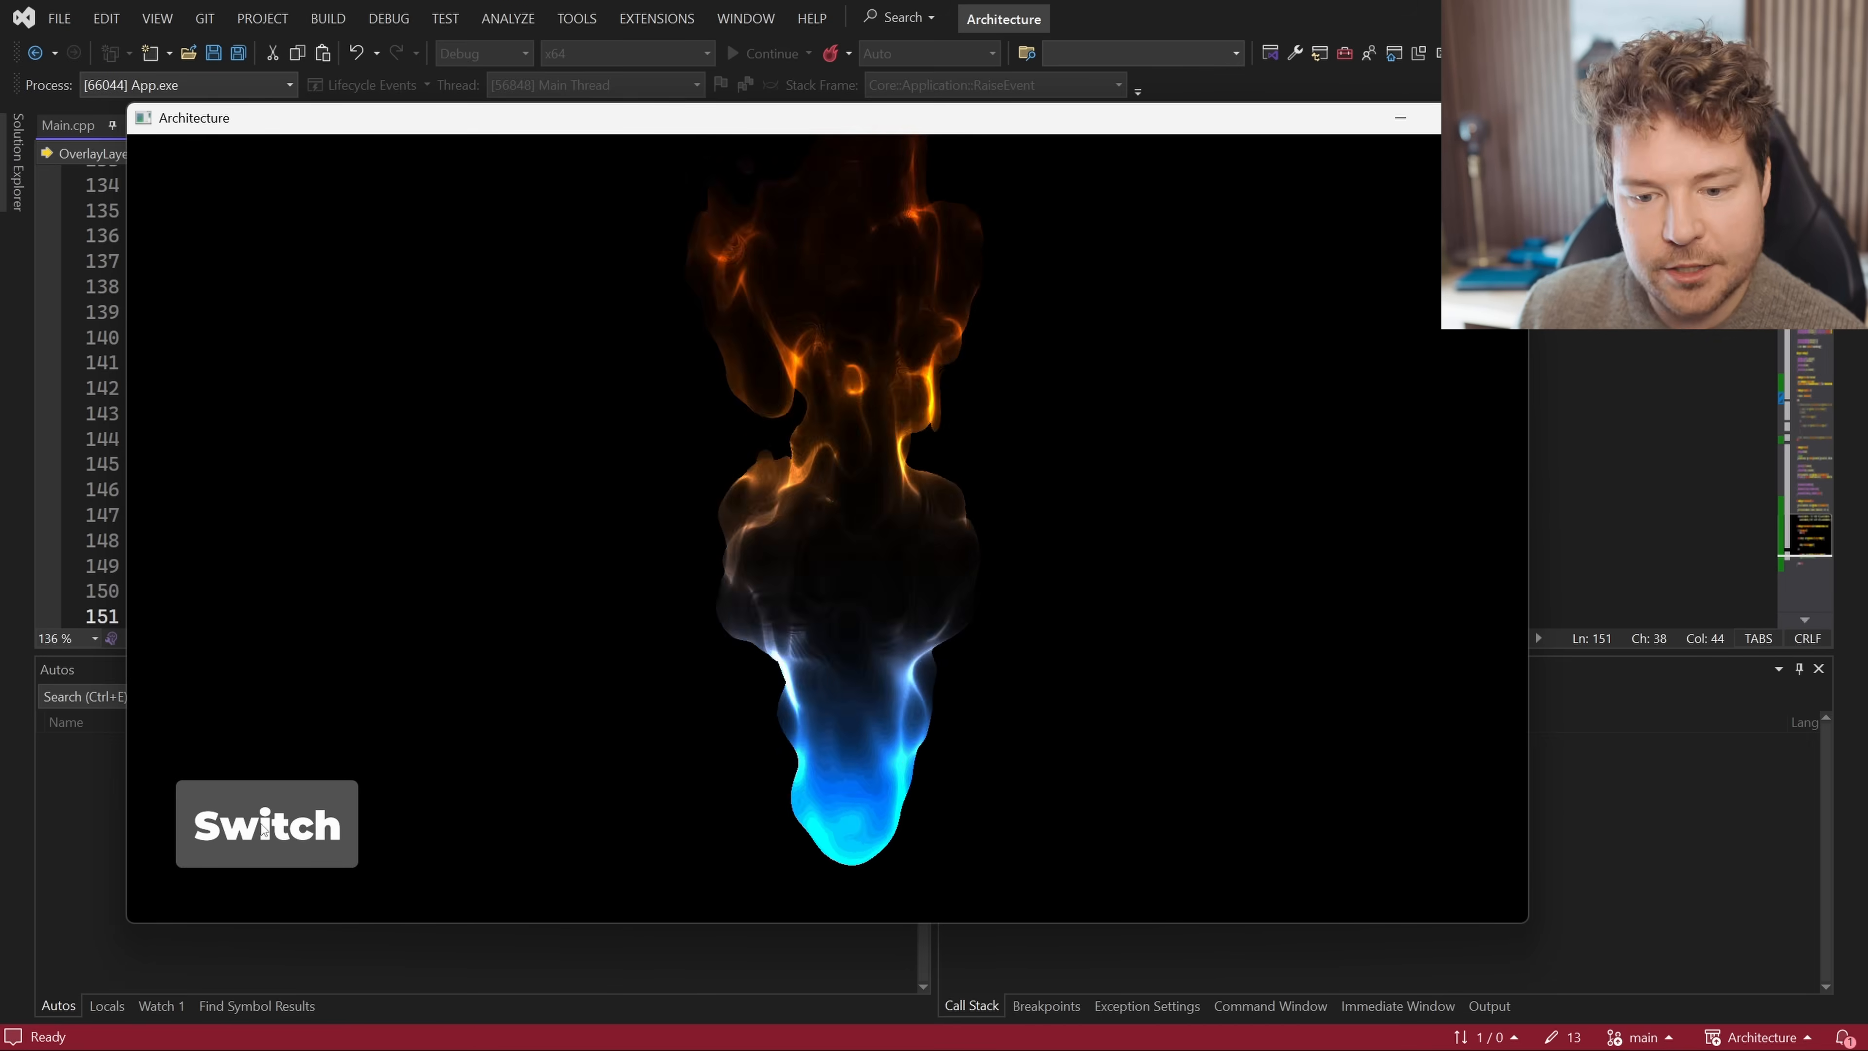
left_click(266, 823)
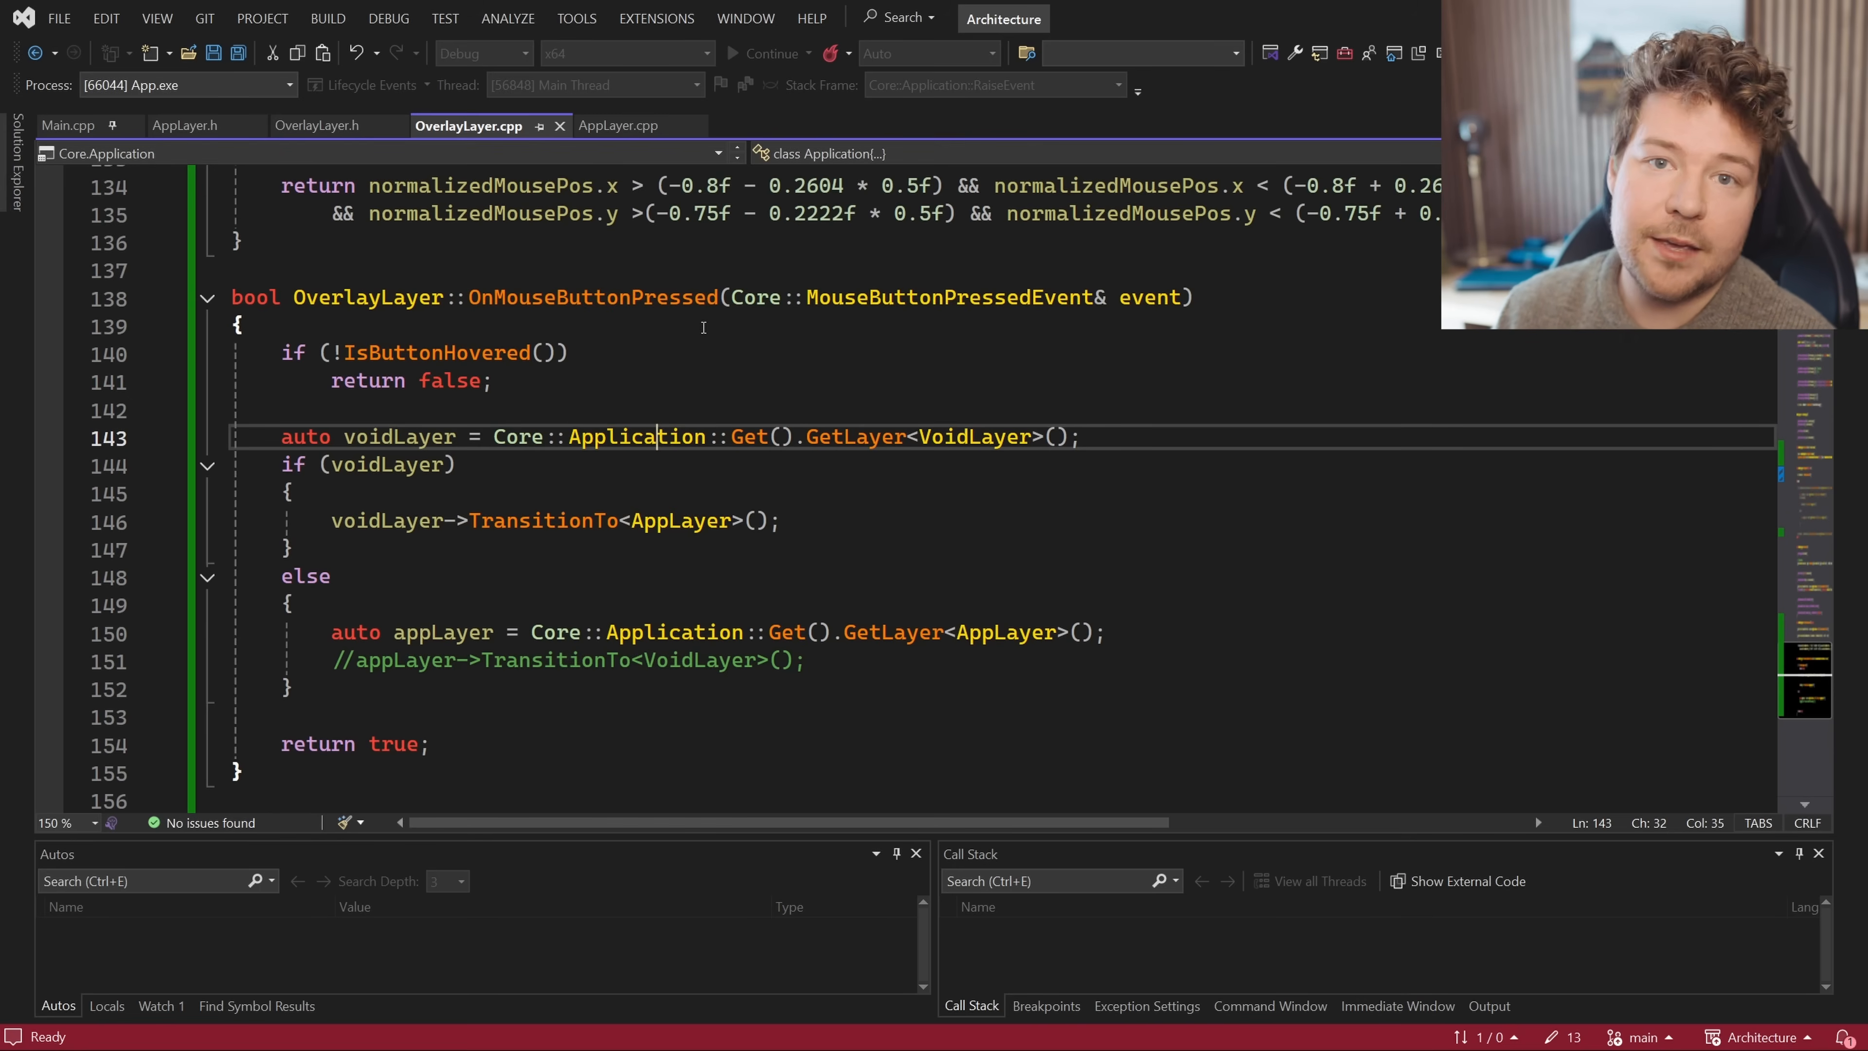
mouse_move(533, 351)
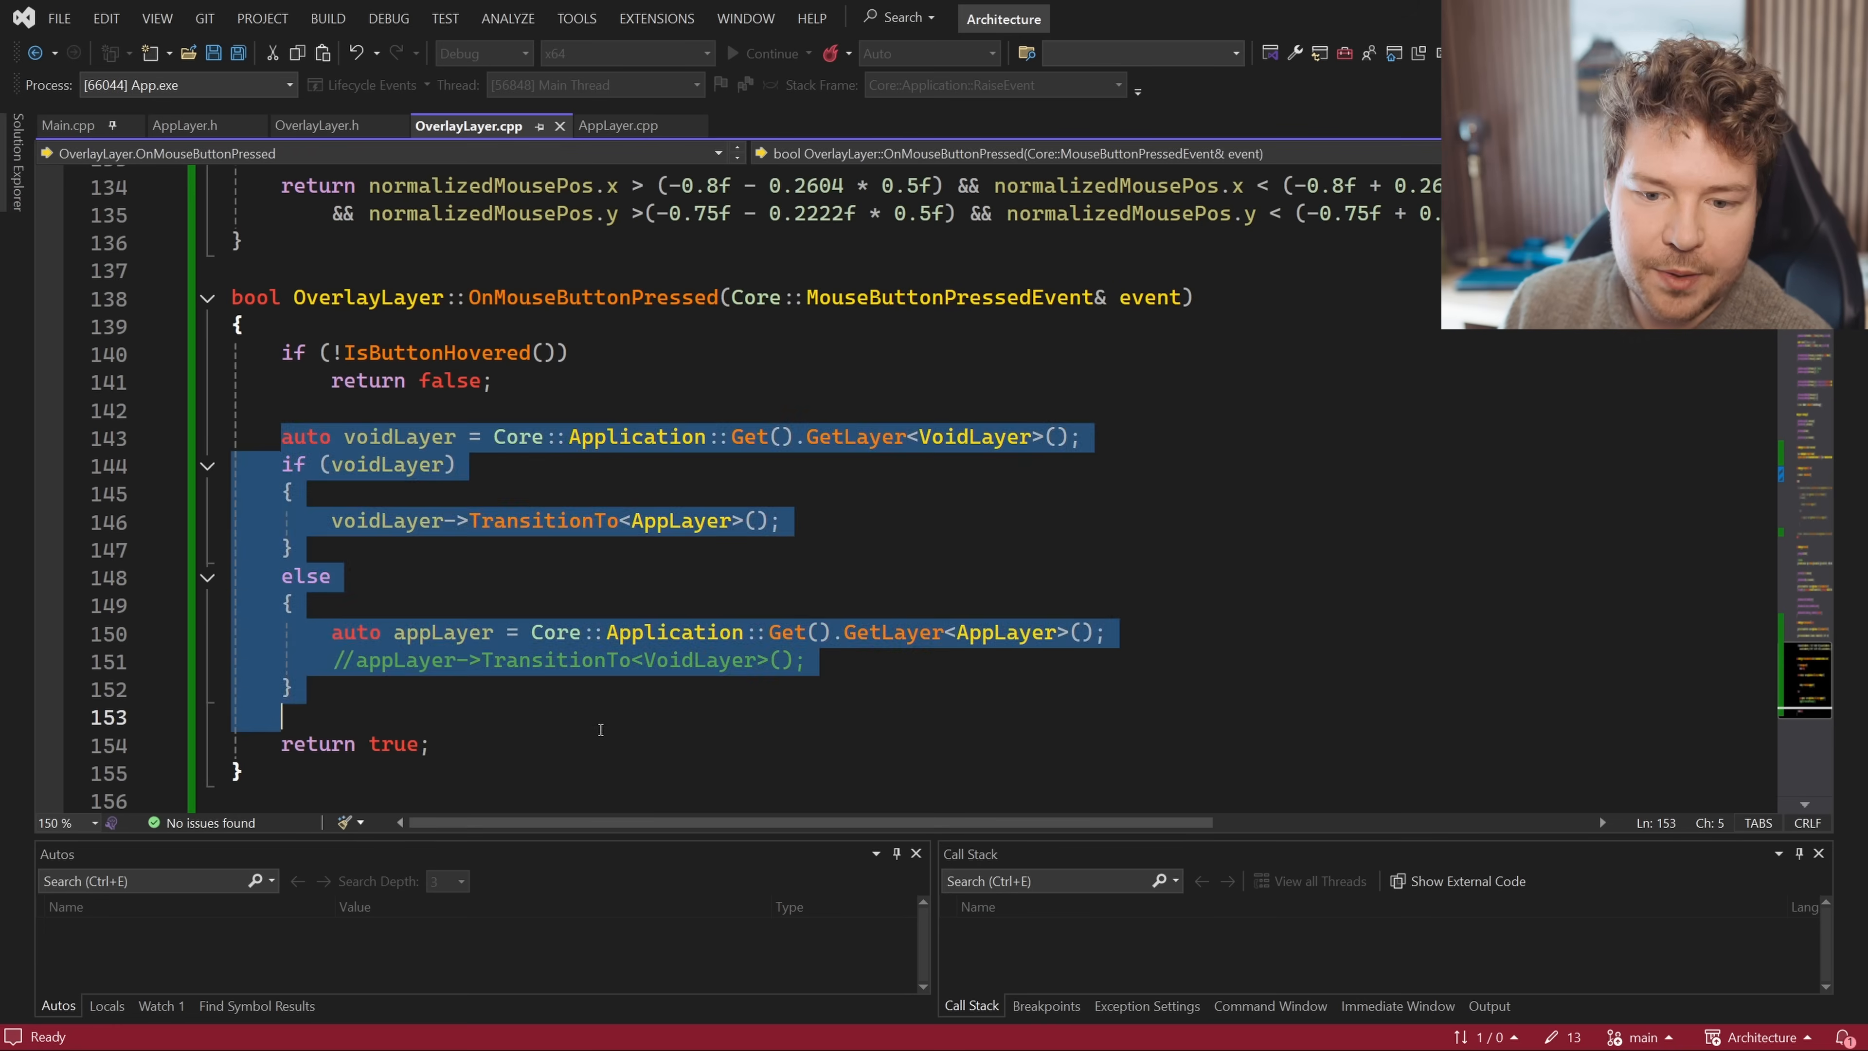
Review the layer-switching block and the early return for unhovered presses before moving to Window.cpp
left_click(474, 743)
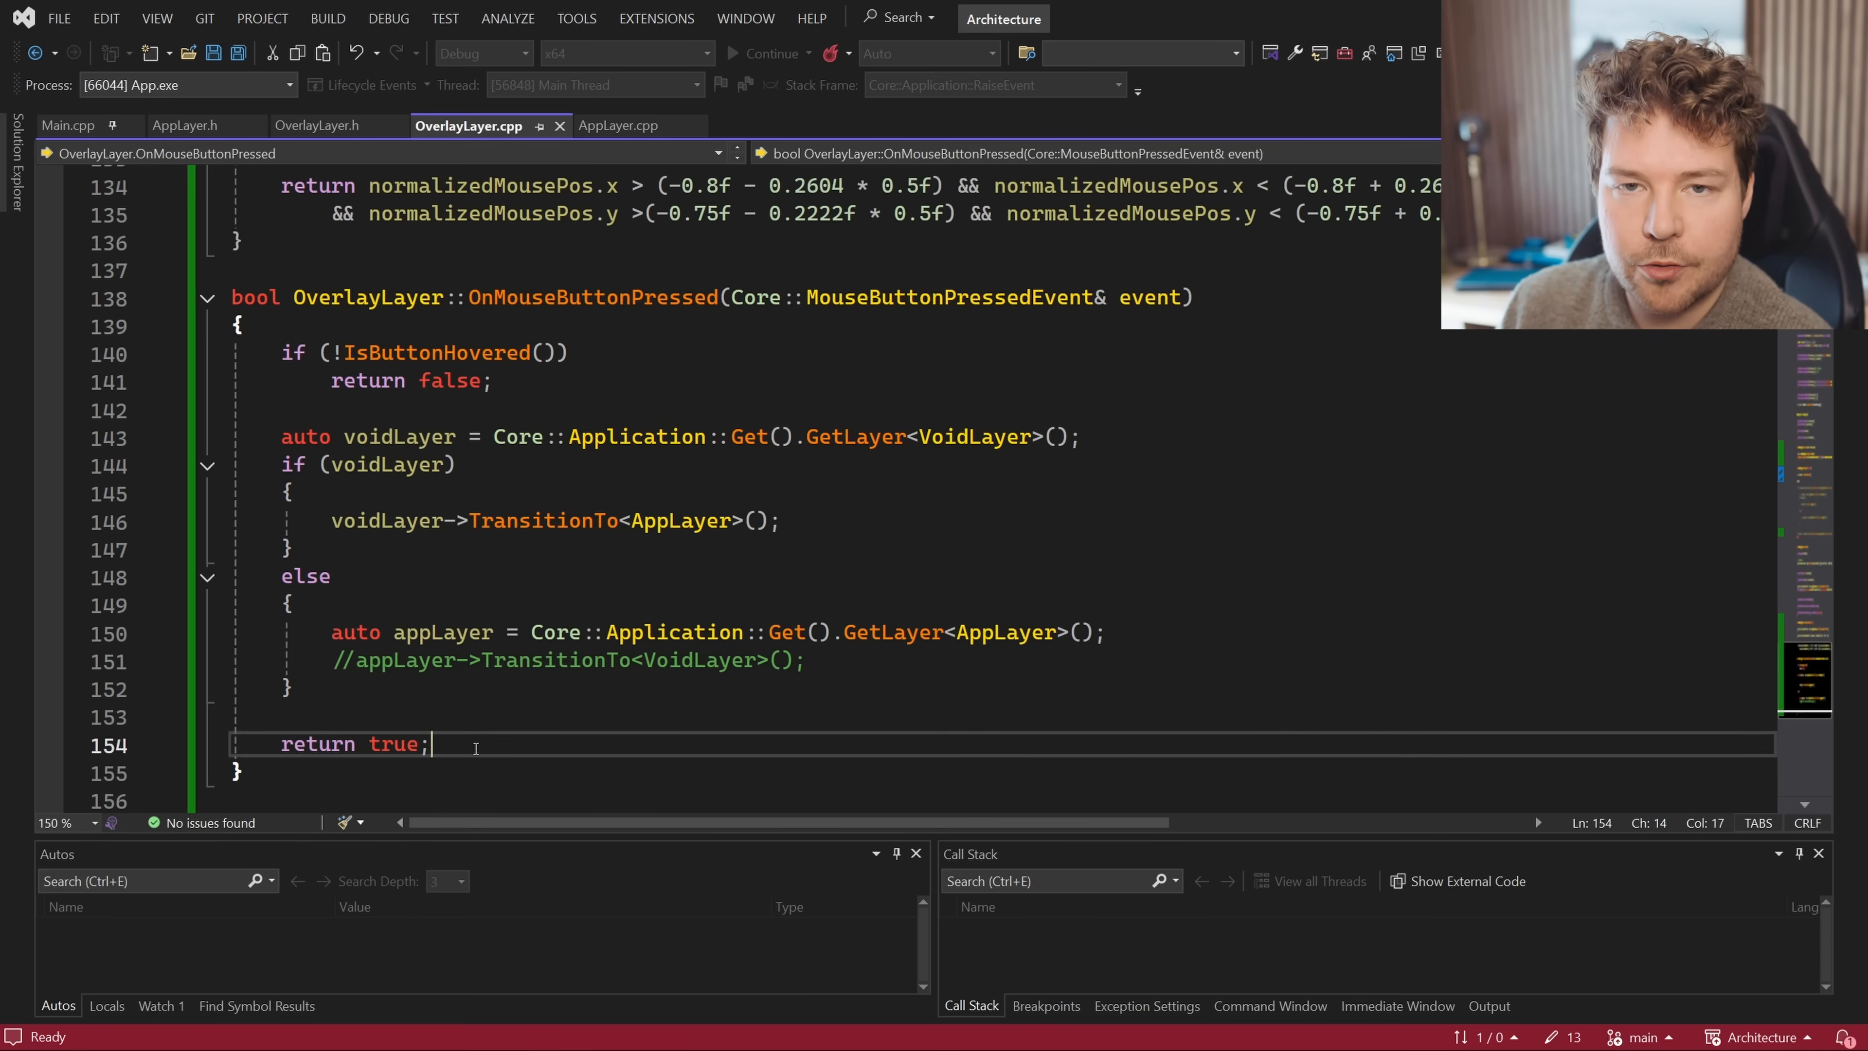
mouse_move(629, 724)
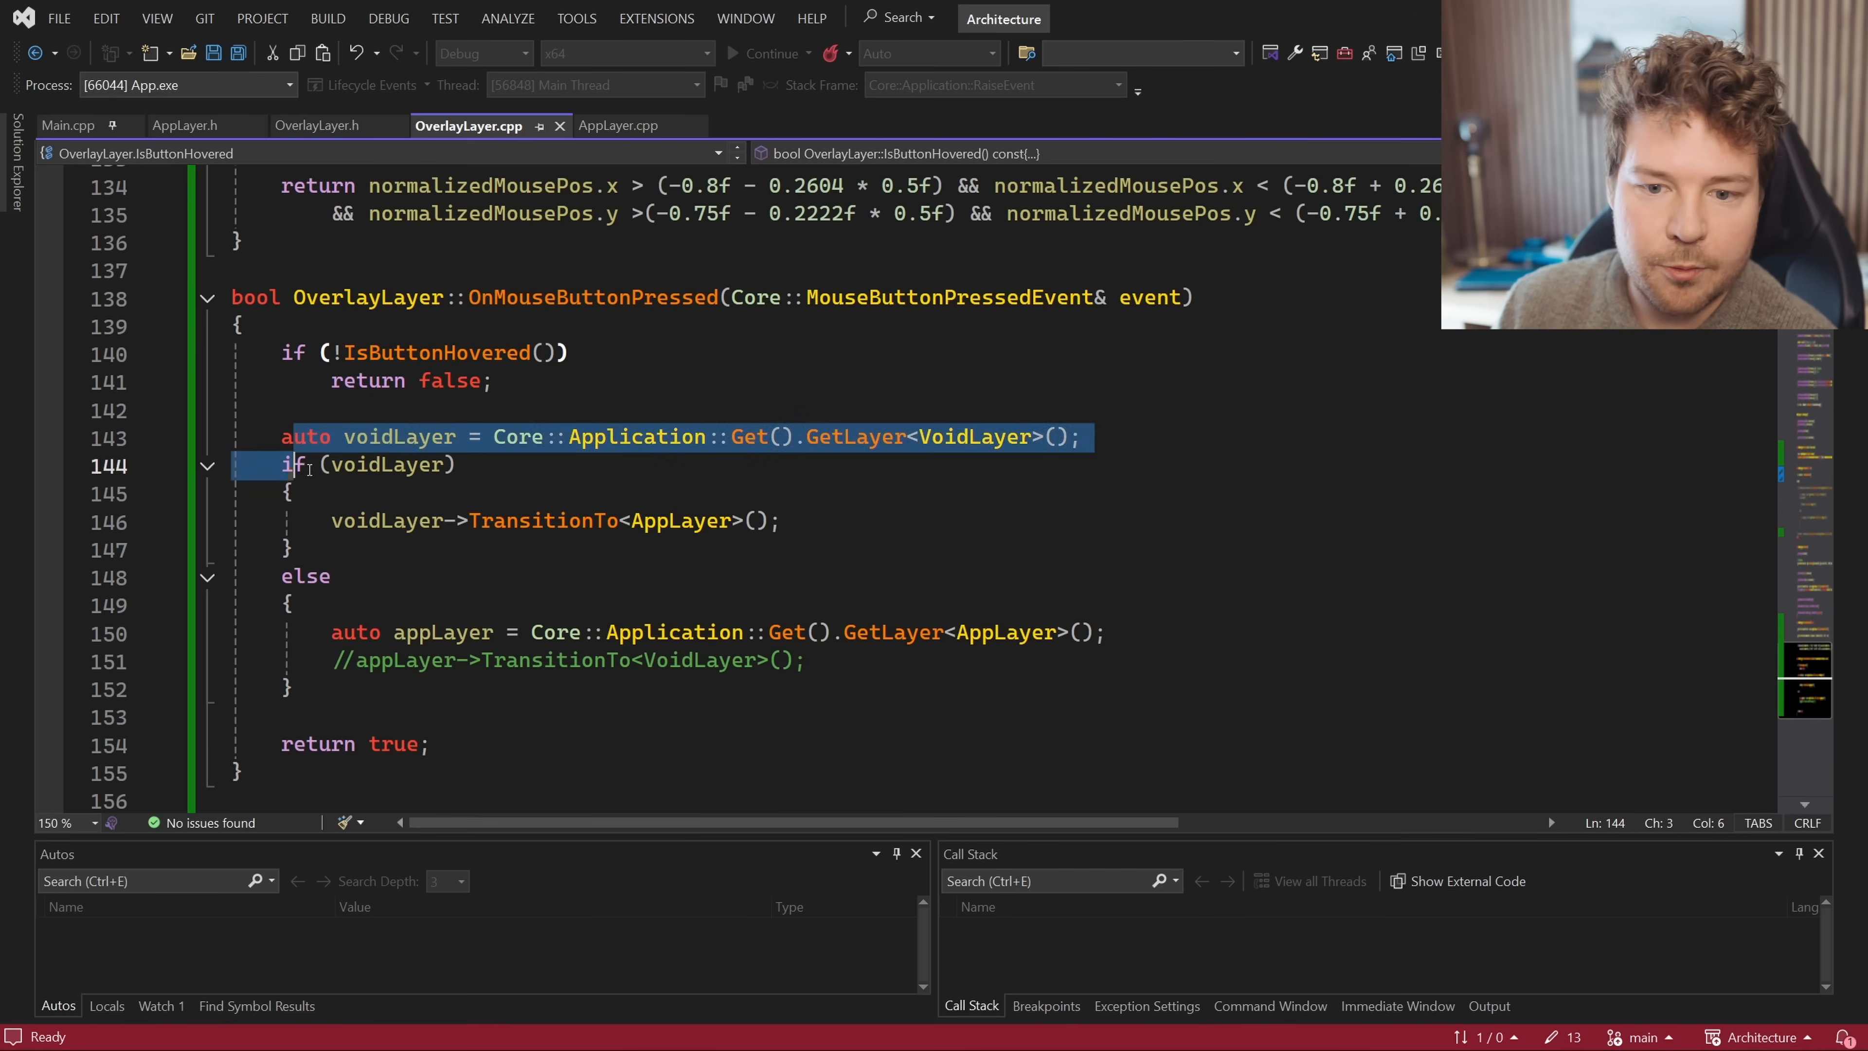
left_click(333, 381)
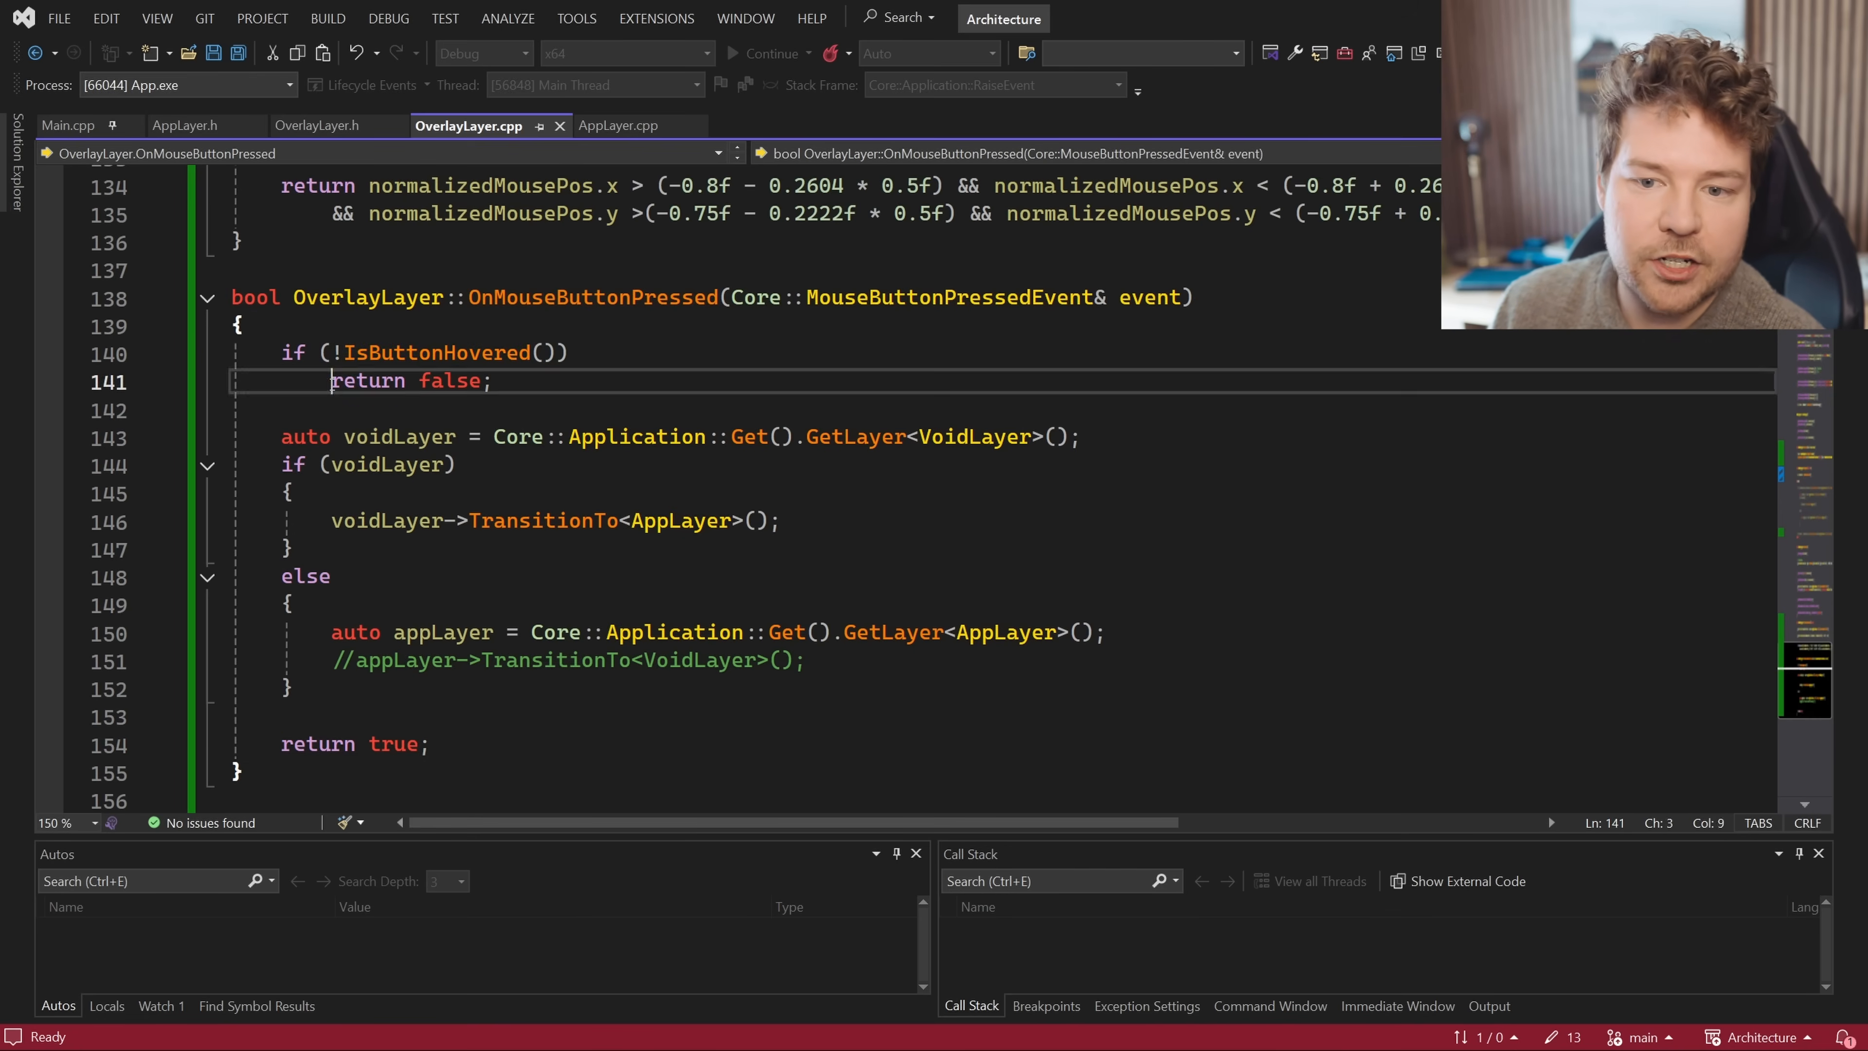
left_click(575, 381)
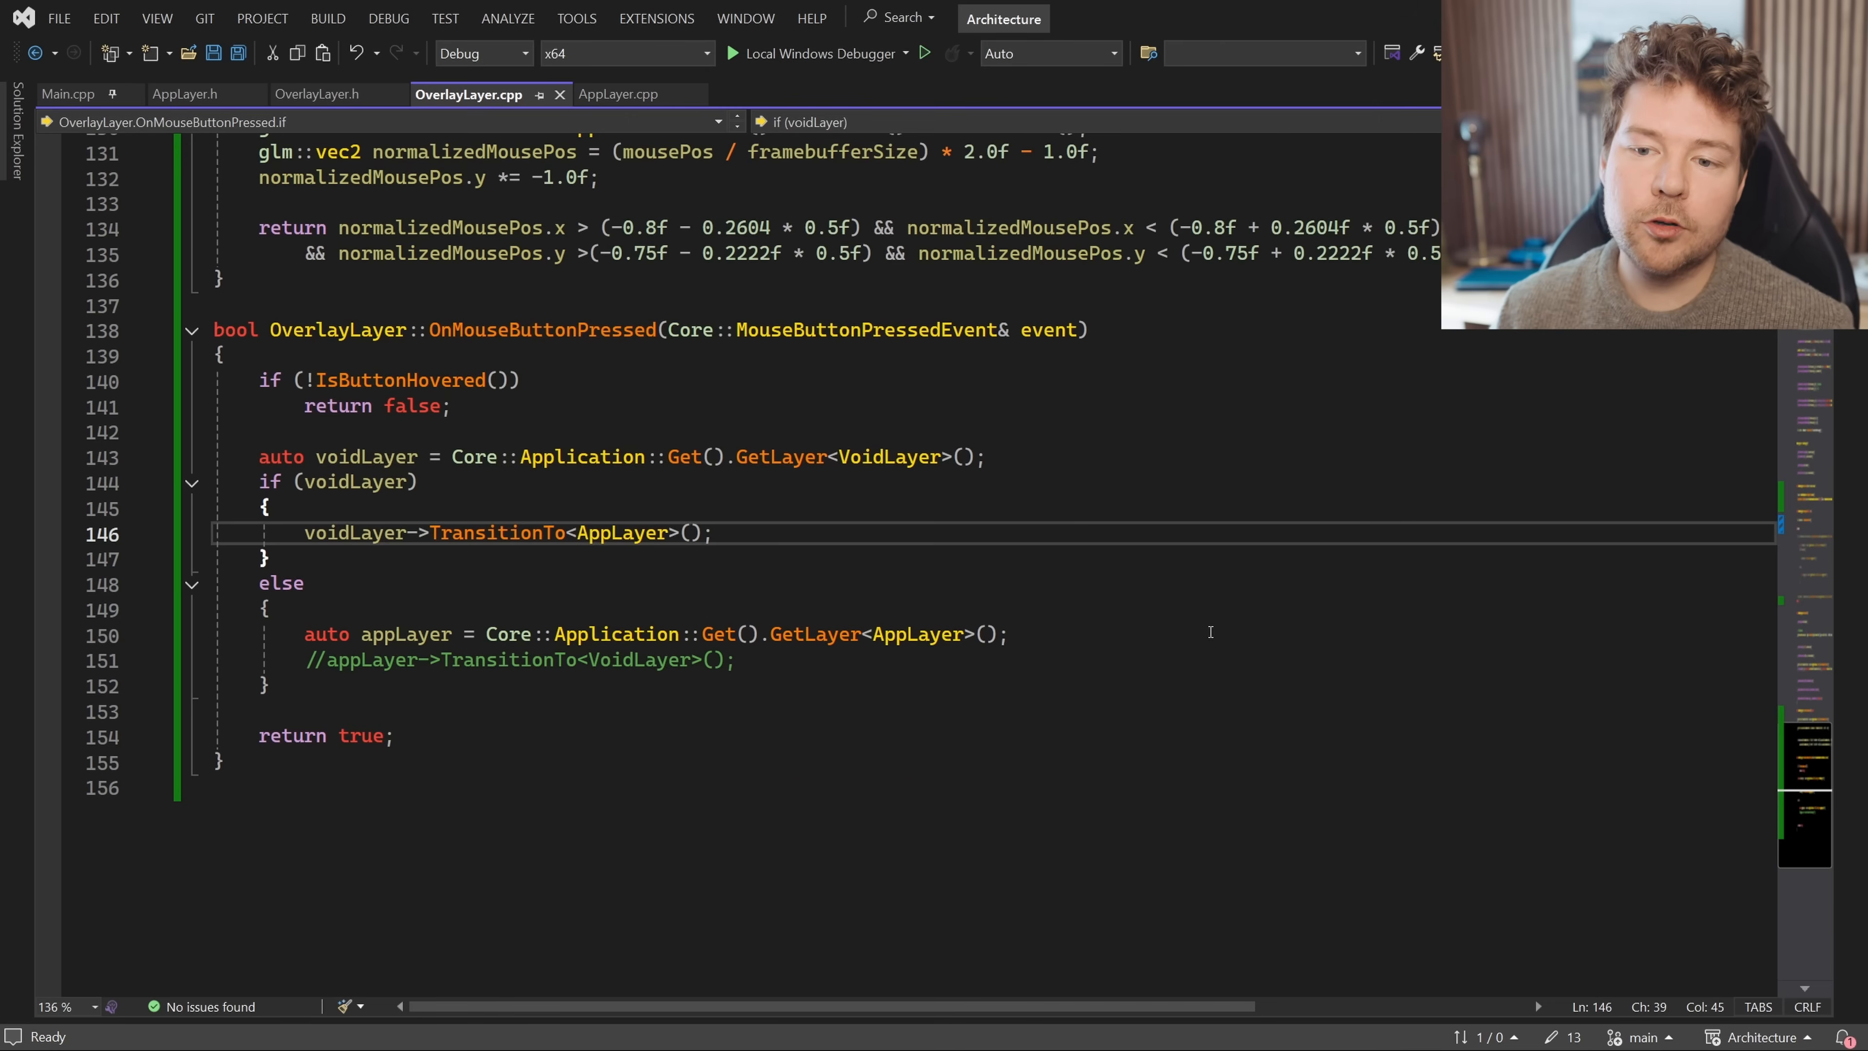
scroll("up", 3)
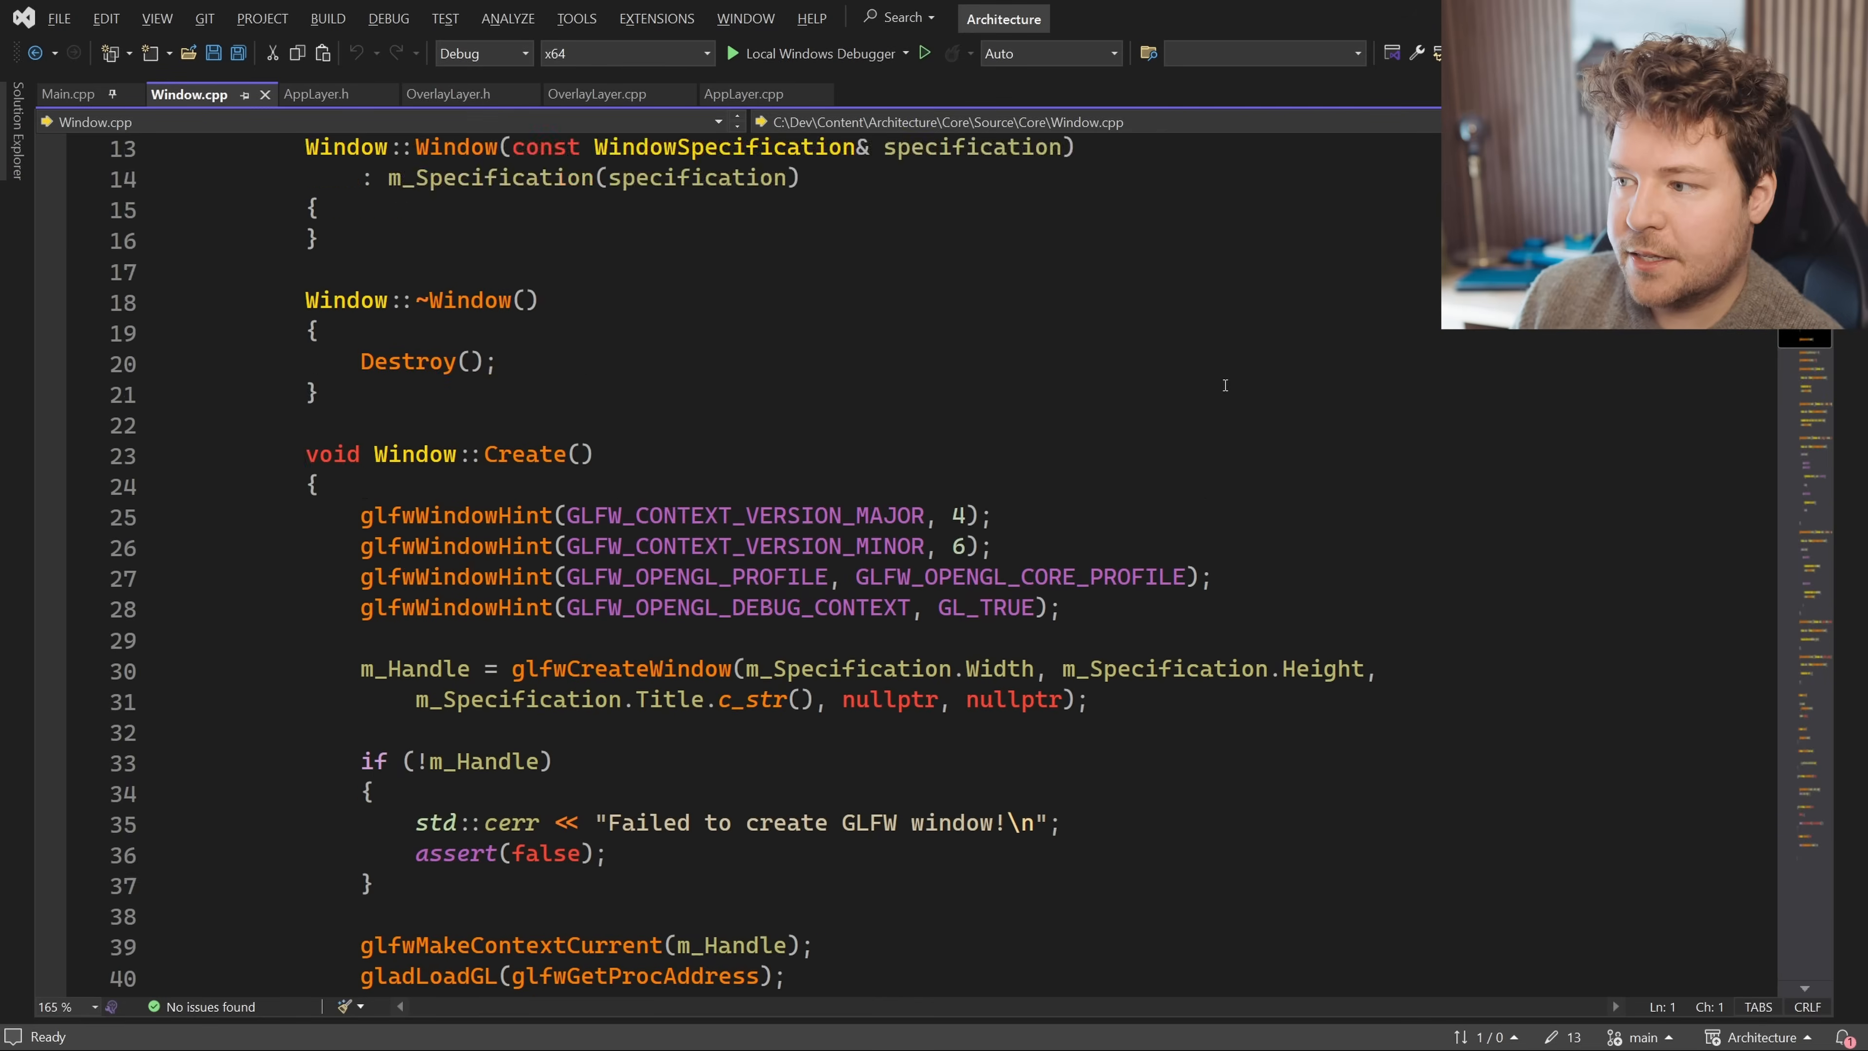
scroll("down", 3)
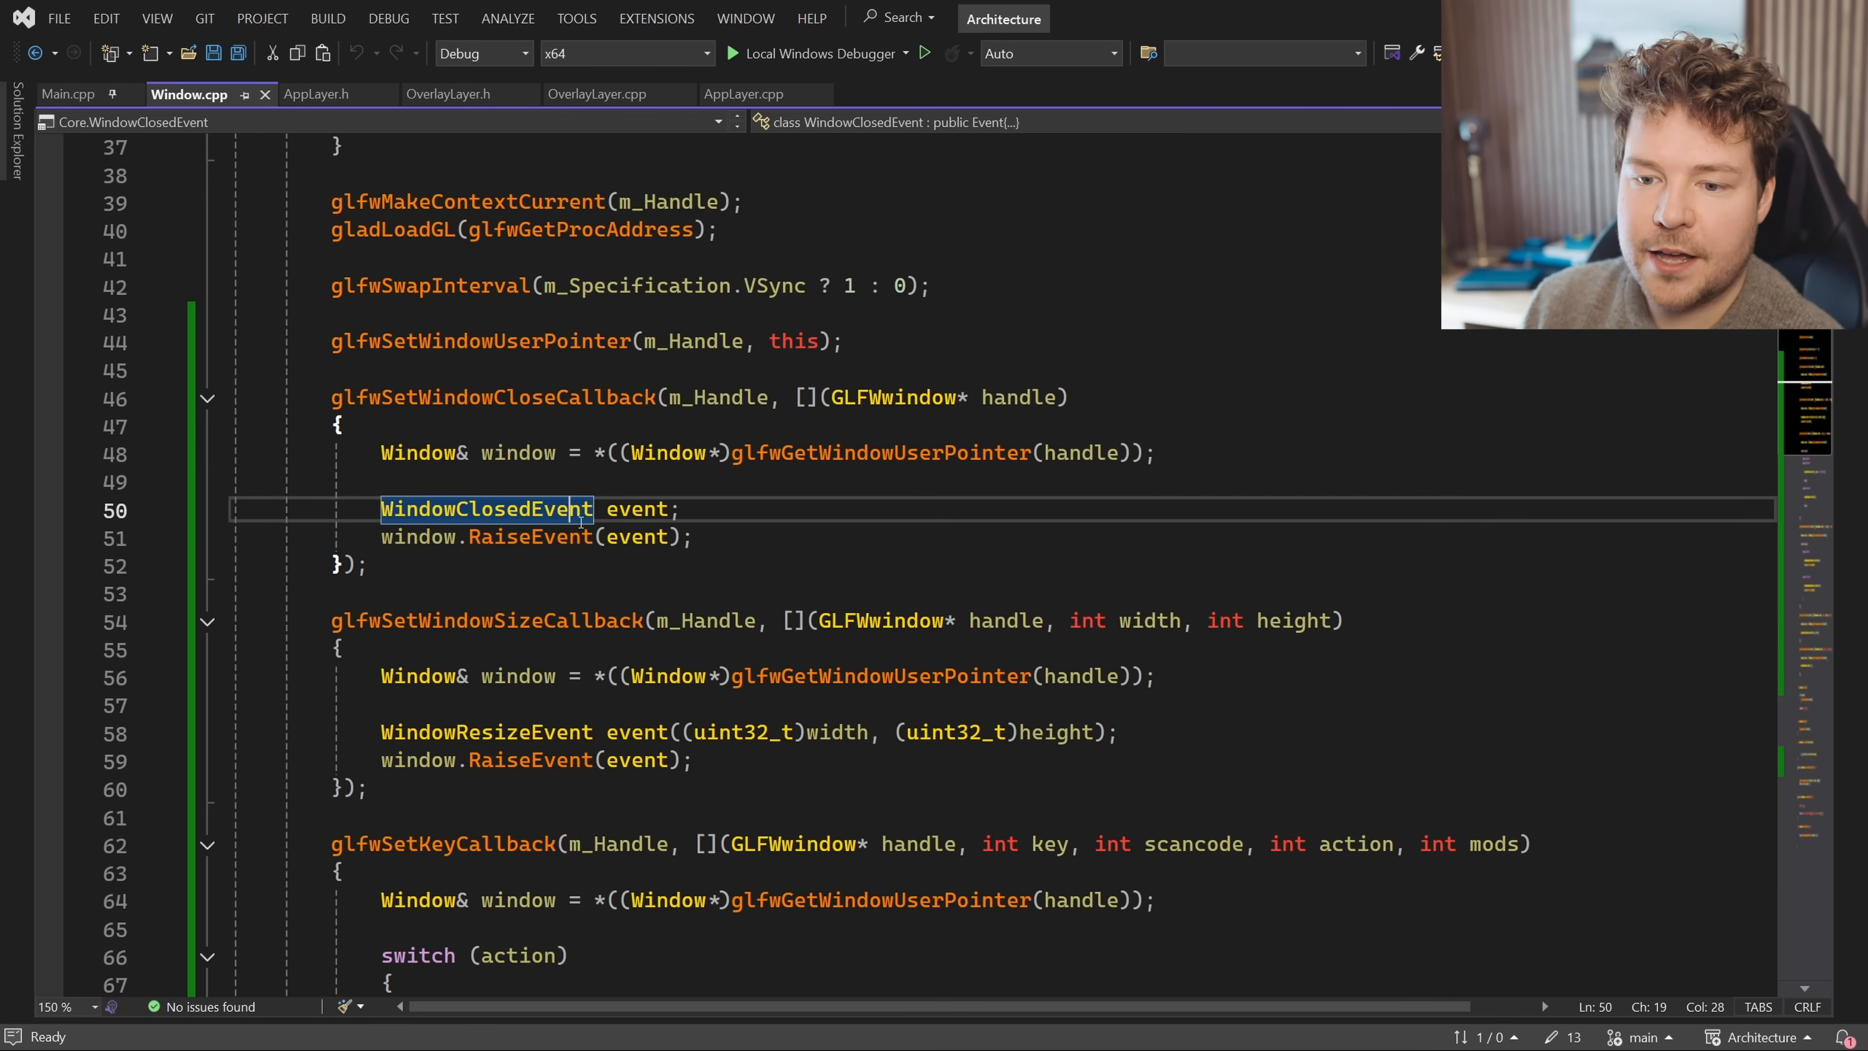
left_click(527, 536)
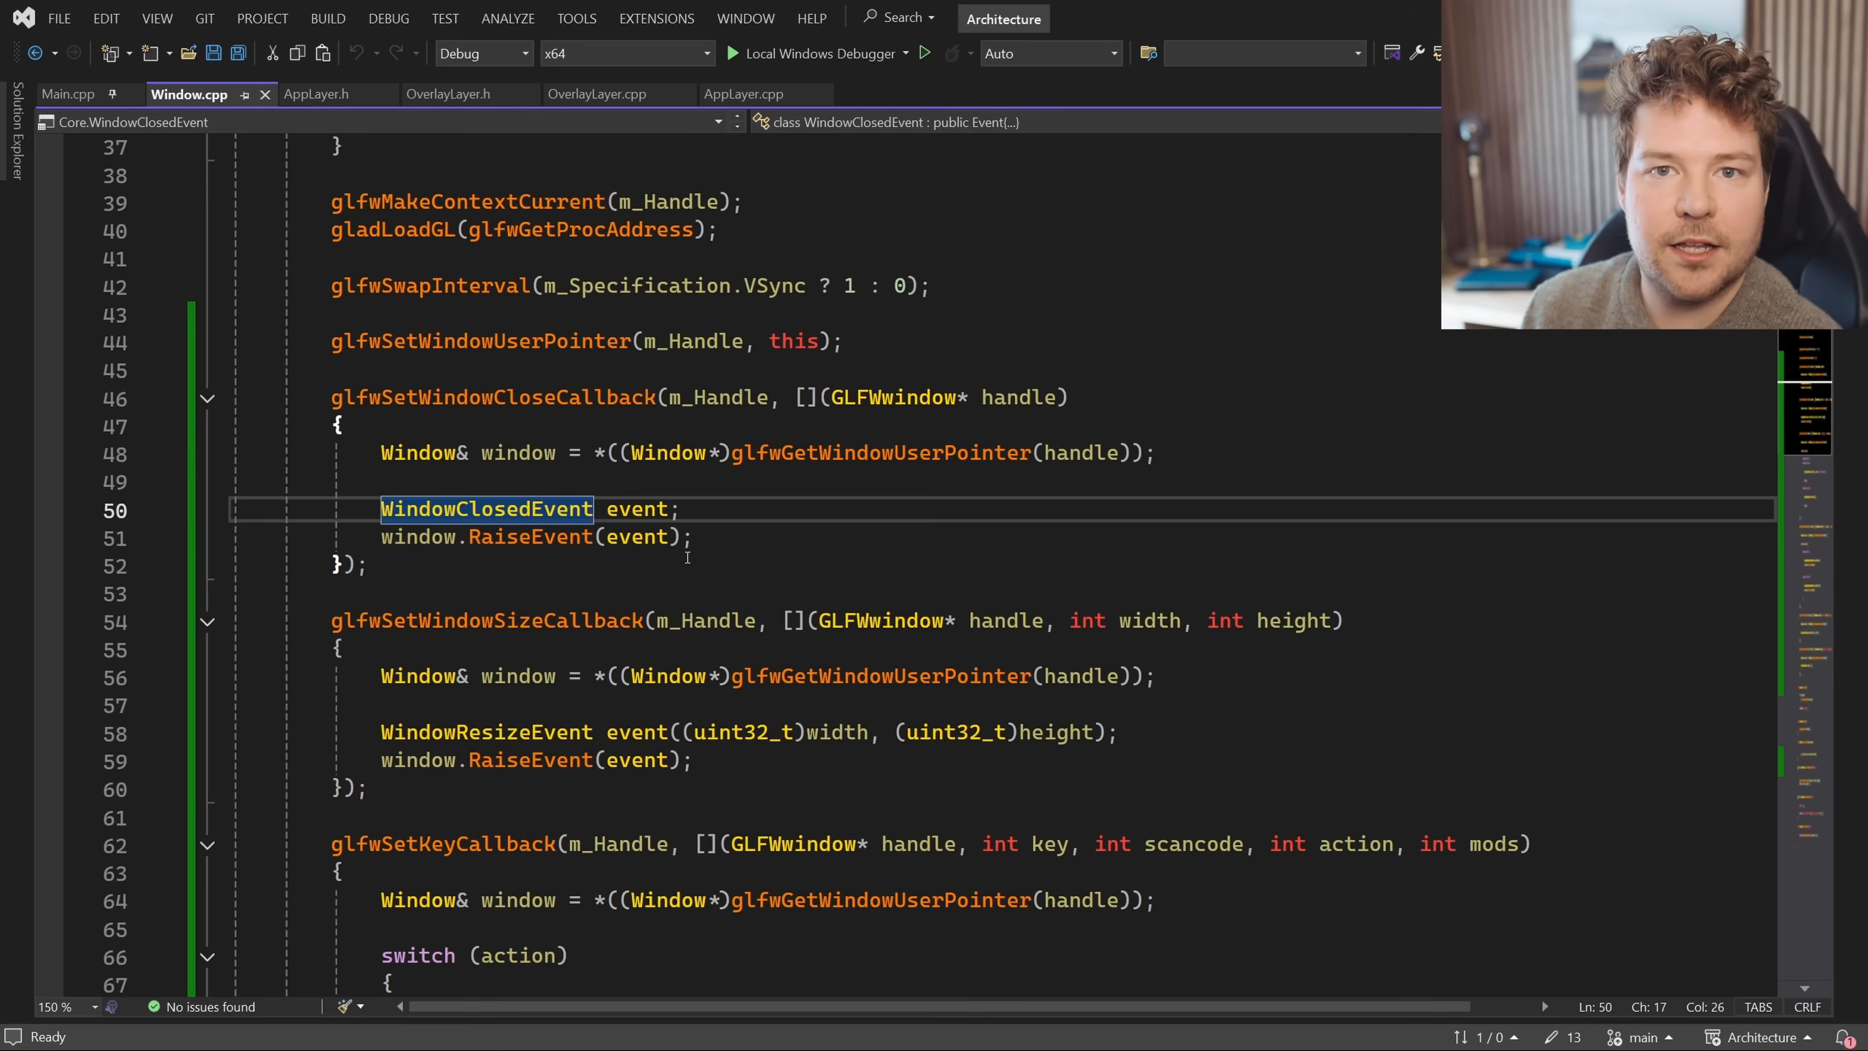
In Event.h, highlight the EVENT_CLASS_TYPE macro that generates each event's type accessors
left_click(304, 94)
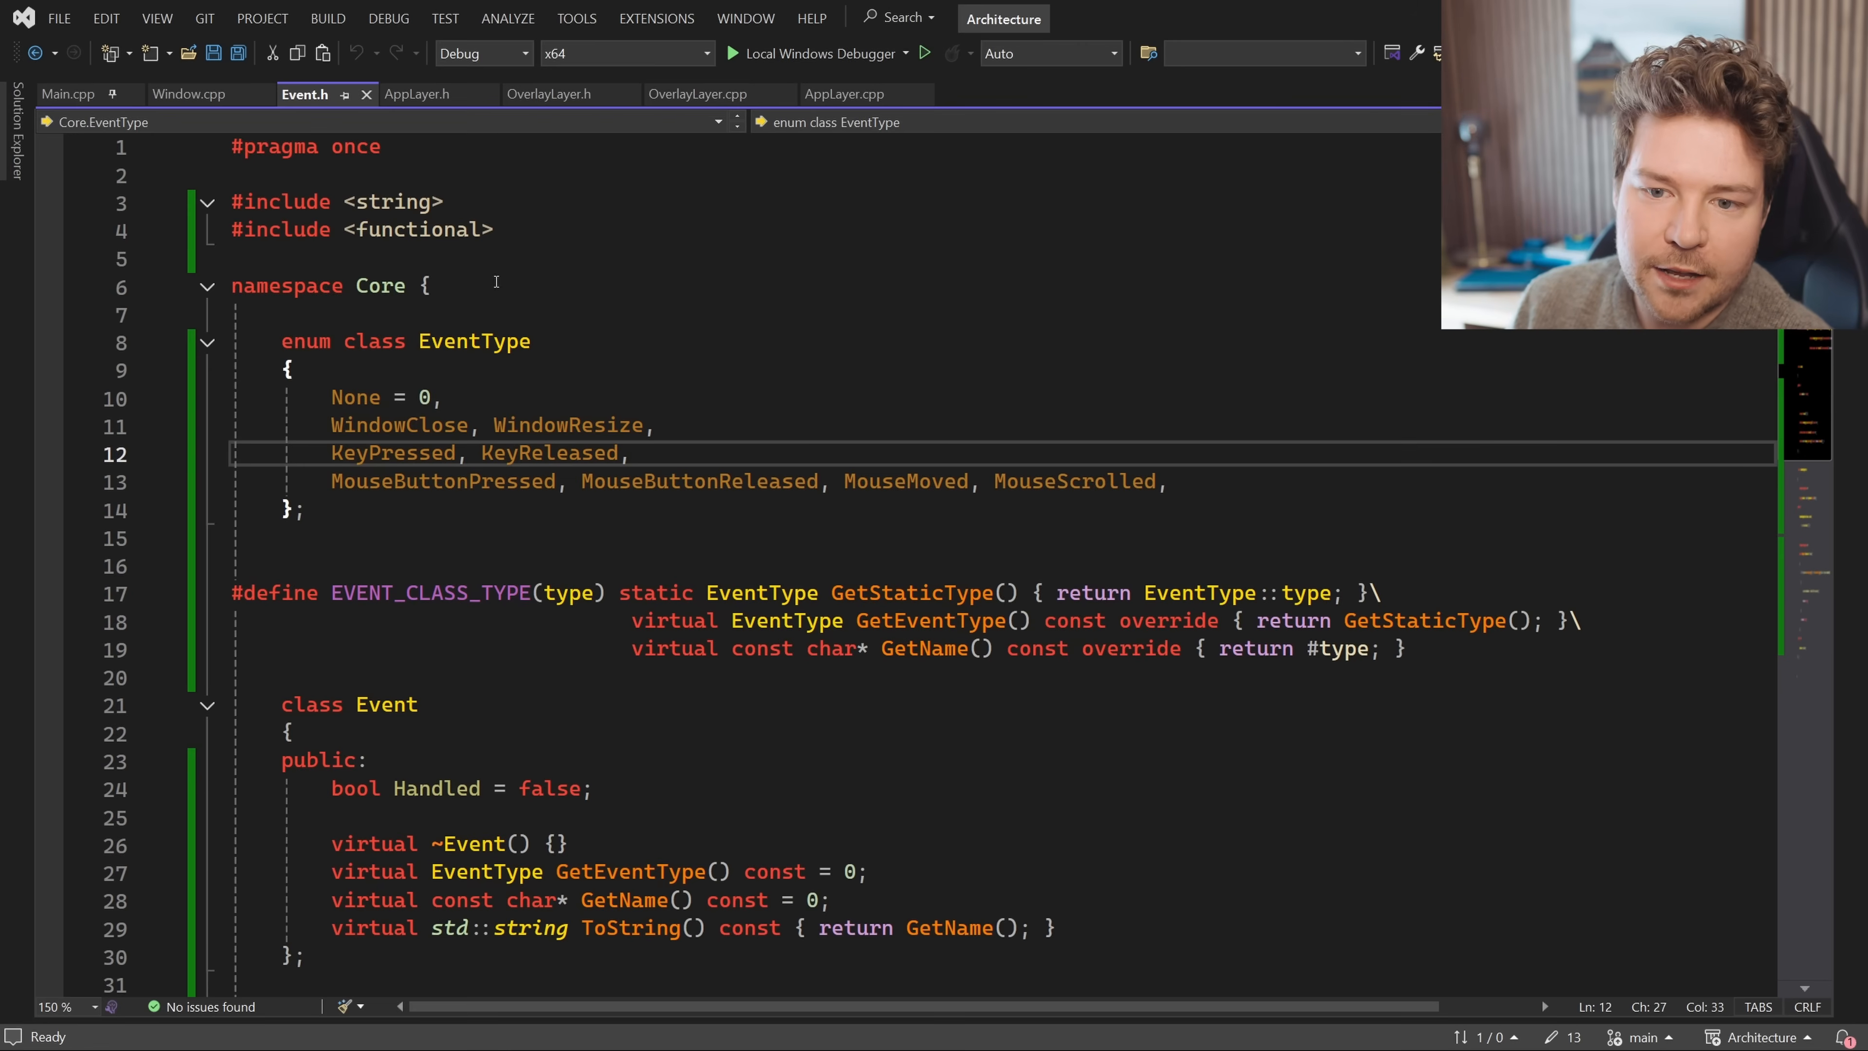
left_click(357, 566)
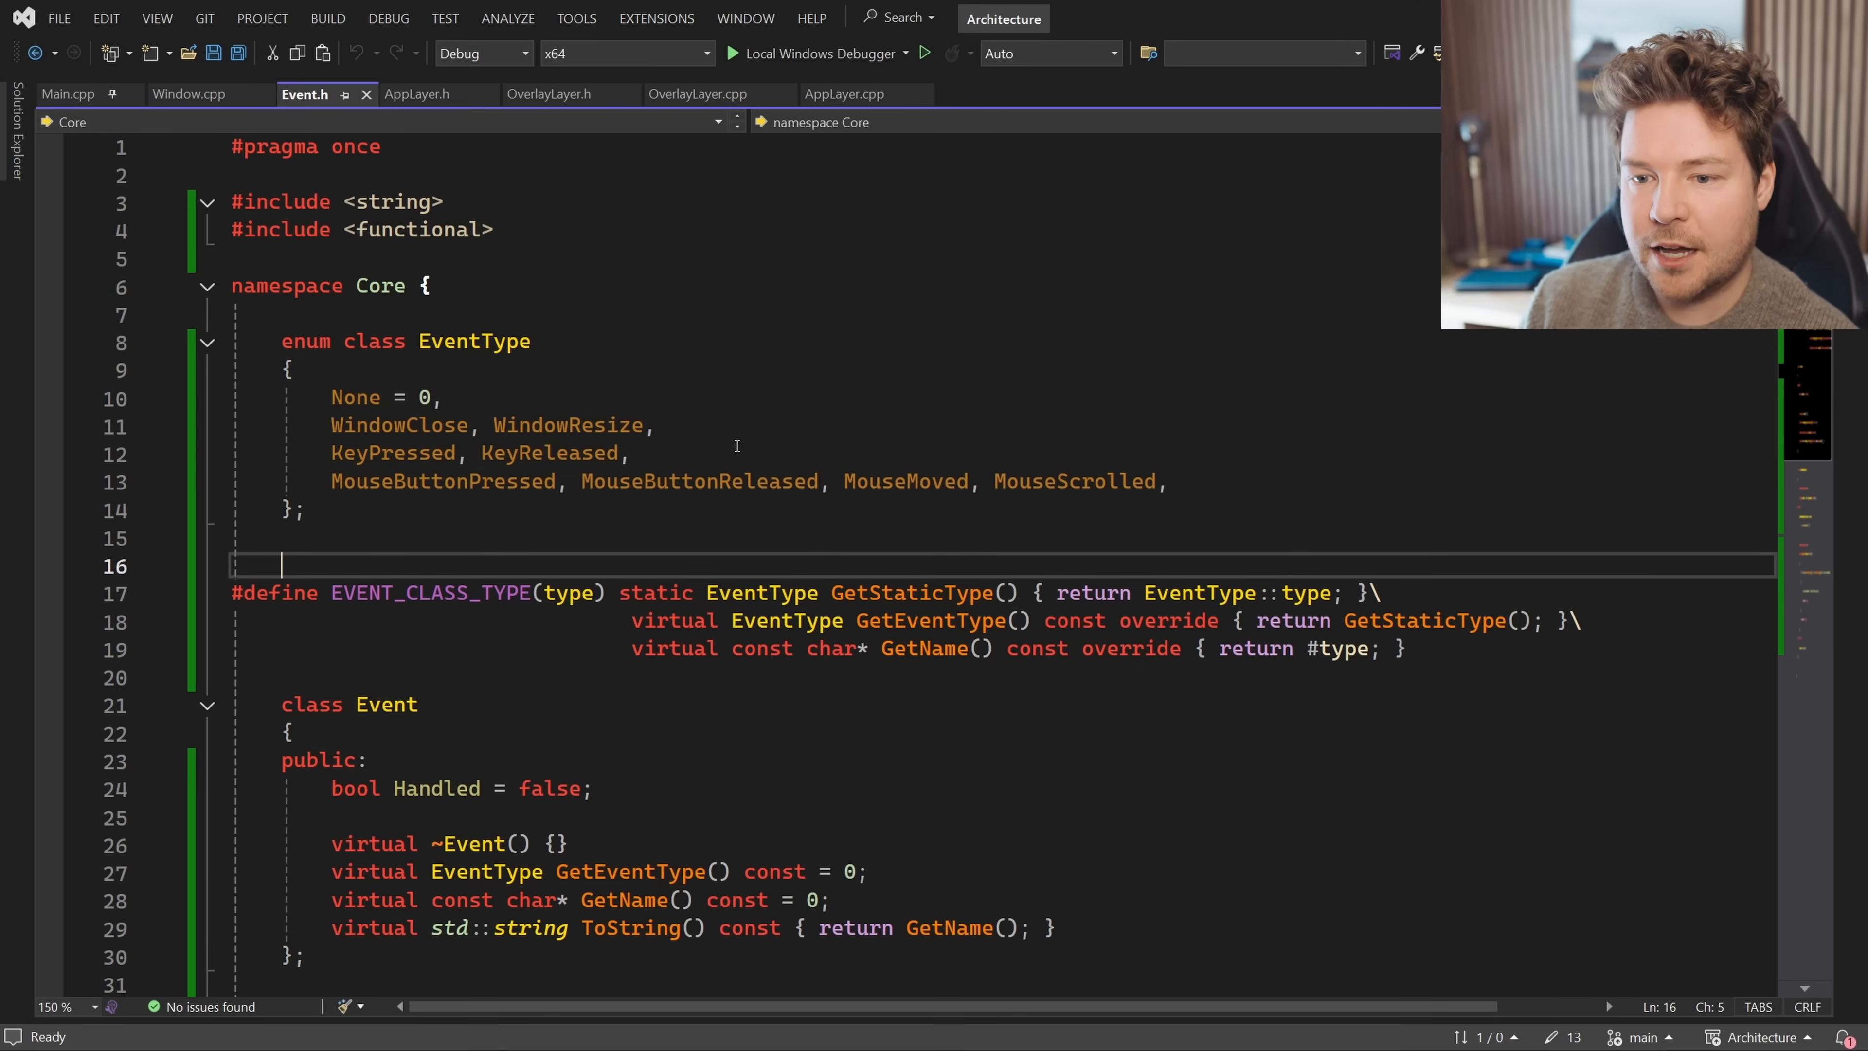
scroll("down", 3)
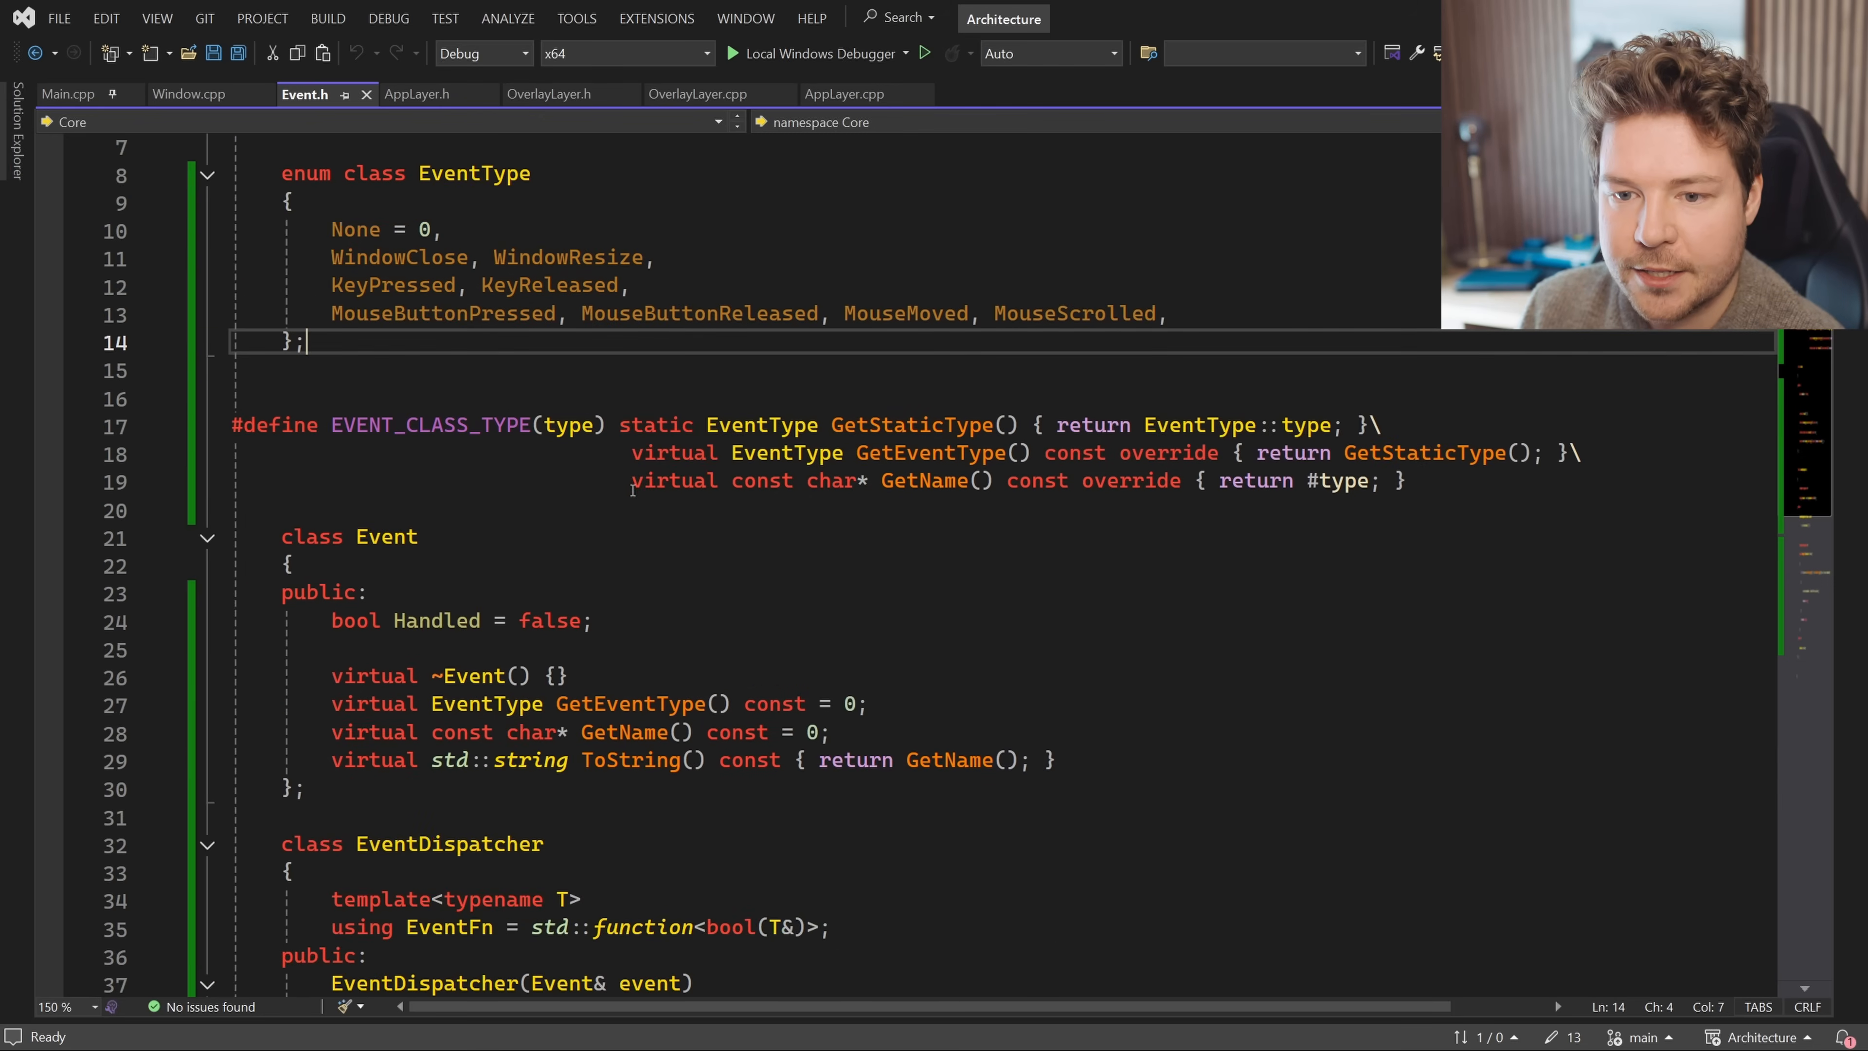
double_click(431, 426)
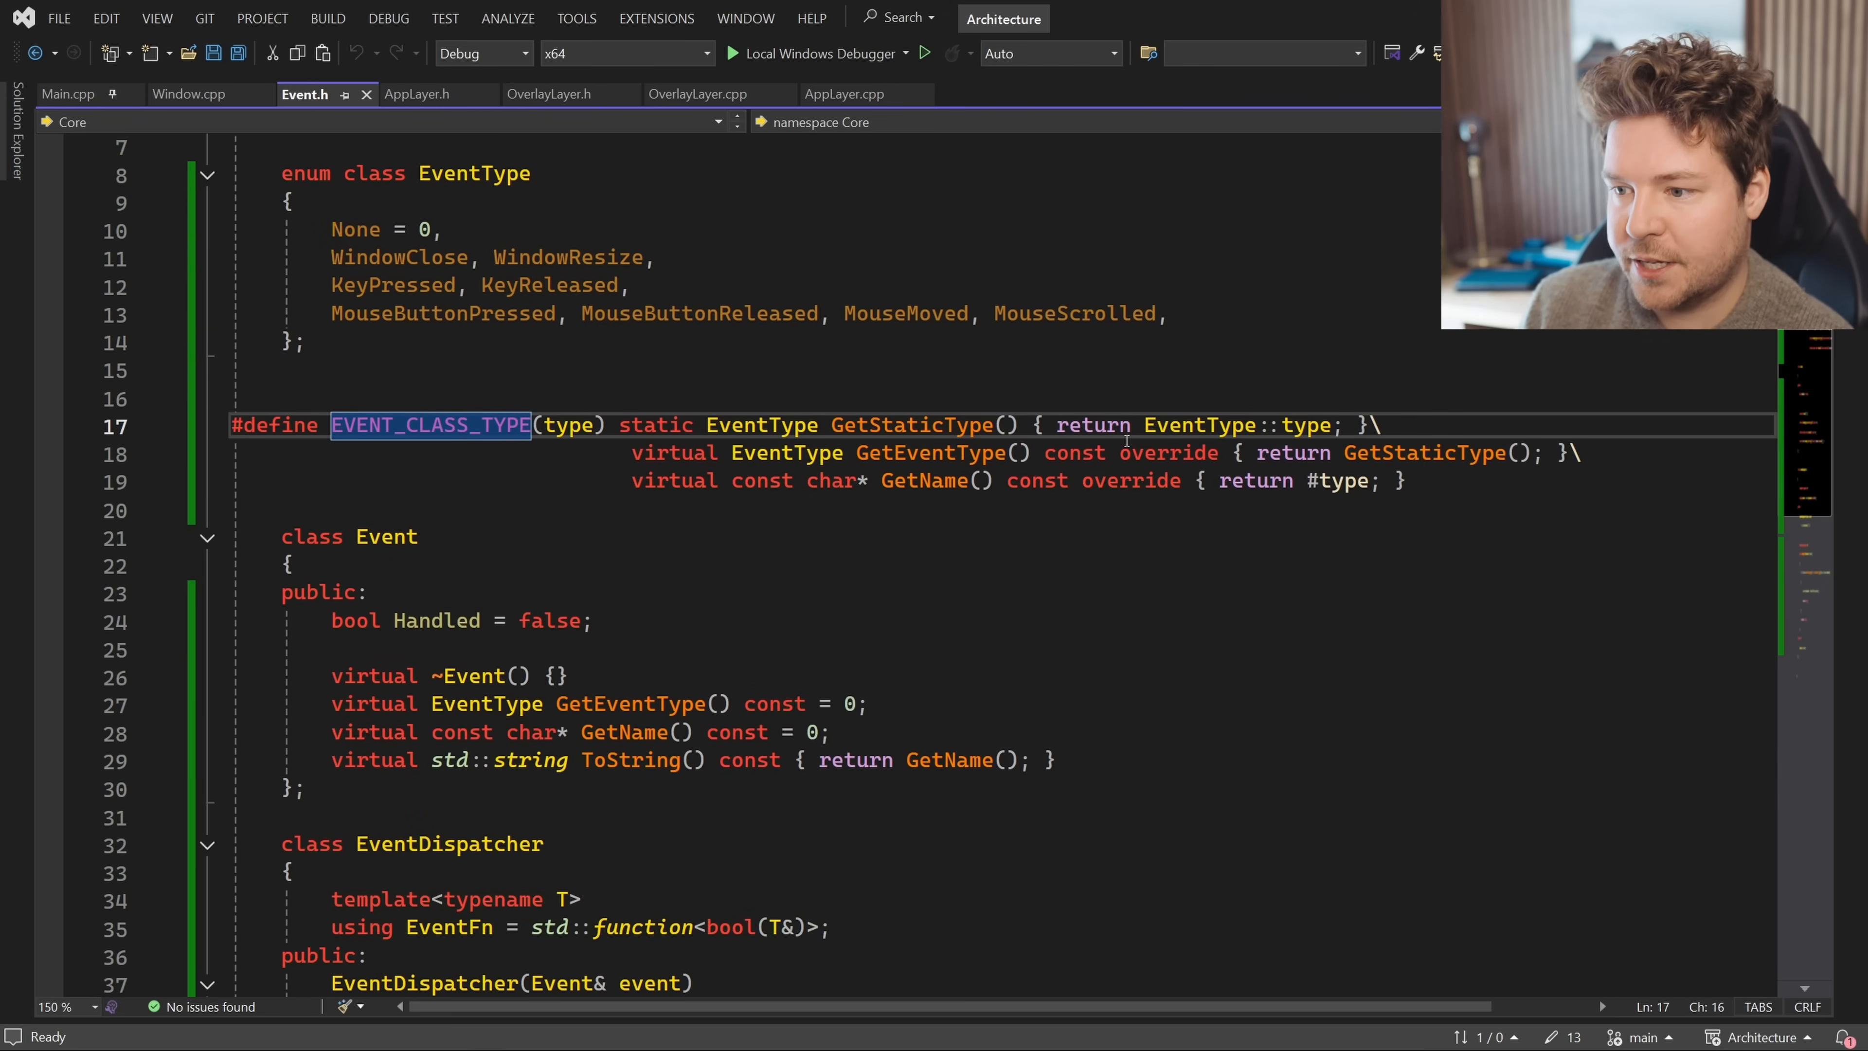
left_click(420, 425)
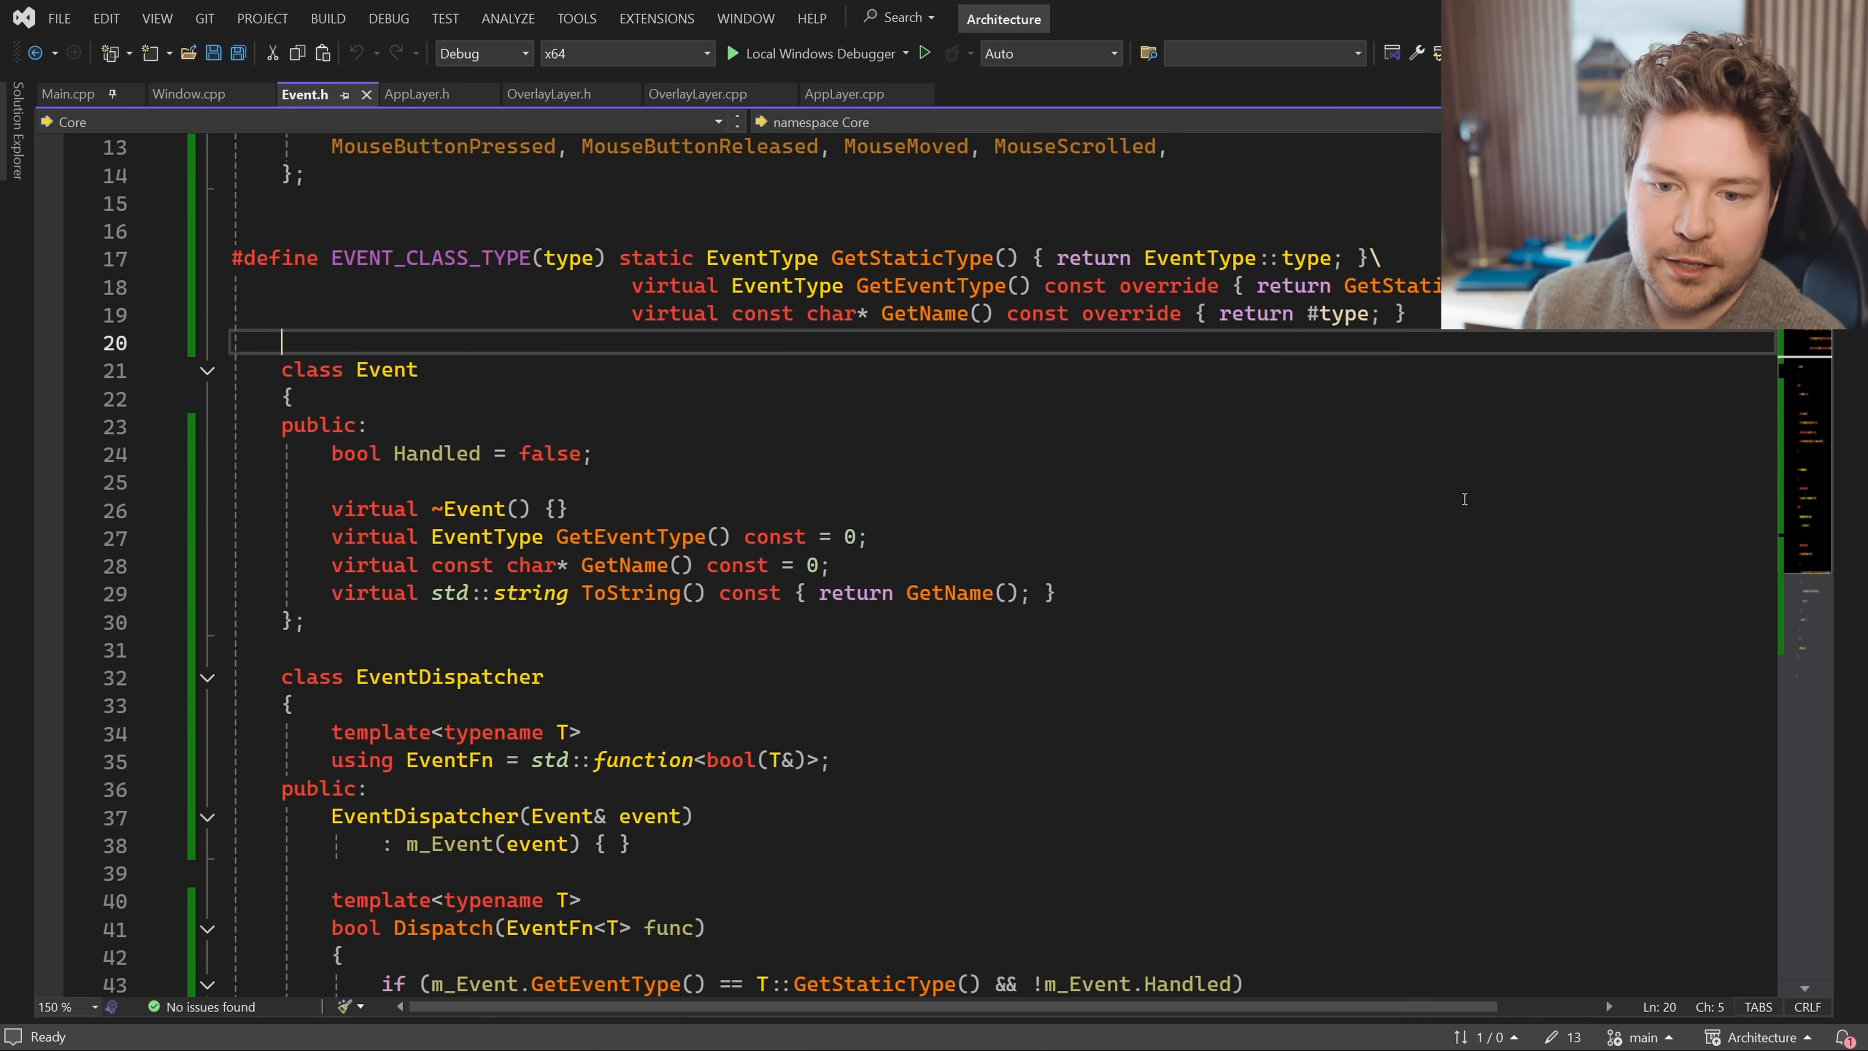
Highlight the Handled member of the base Event class and clear the selection
left_click(304, 621)
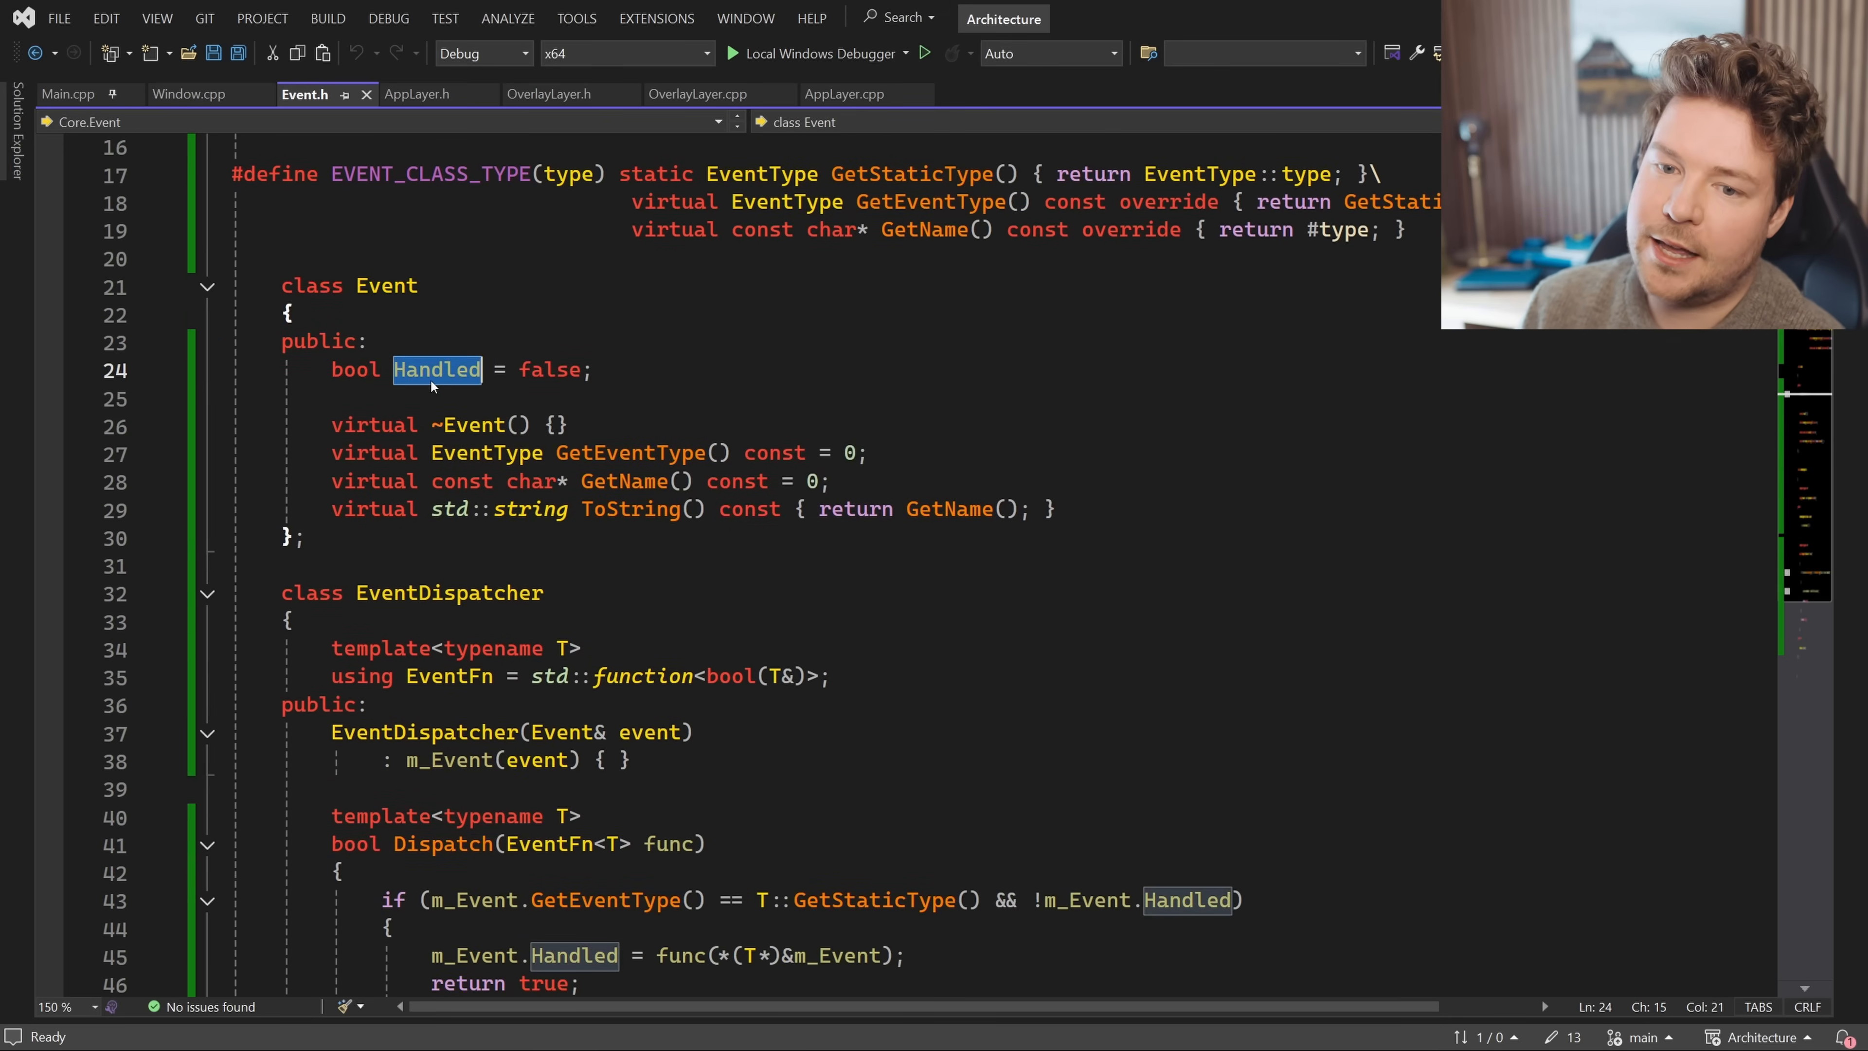
double_click(549, 370)
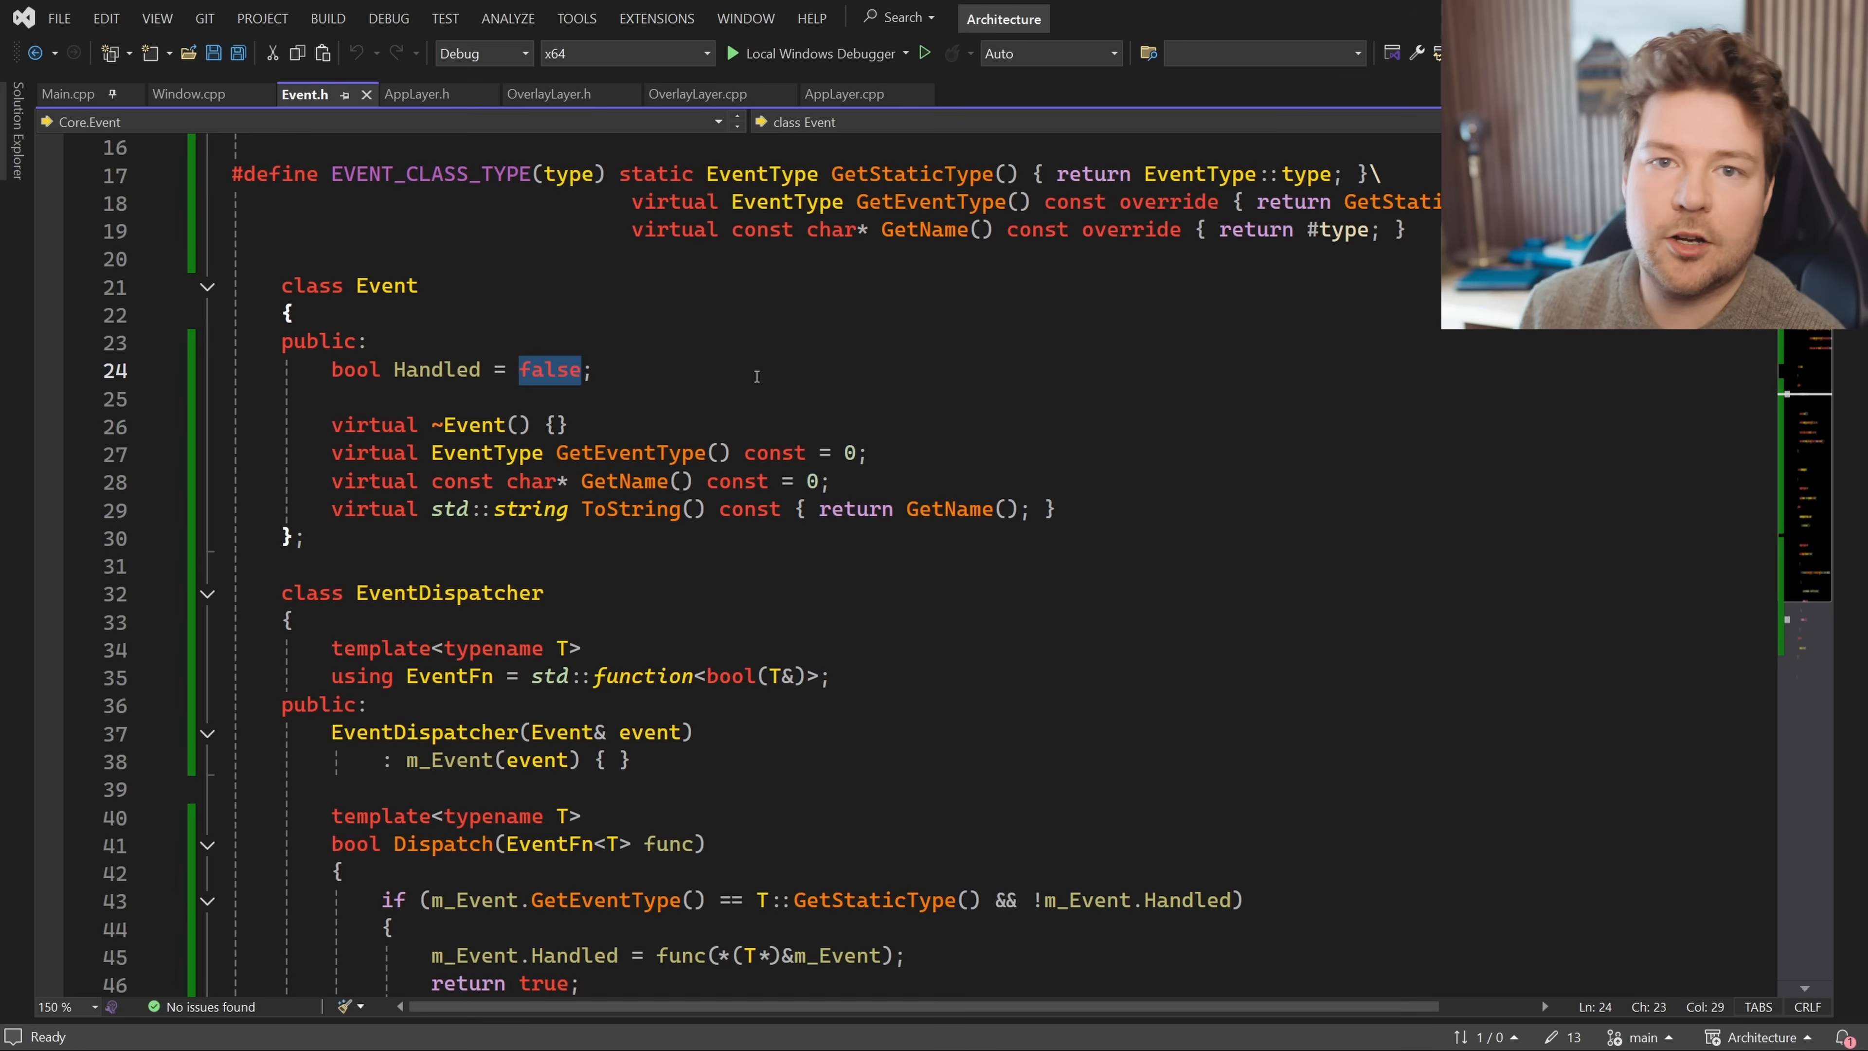
left_click(305, 537)
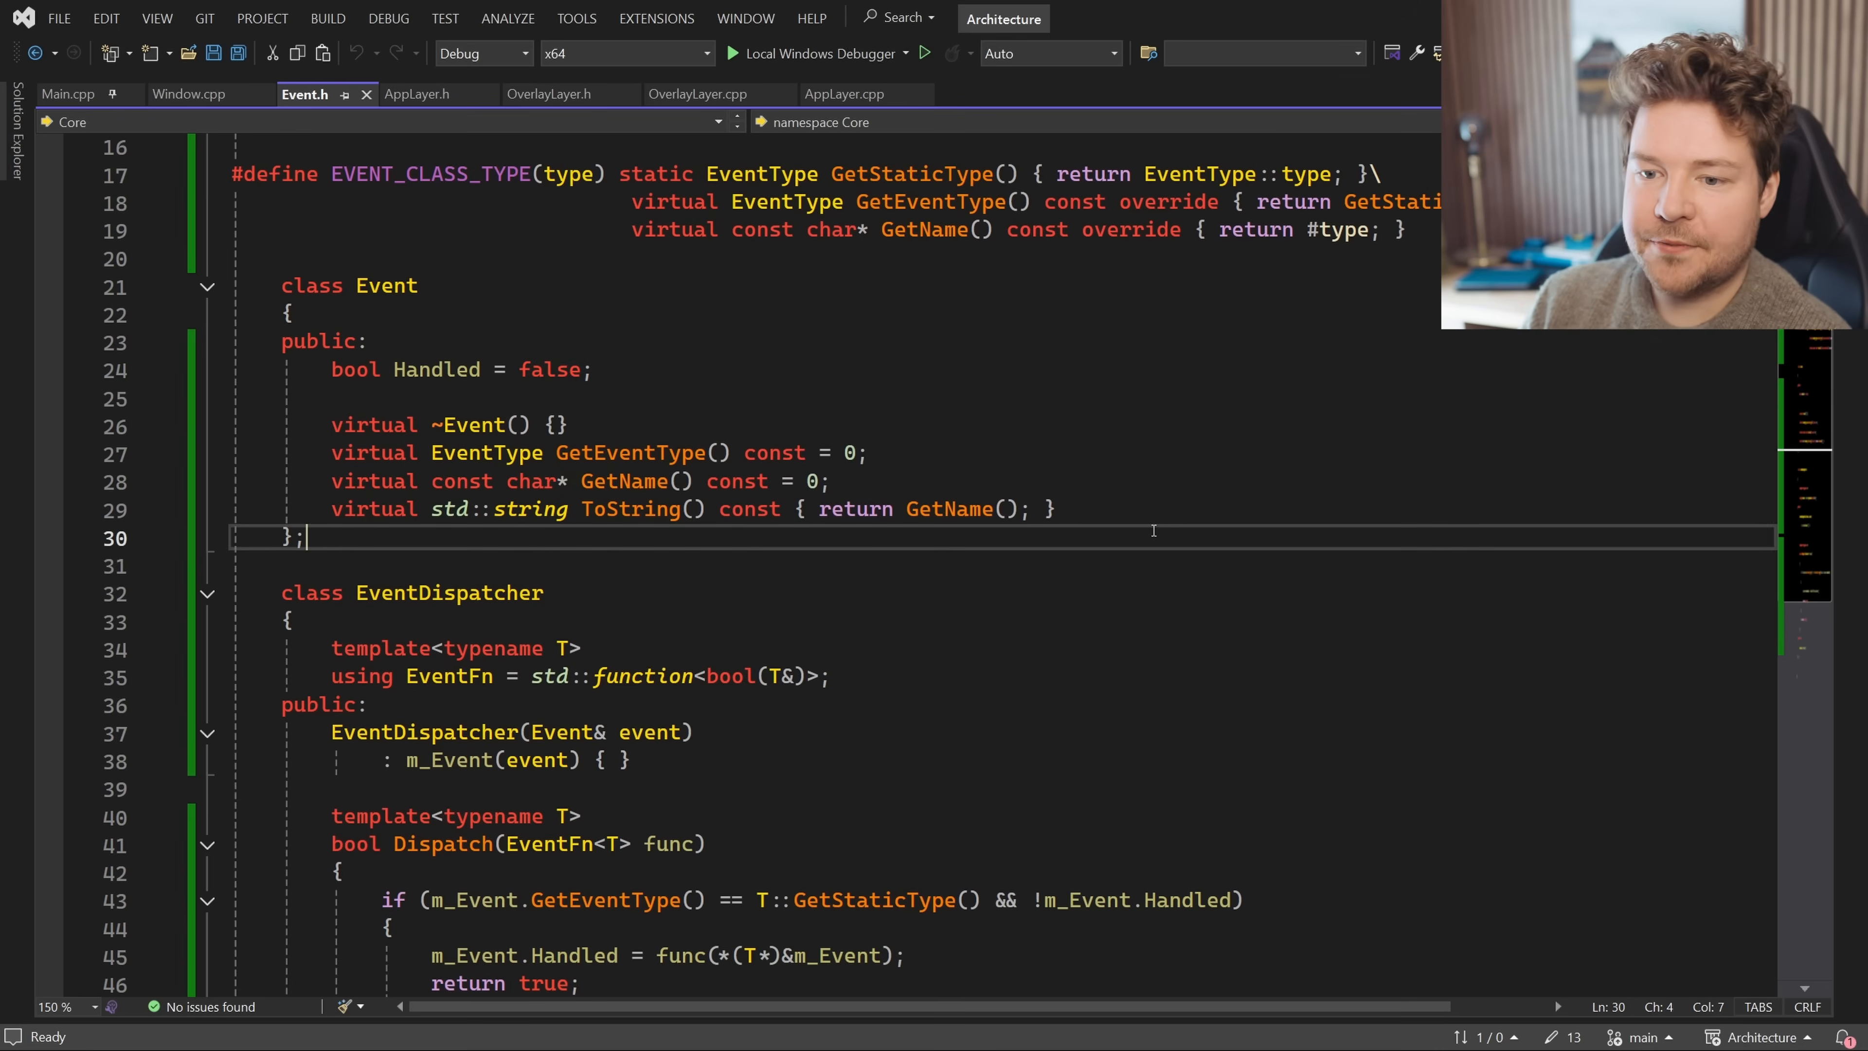
mouse_move(967, 549)
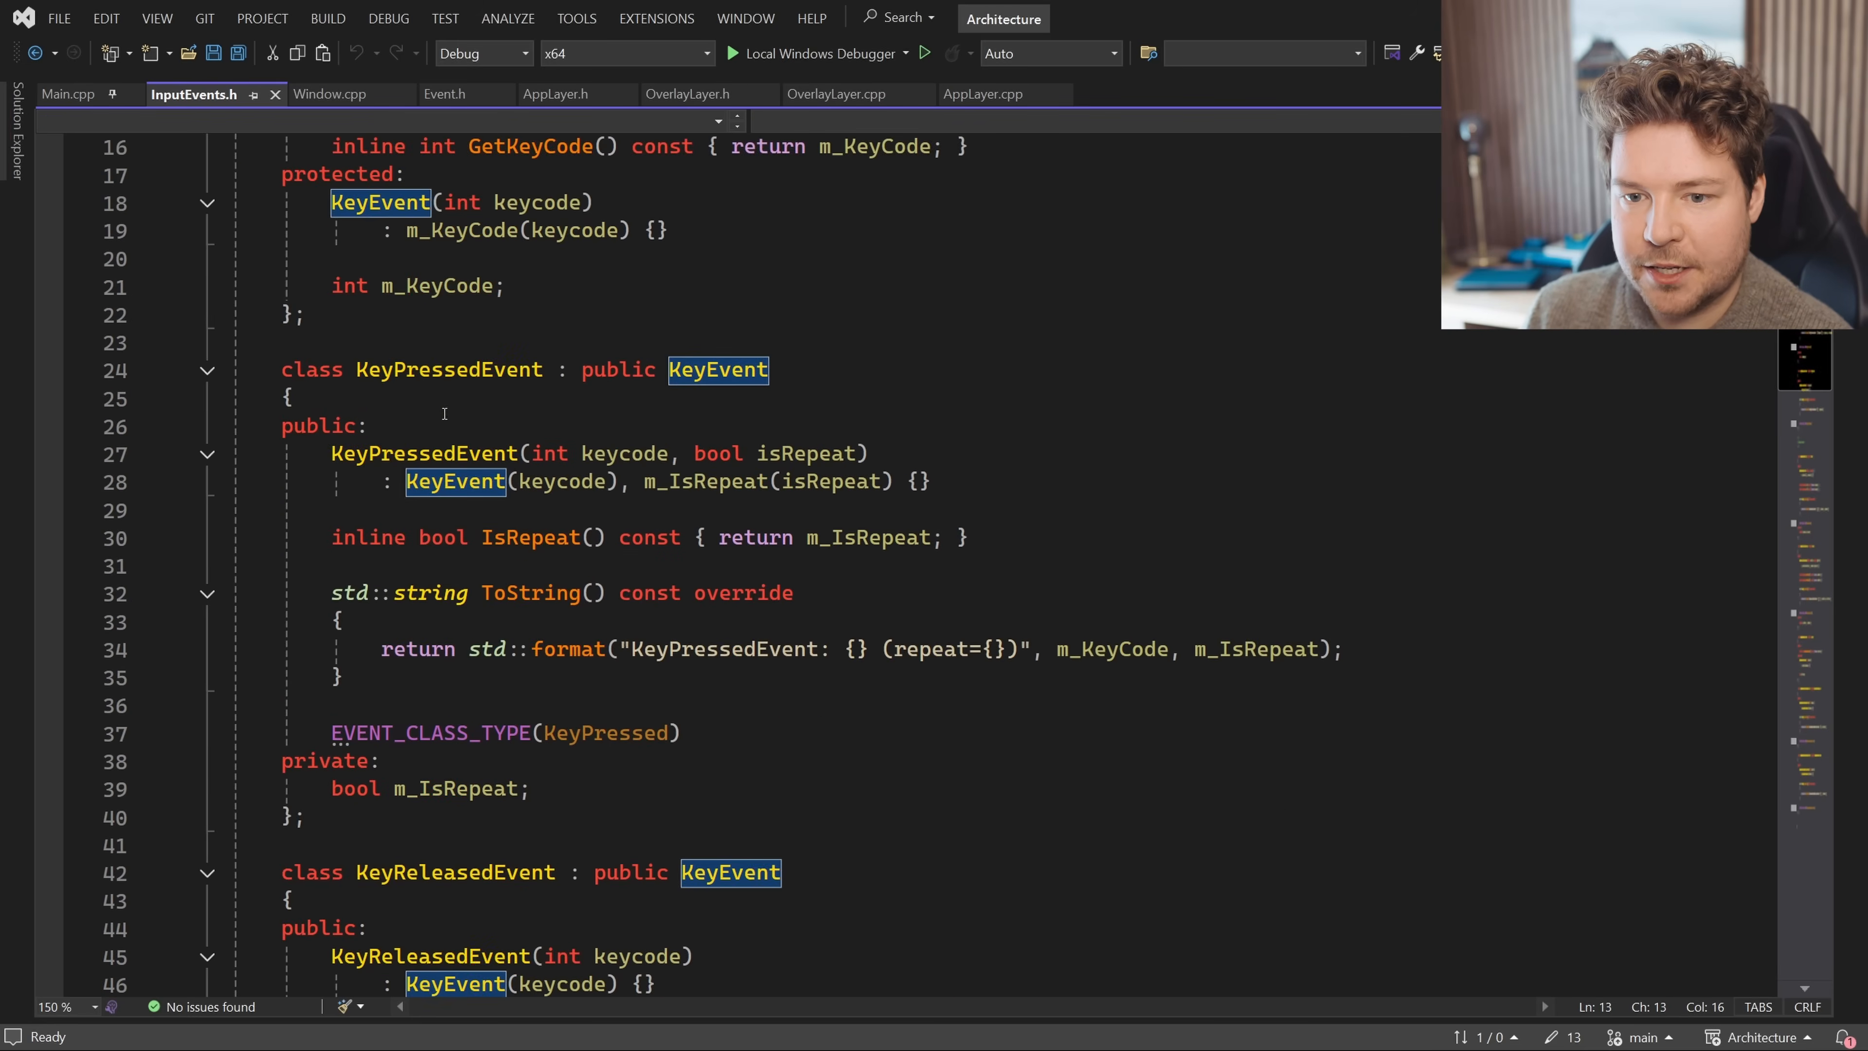
scroll("up", 3)
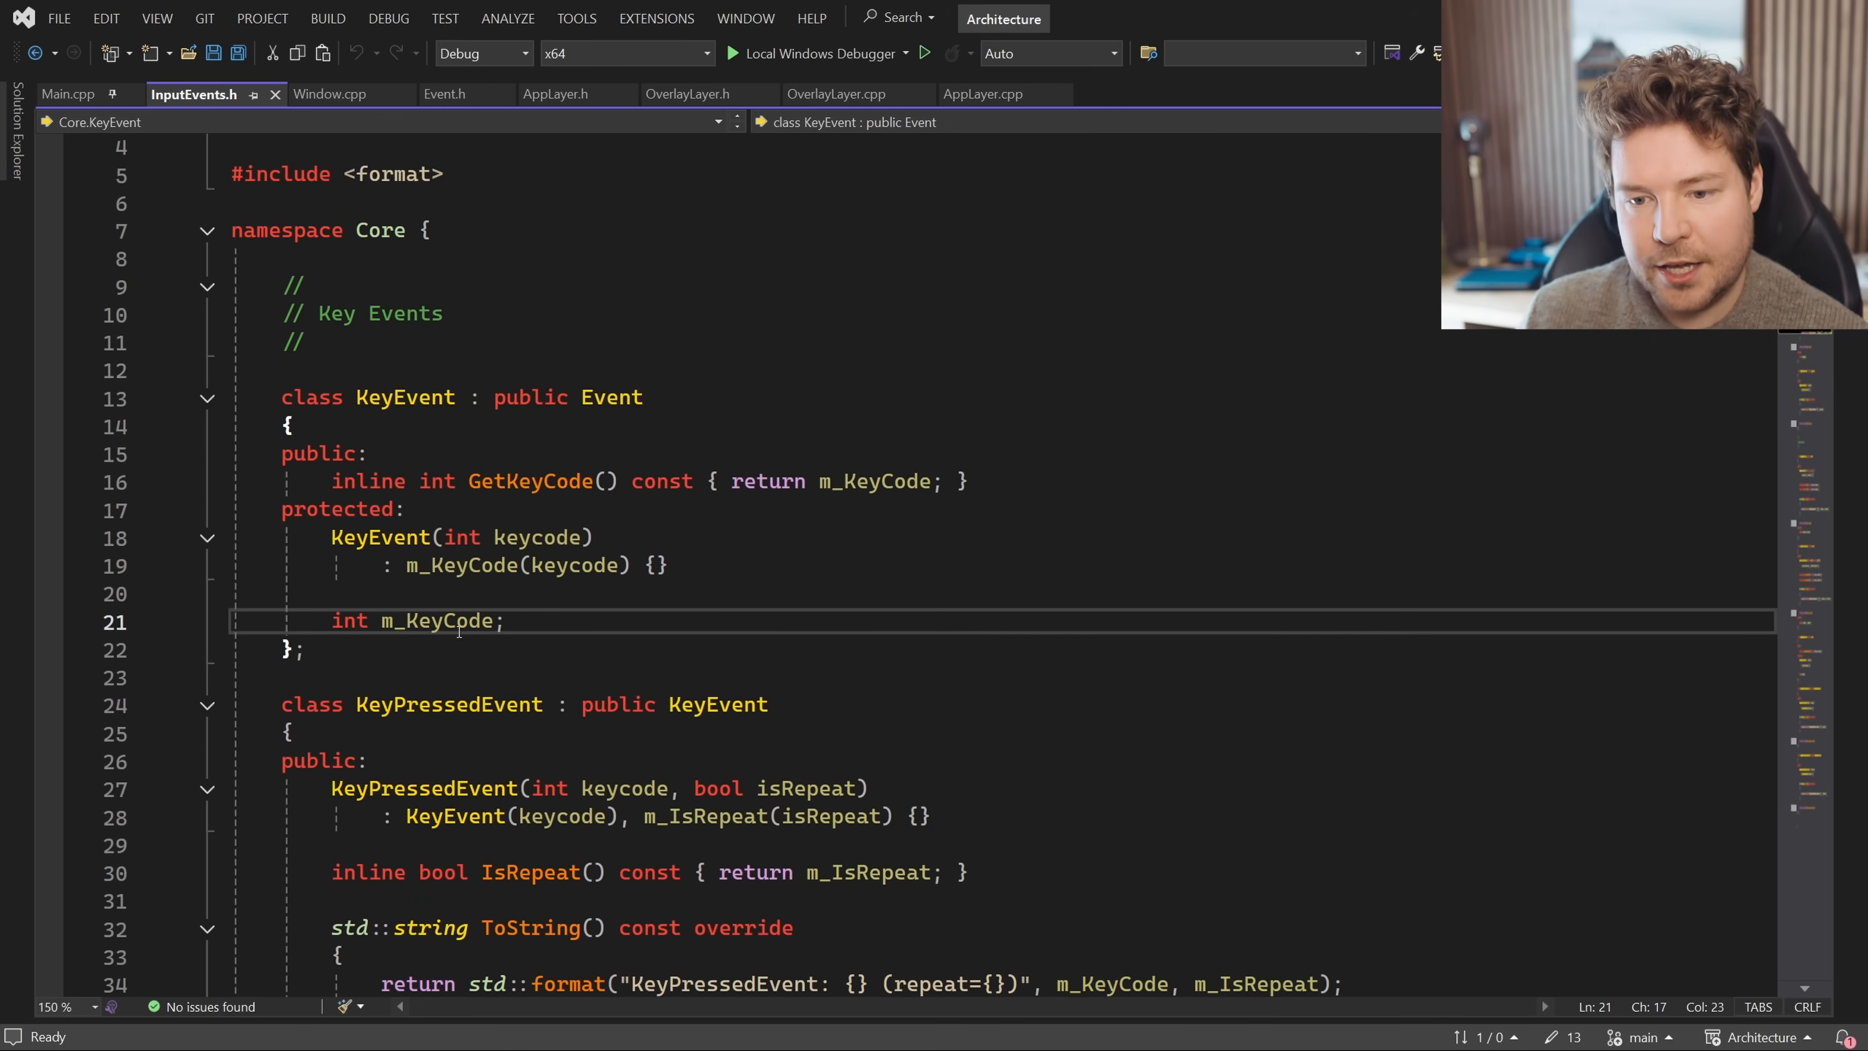
double_click(350, 620)
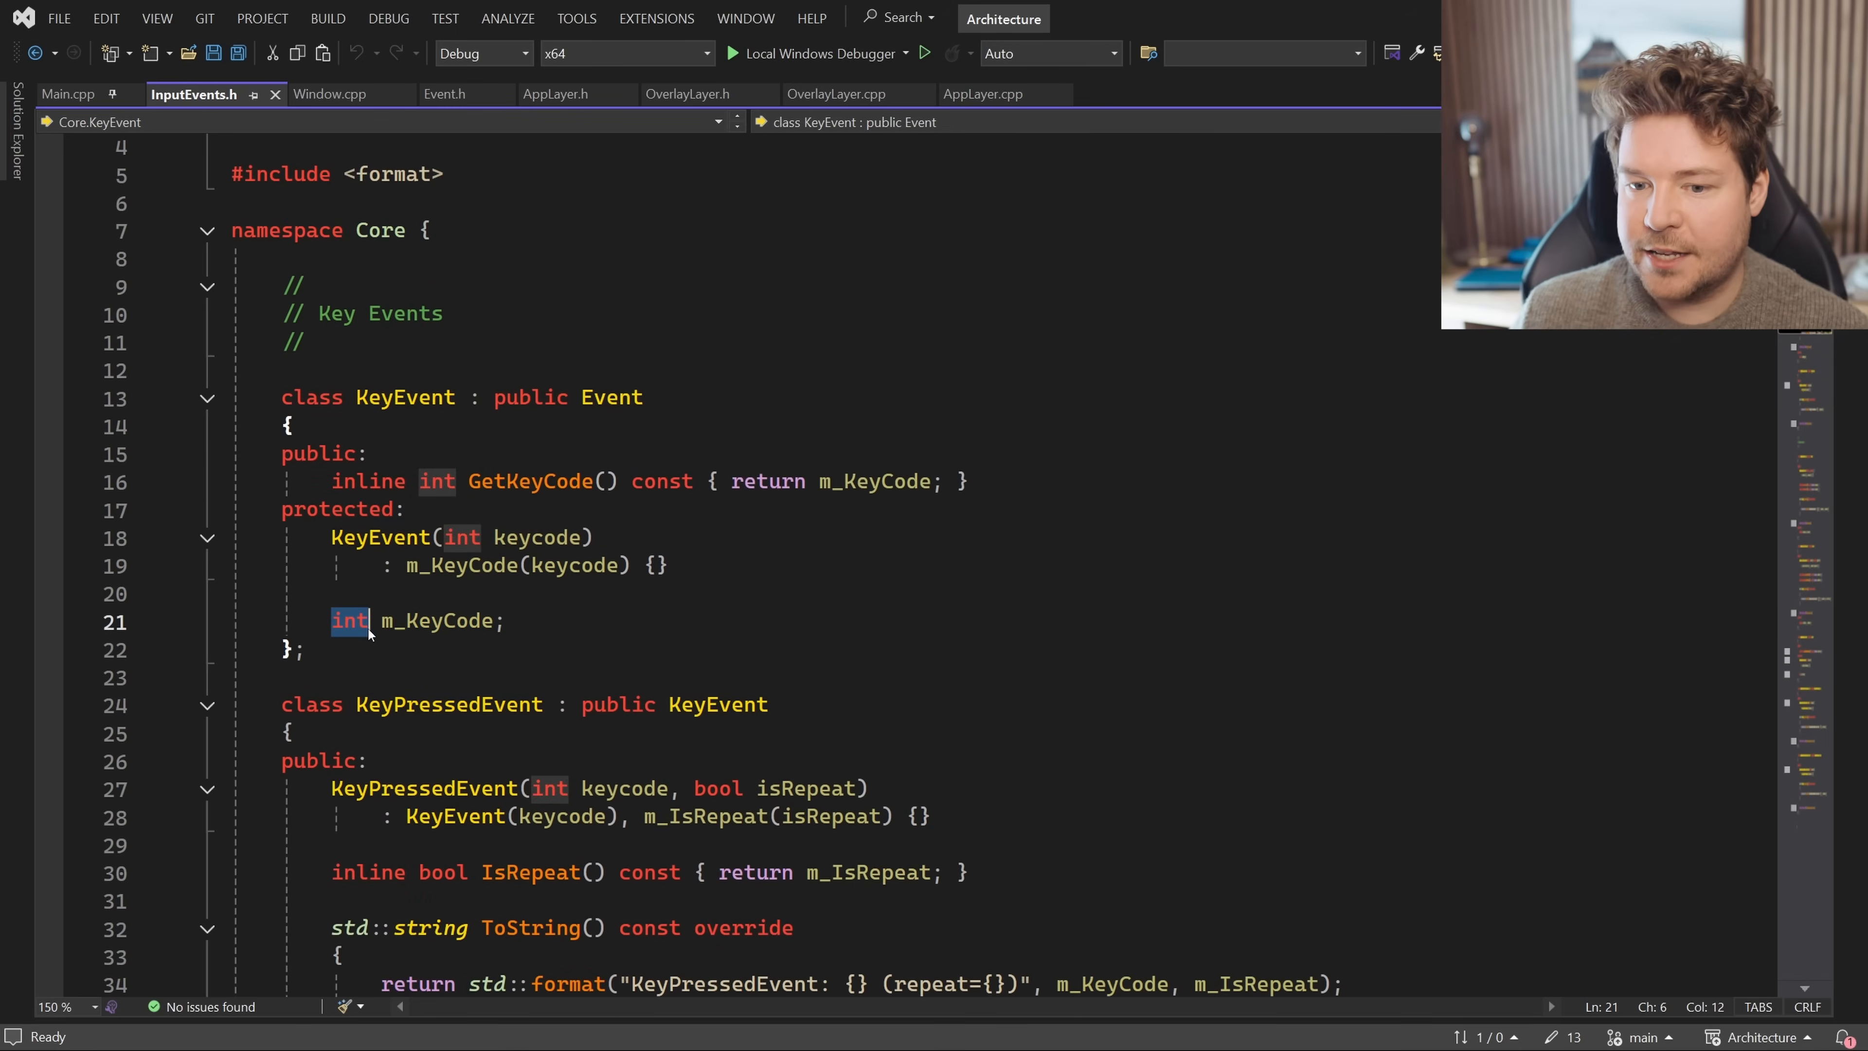
mouse_move(584, 619)
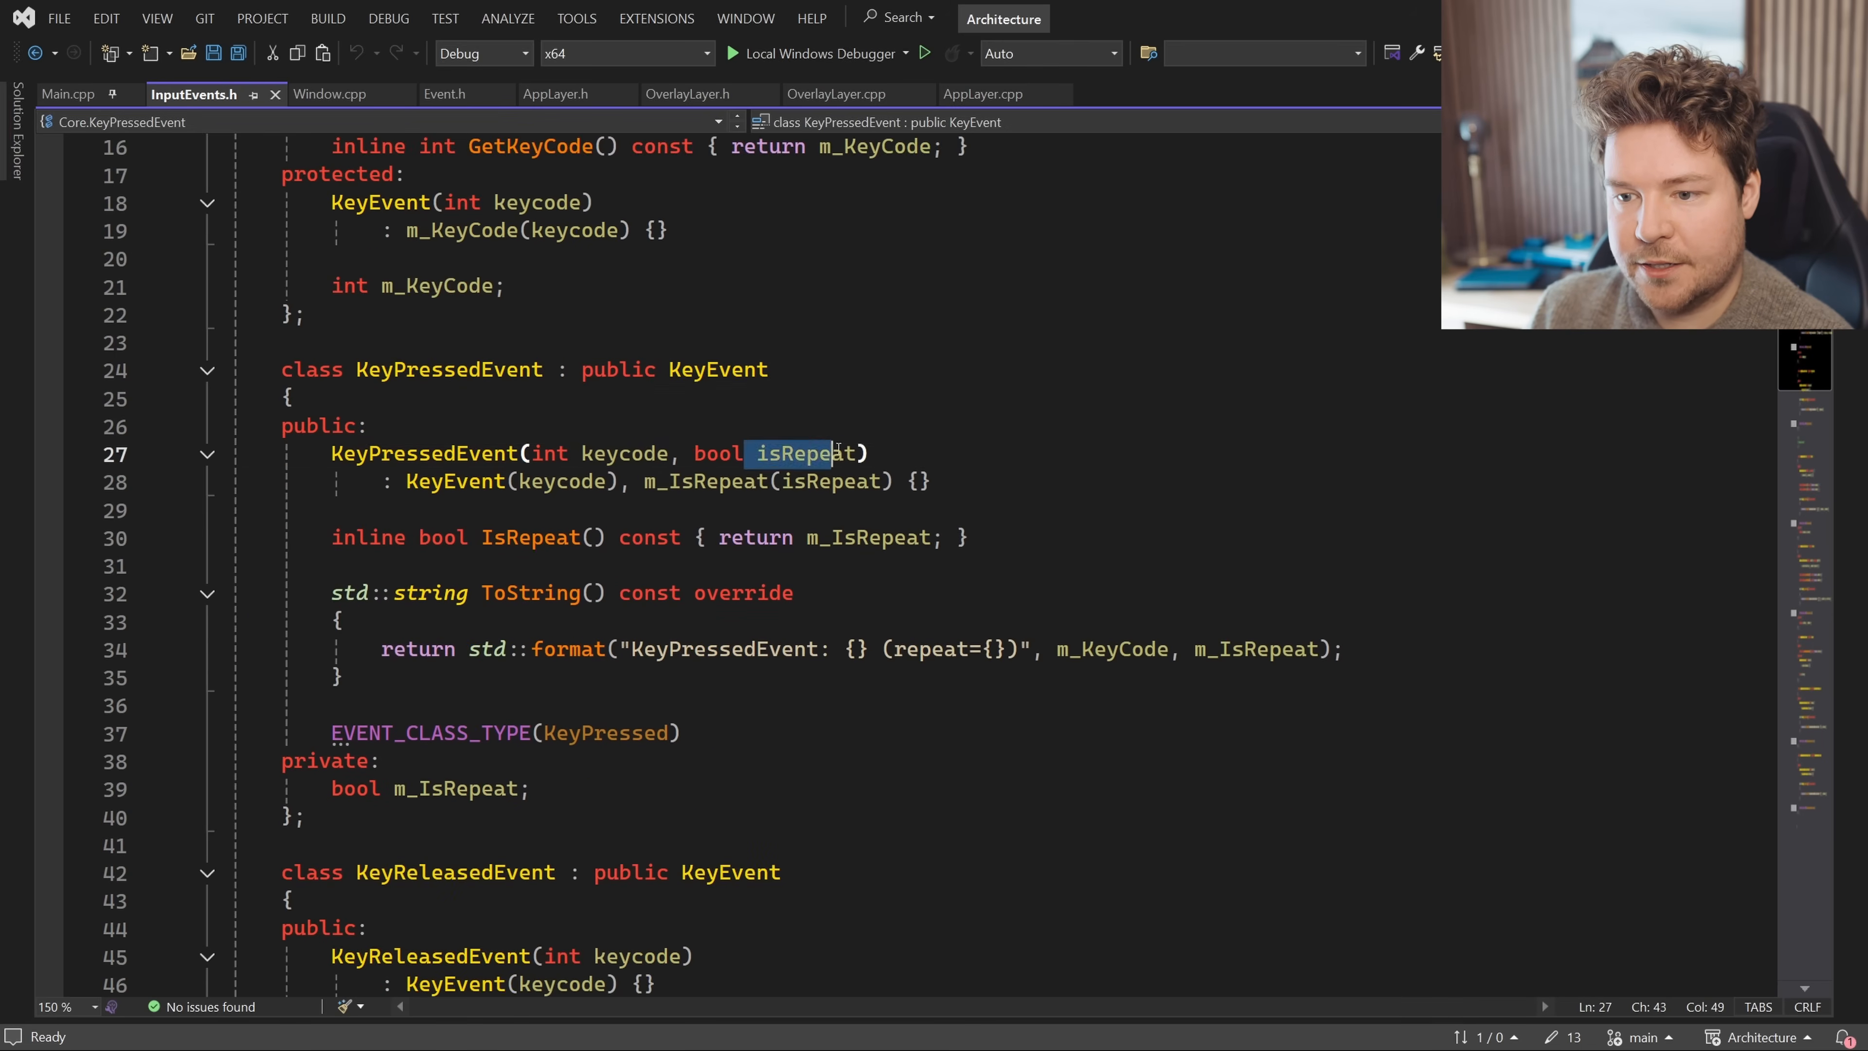
left_click(1144, 566)
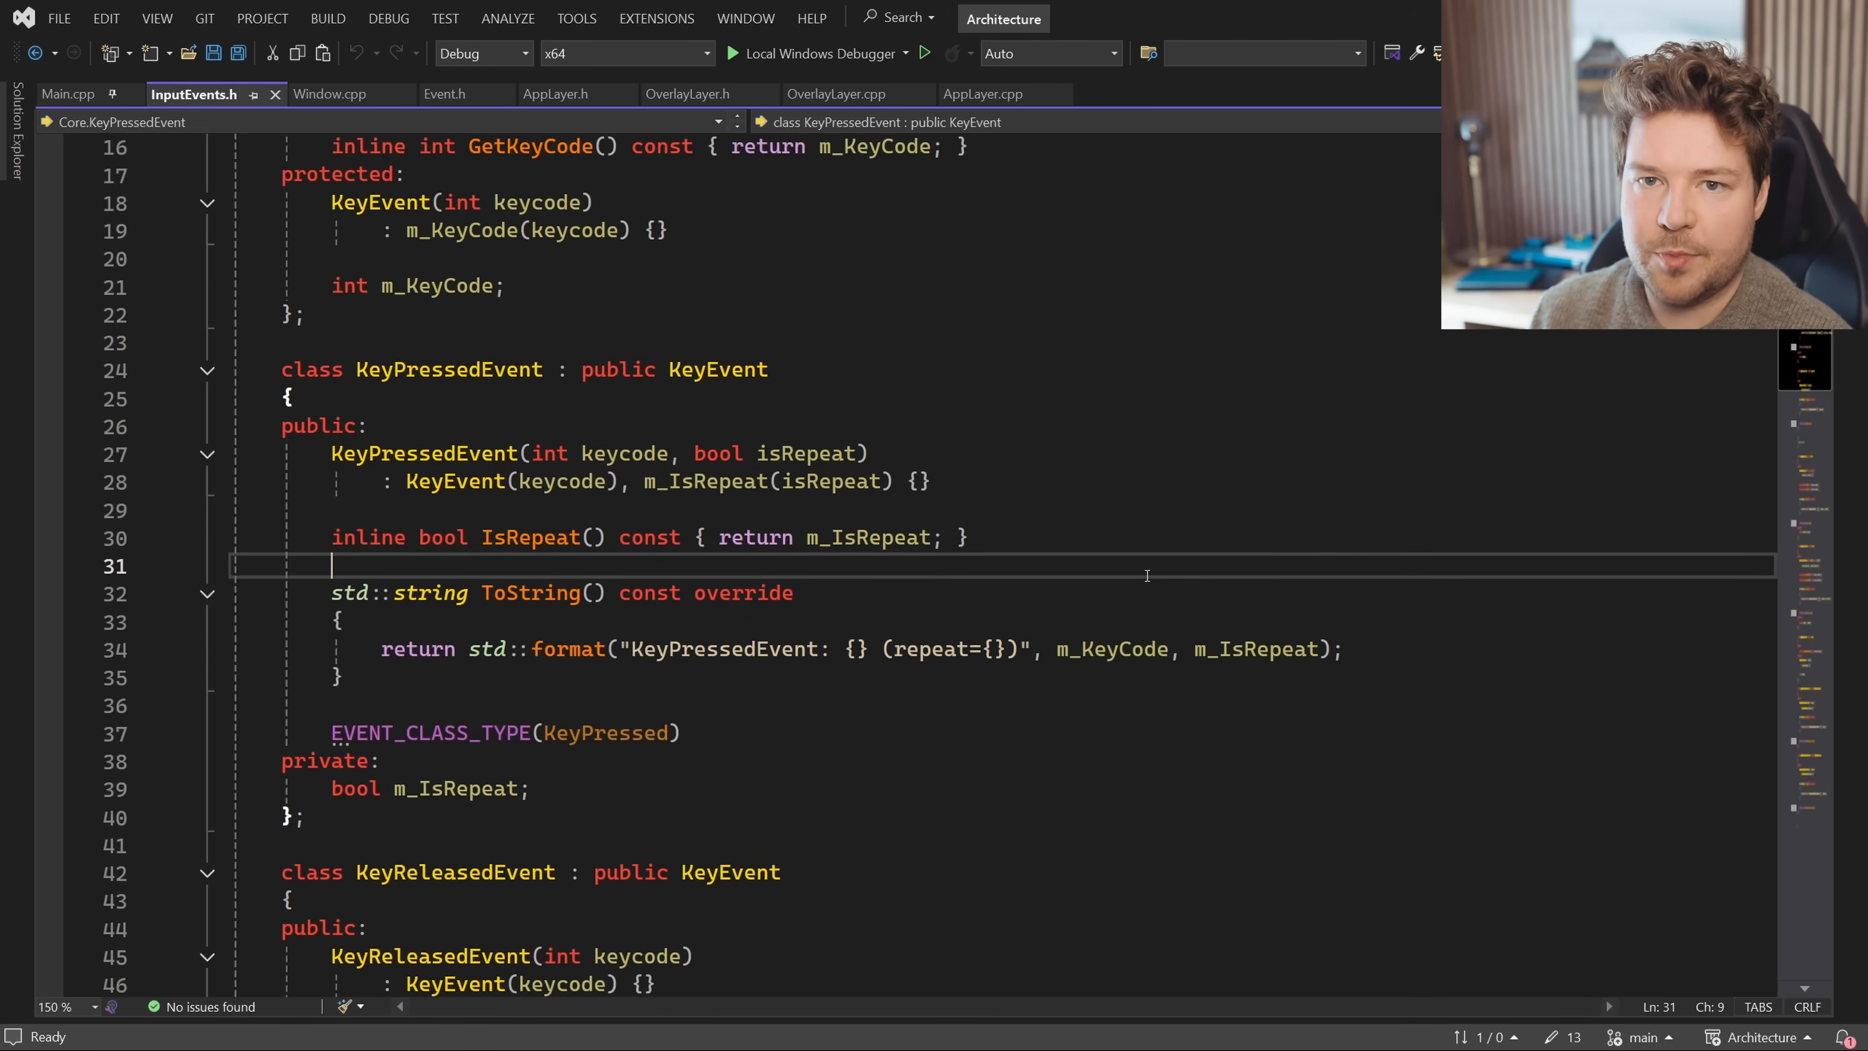
scroll("down", 3)
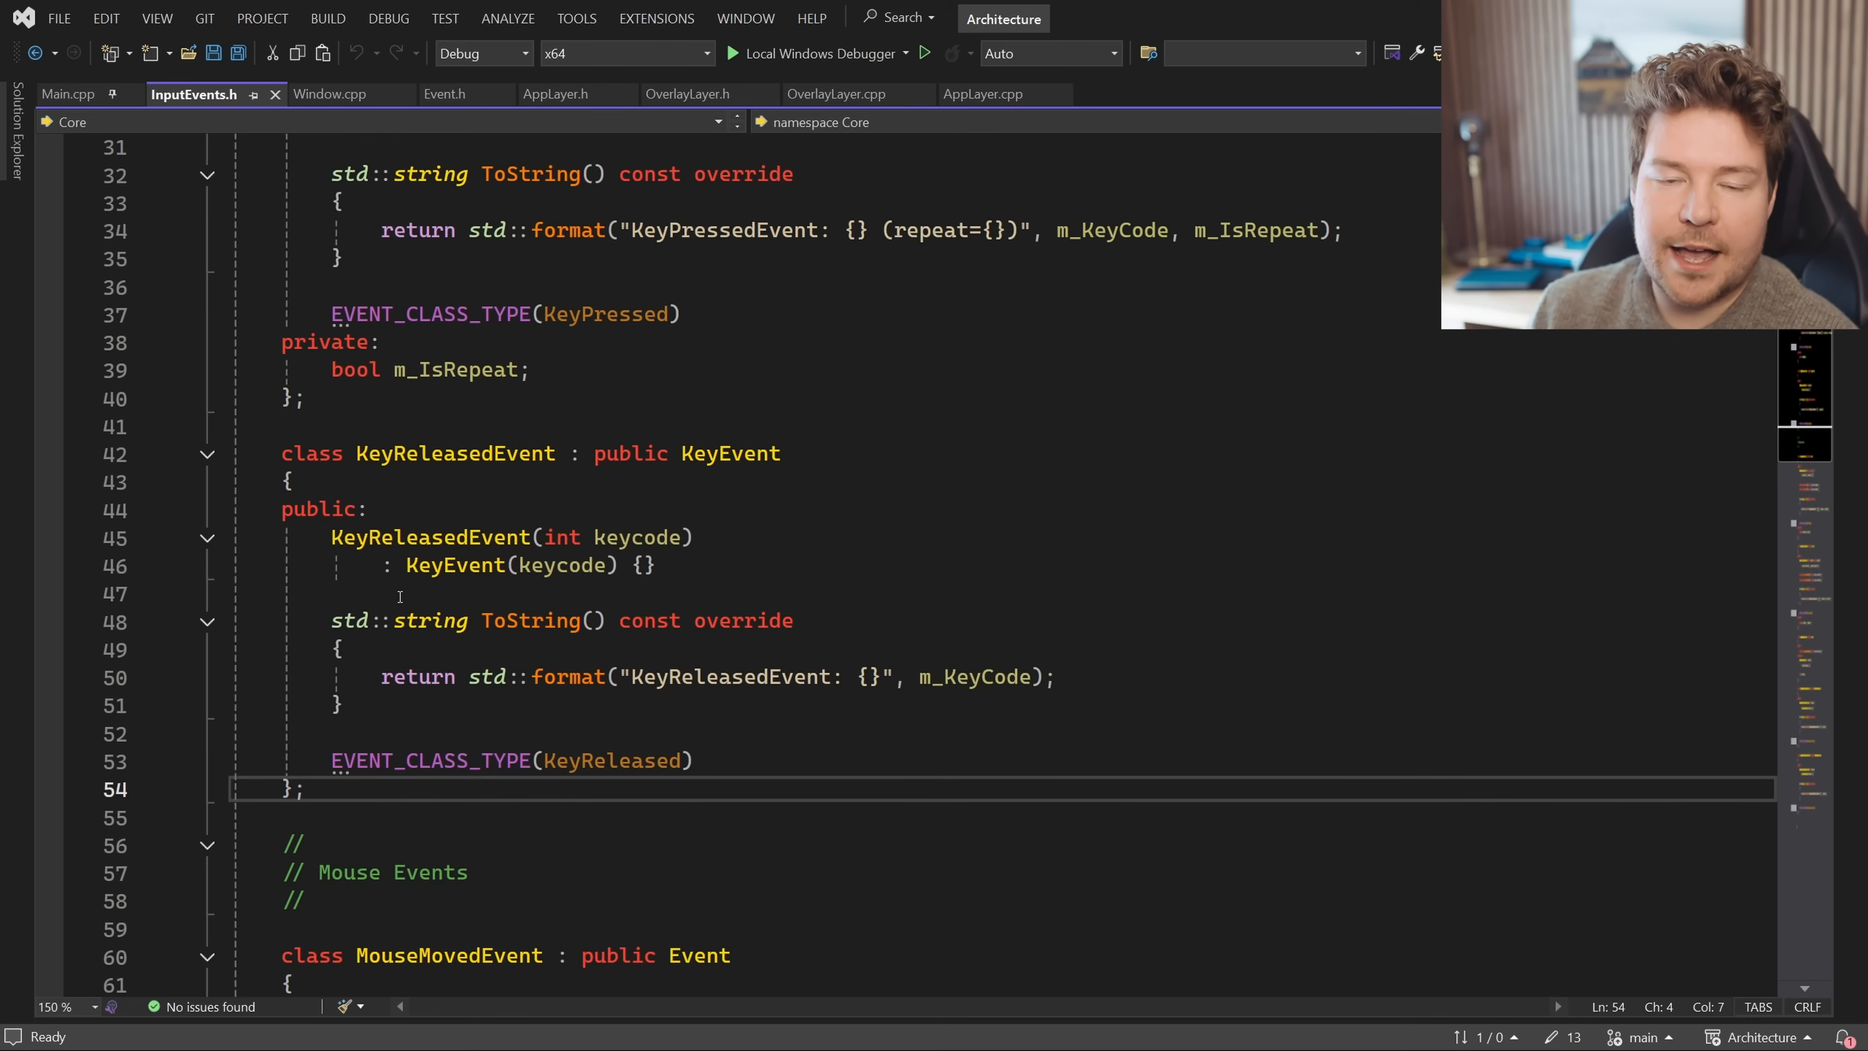
double_click(429, 537)
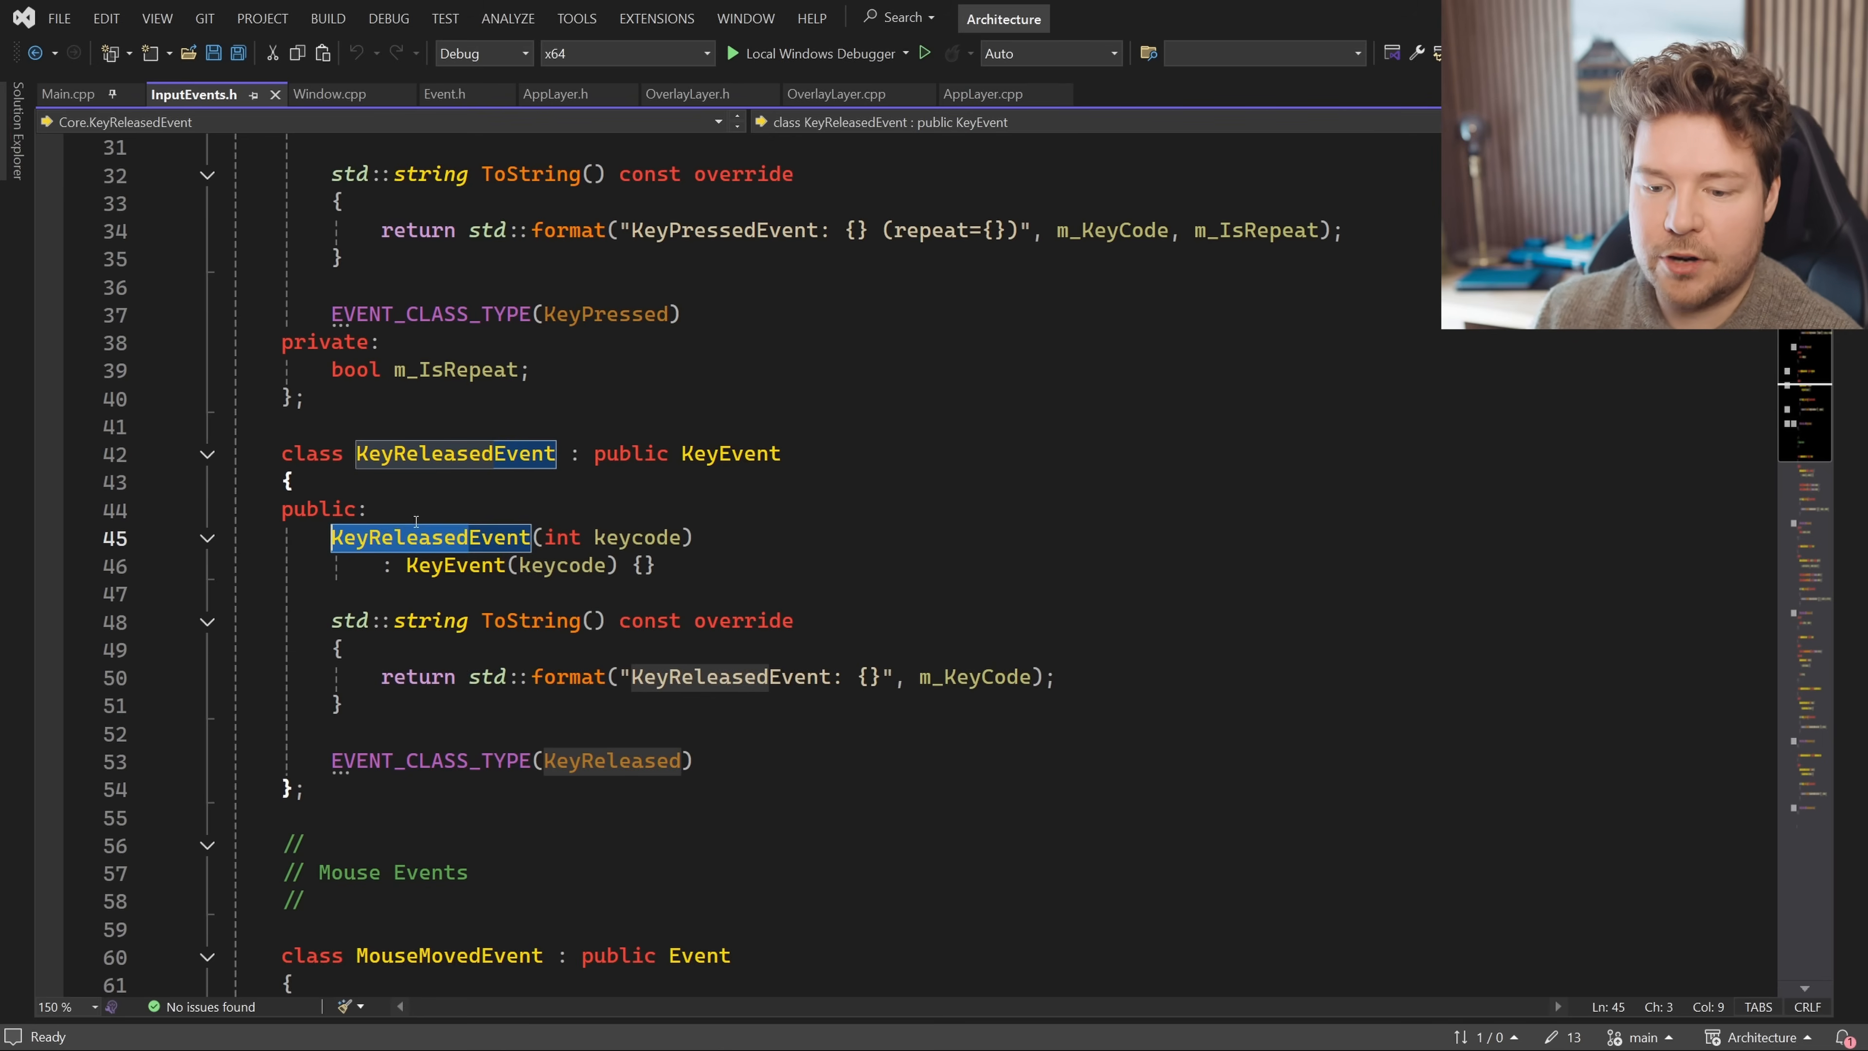
scroll("down", 3)
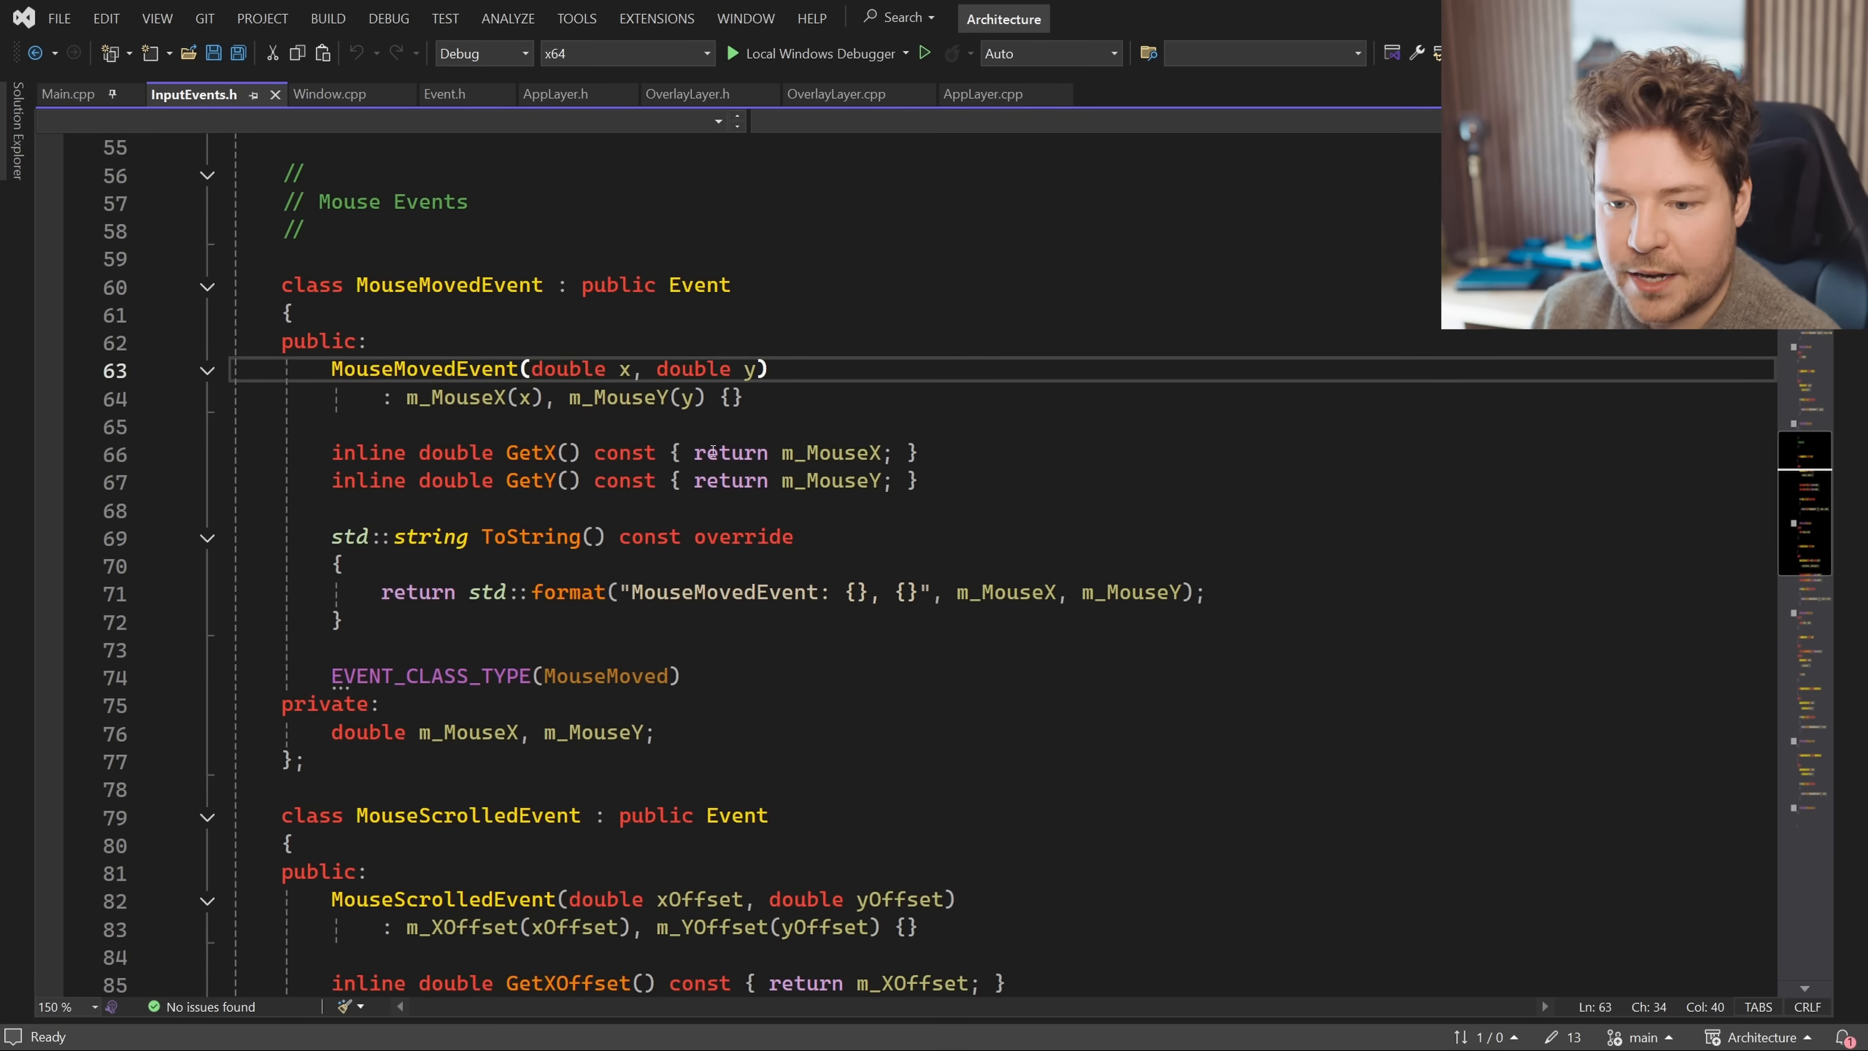
scroll("down", 3)
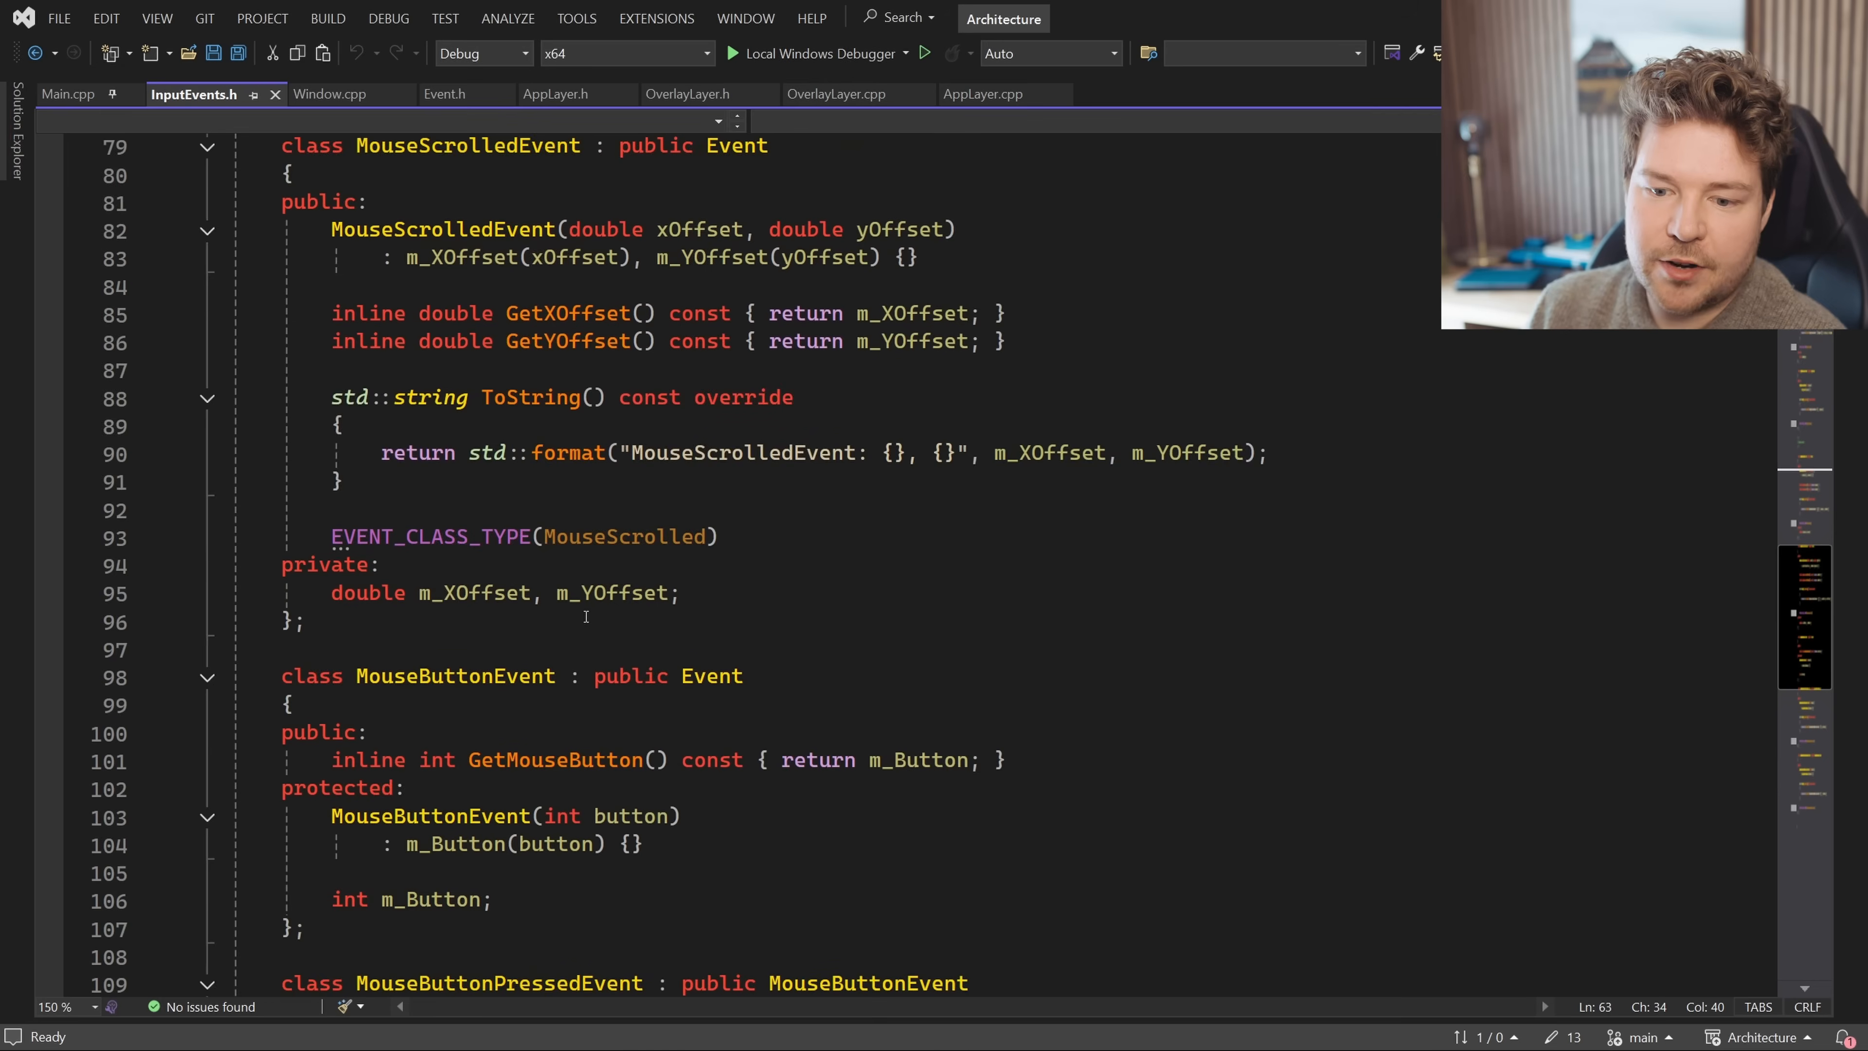
scroll("down", 3)
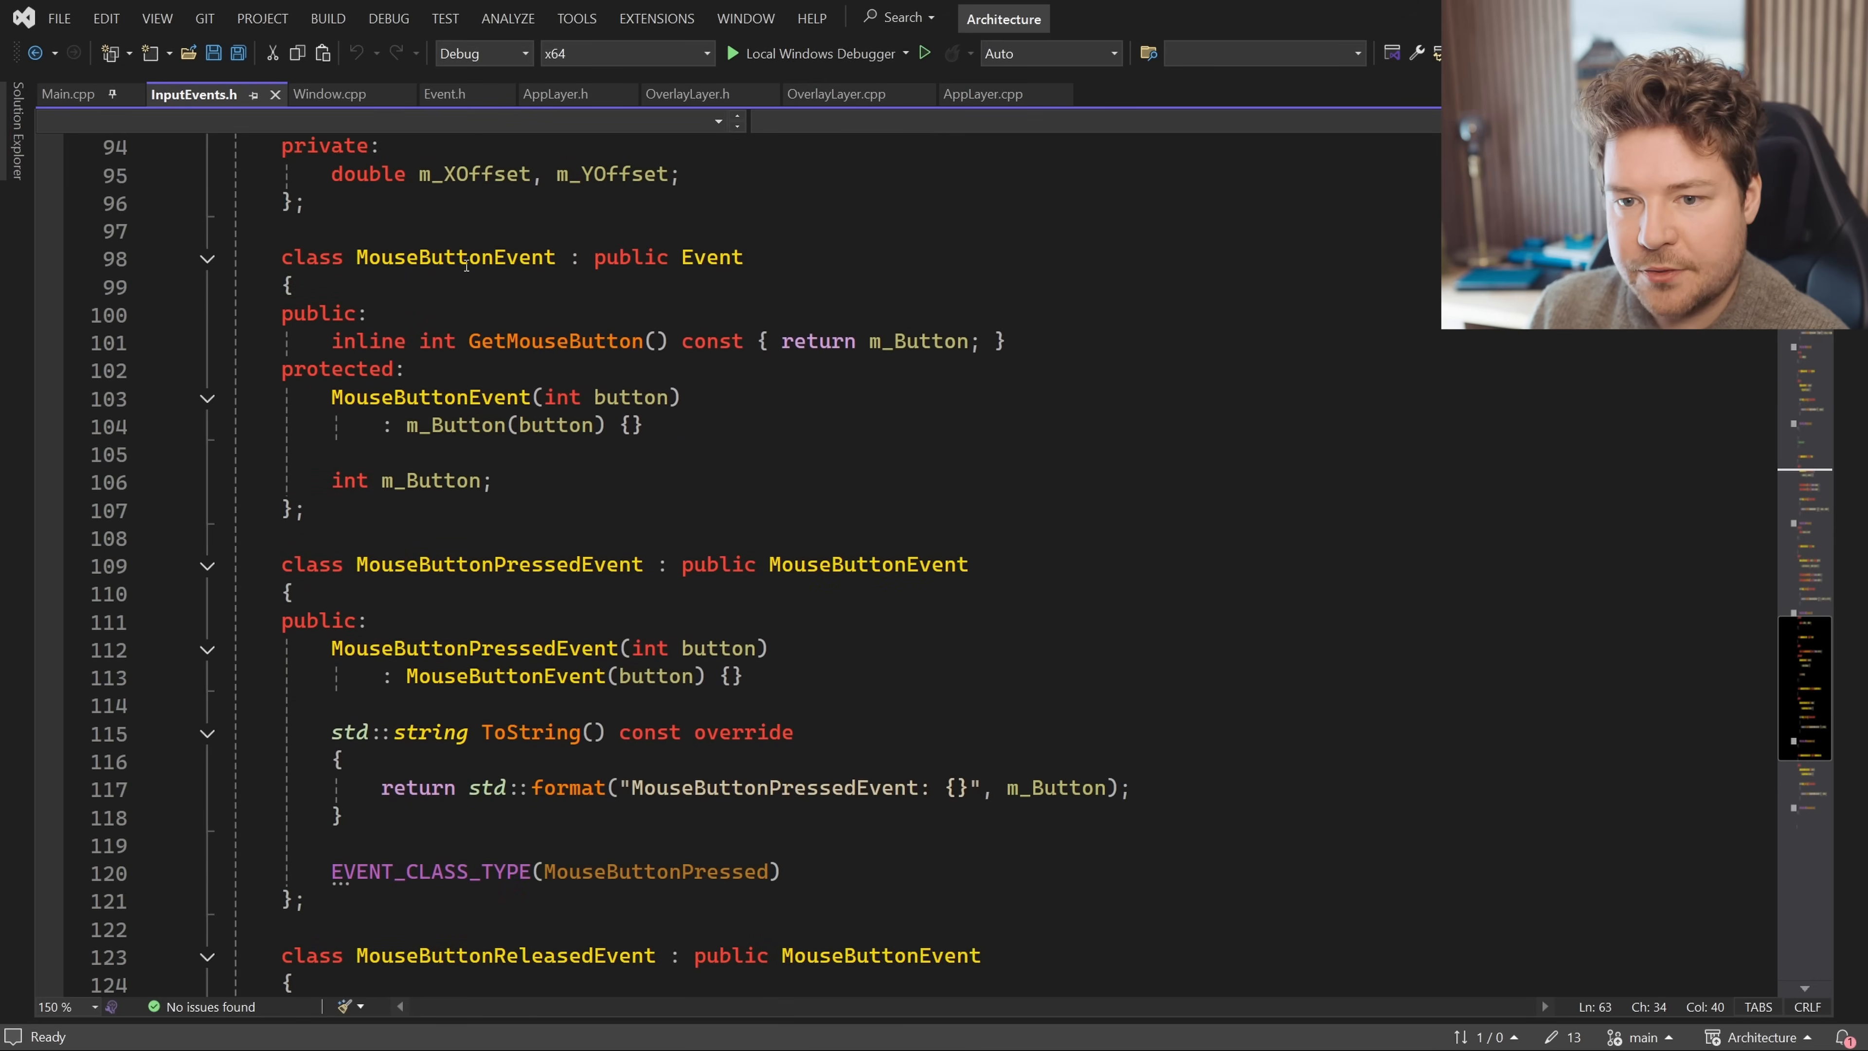
double_click(456, 256)
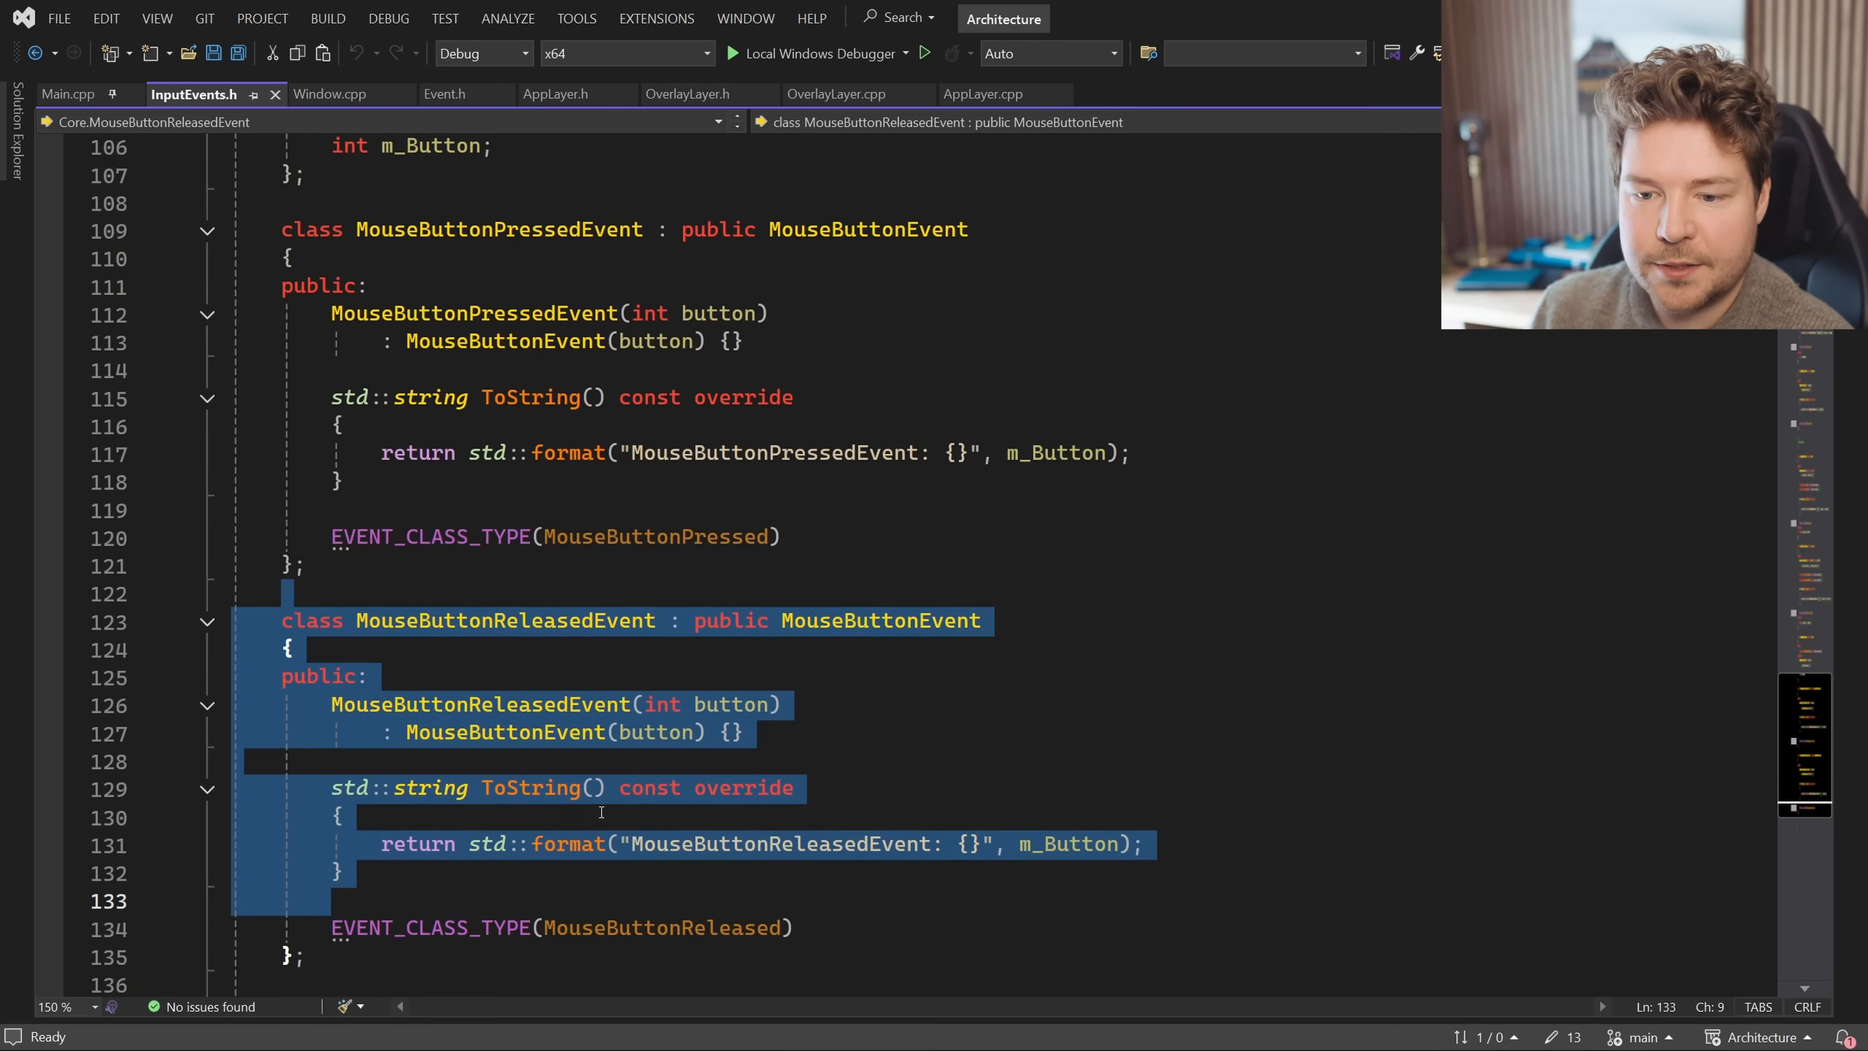
scroll("up", 3)
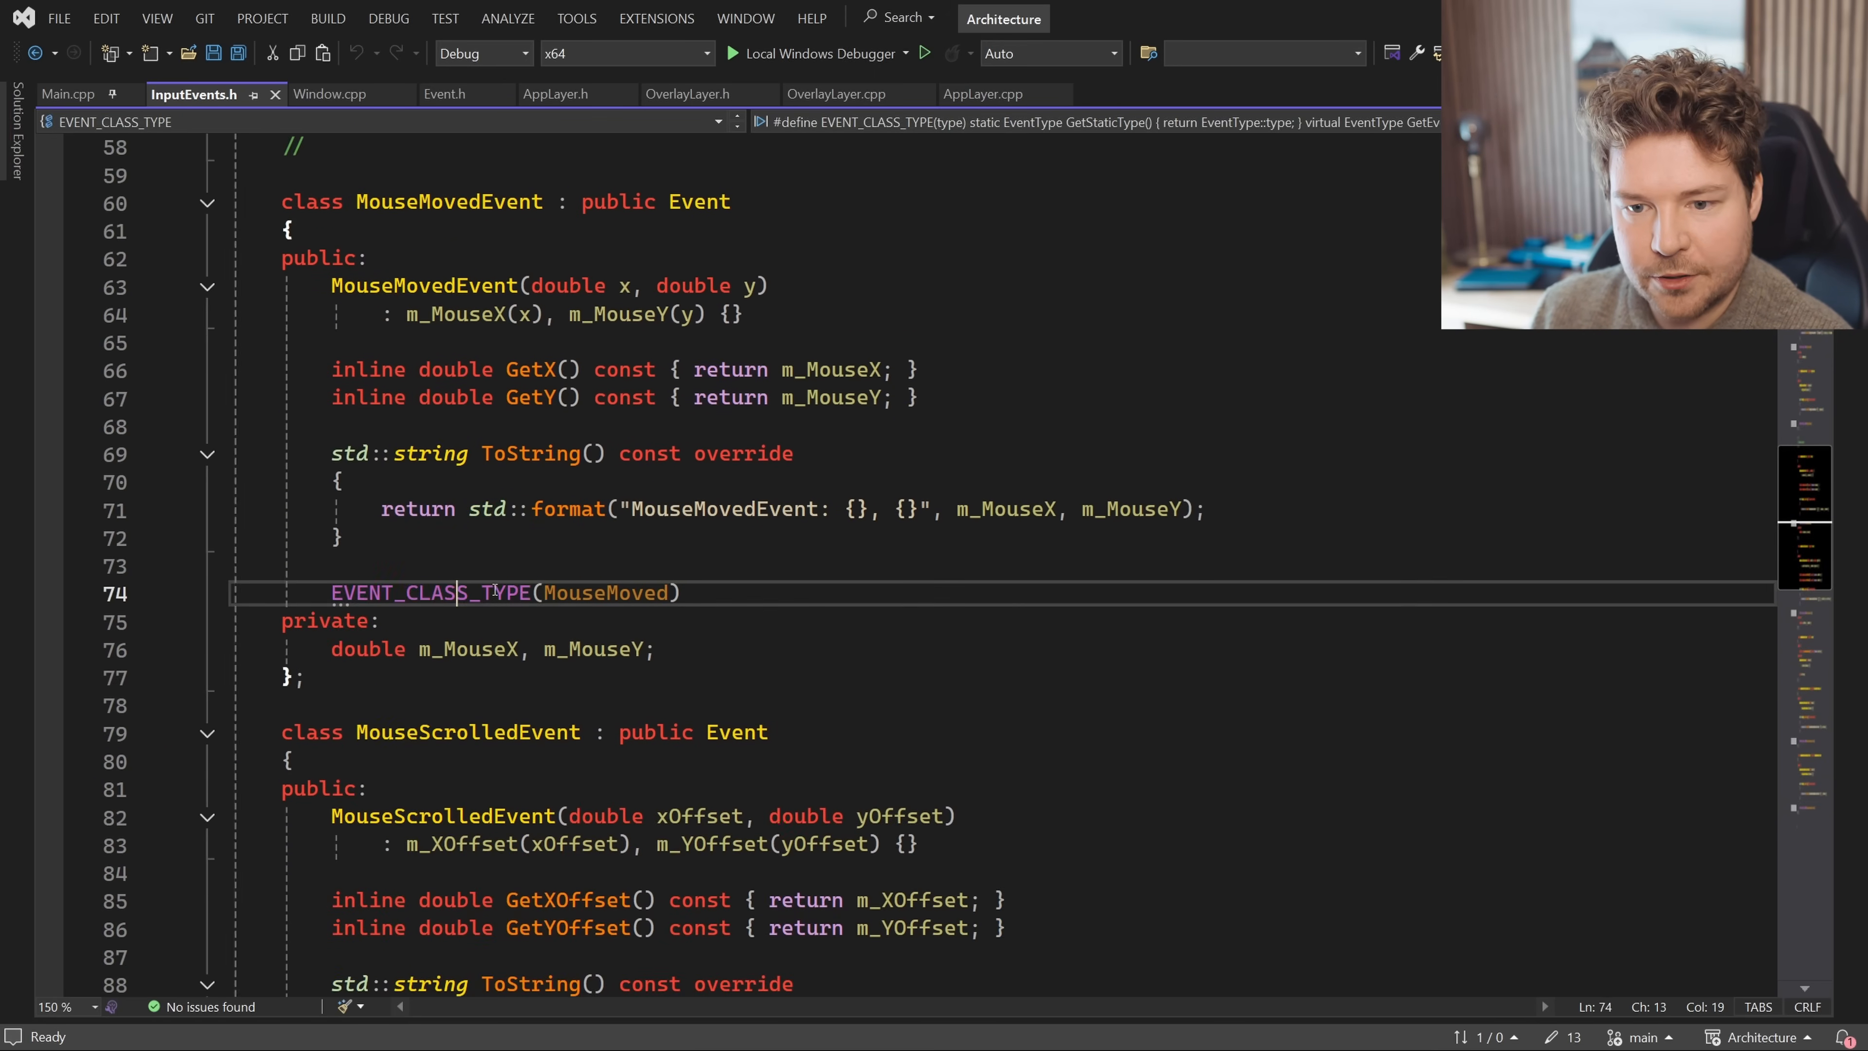
double_click(435, 593)
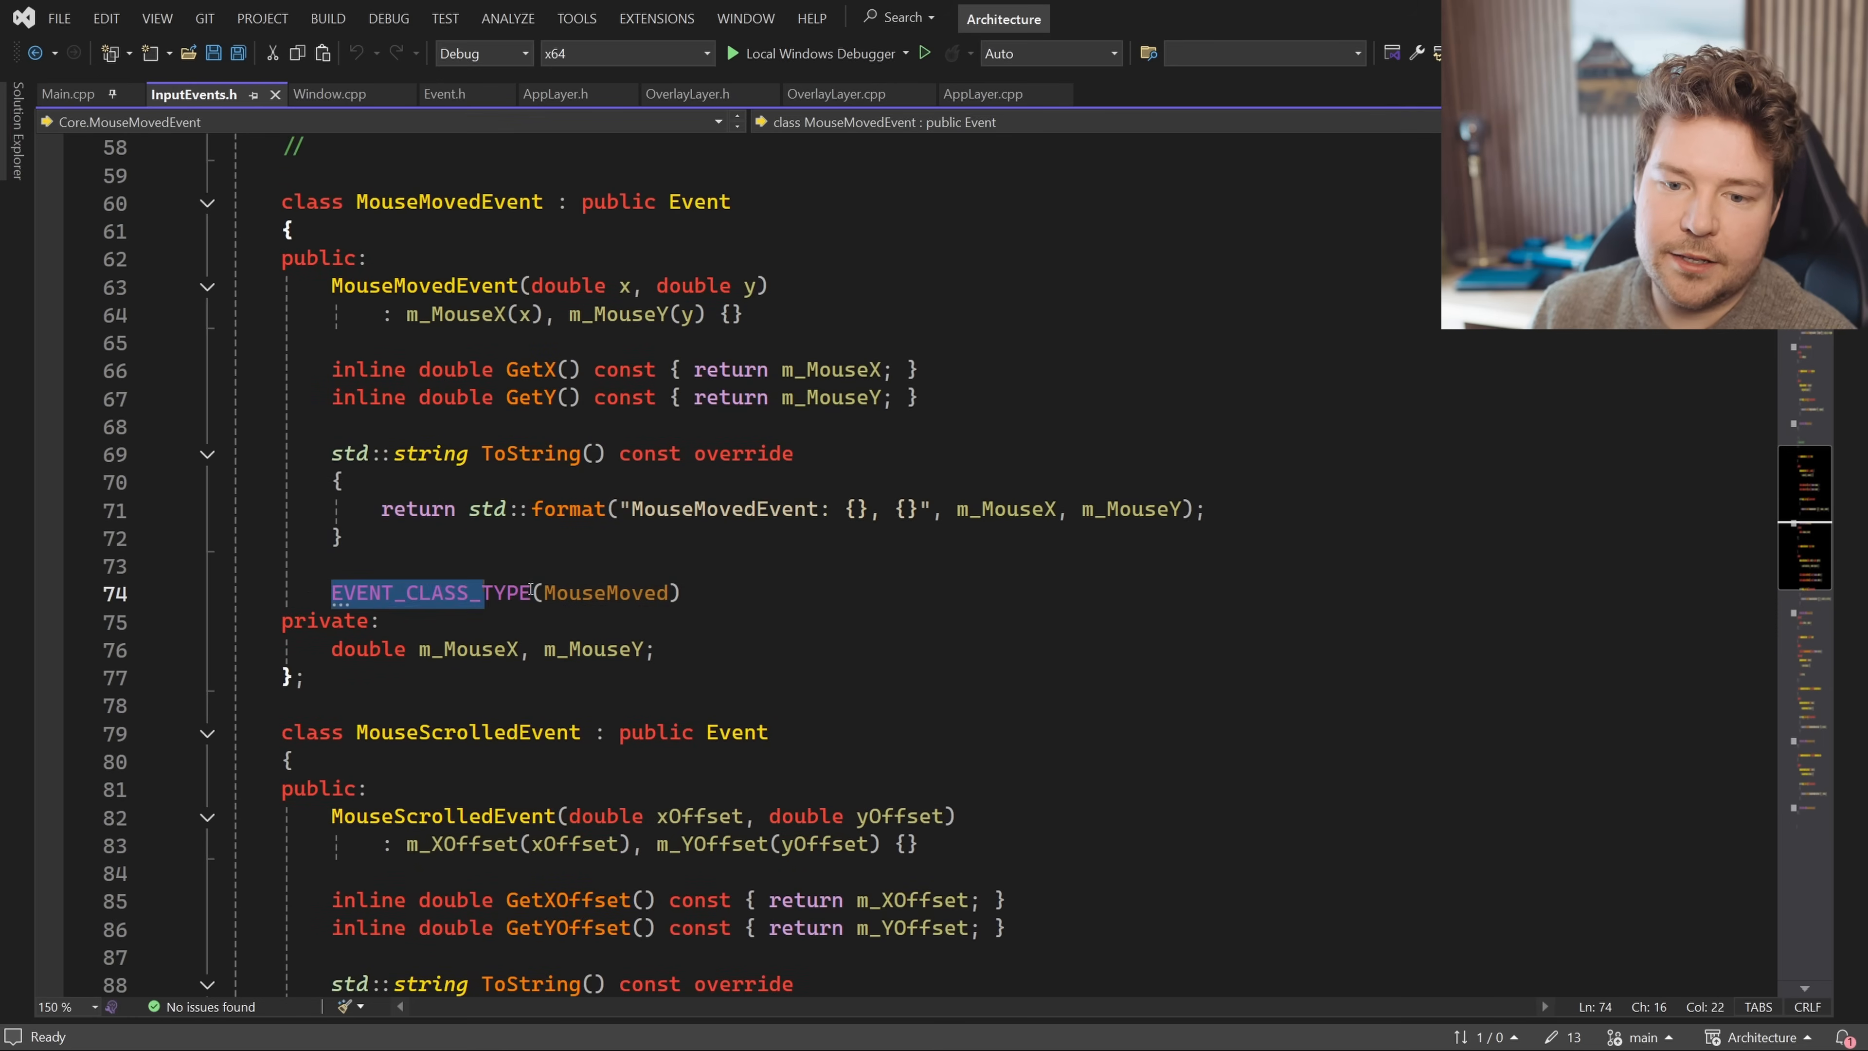
left_click(632, 593)
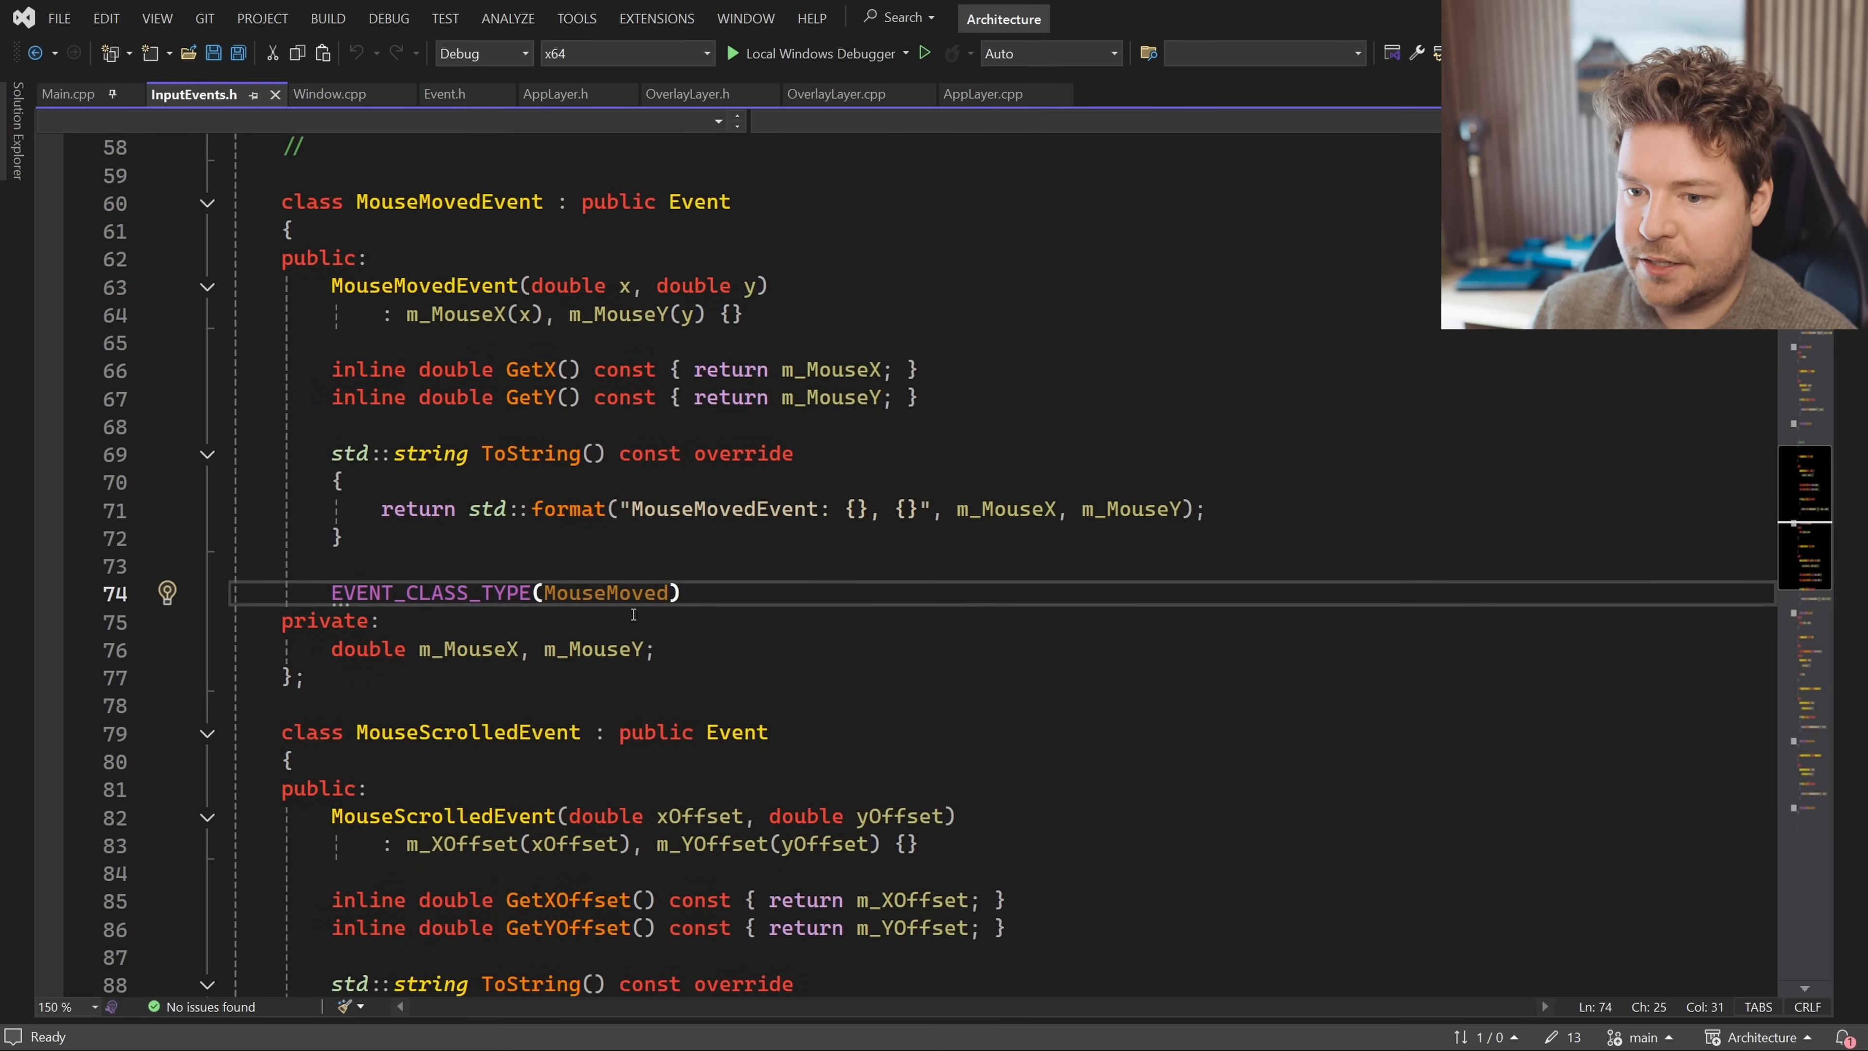
left_click(440, 93)
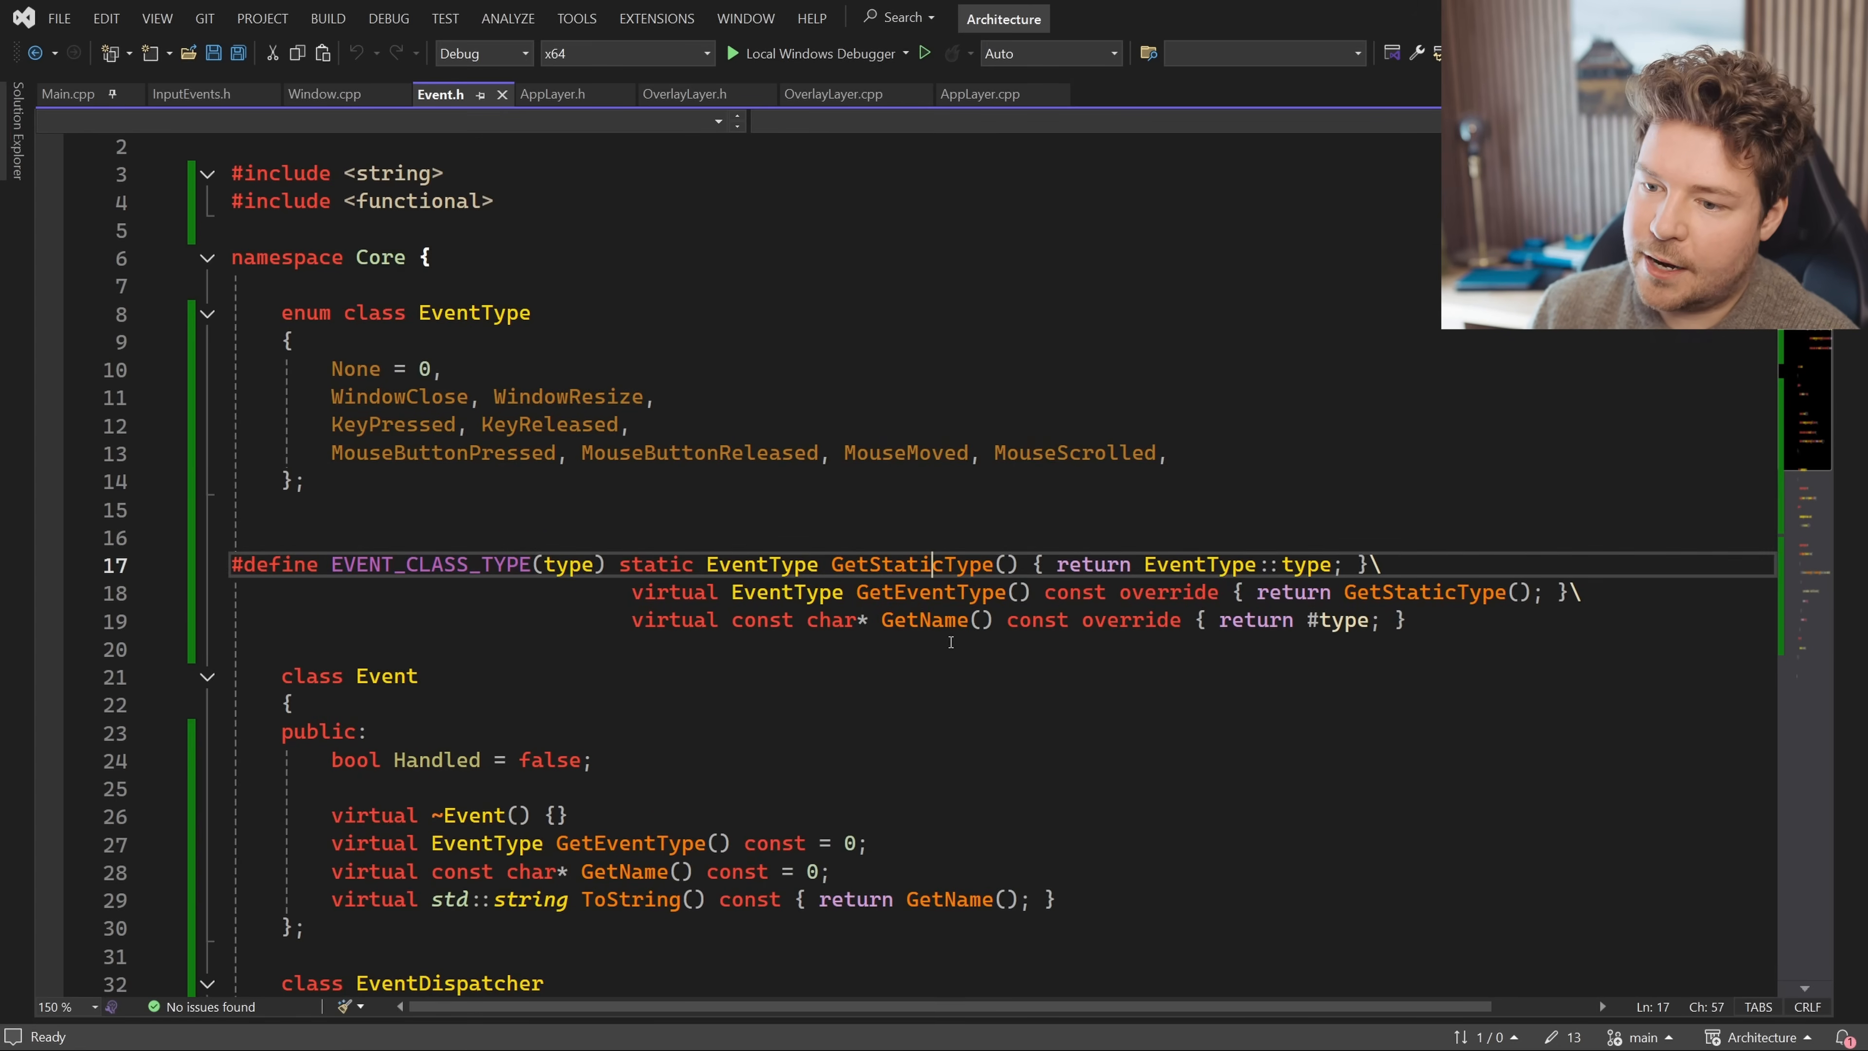
Highlight GetStaticType inside the event type macro in Event.h
double_click(912, 563)
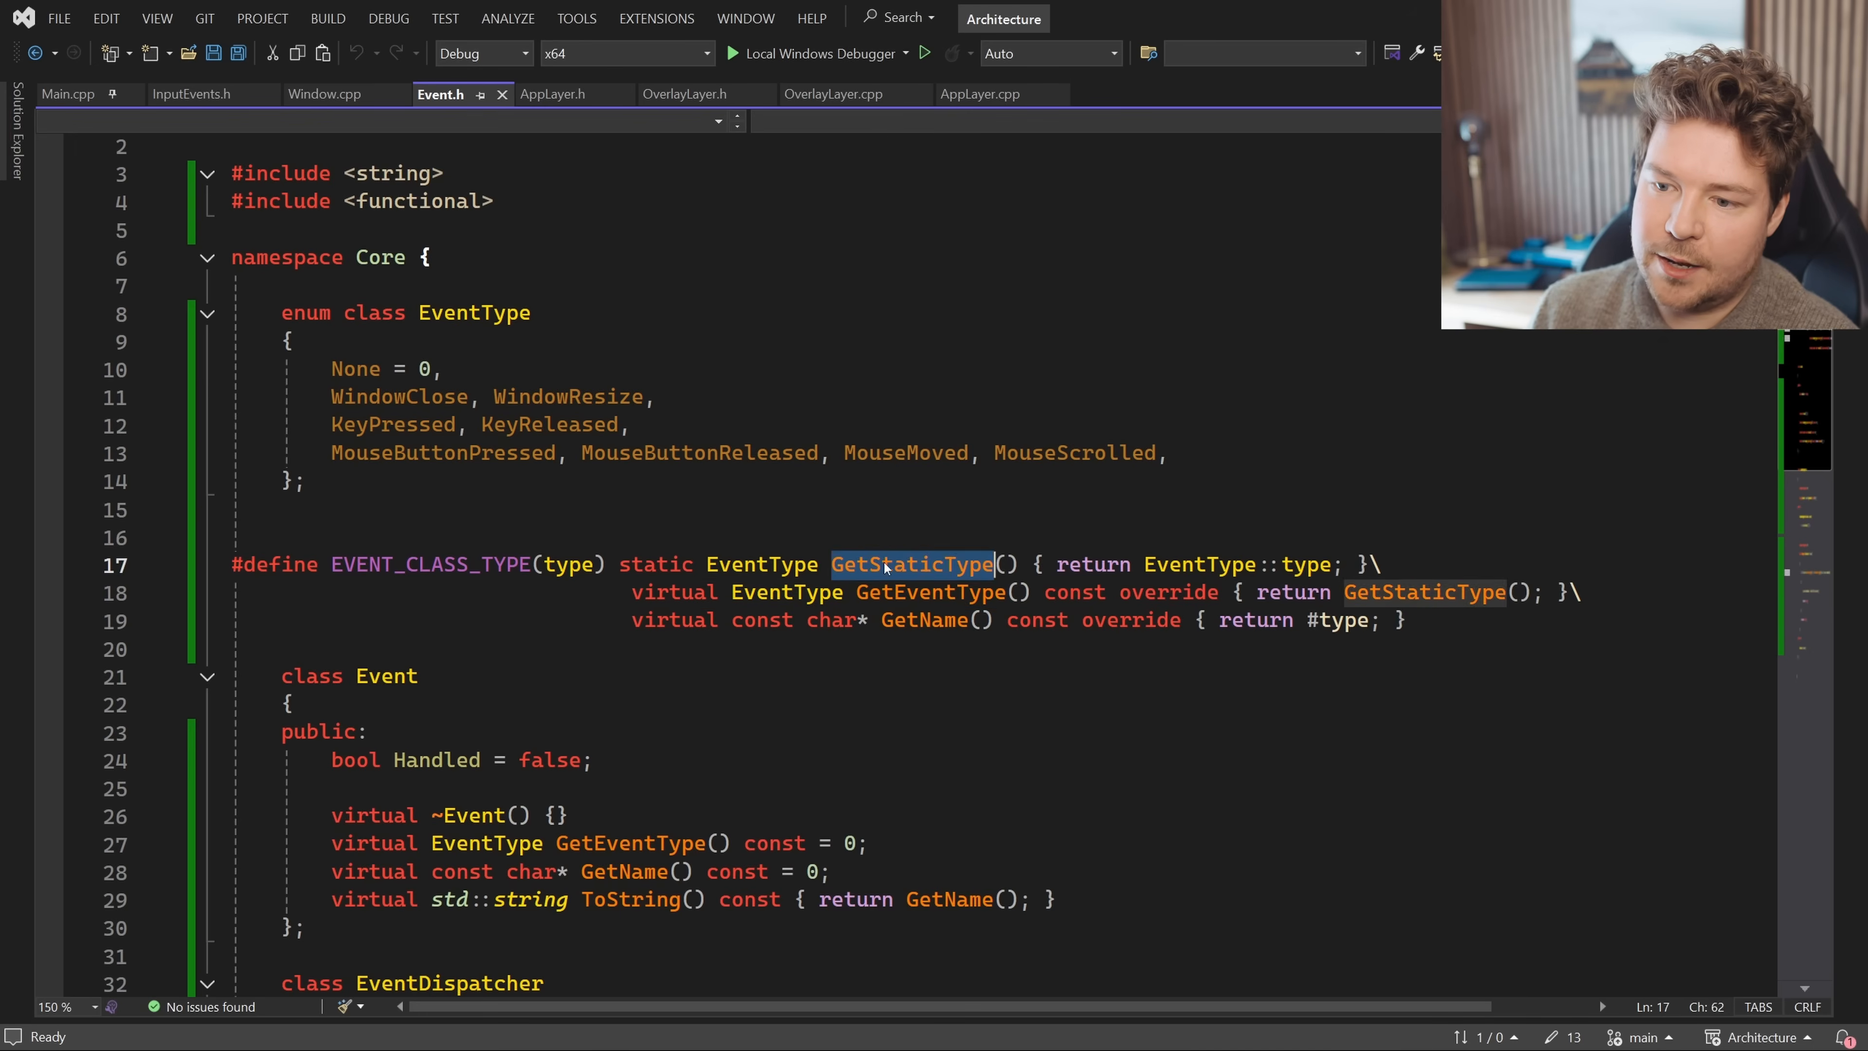
left_click(706, 564)
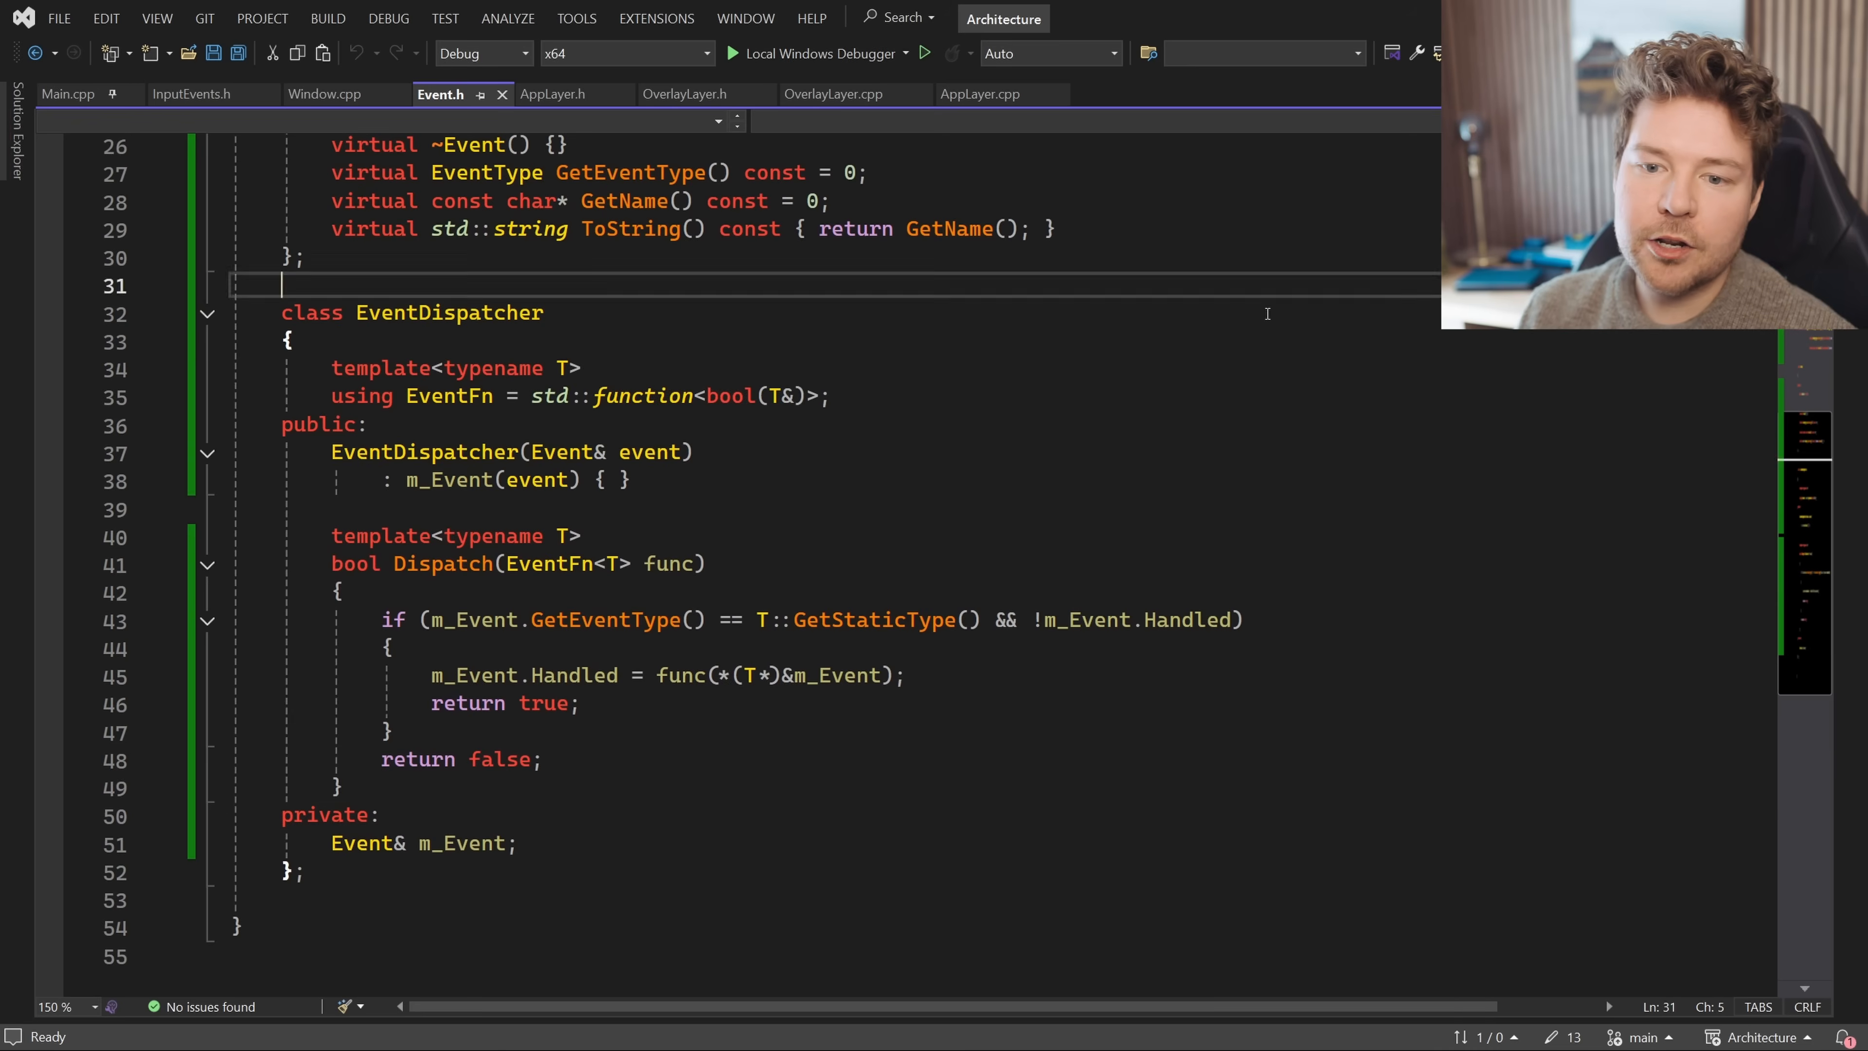
In EventDispatcher::Dispatch, review m_Event usage and the GetEventType comparison guarding the handler
left_click(341, 787)
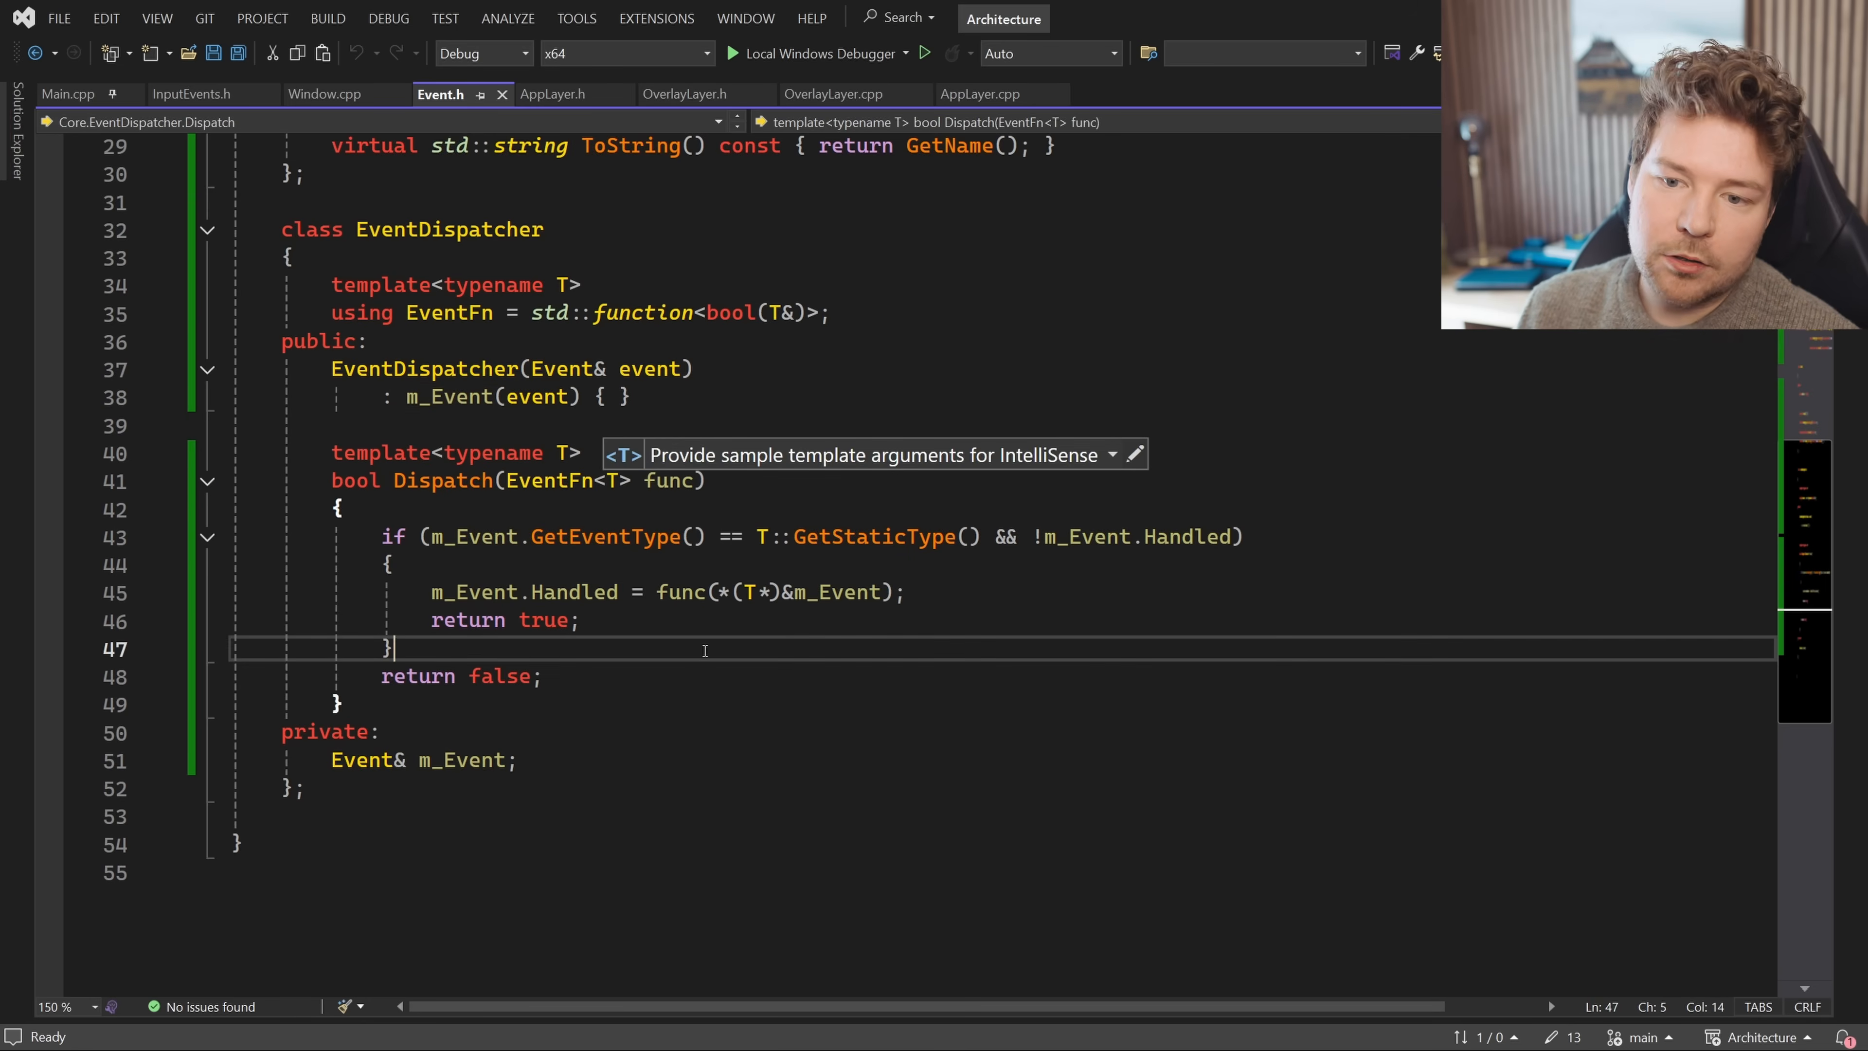
left_click(564, 452)
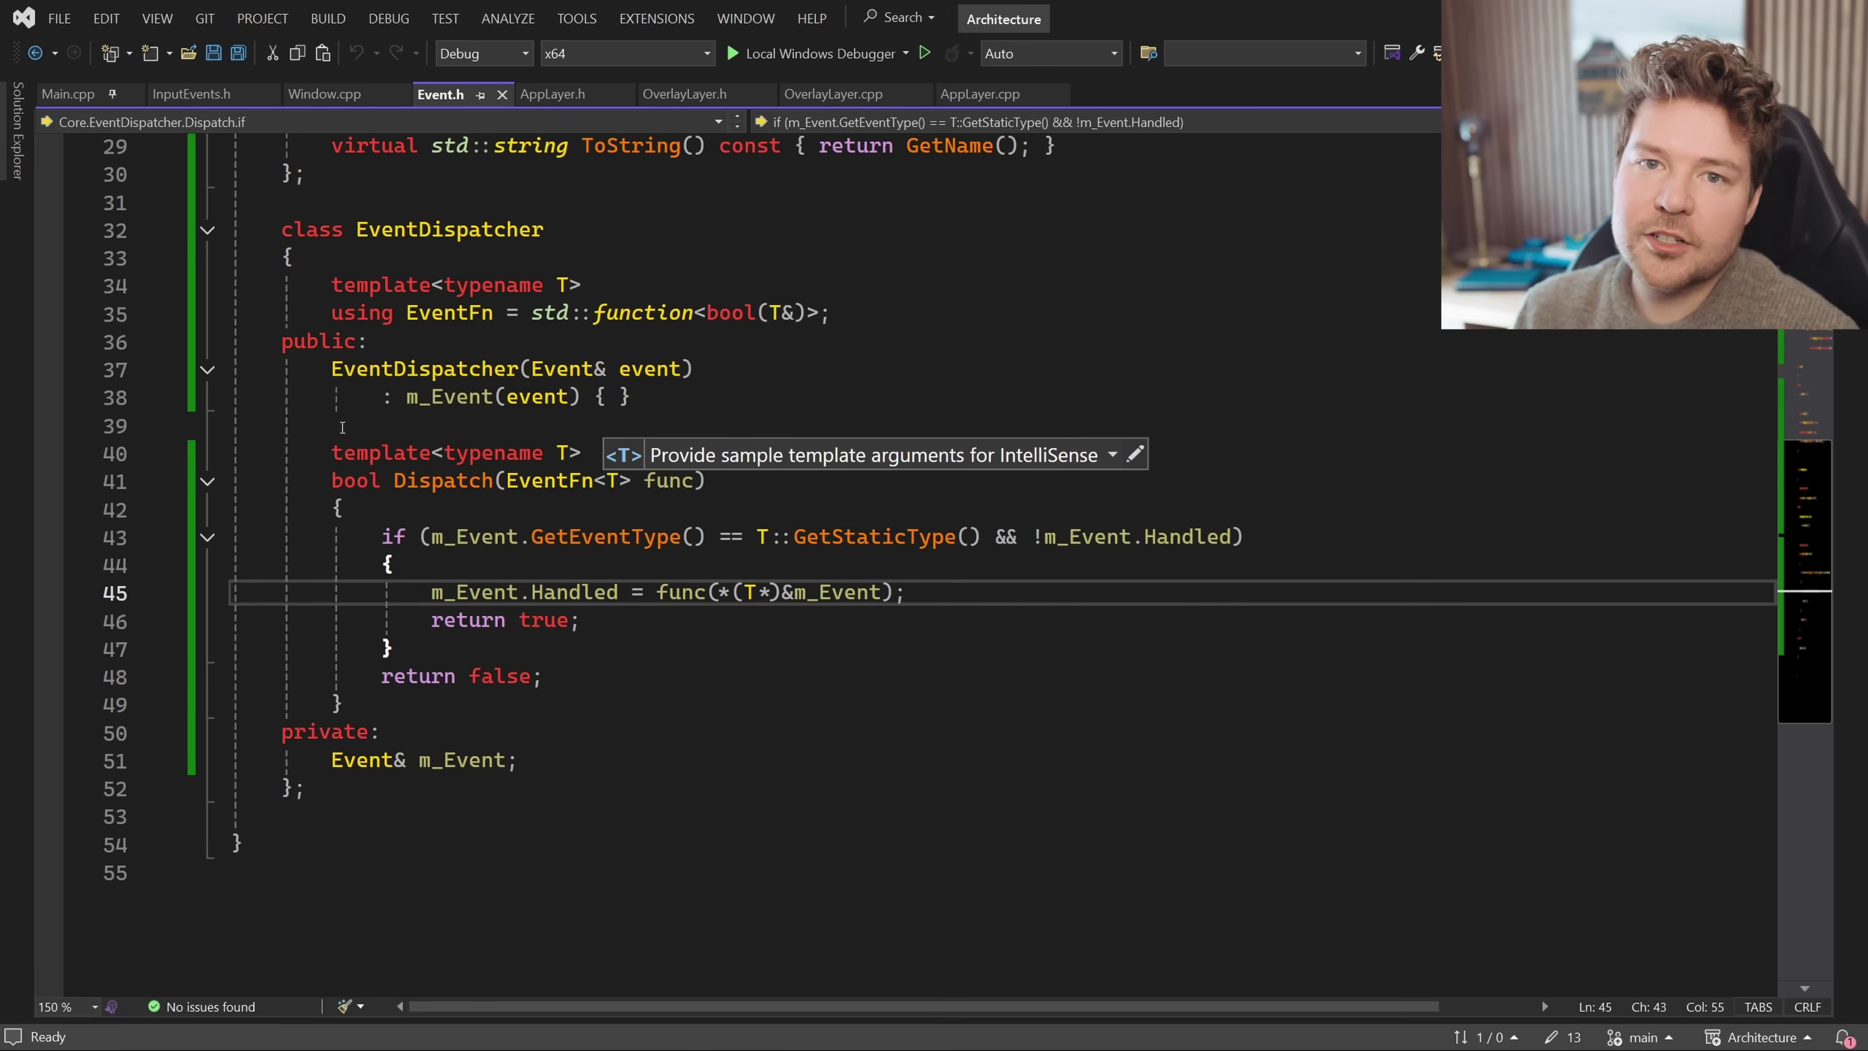
double_click(489, 453)
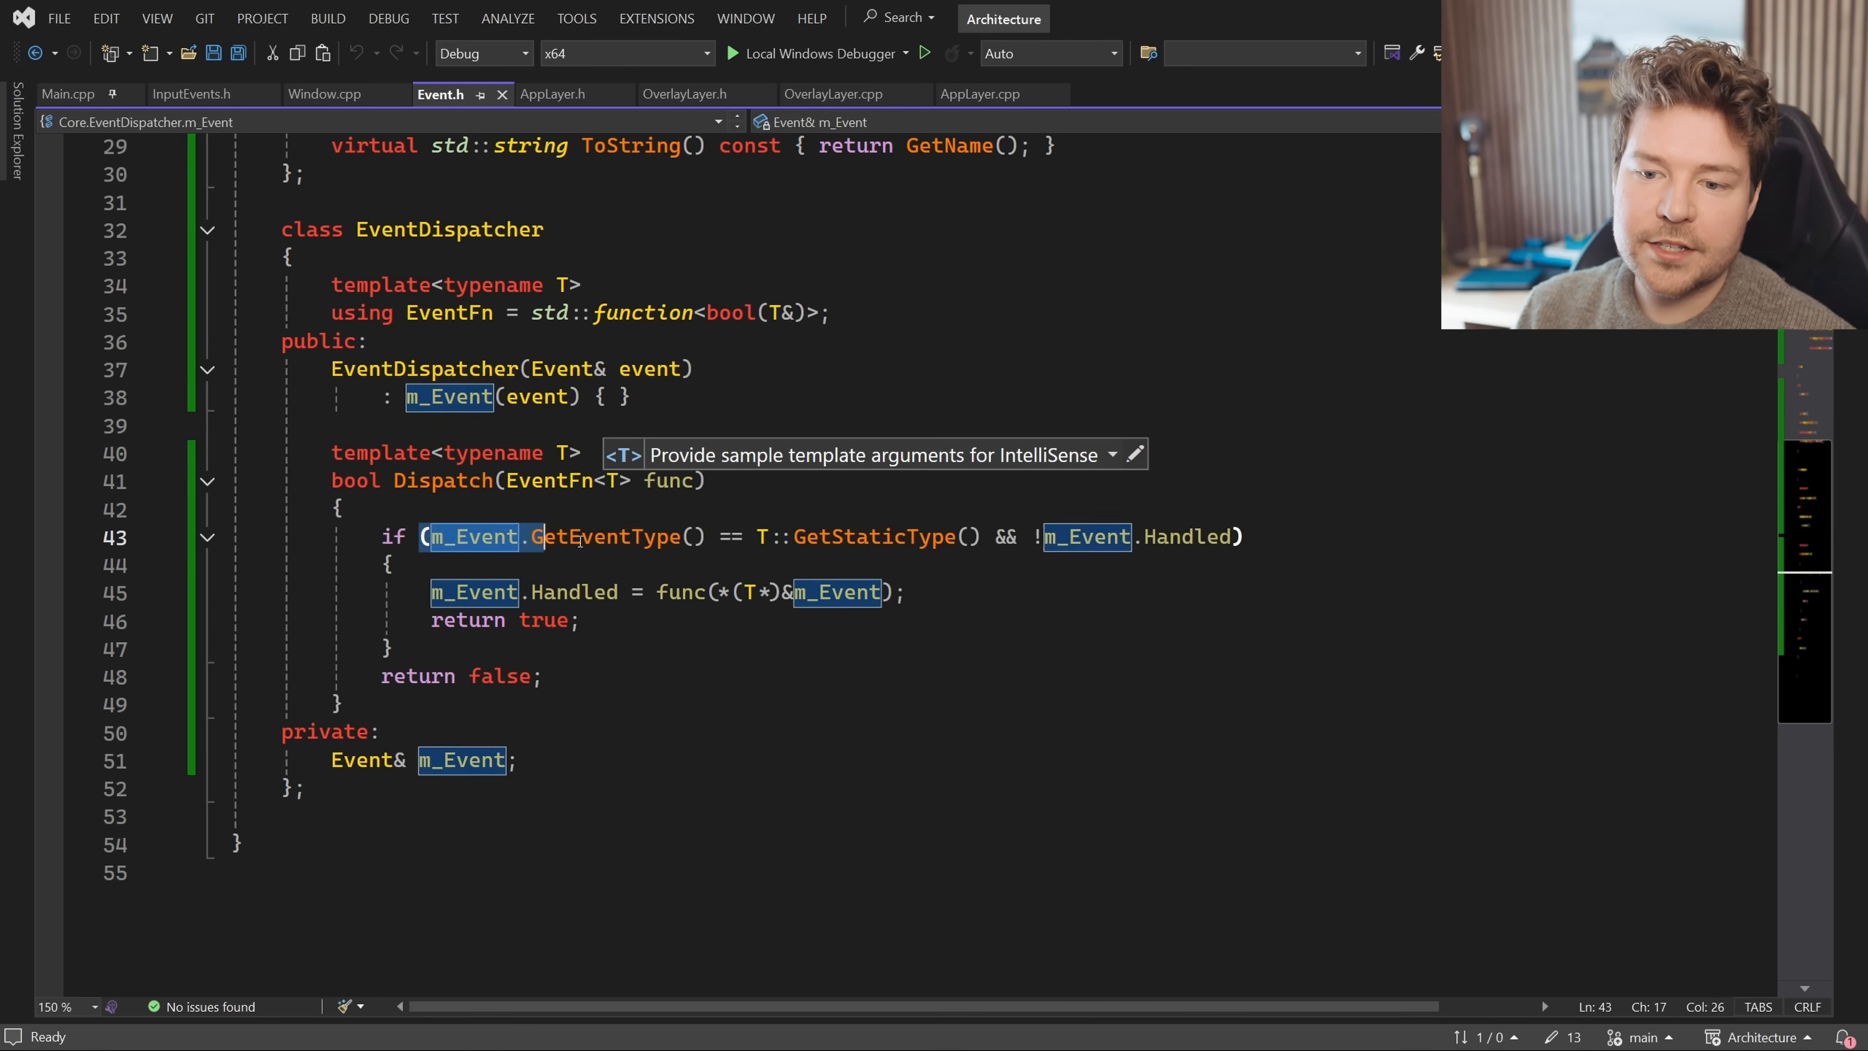
double_click(606, 536)
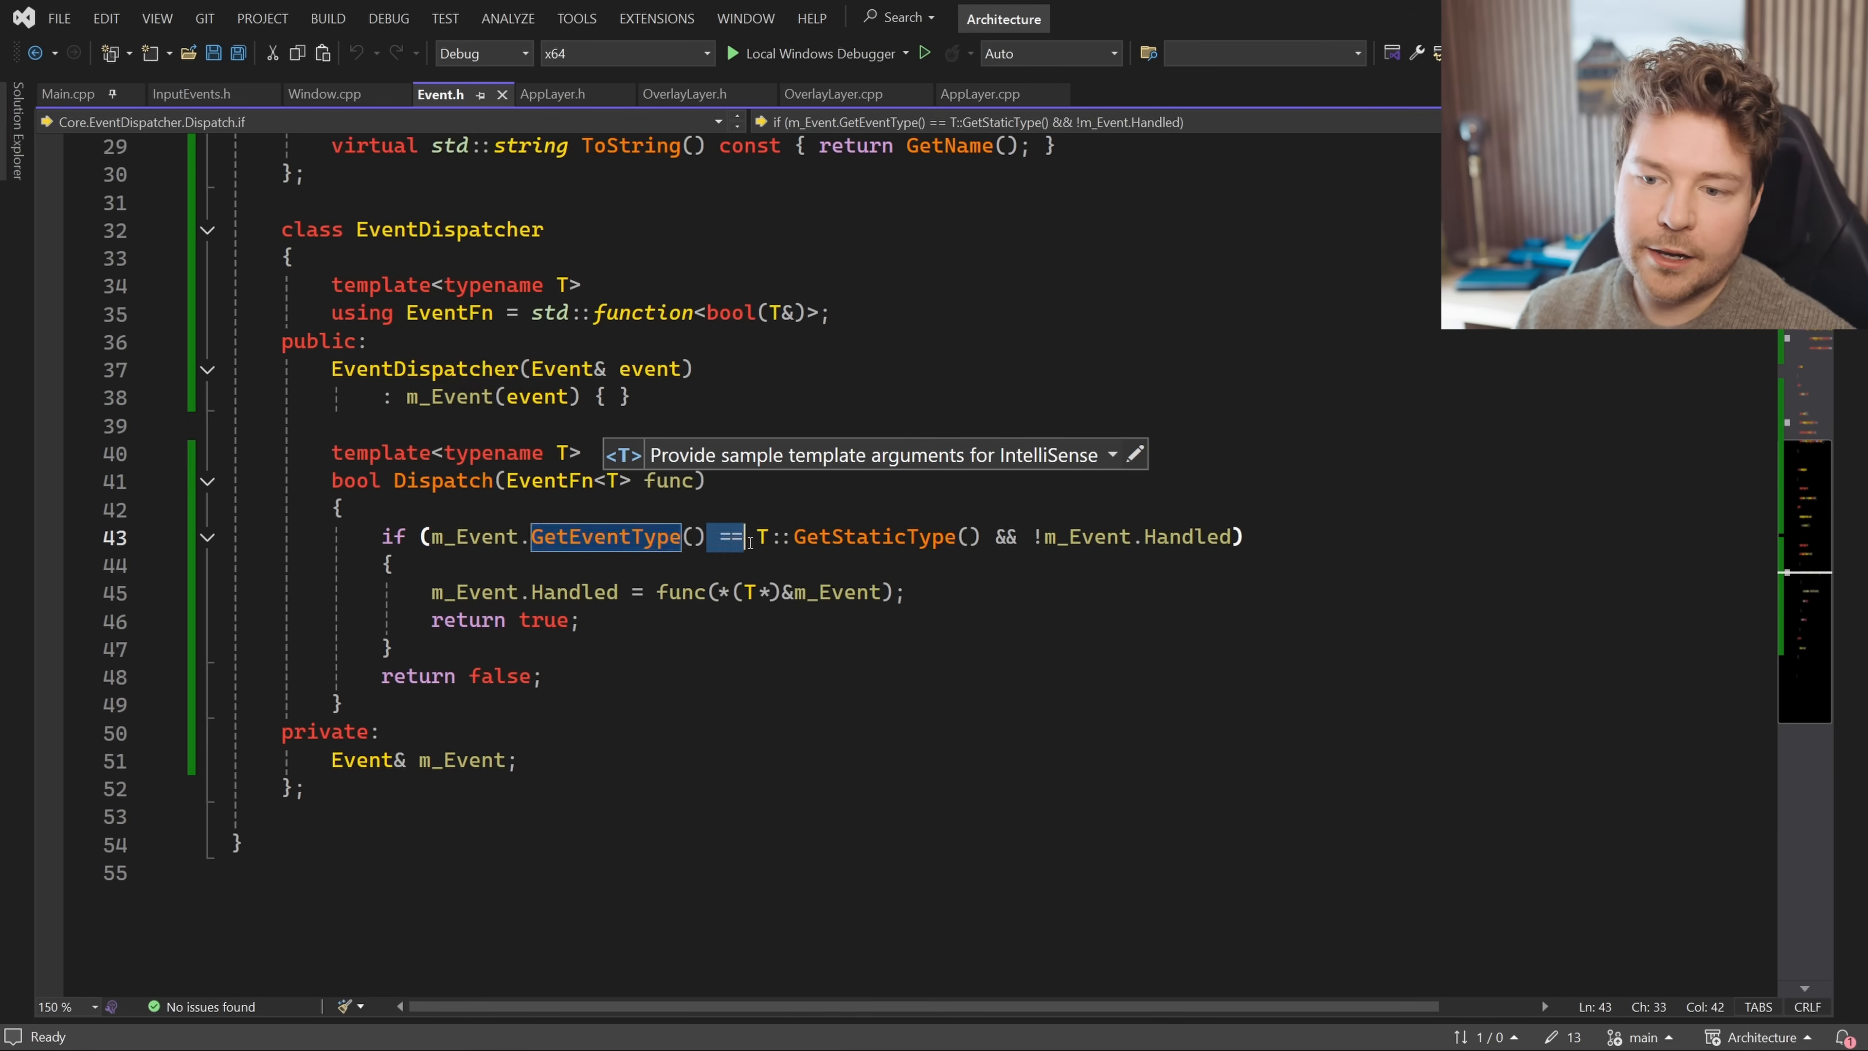
left_click(761, 537)
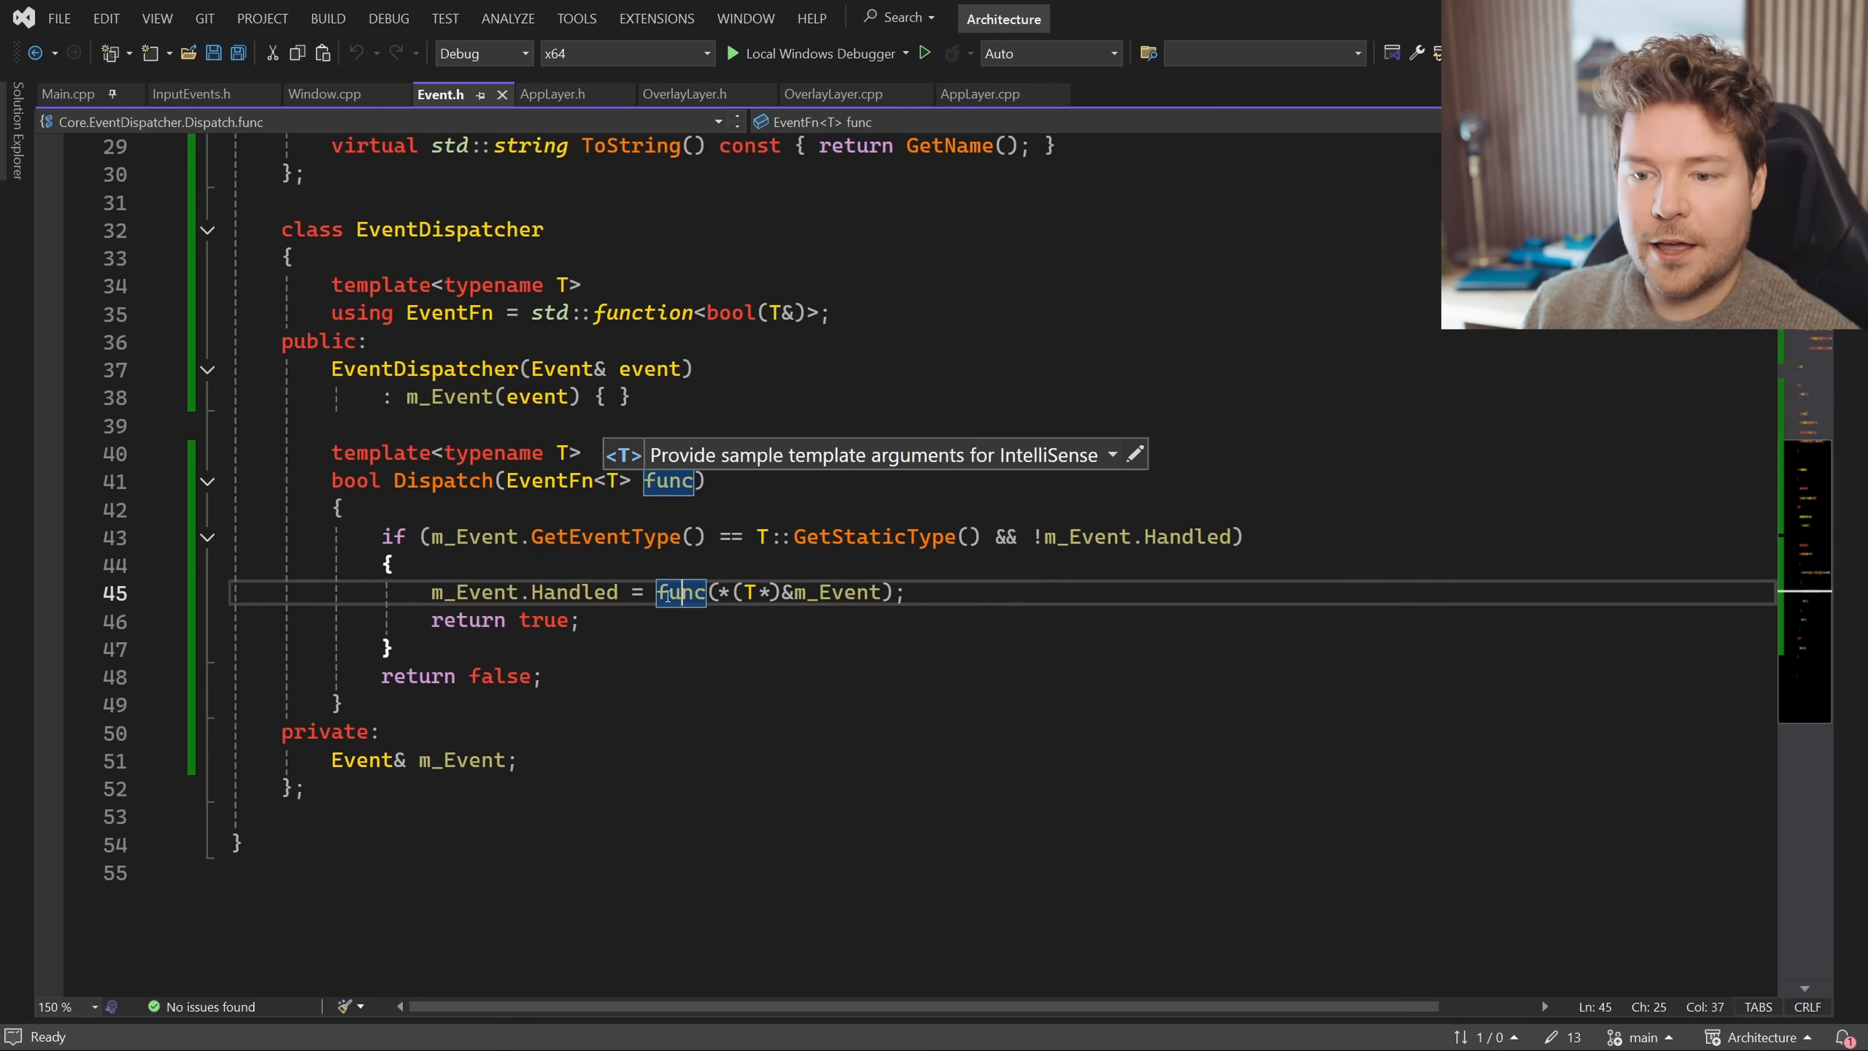
Make Dispatch skip handled events and store func's result in m_Event.Handled, then go to Window.cpp's RaiseEvent
left_click(478, 593)
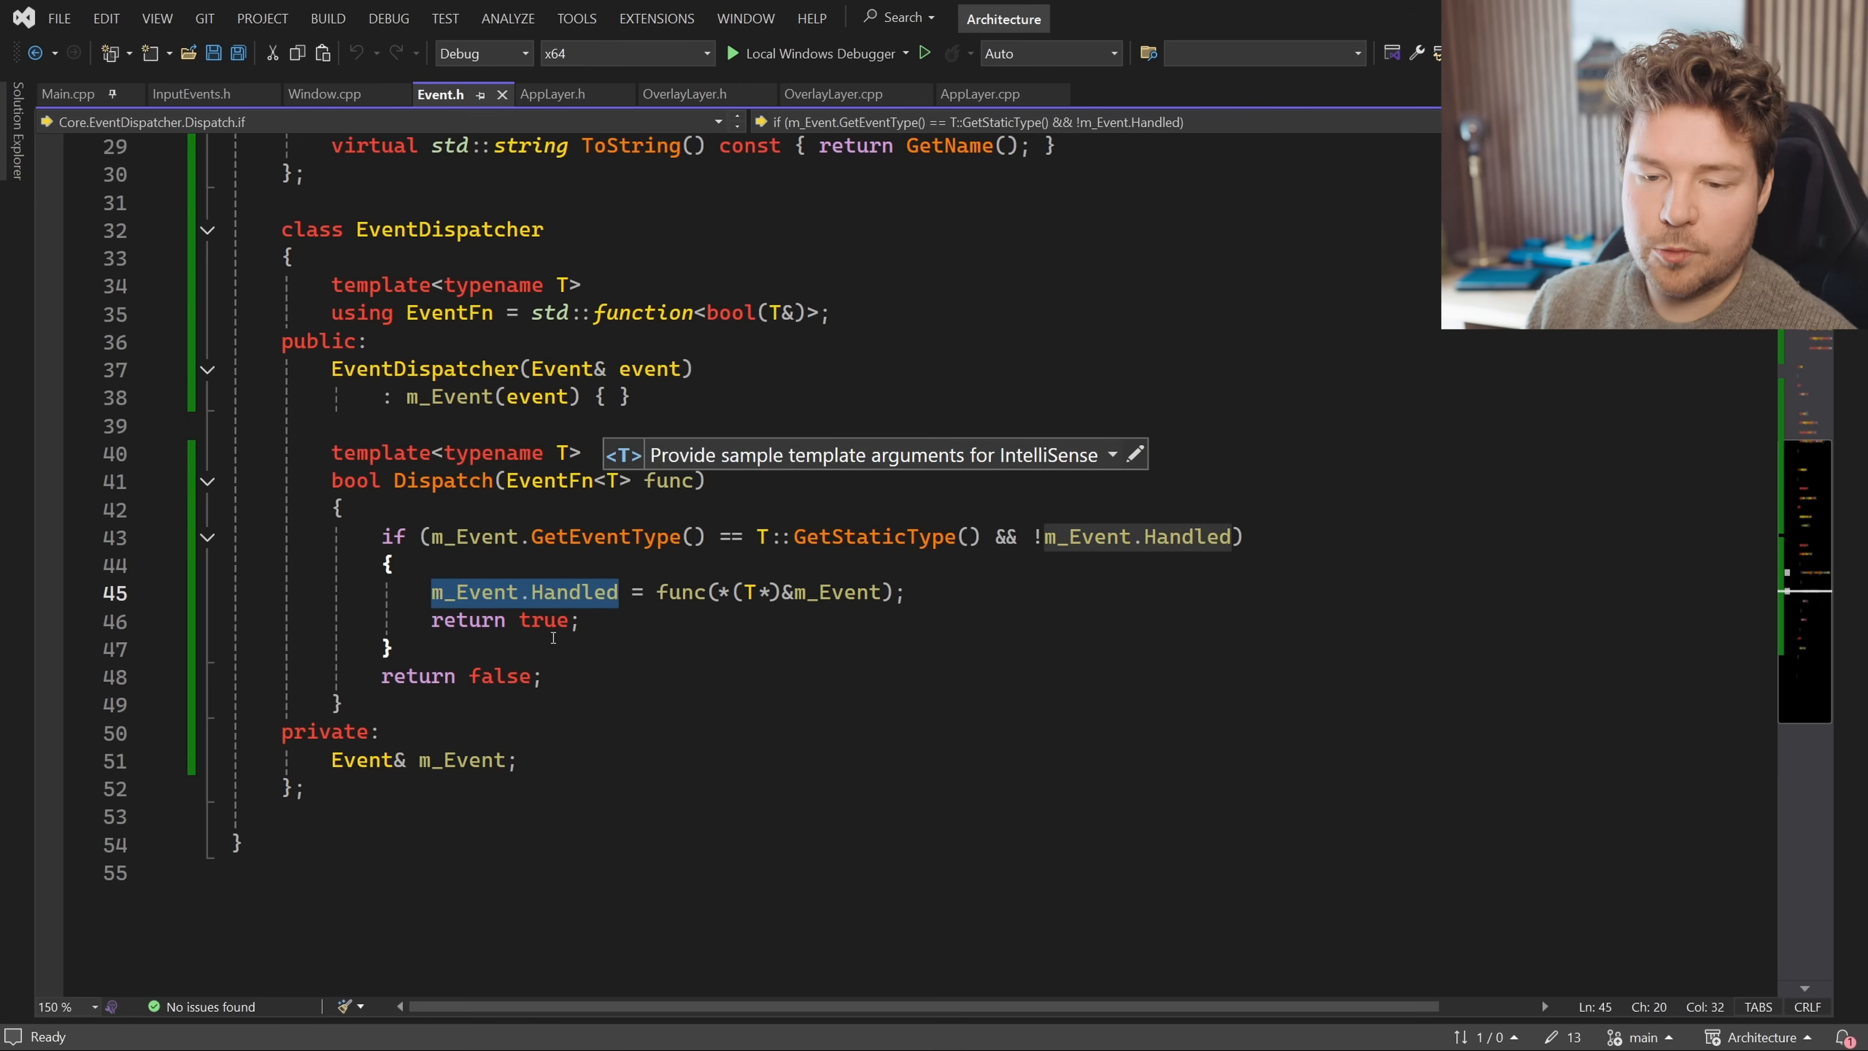
left_click(519, 620)
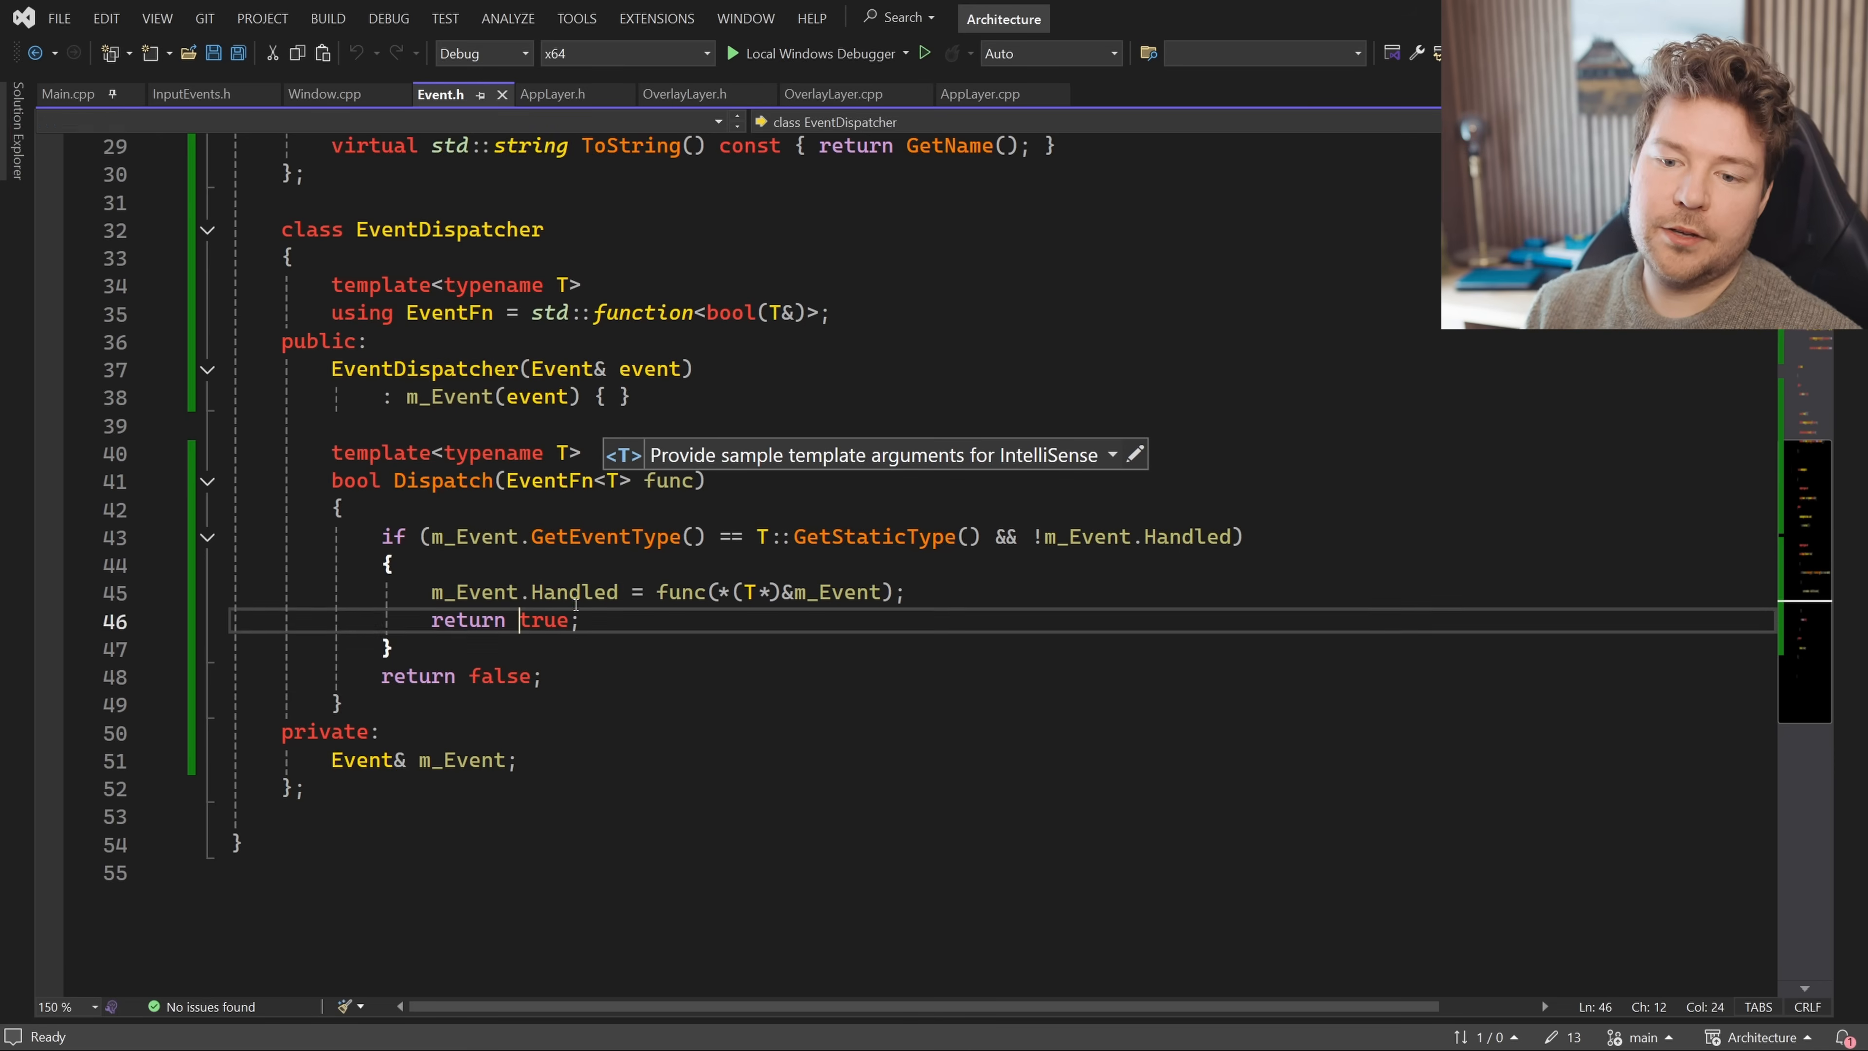
left_click(876, 619)
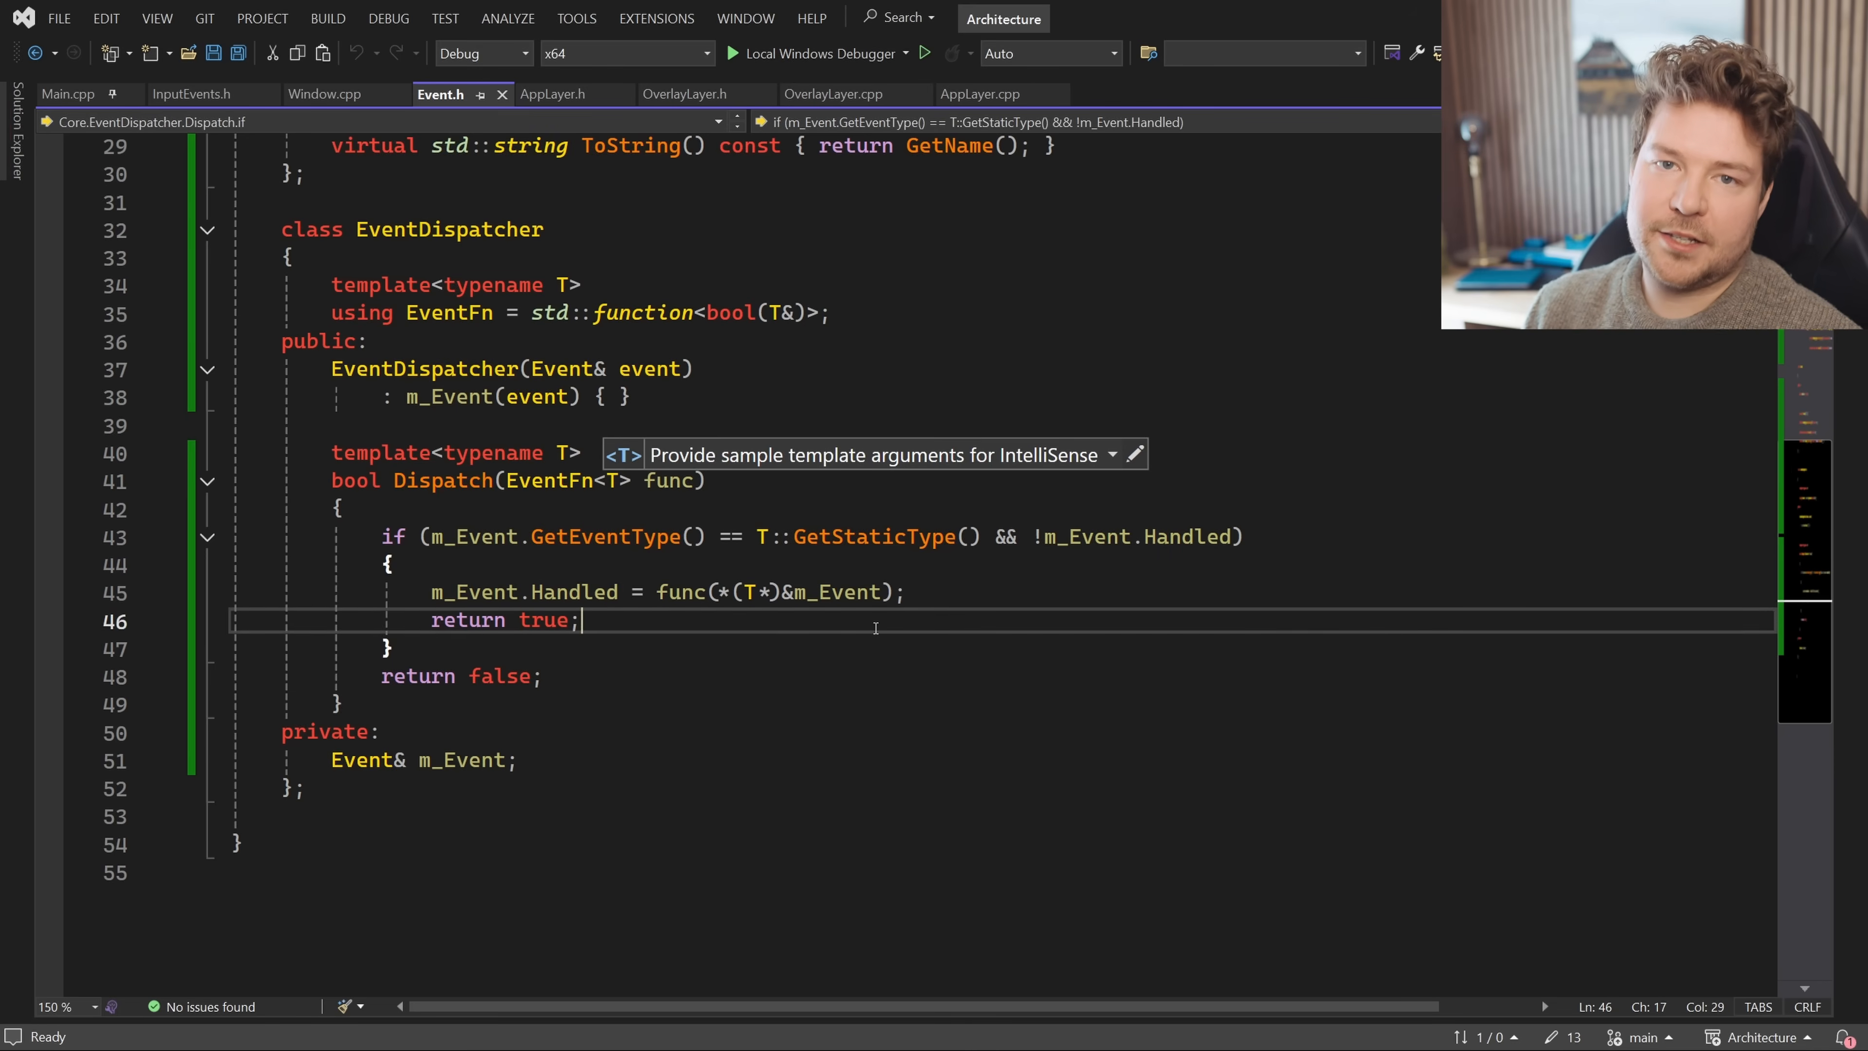
left_click(324, 93)
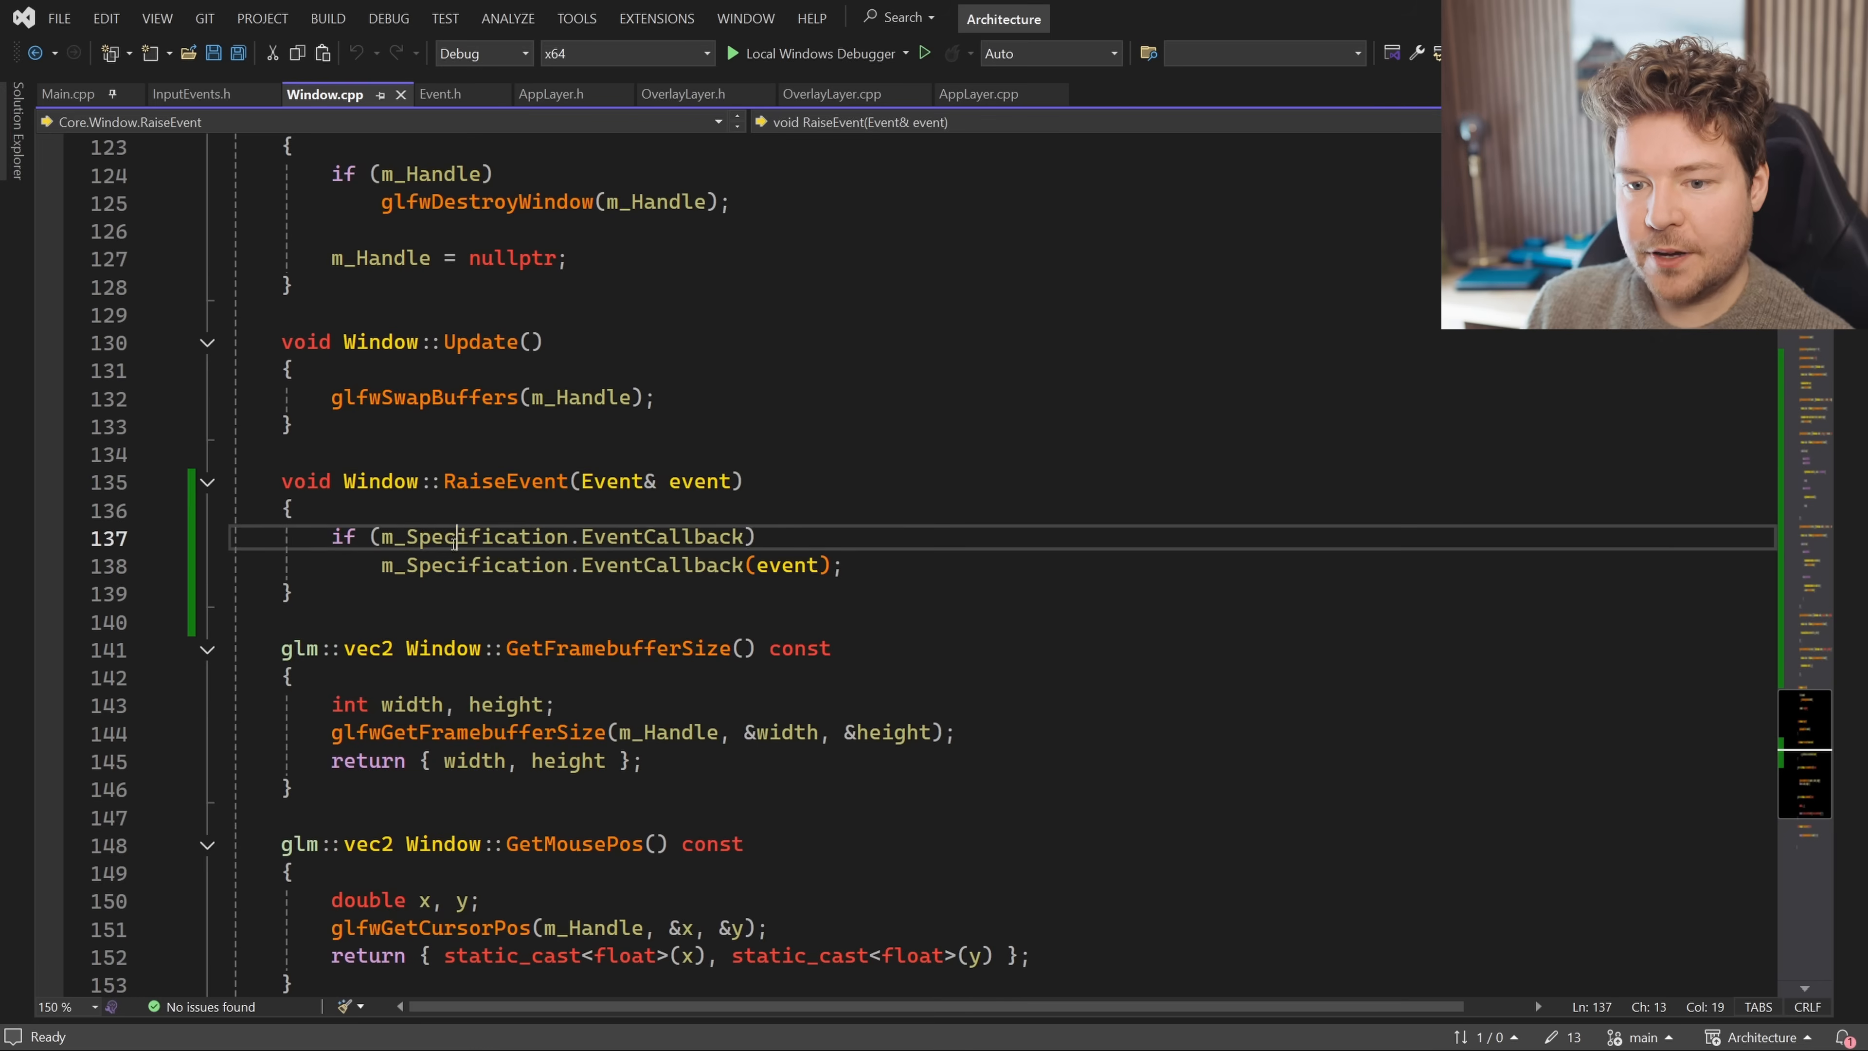
Jump to the EventCallback declaration in the window specification, then to Application.cpp where it is assigned
left_click(291, 594)
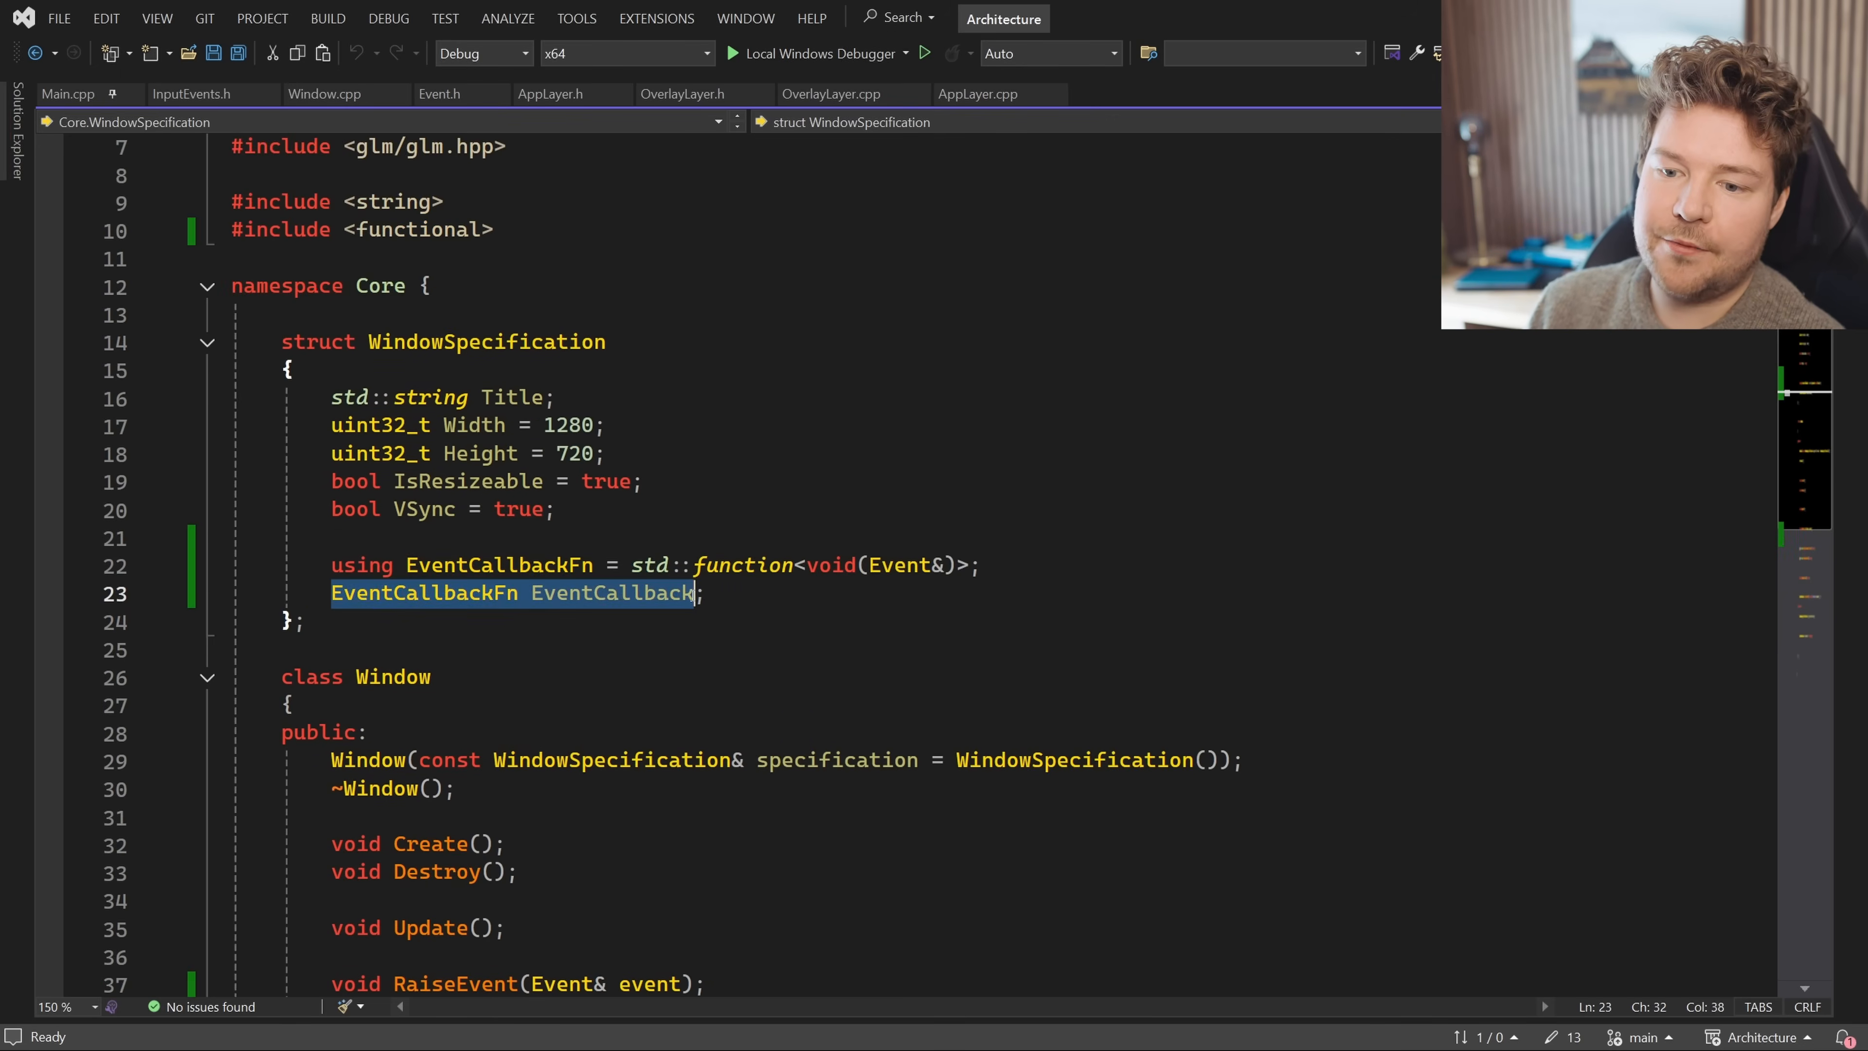
left_click(711, 593)
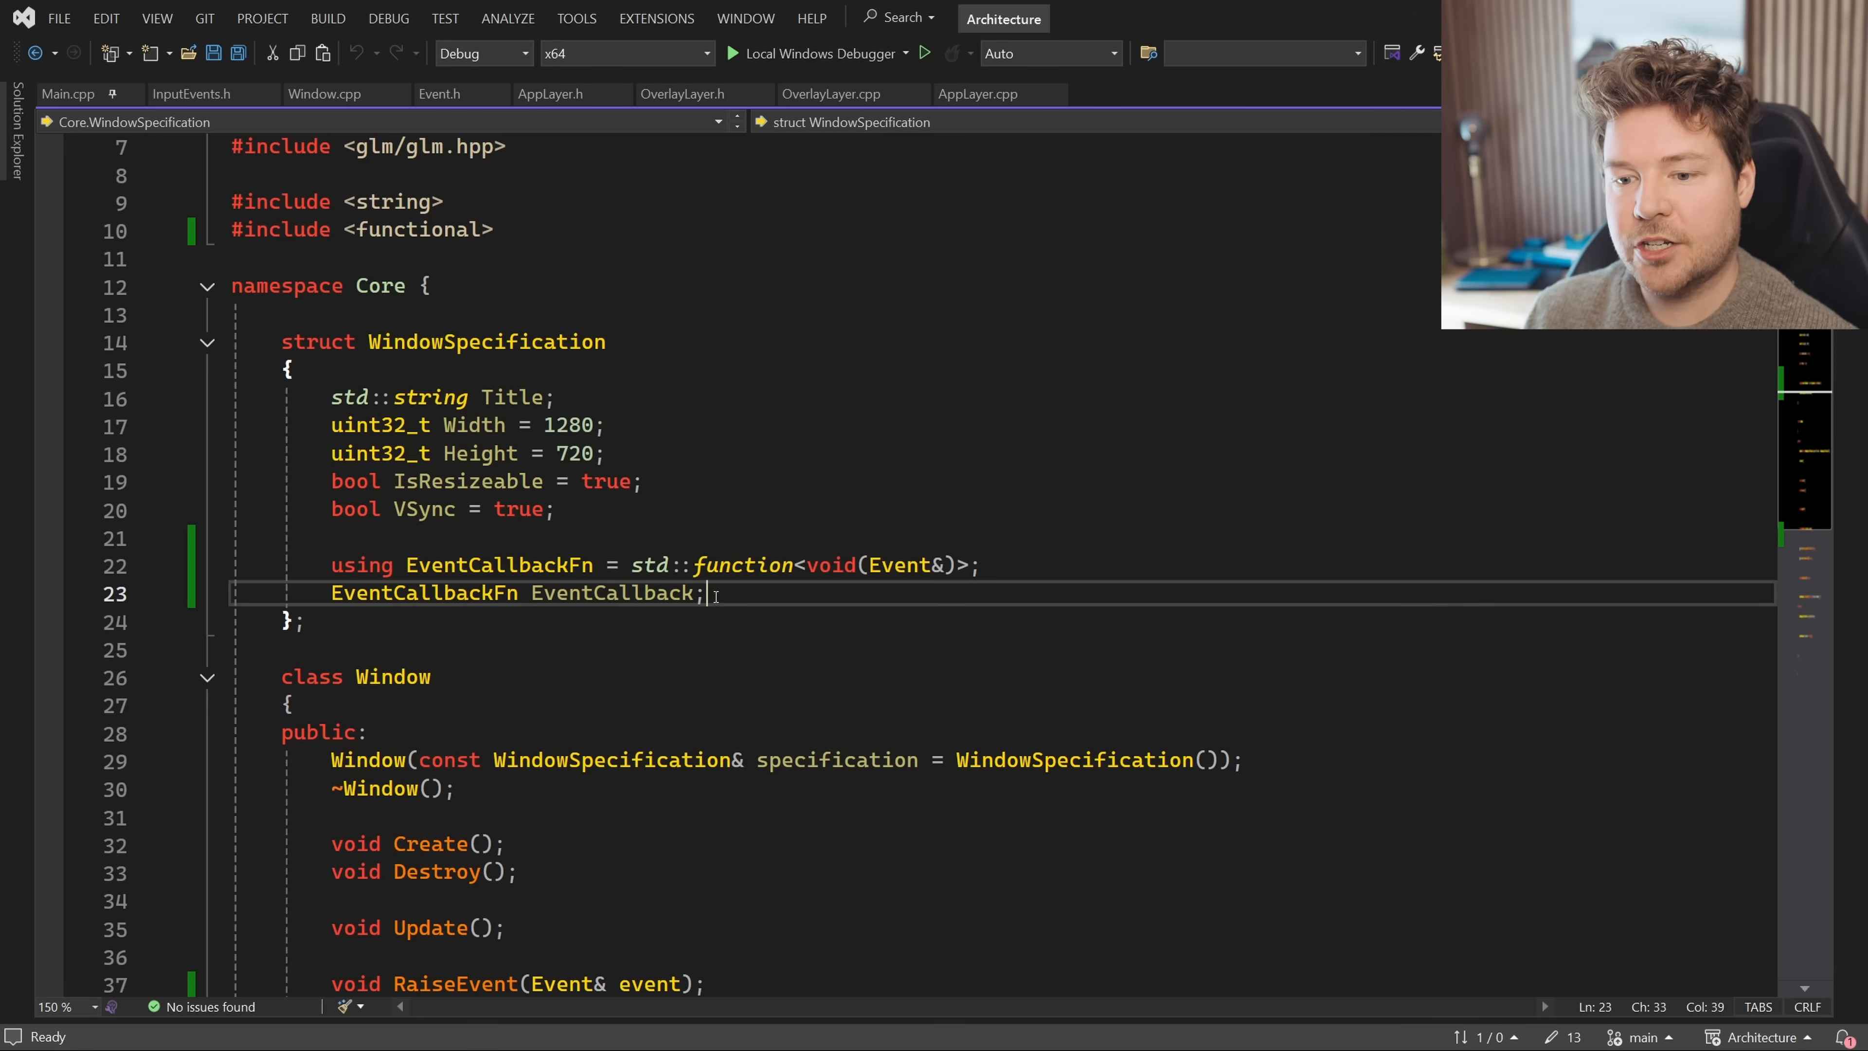
left_click(306, 620)
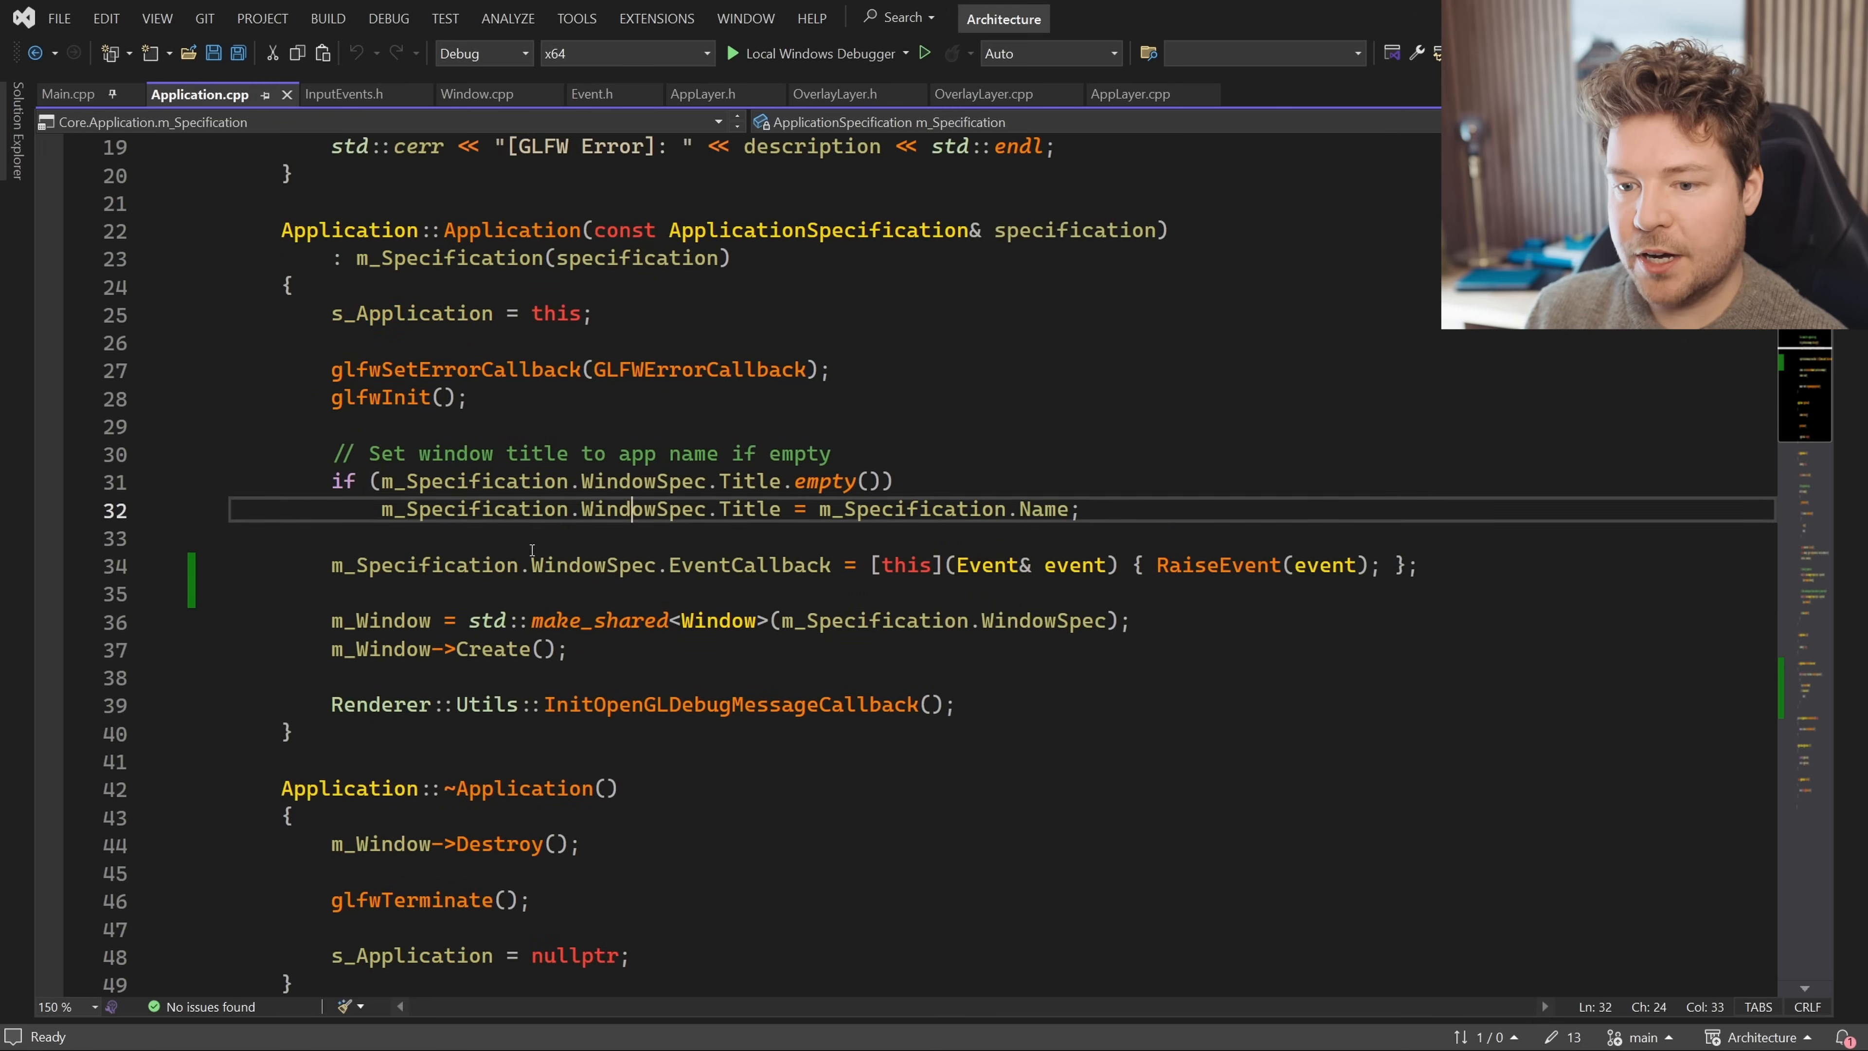
In the Application constructor, mark the EventCallback lambda that forwards events to RaiseEvent
left_click(338, 677)
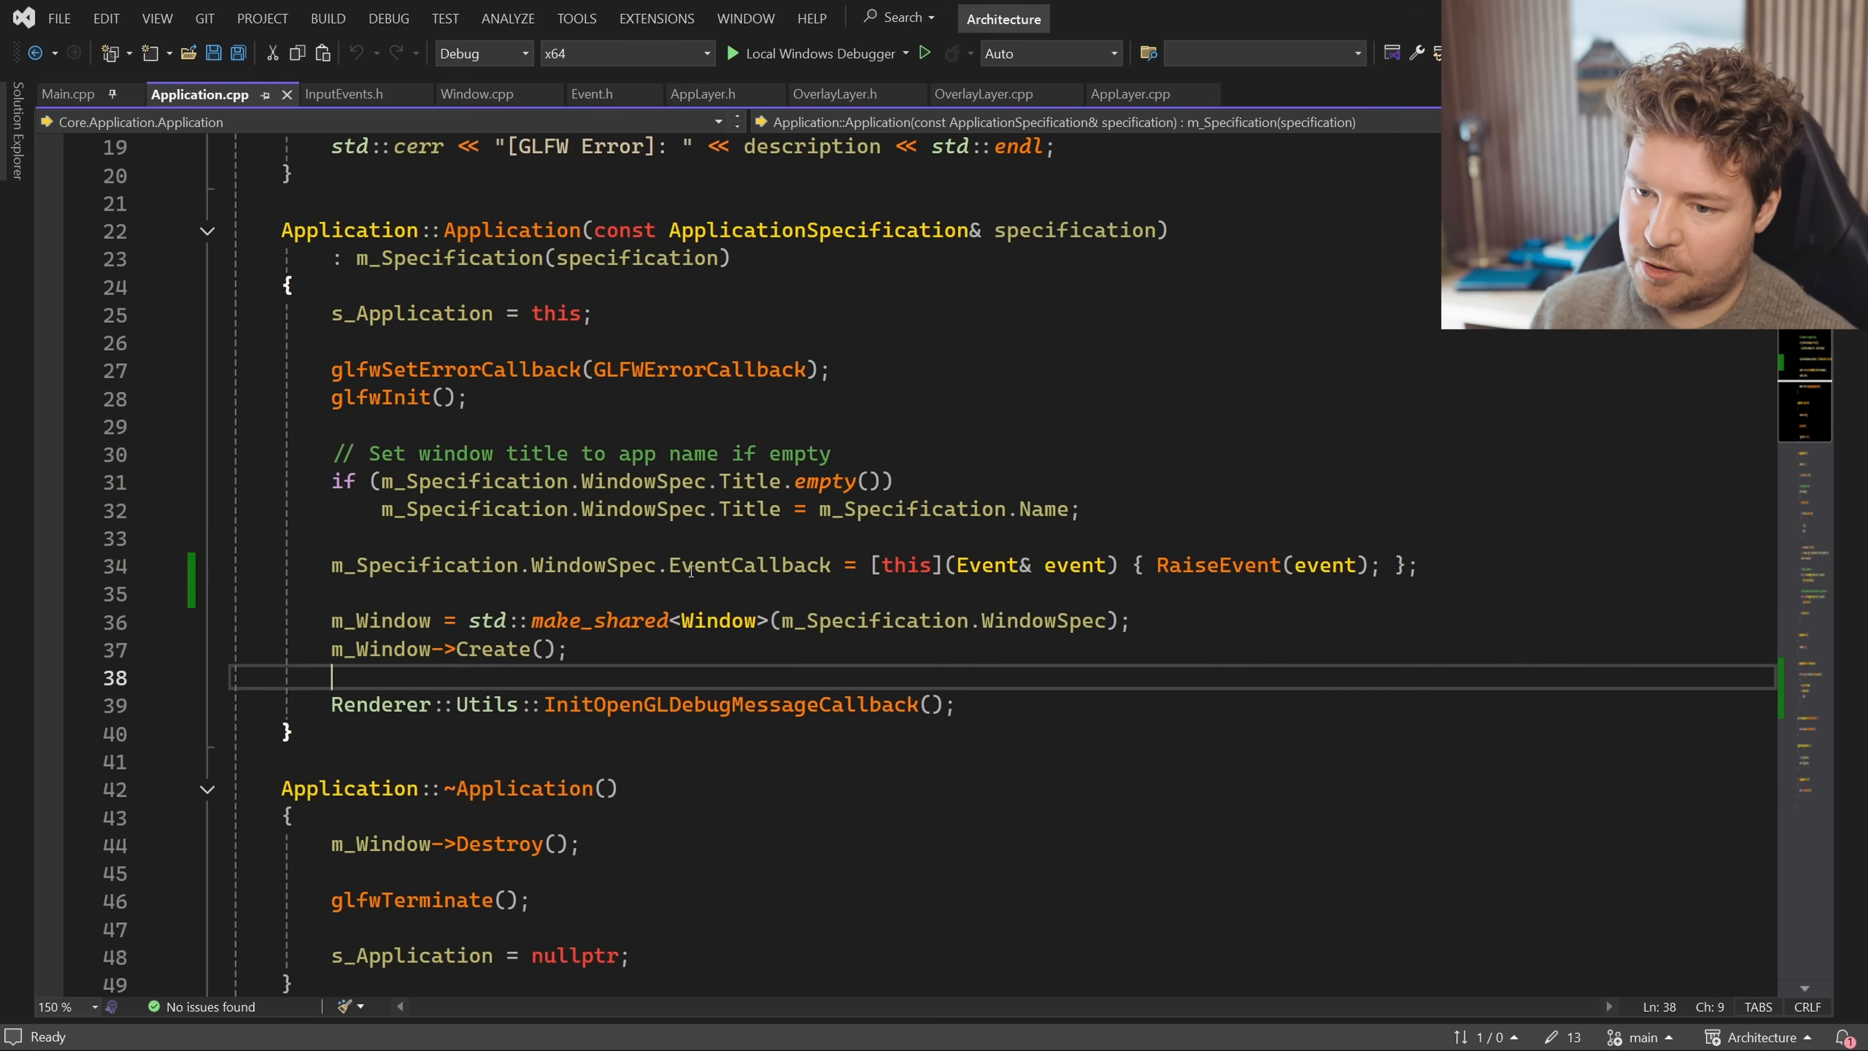
double_click(748, 564)
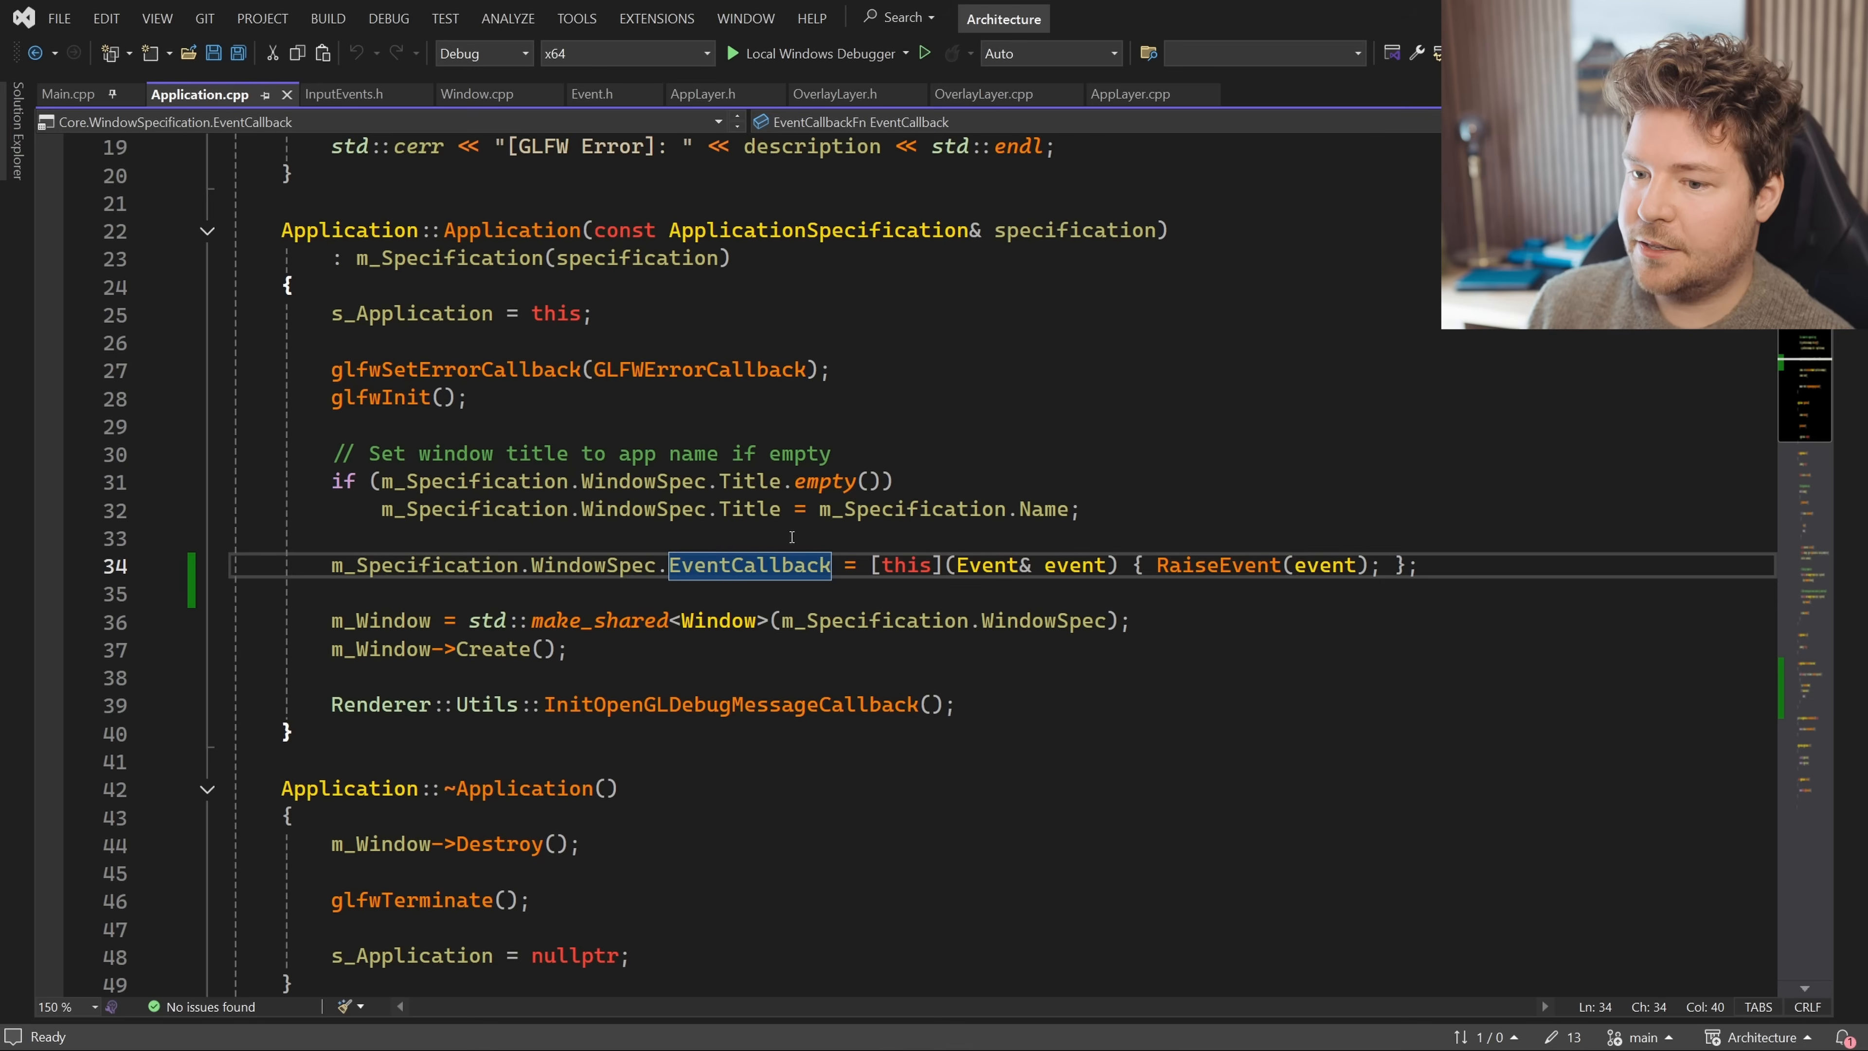
double_click(1216, 565)
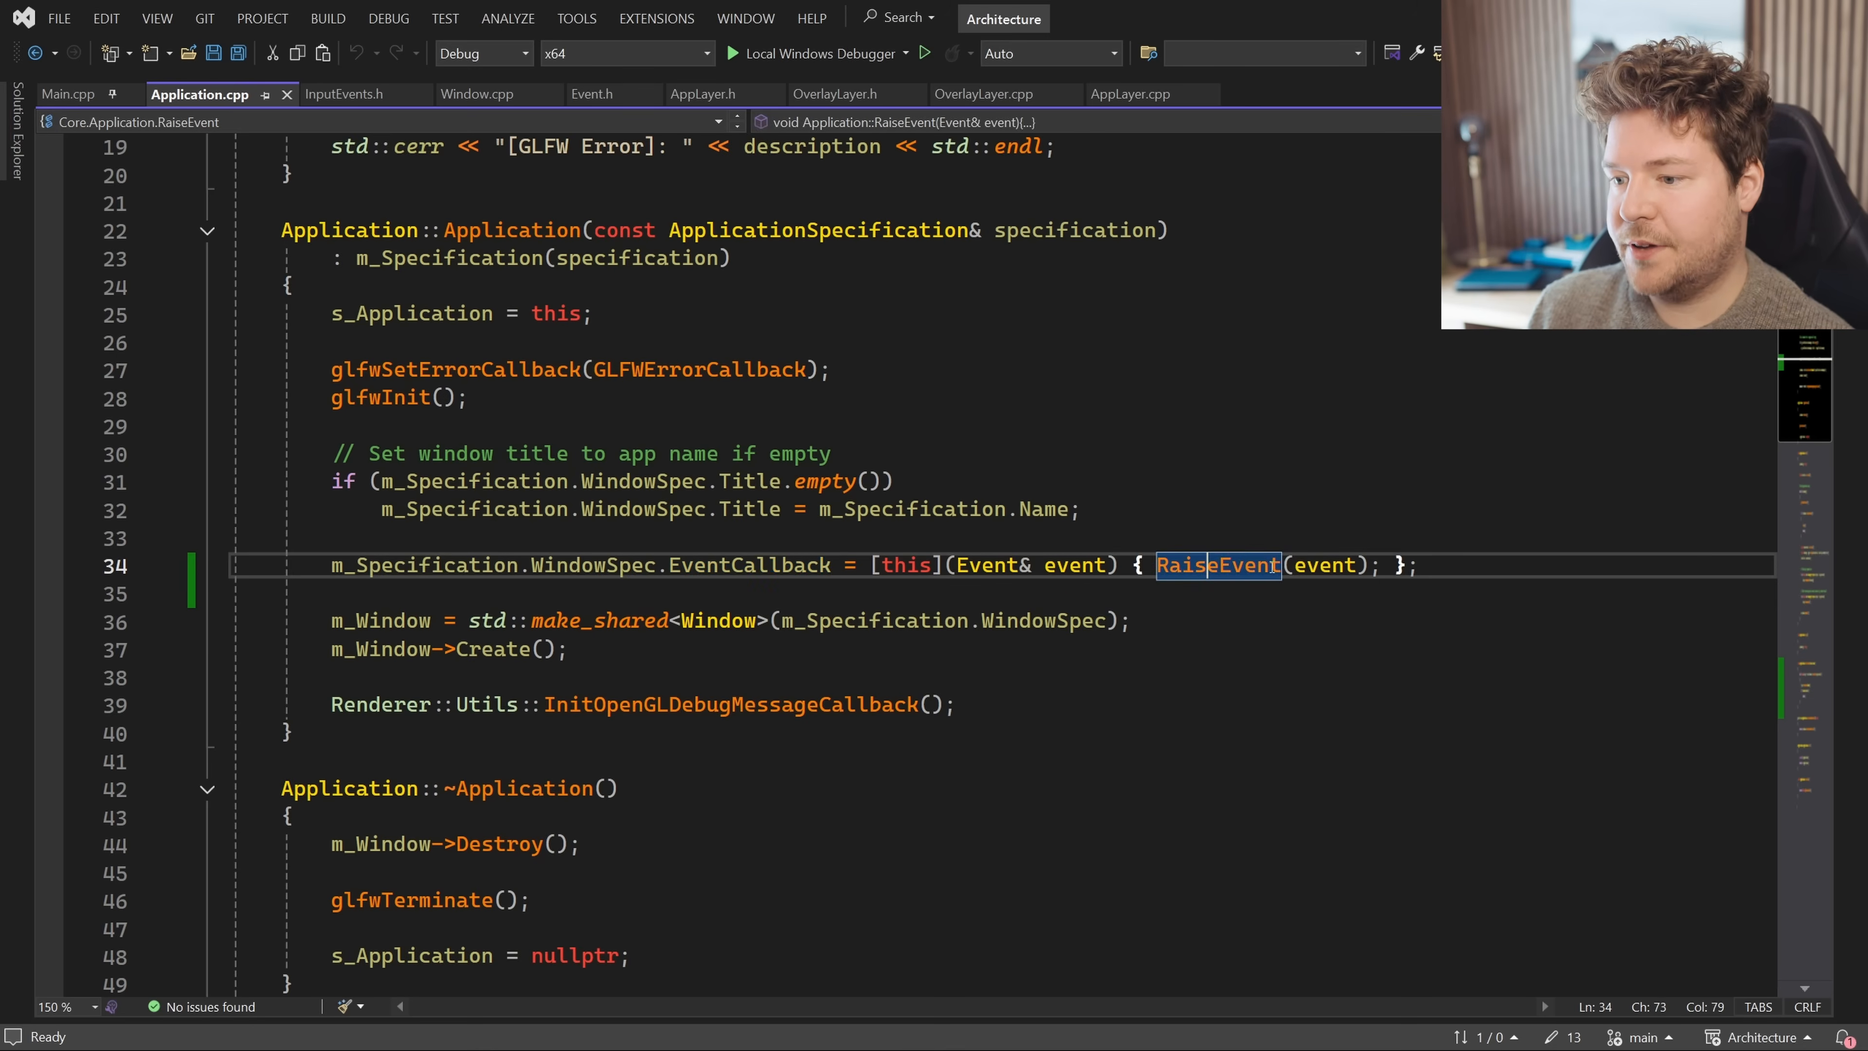
scroll("down", 3)
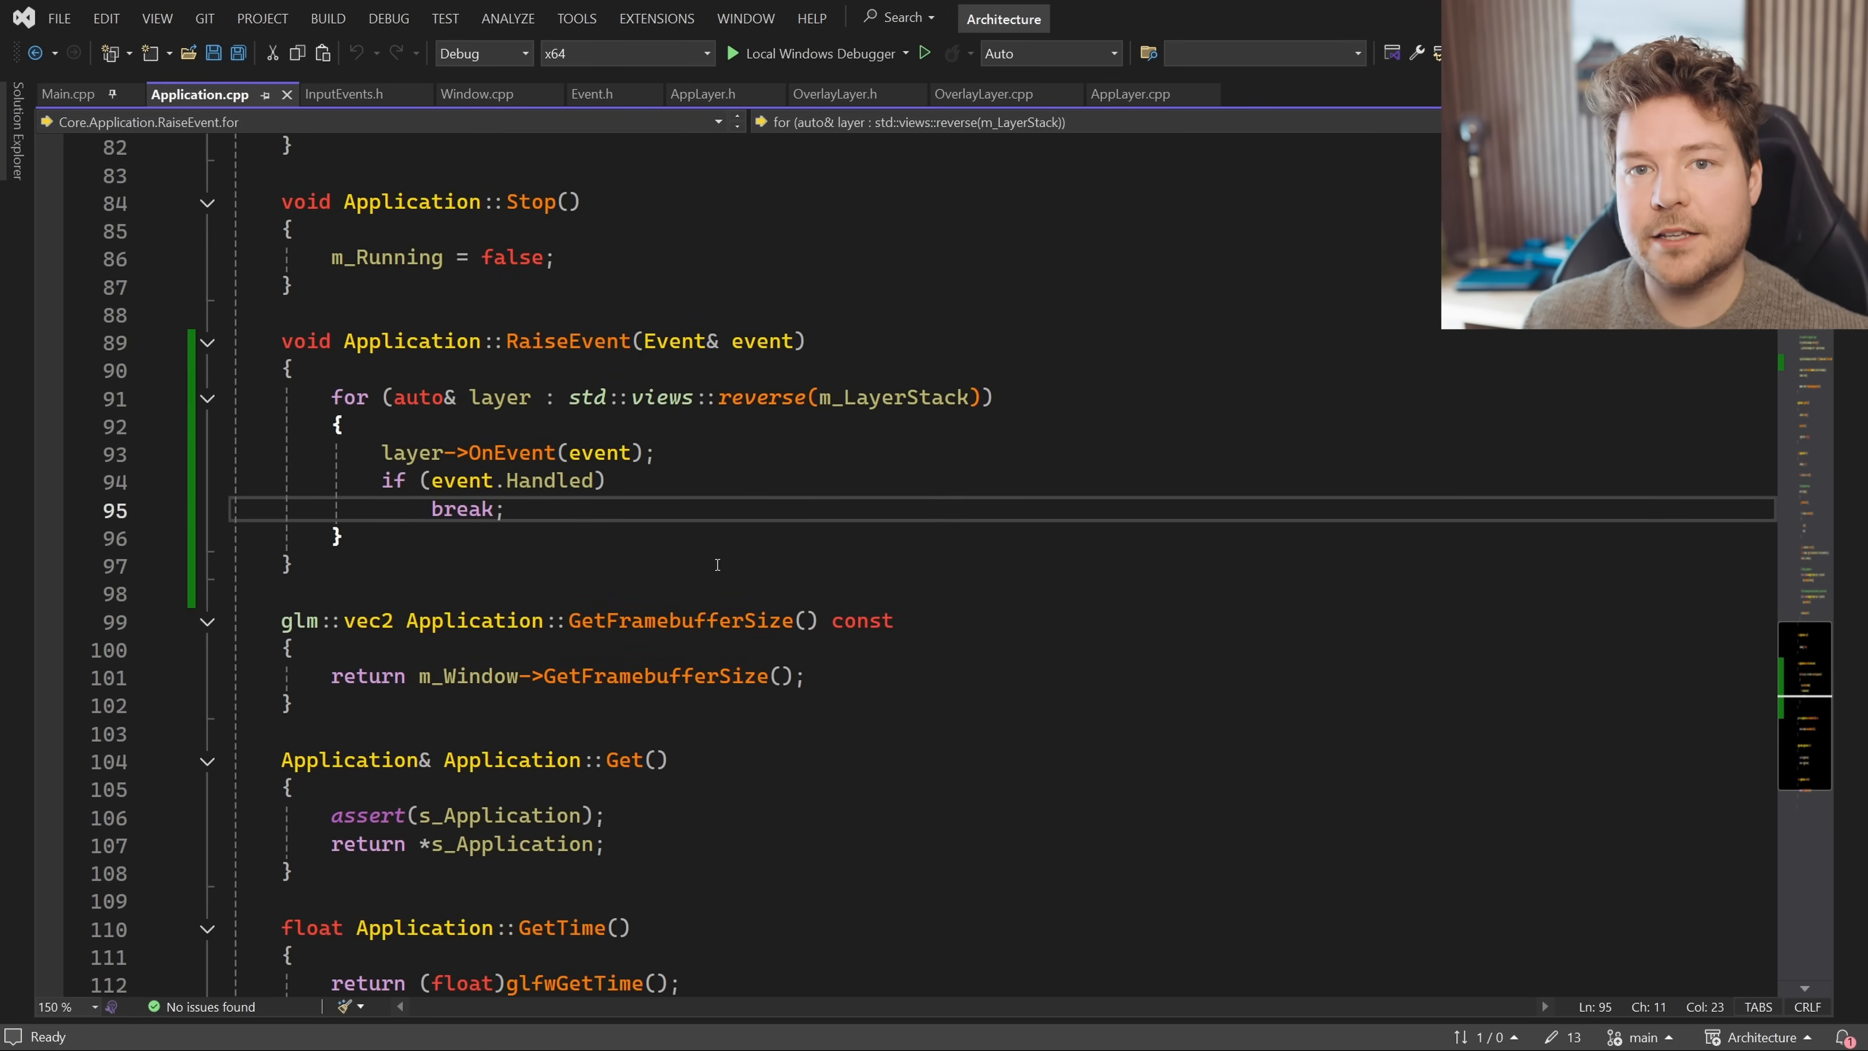
scroll("up", 3)
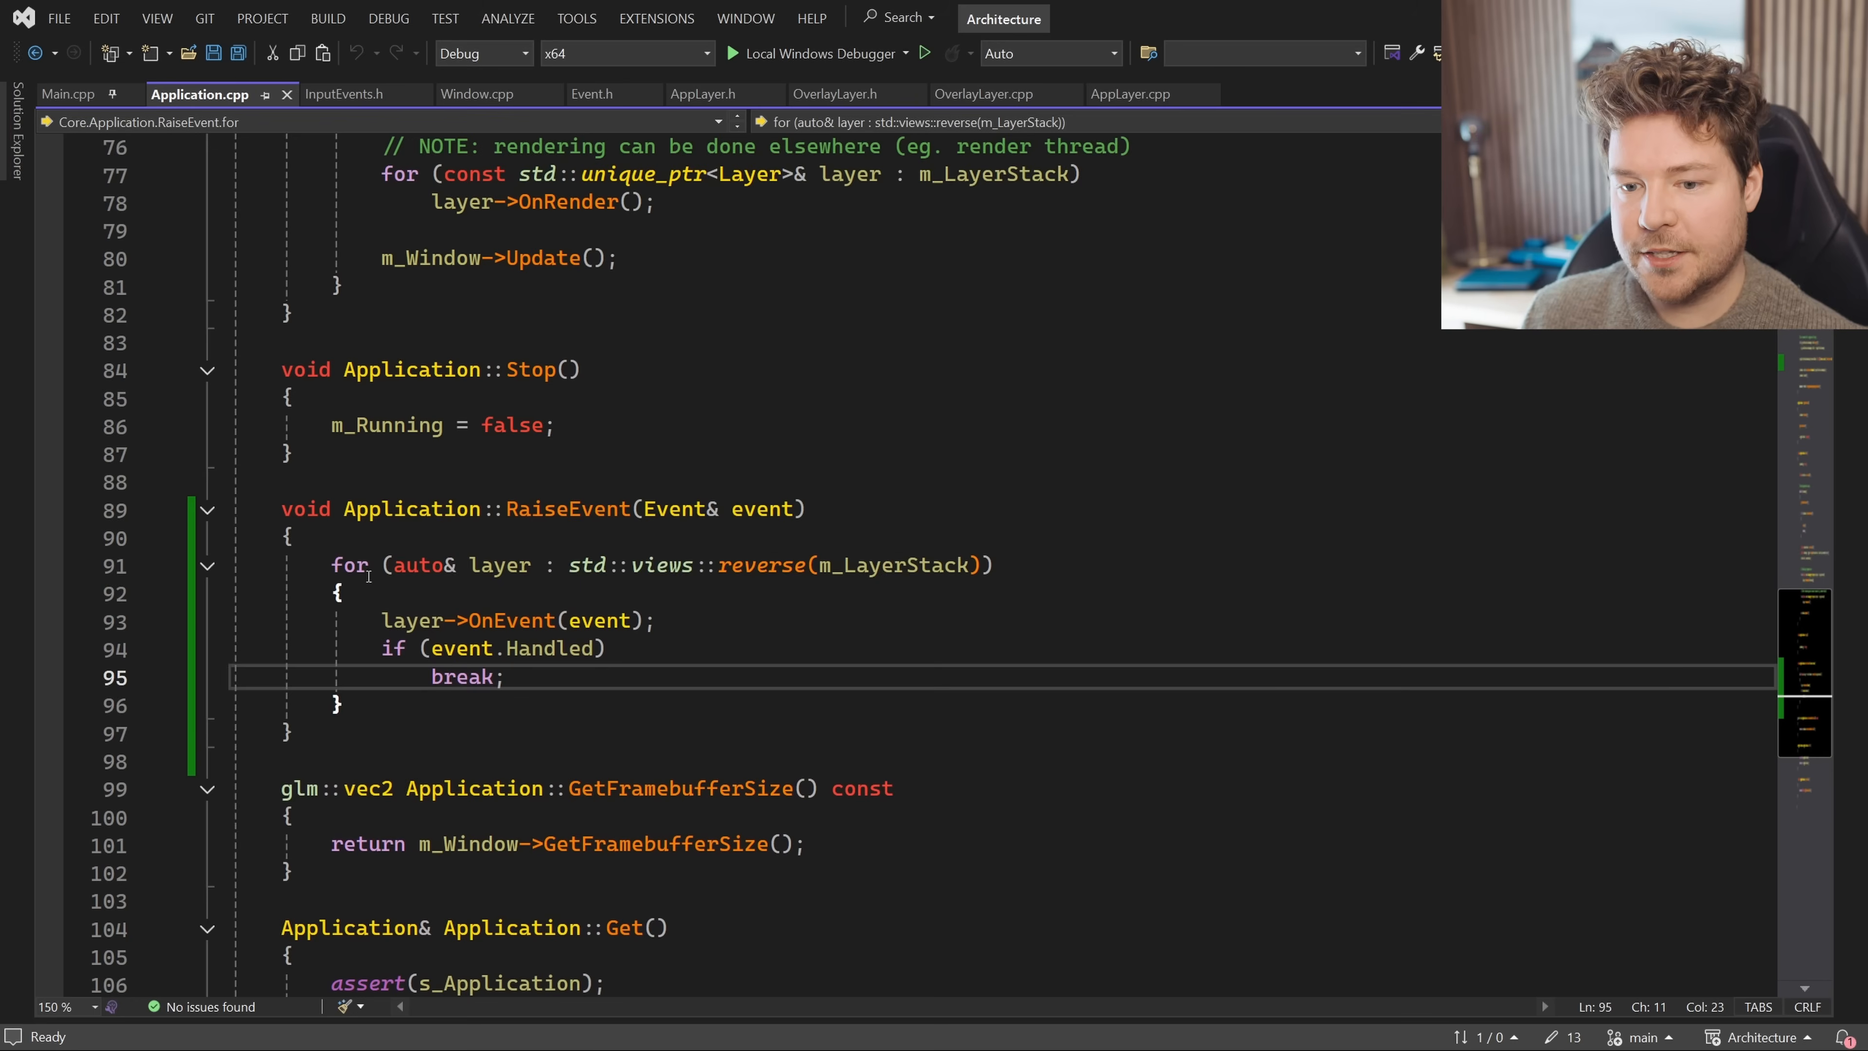
In Application::RaiseEvent, mark the reverse layer loop, the OnEvent call and the handled-event break, and set a breakpoint there
double_click(893, 565)
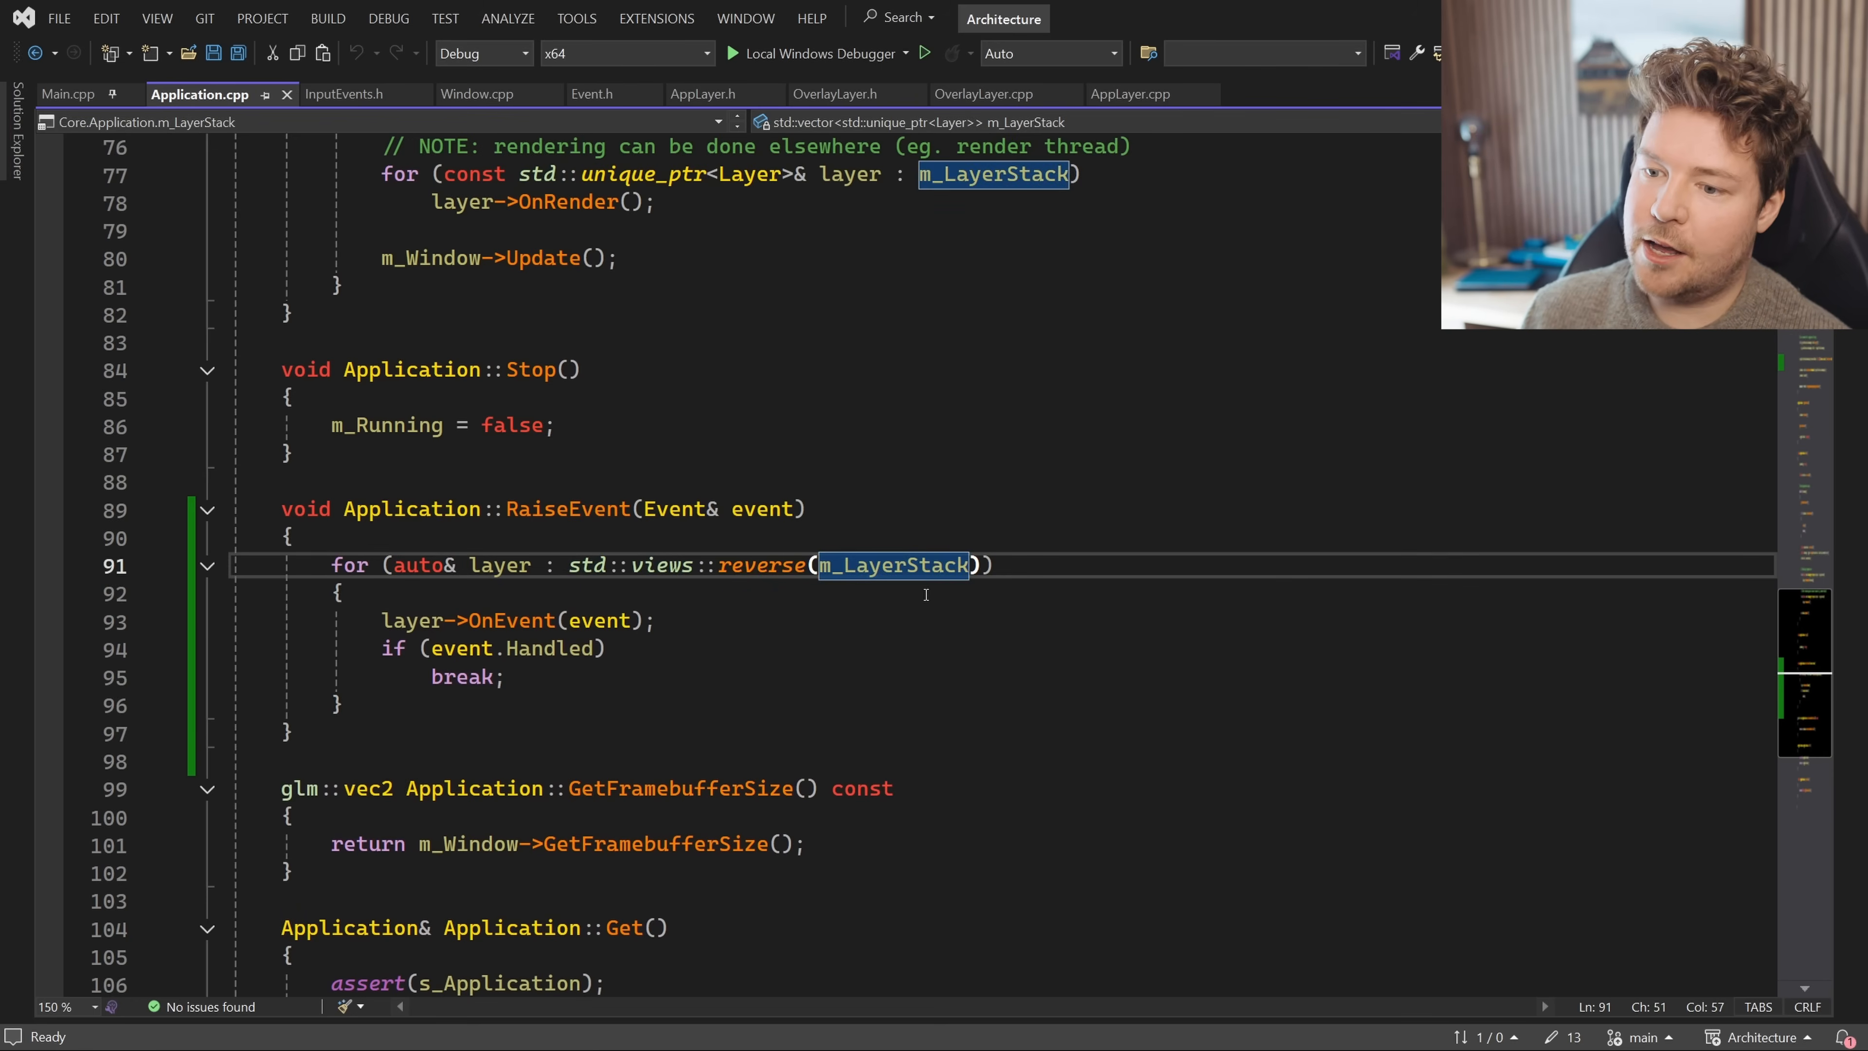
double_click(498, 564)
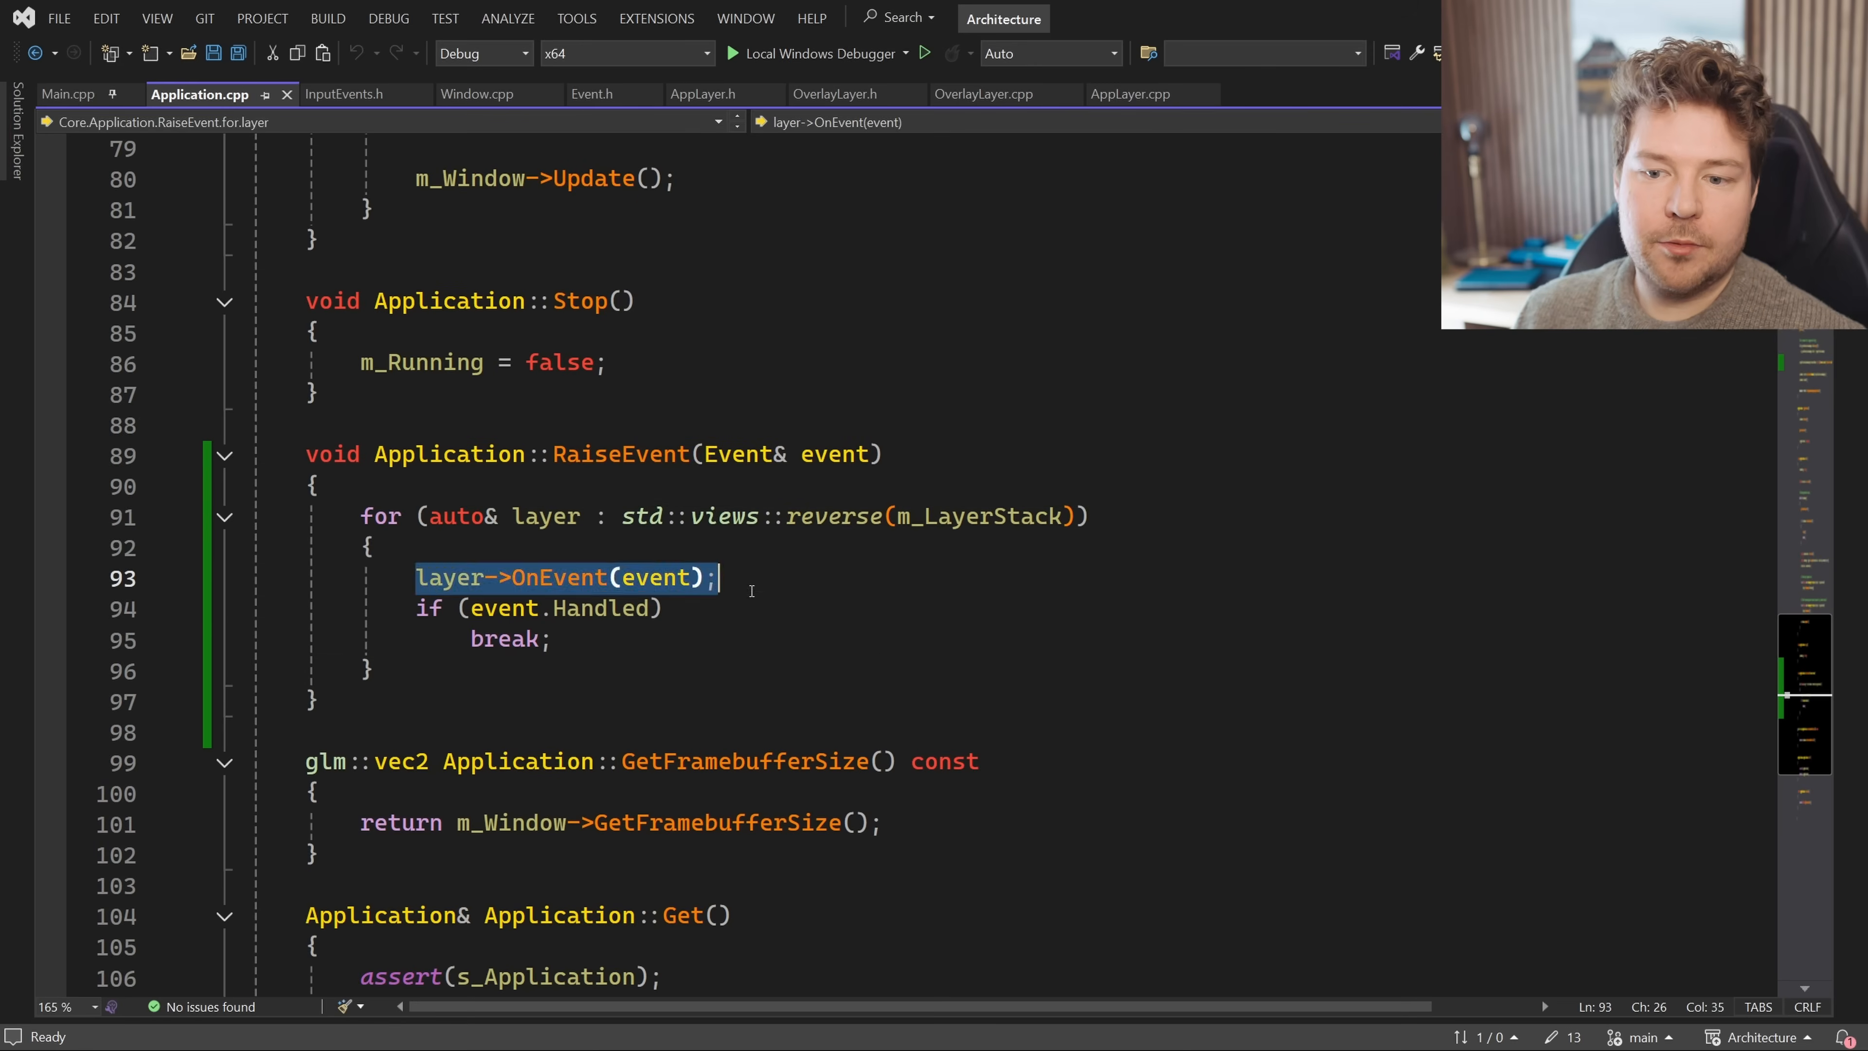
double_click(654, 578)
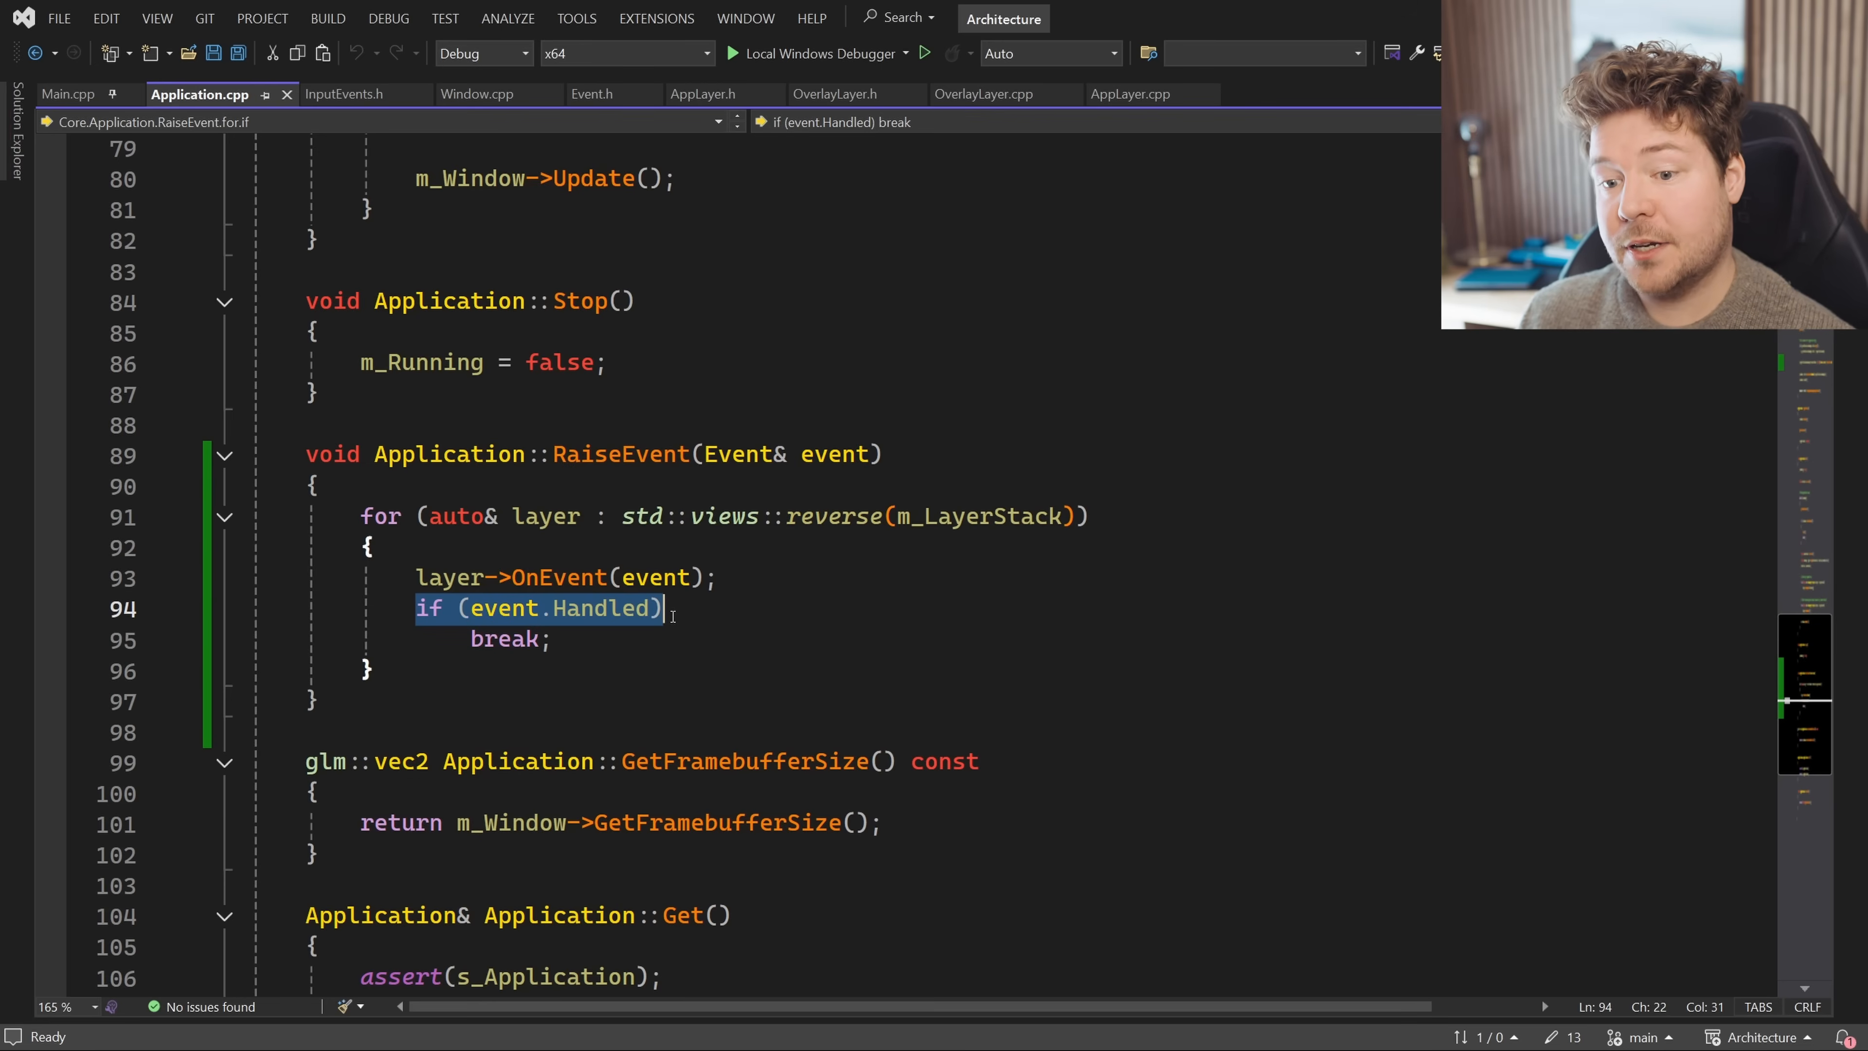
double_click(504, 607)
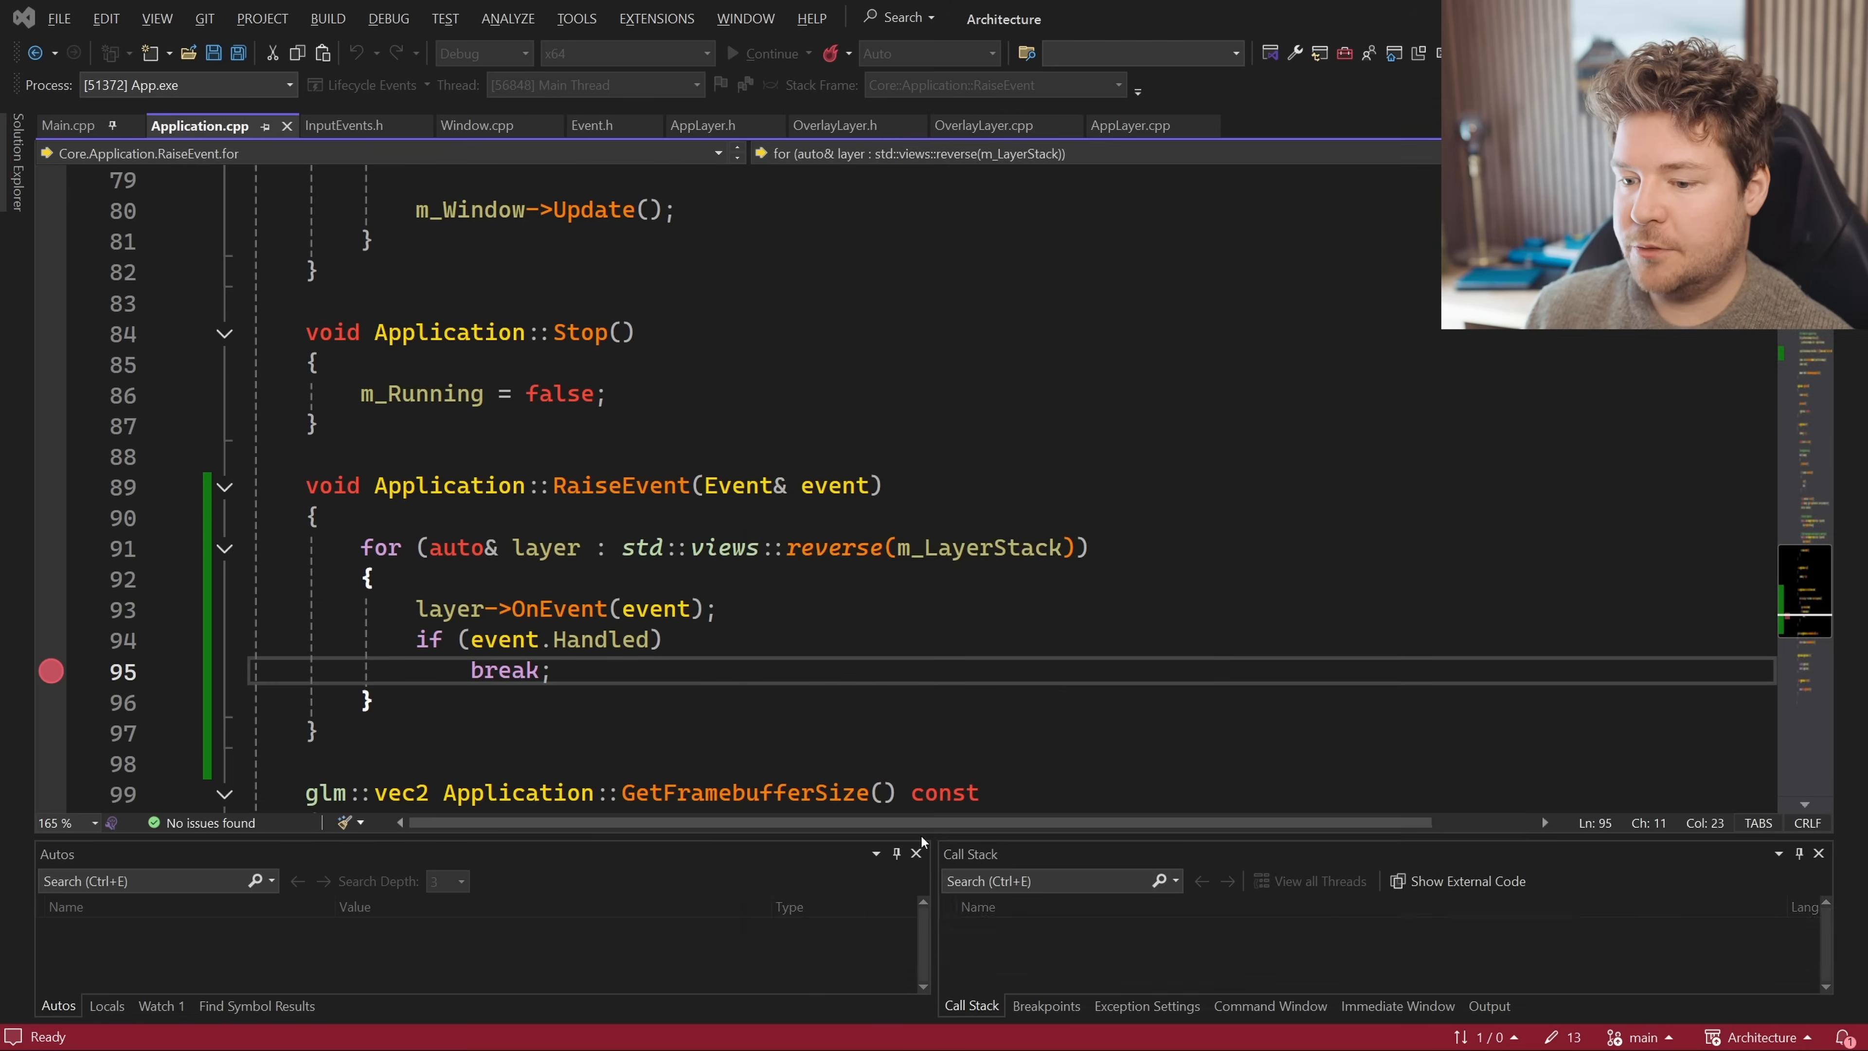
Stop the debugging session and bring up InputEvents.h with the mouse event classes
left_click(731, 53)
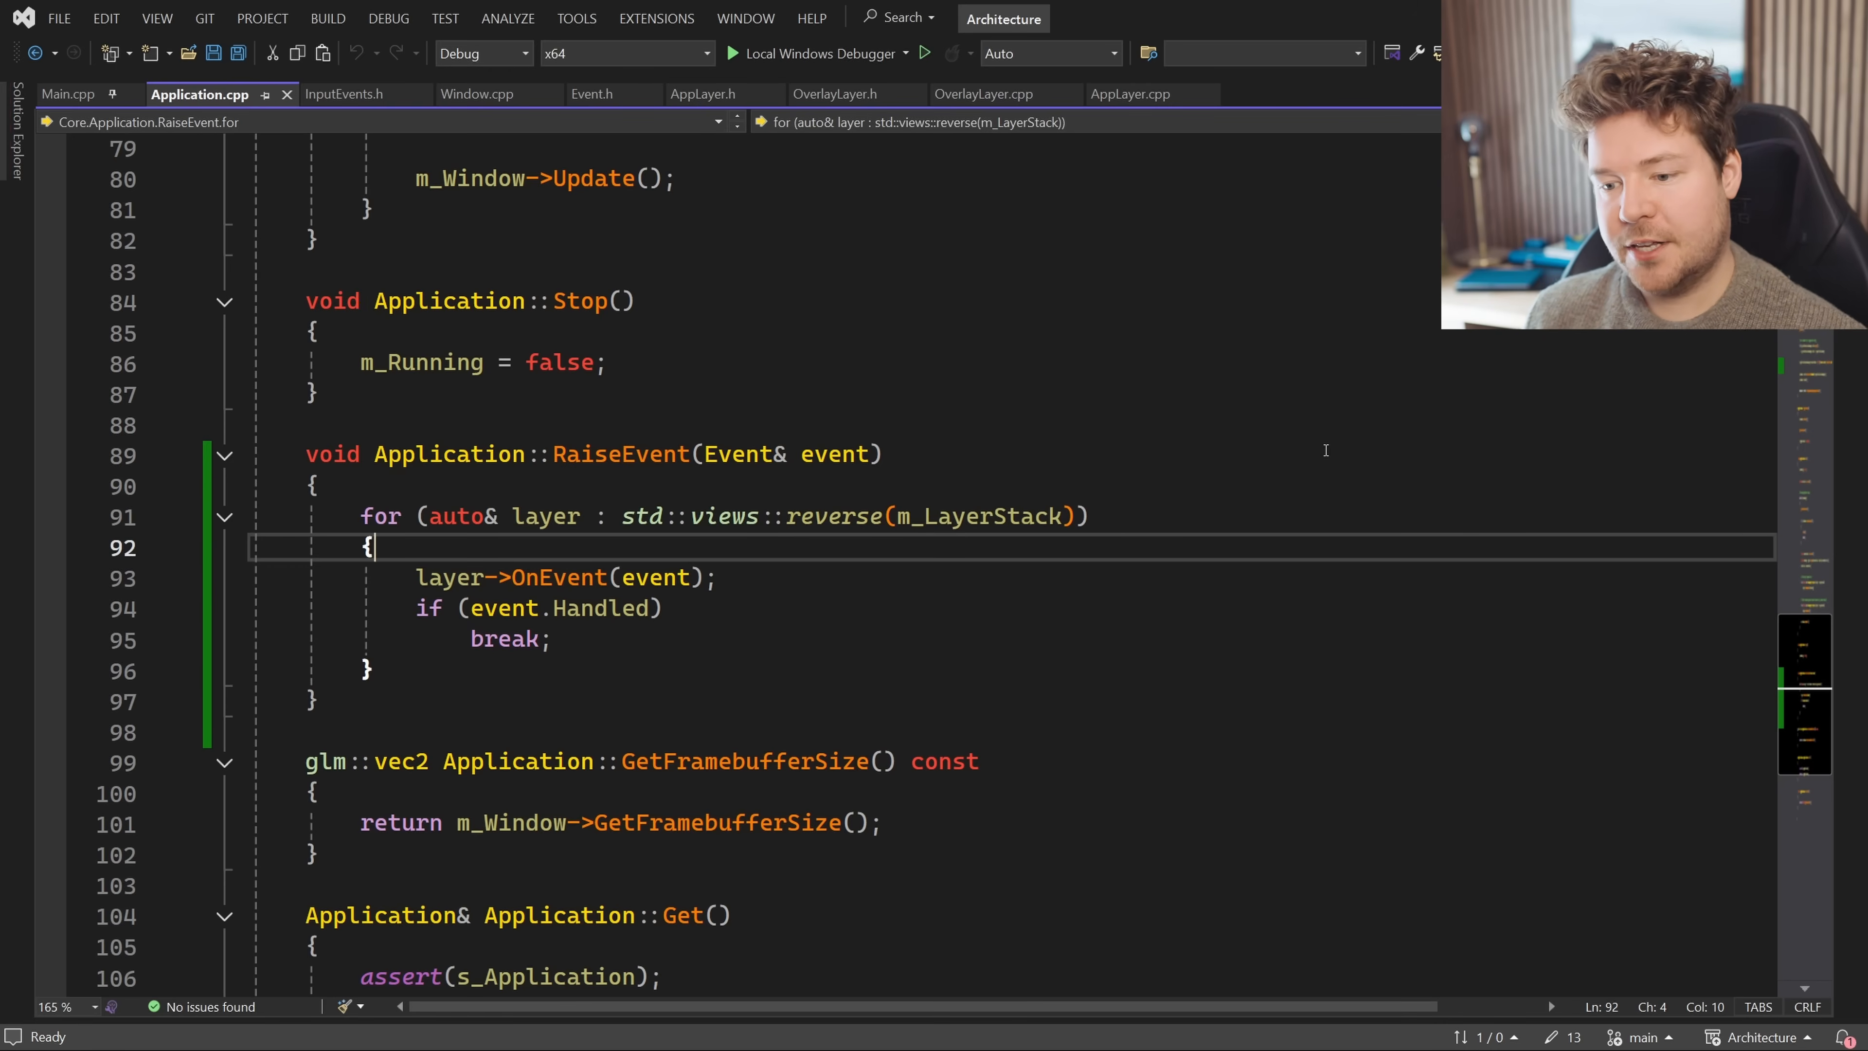
left_click(342, 95)
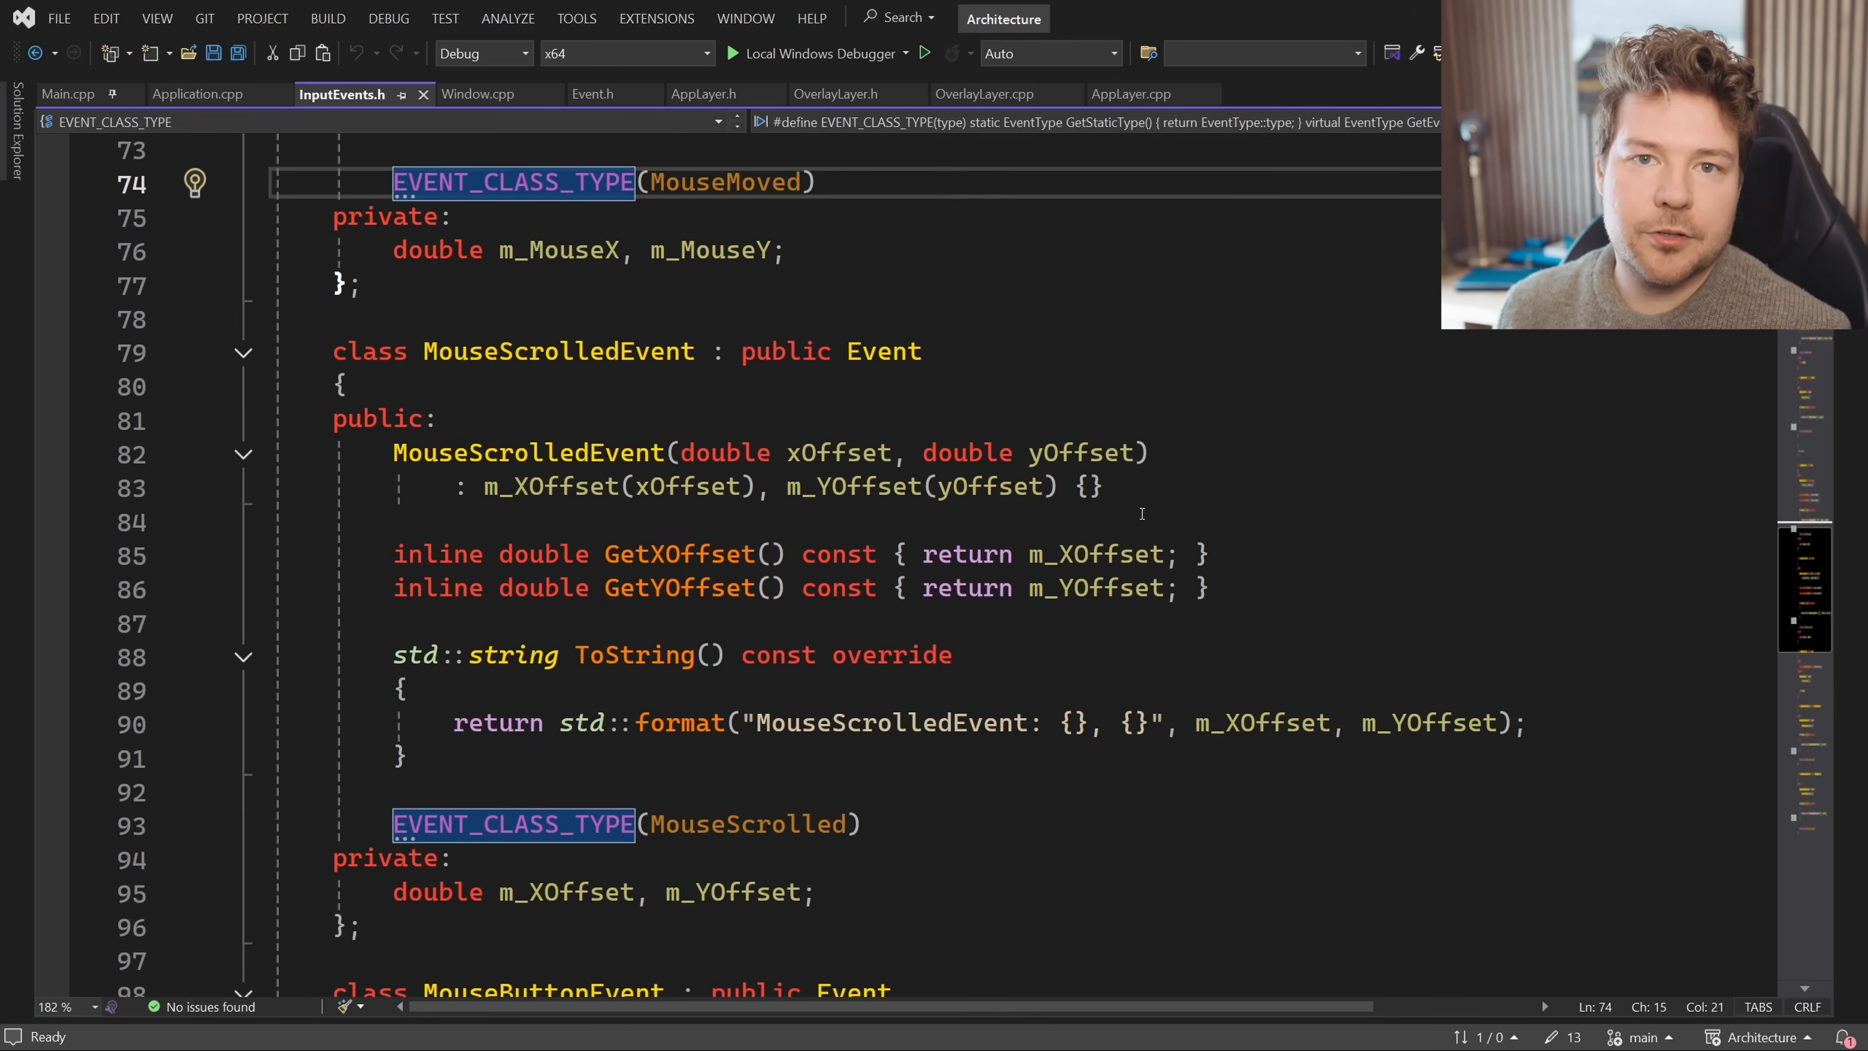
Scroll through the MouseMovedEvent and MouseScrolledEvent classes in InputEvents.h
scroll("down", 3)
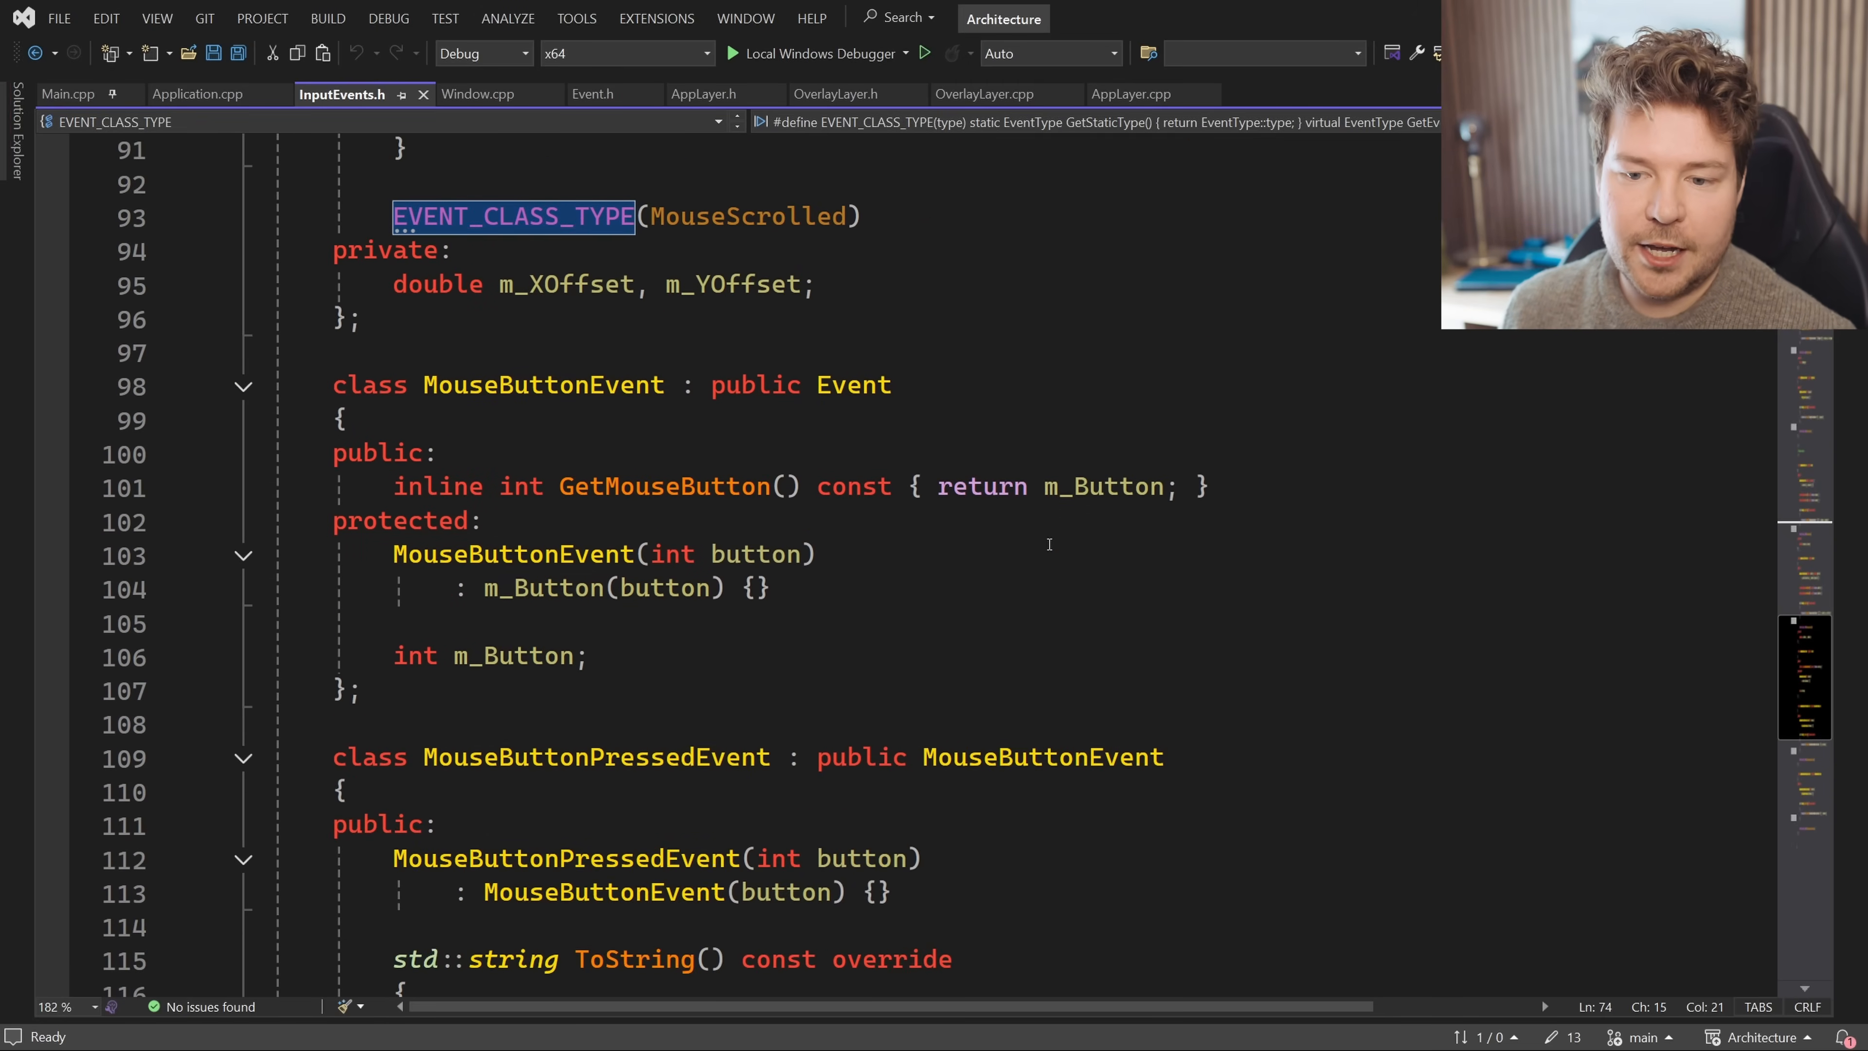
scroll("up", 3)
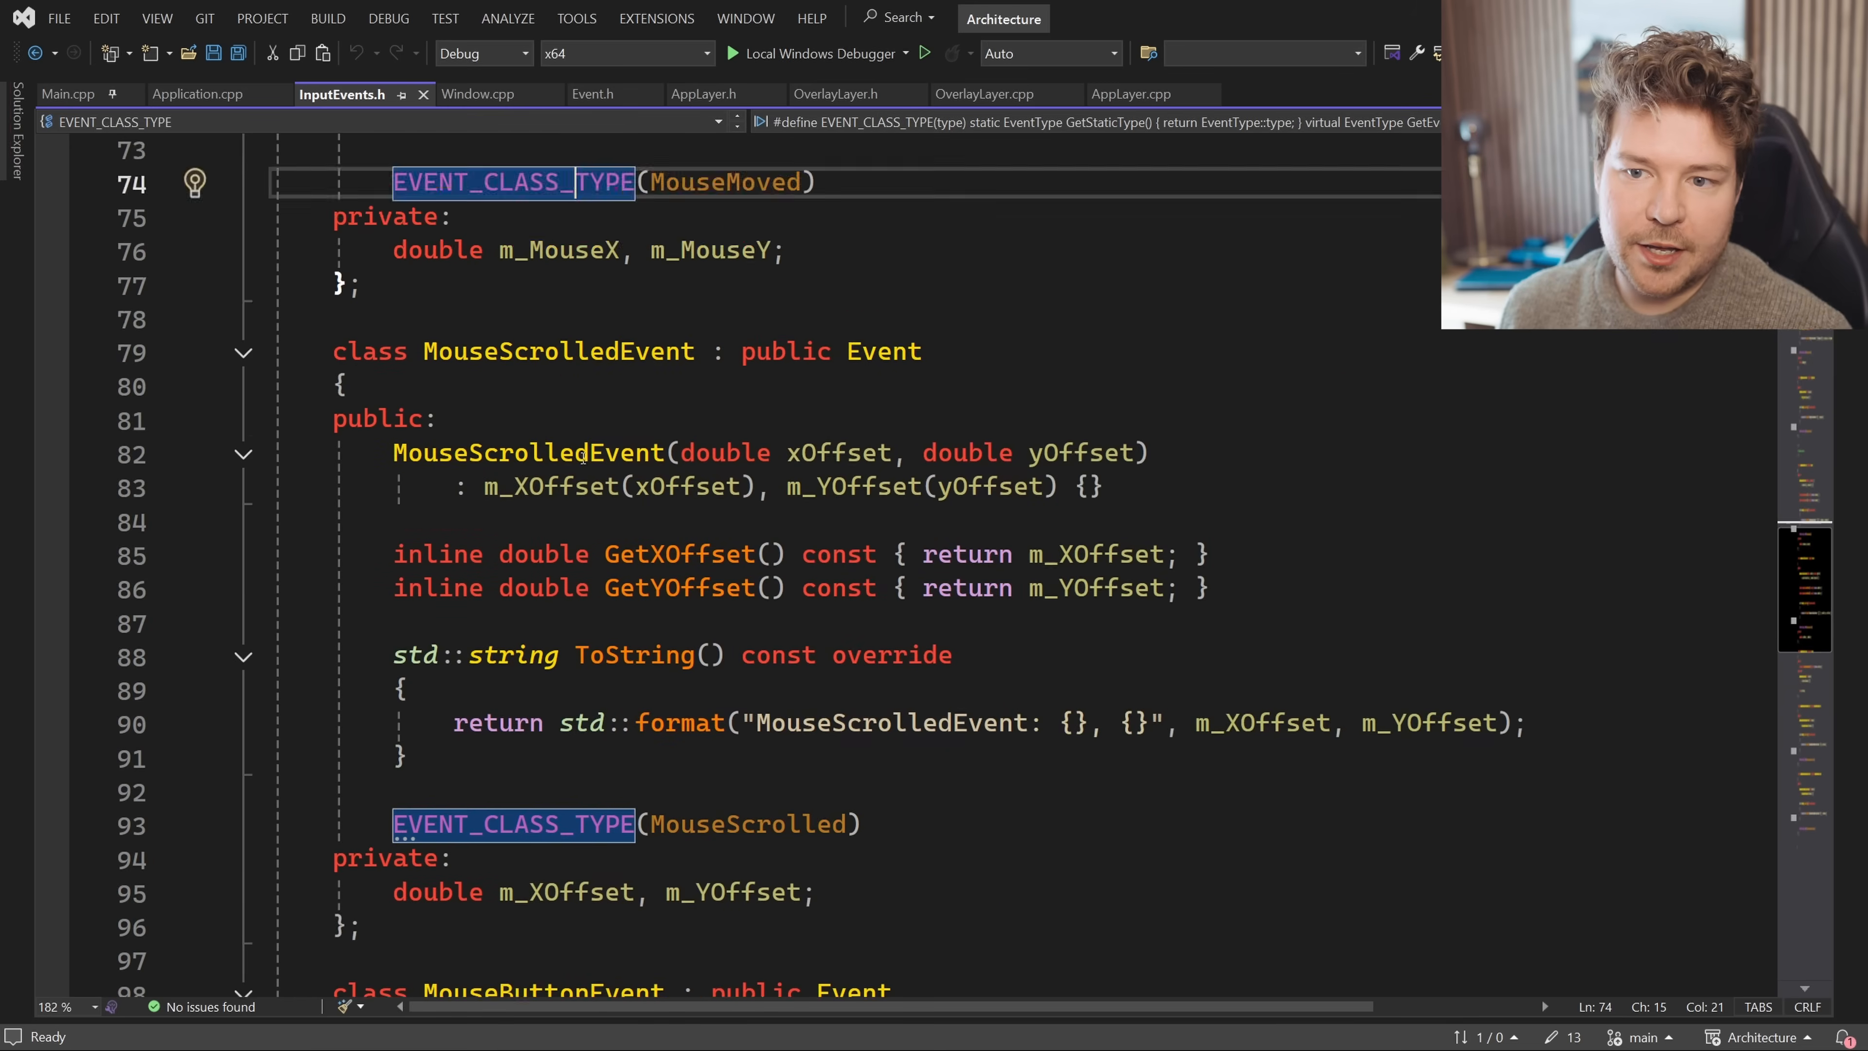
scroll("up", 3)
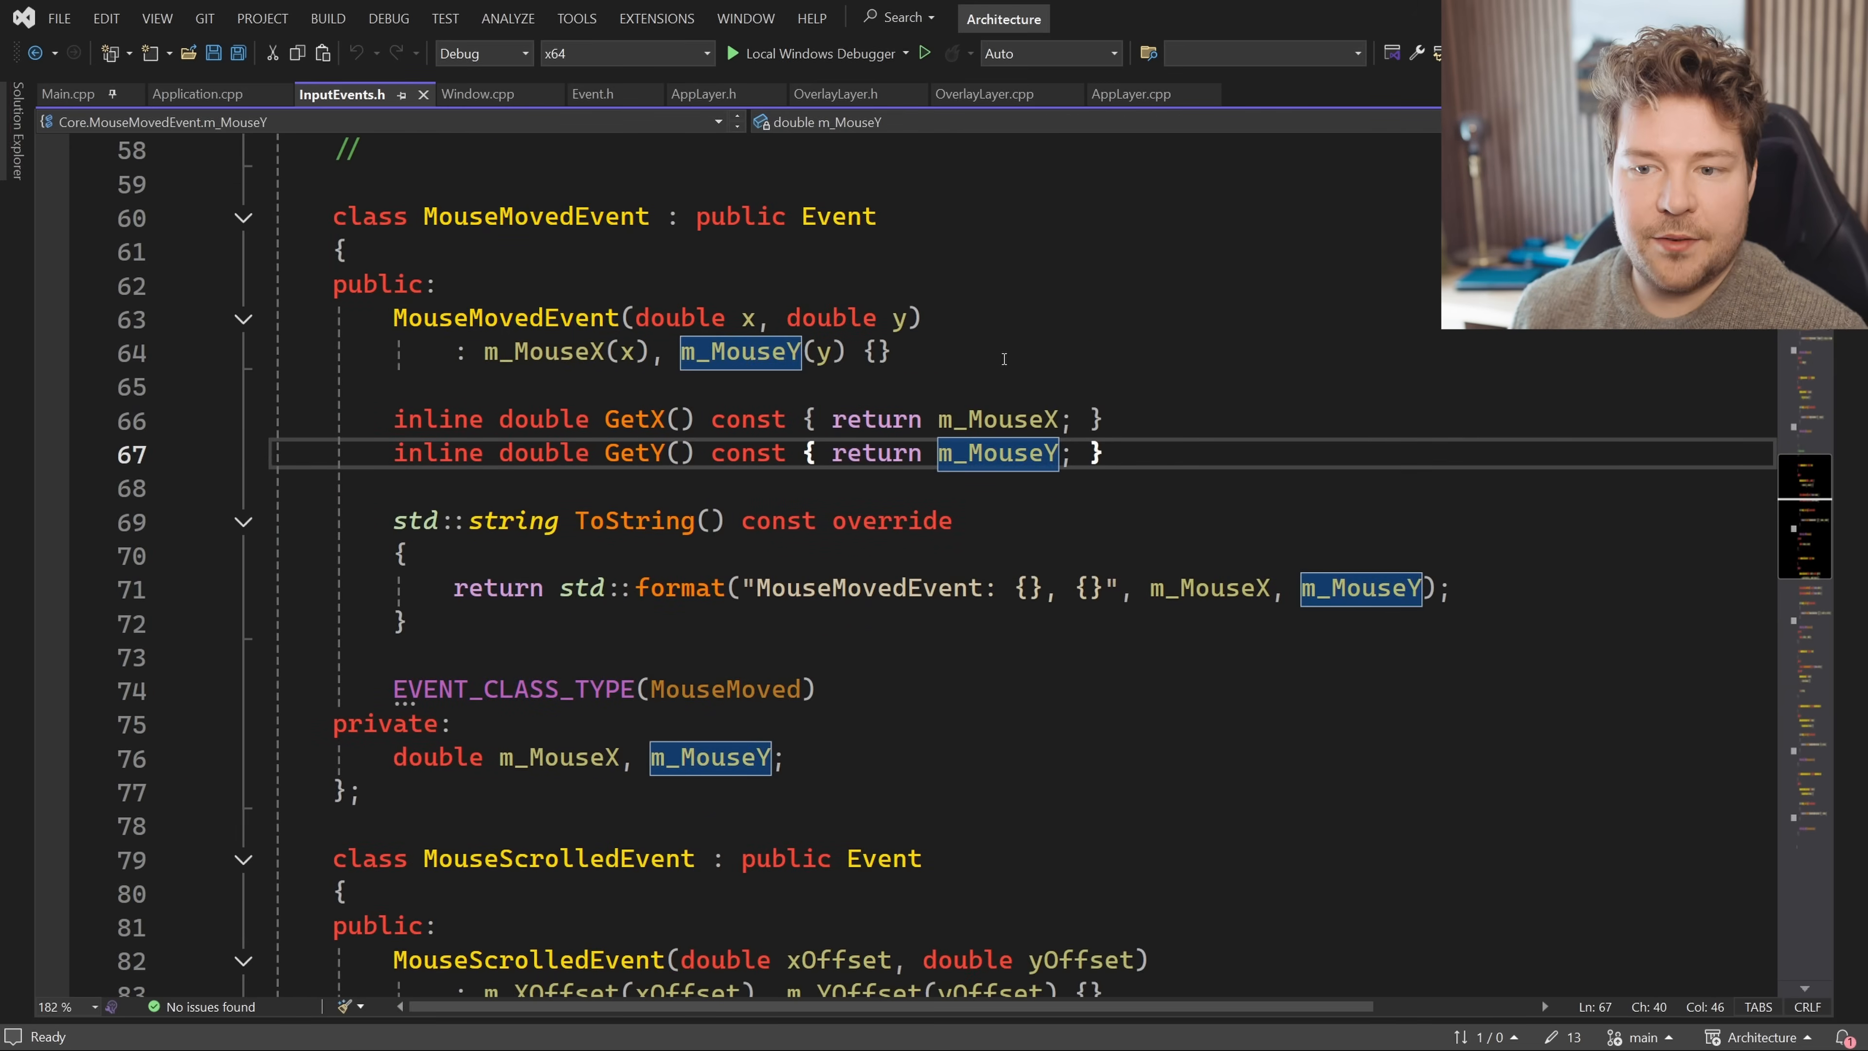
View the EventType enum in Event.h, then switch to the Hazel engine's event header
left_click(589, 93)
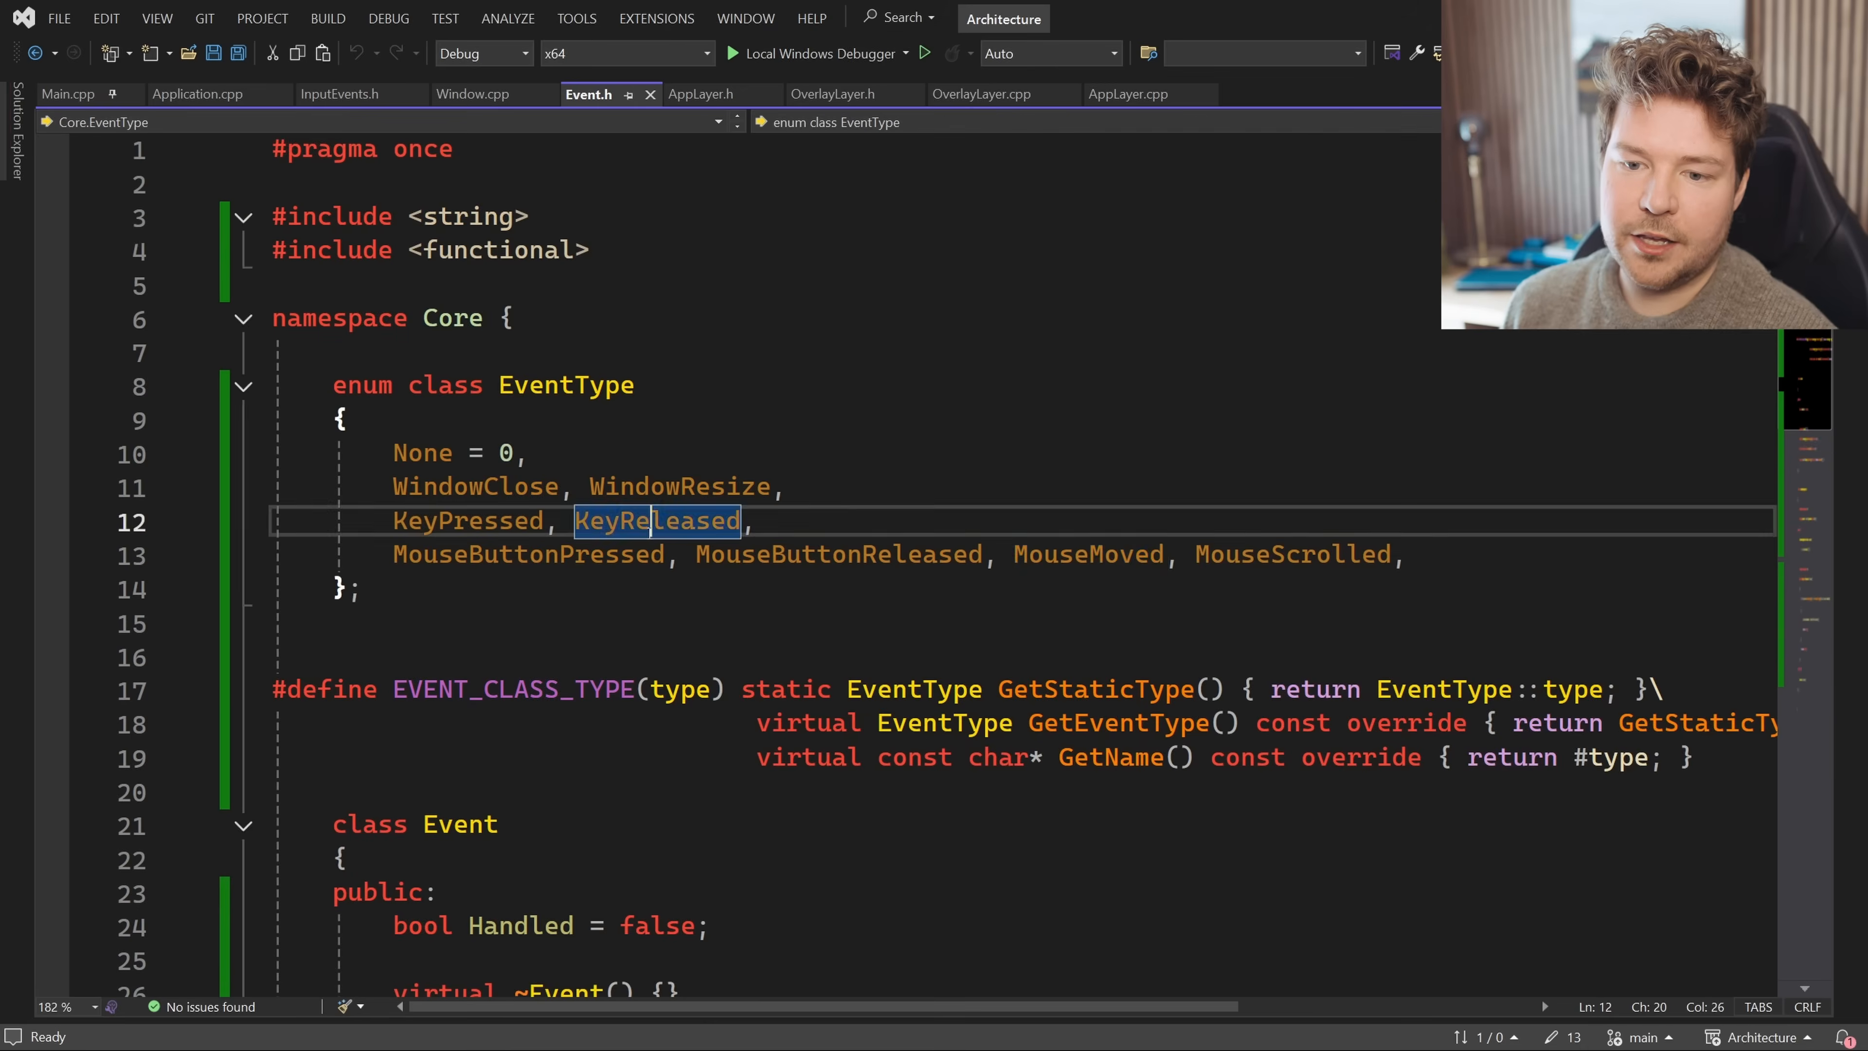
left_click(982, 588)
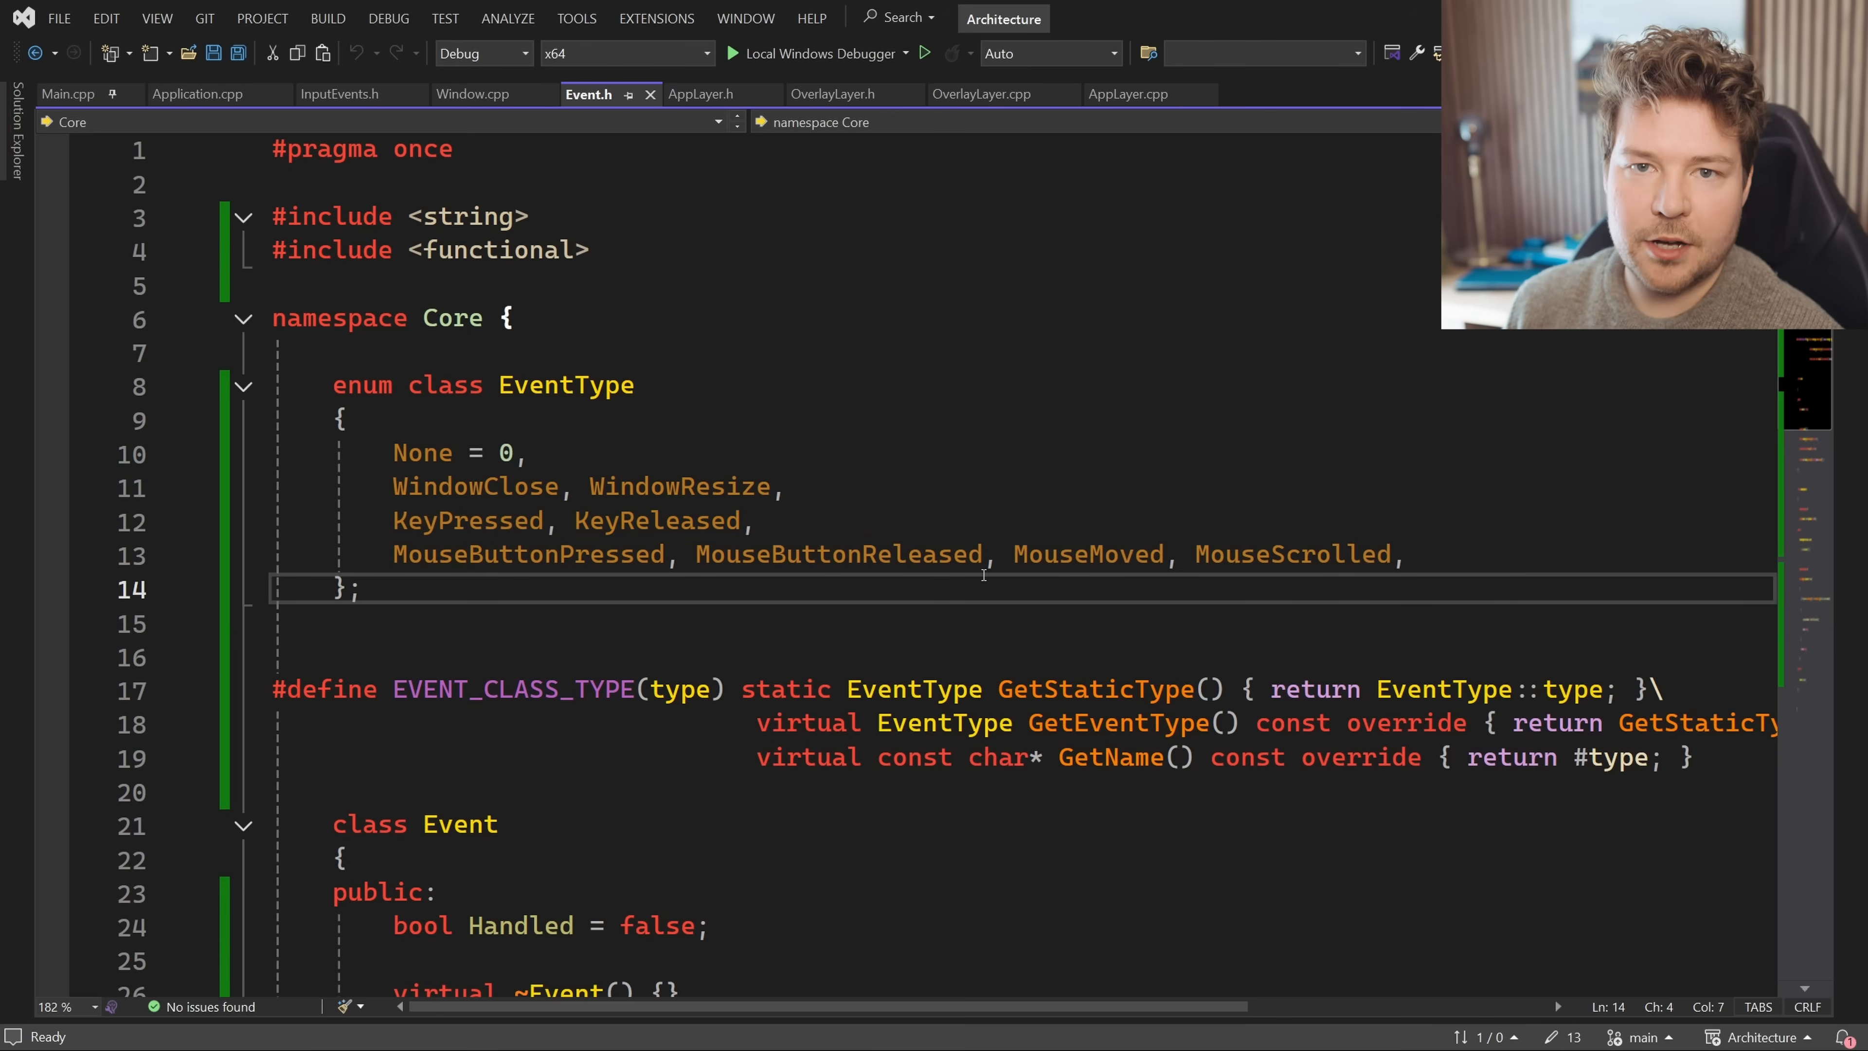
left_click(1126, 95)
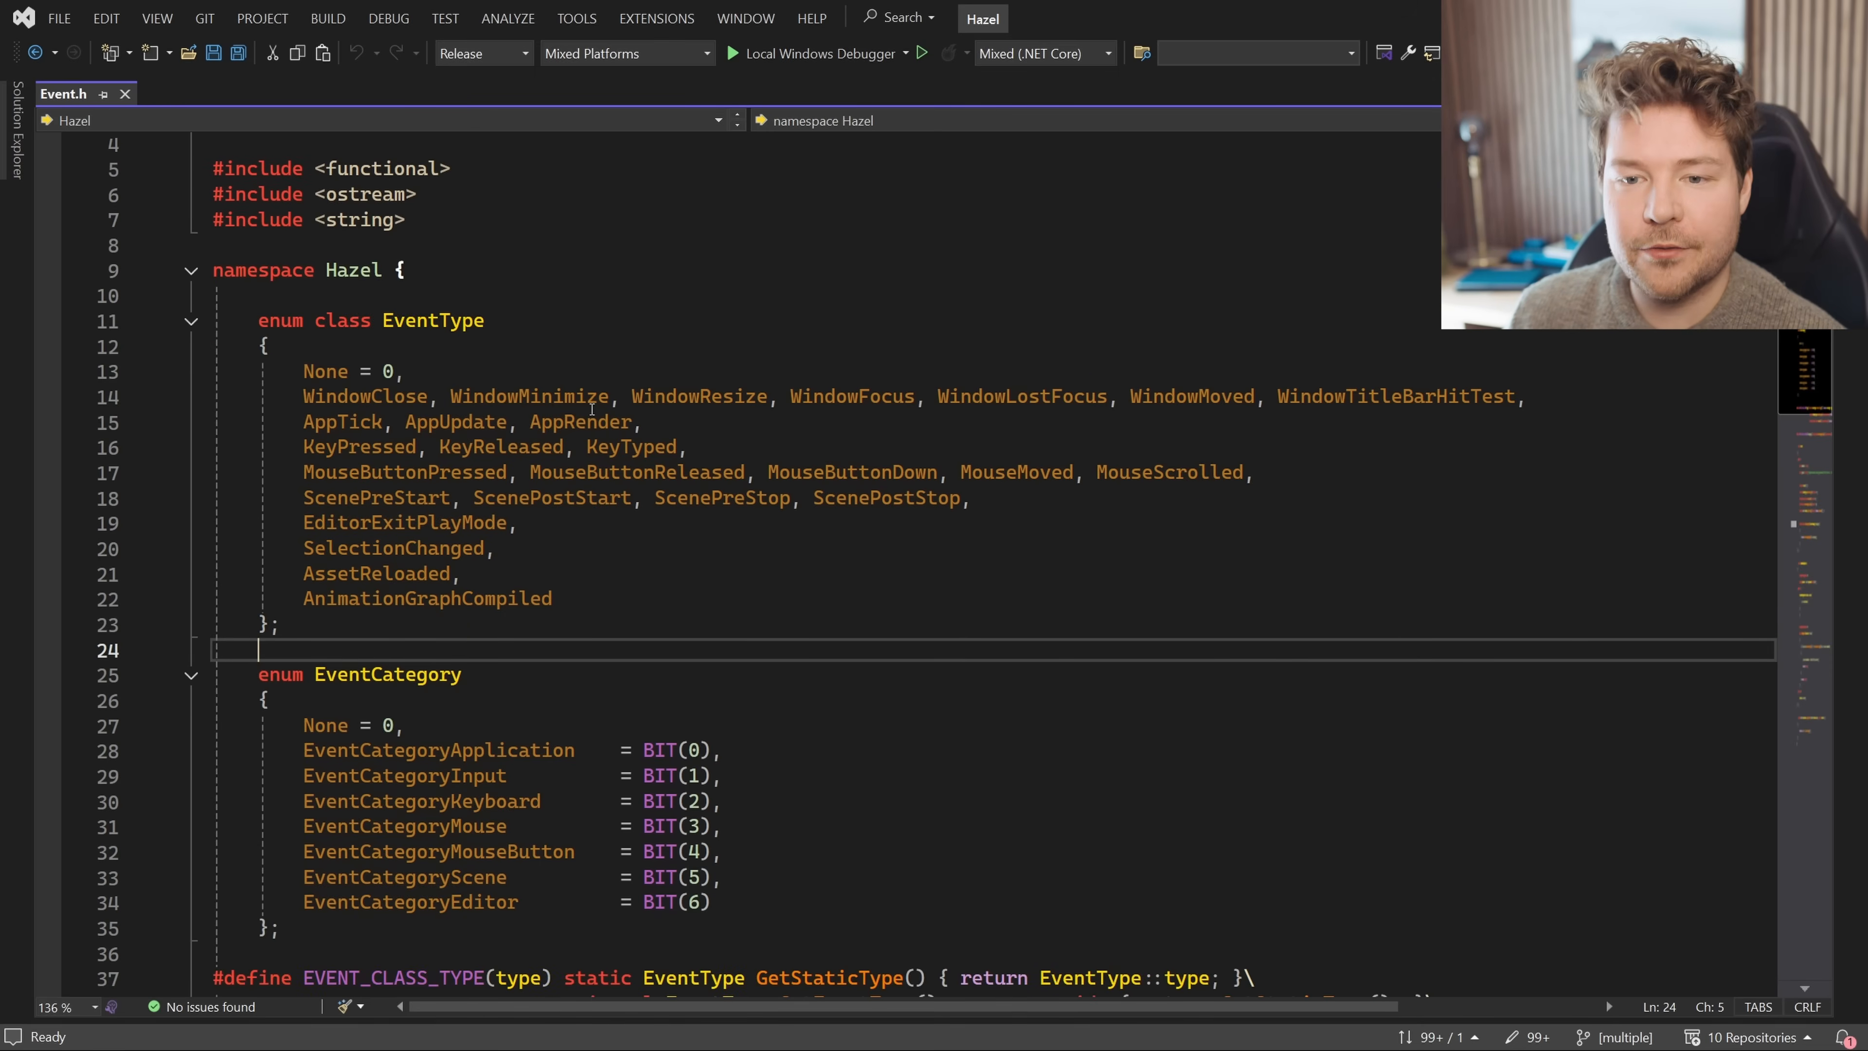
mouse_move(551, 497)
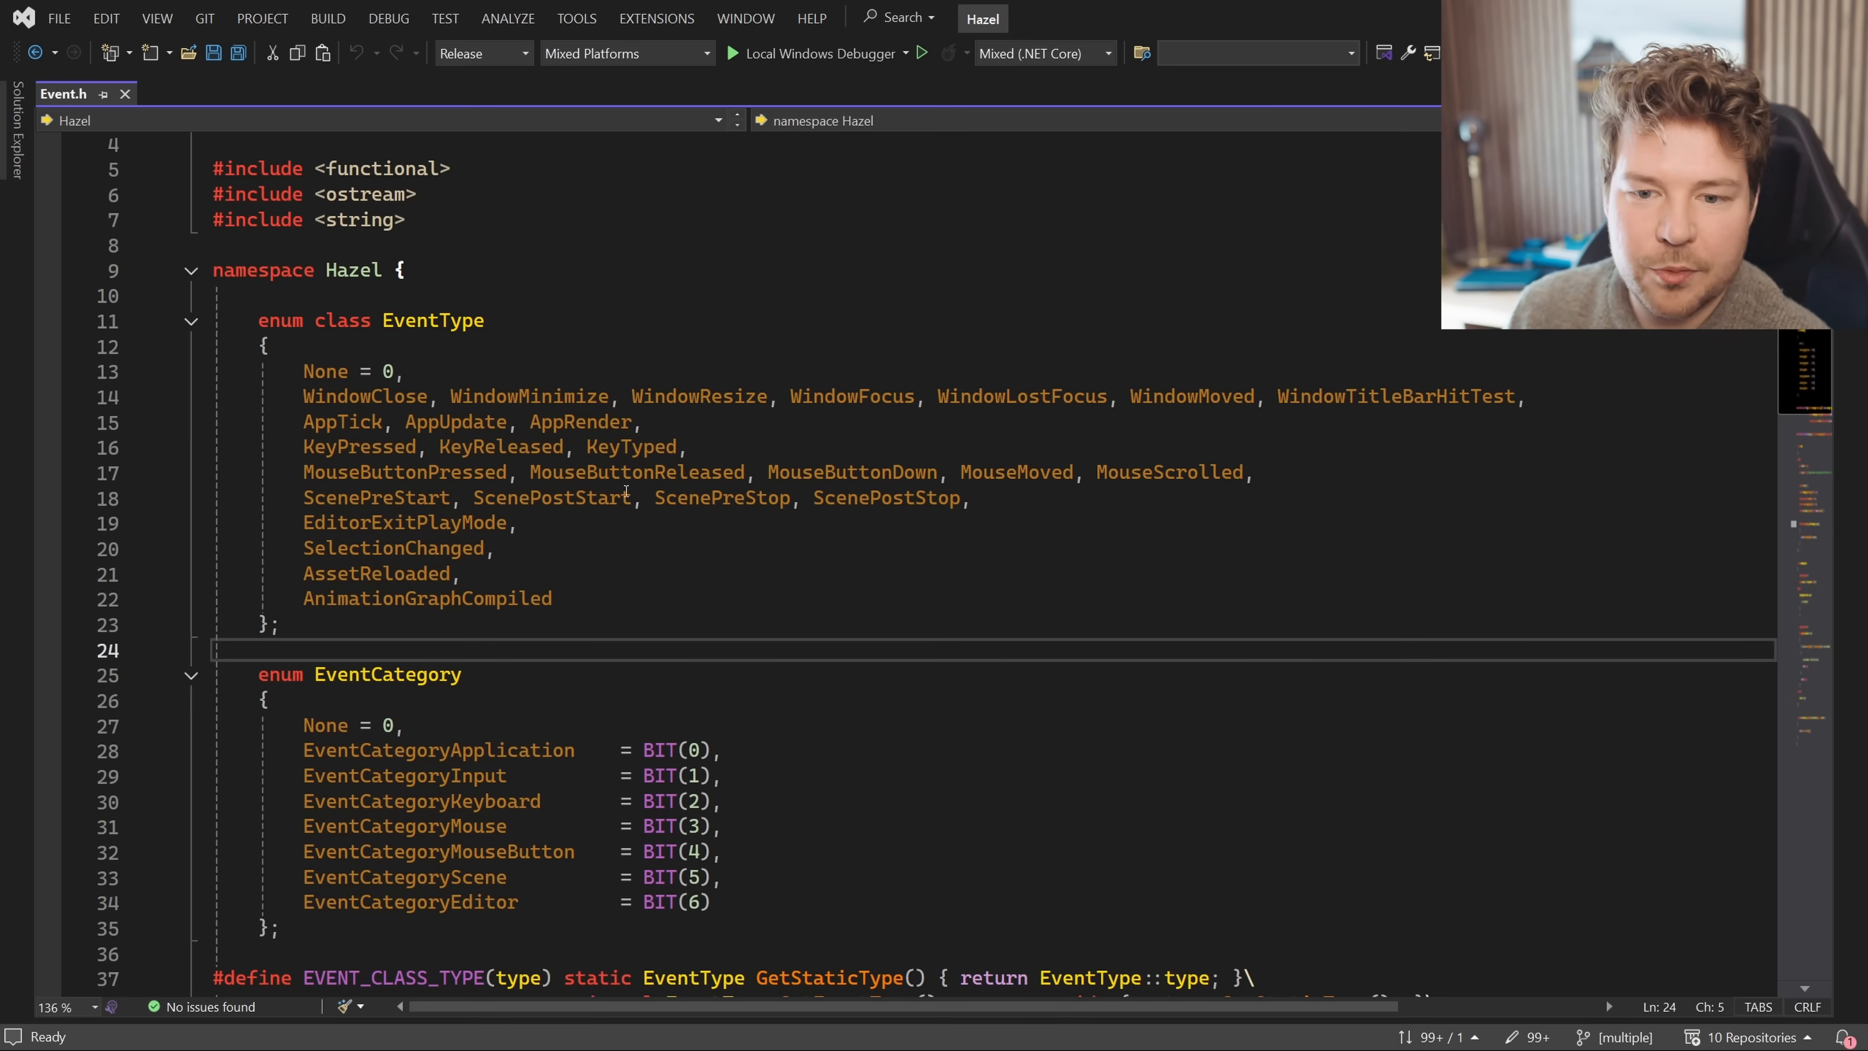
Mark Hazel's EditorExitPlayMode event type, then open EditorLayer.cpp at its OnEvent dispatching
double_click(357, 446)
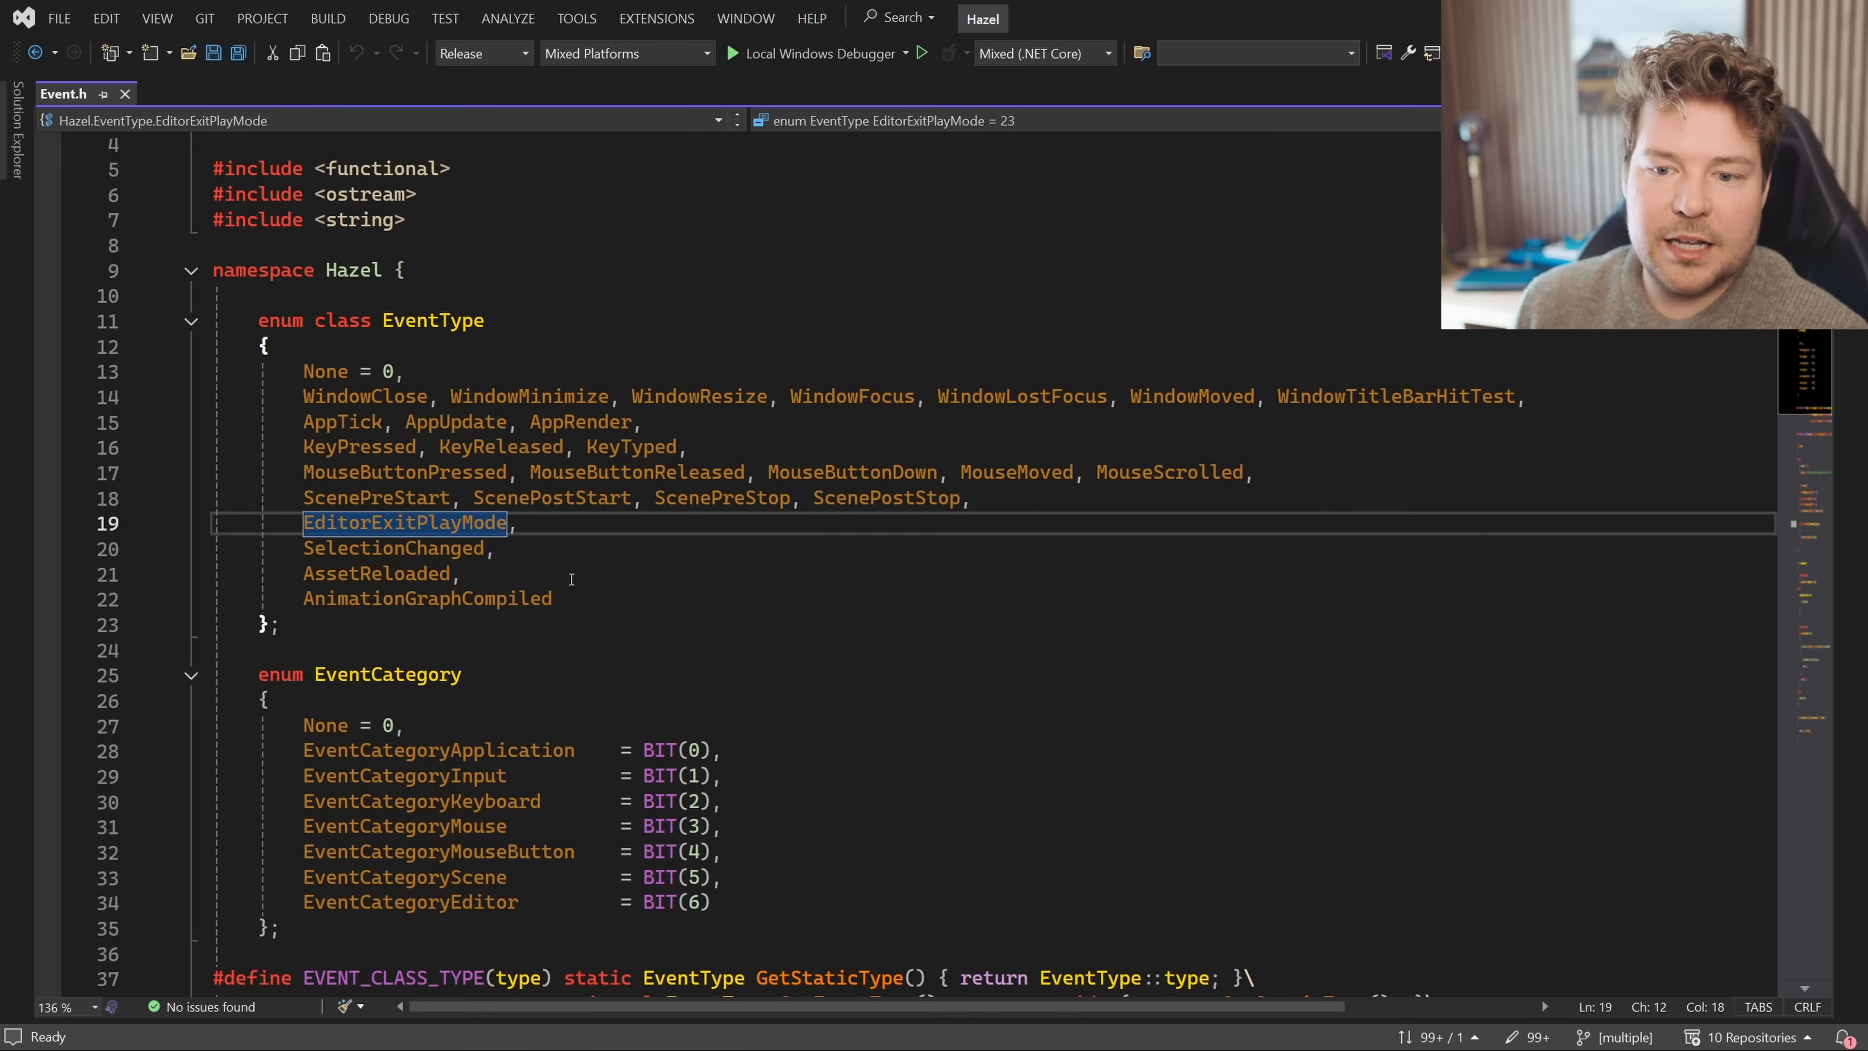
mouse_move(520, 589)
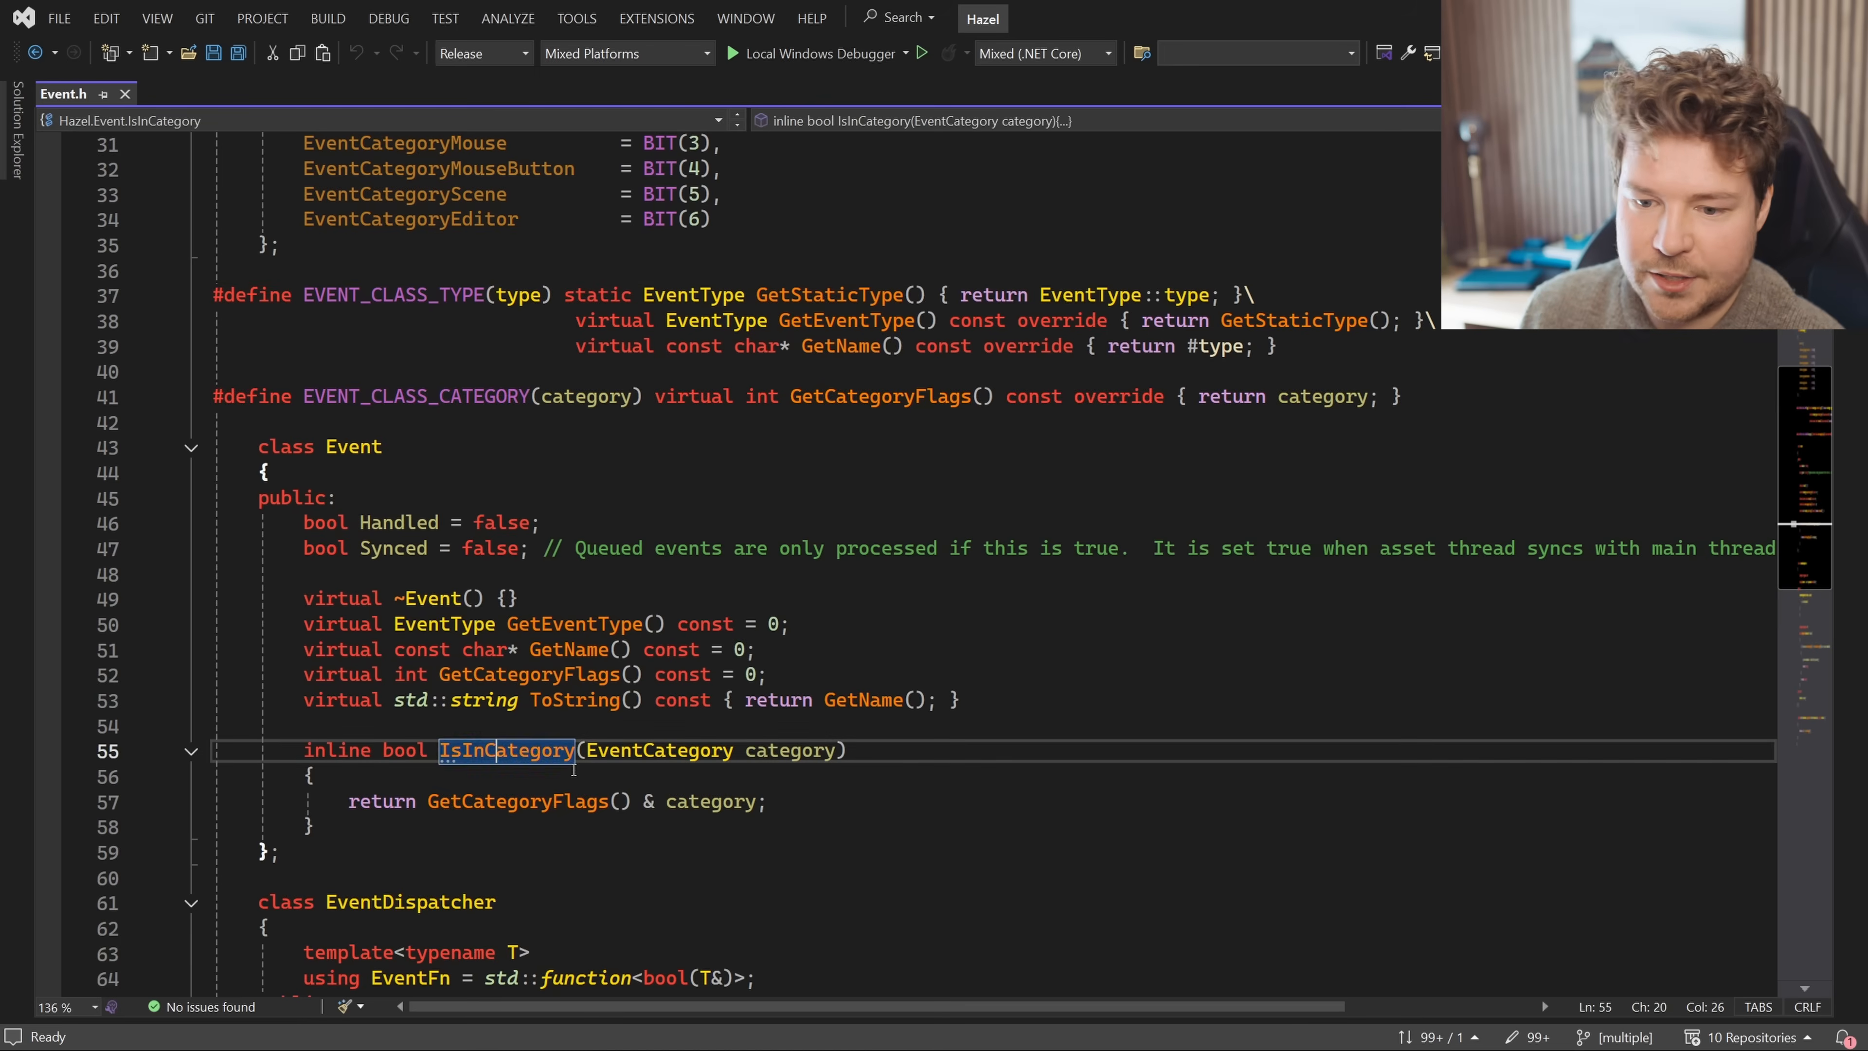
scroll("down", 3)
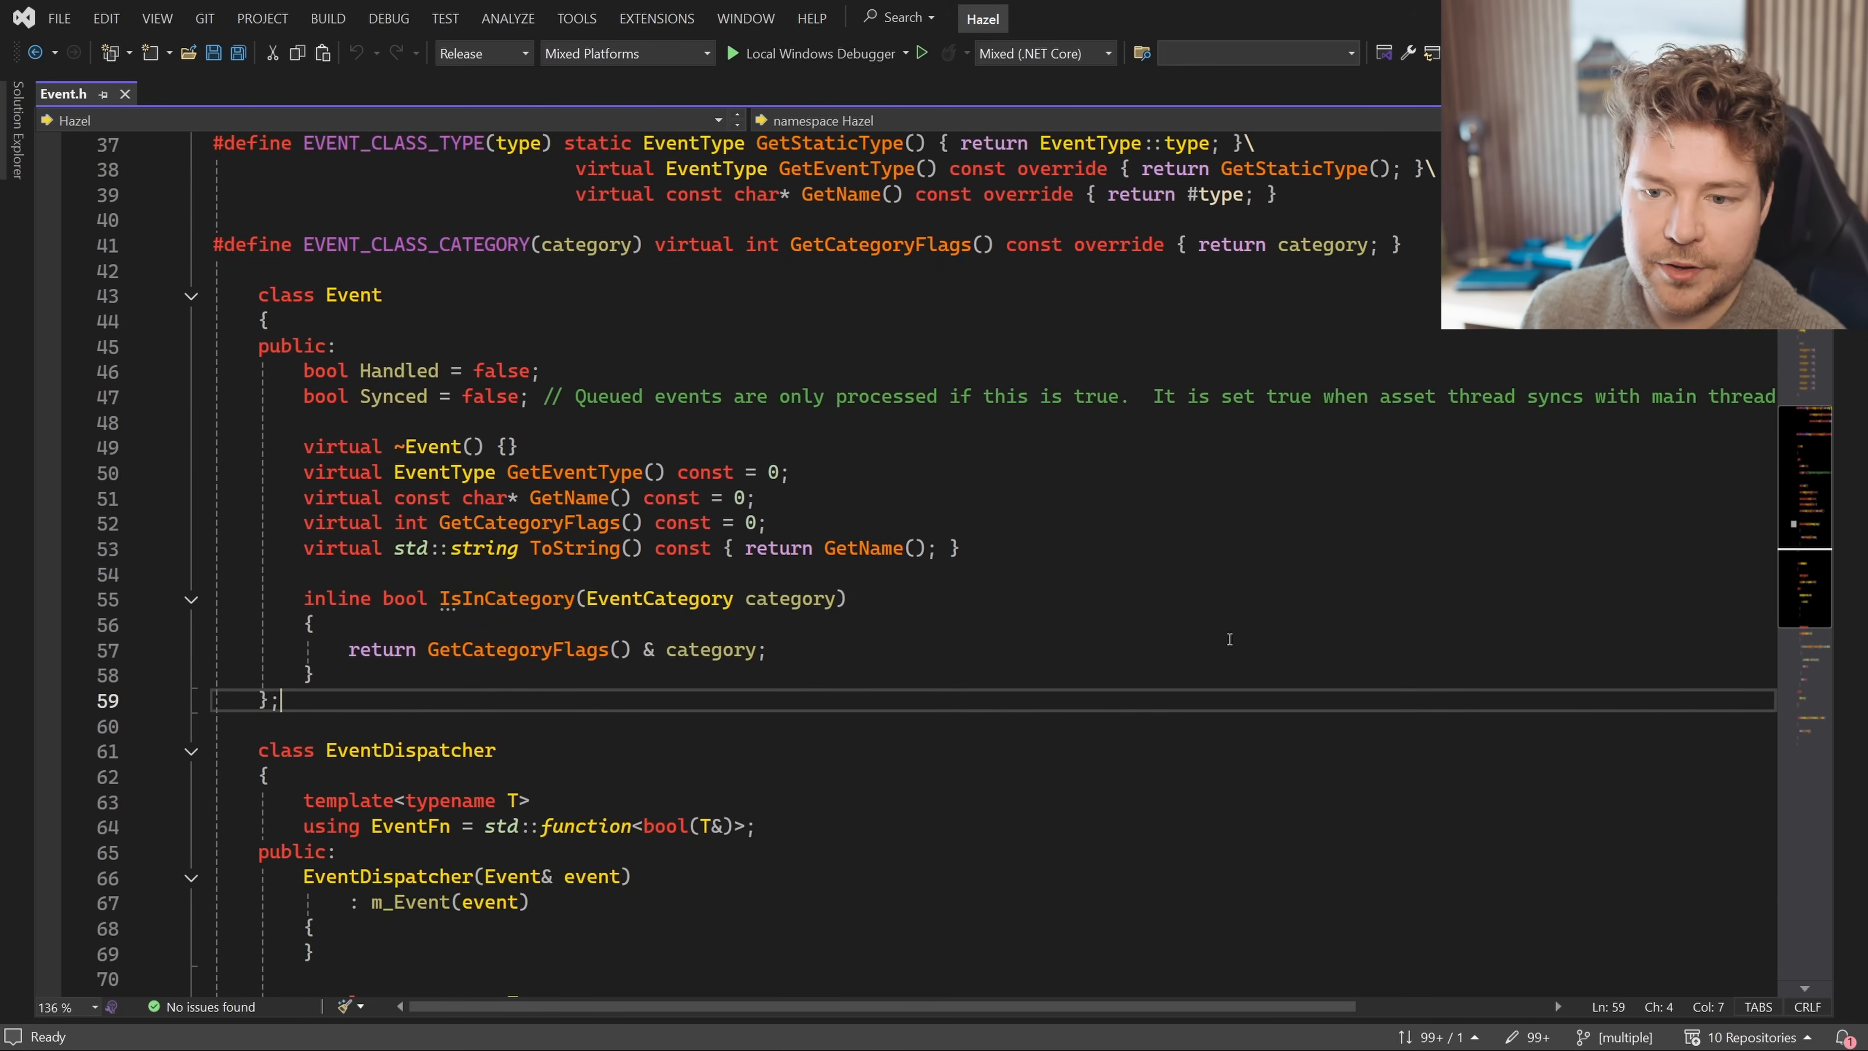
left_click(86, 93)
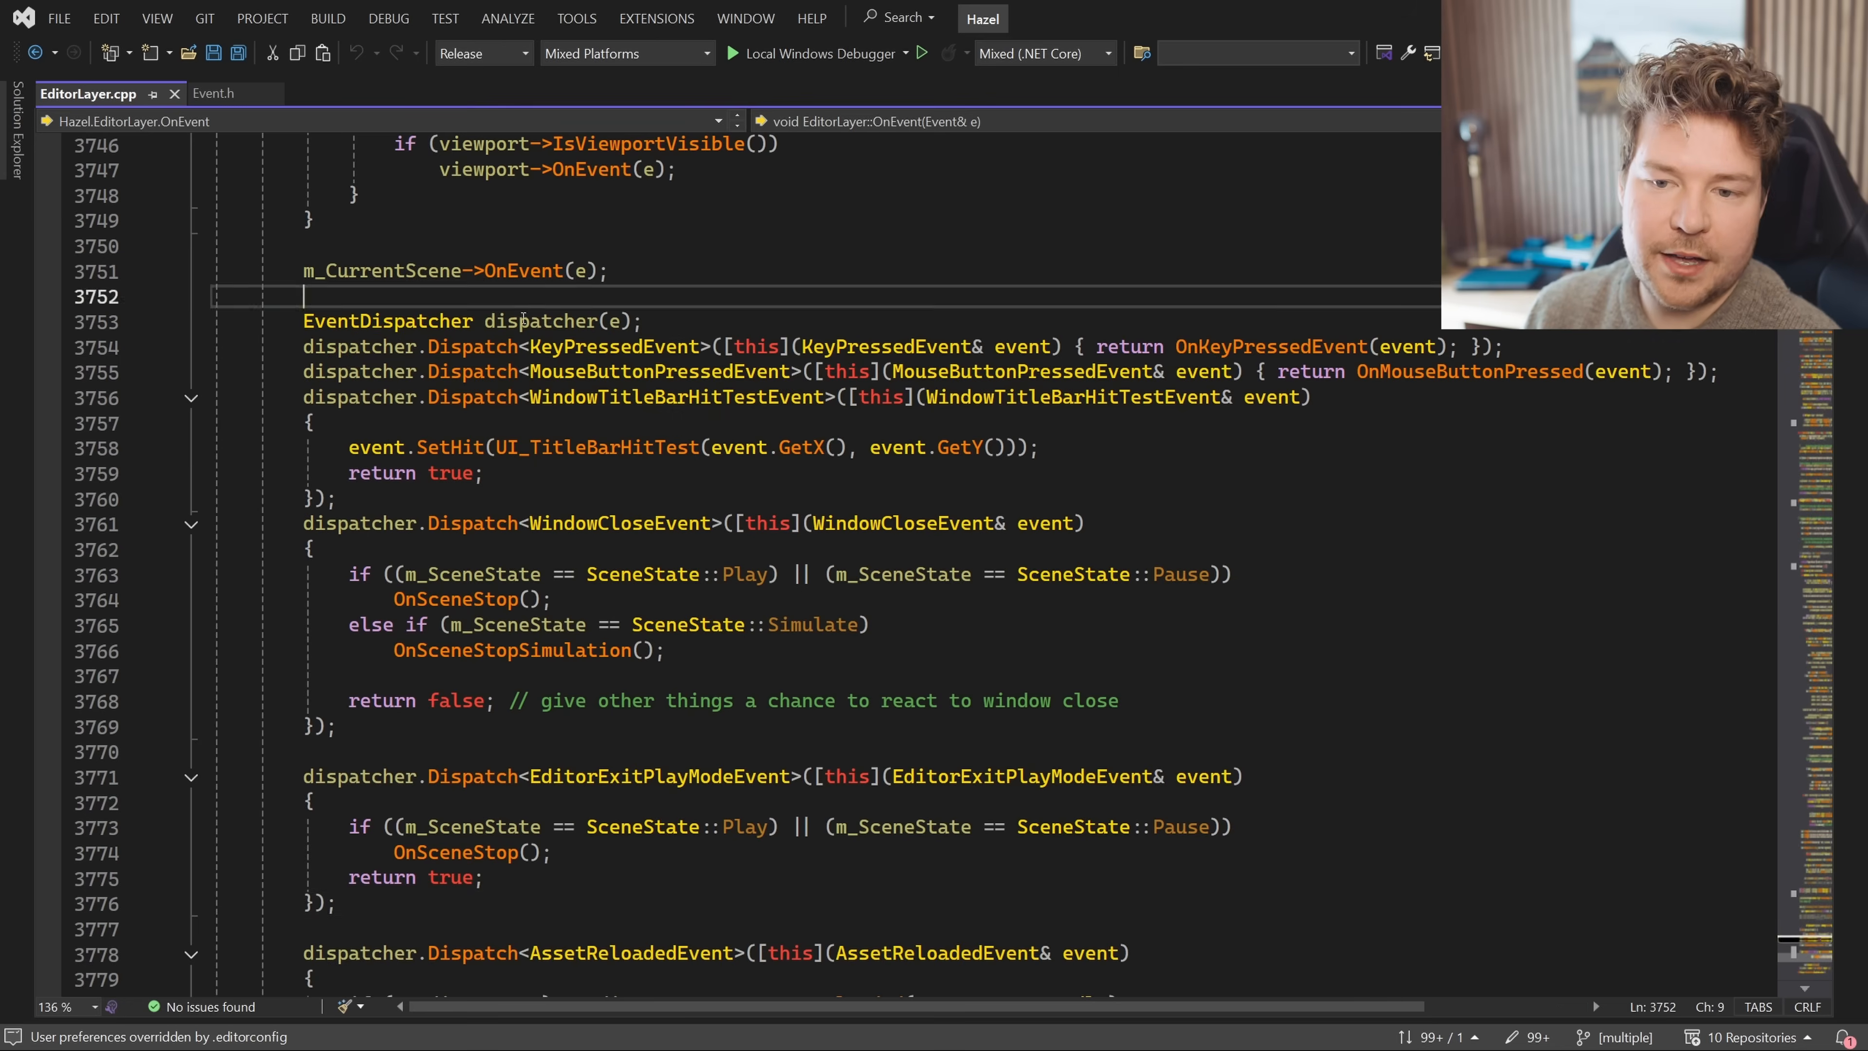